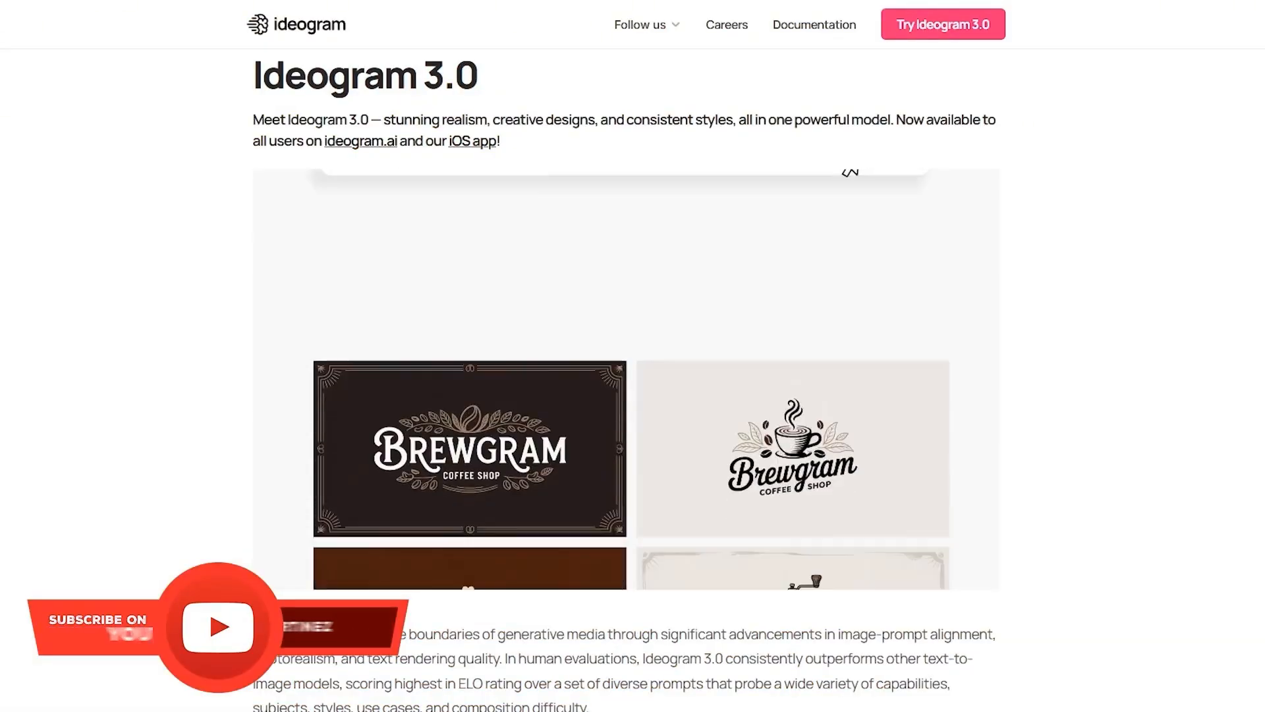
# Resume playback of the Introducing Ideogram 3.0 video on YouTube.
pyautogui.scroll(-3)
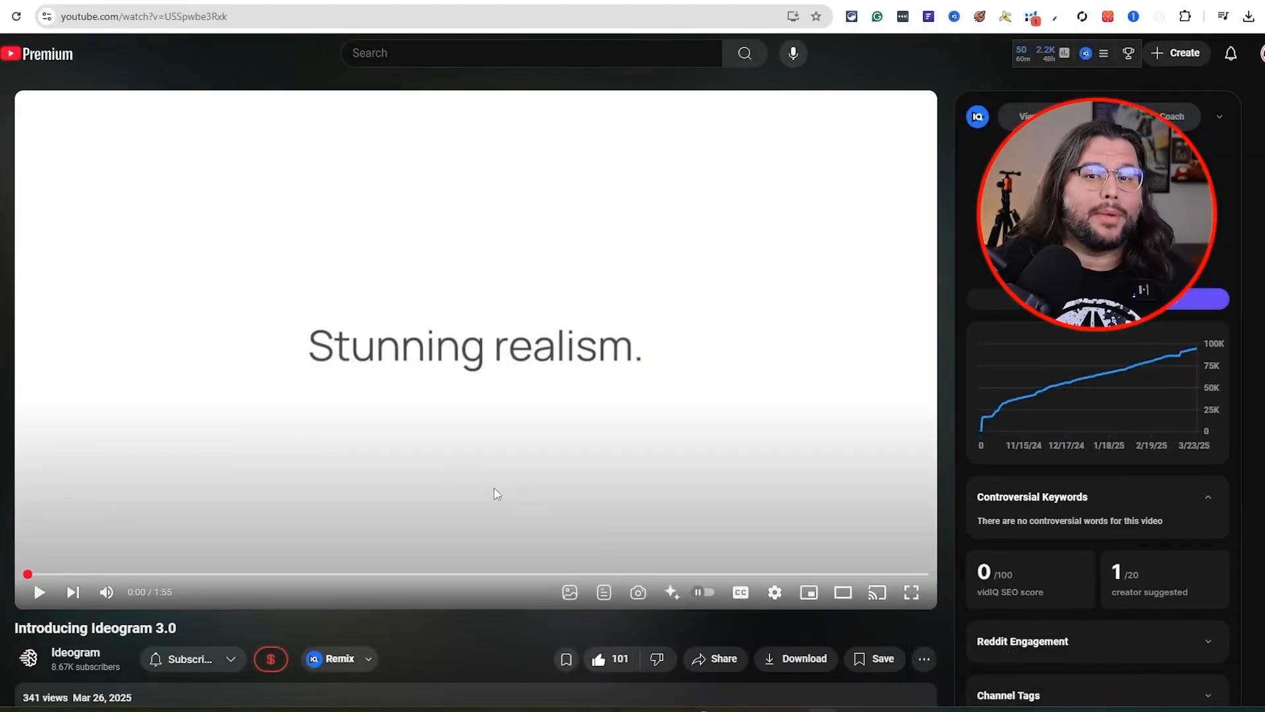
pyautogui.moveTo(452, 469)
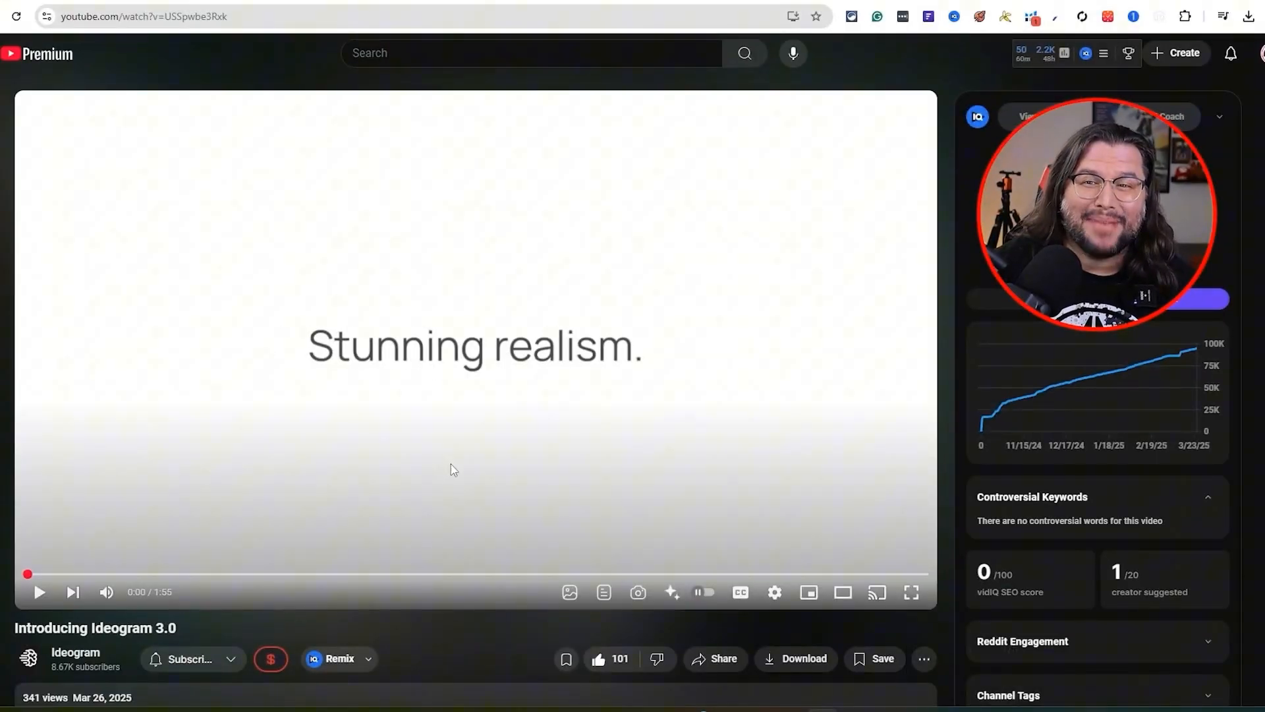
pyautogui.moveTo(299, 614)
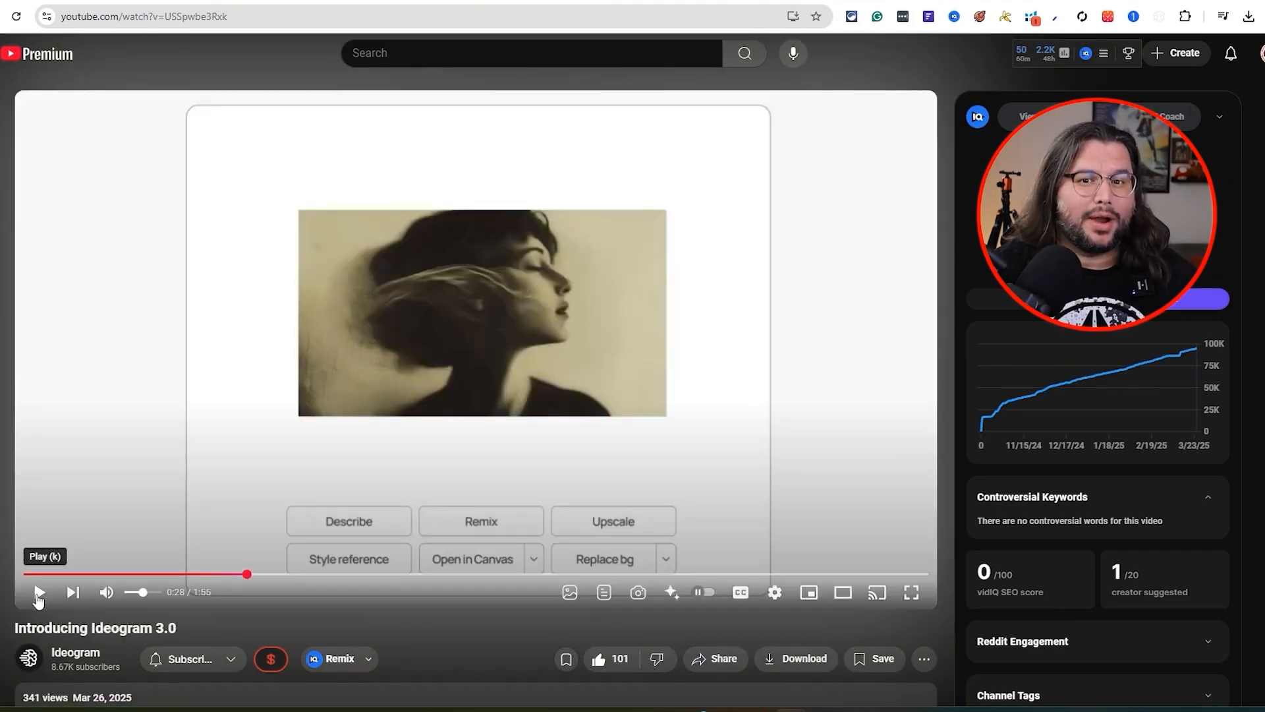
pyautogui.click(37, 592)
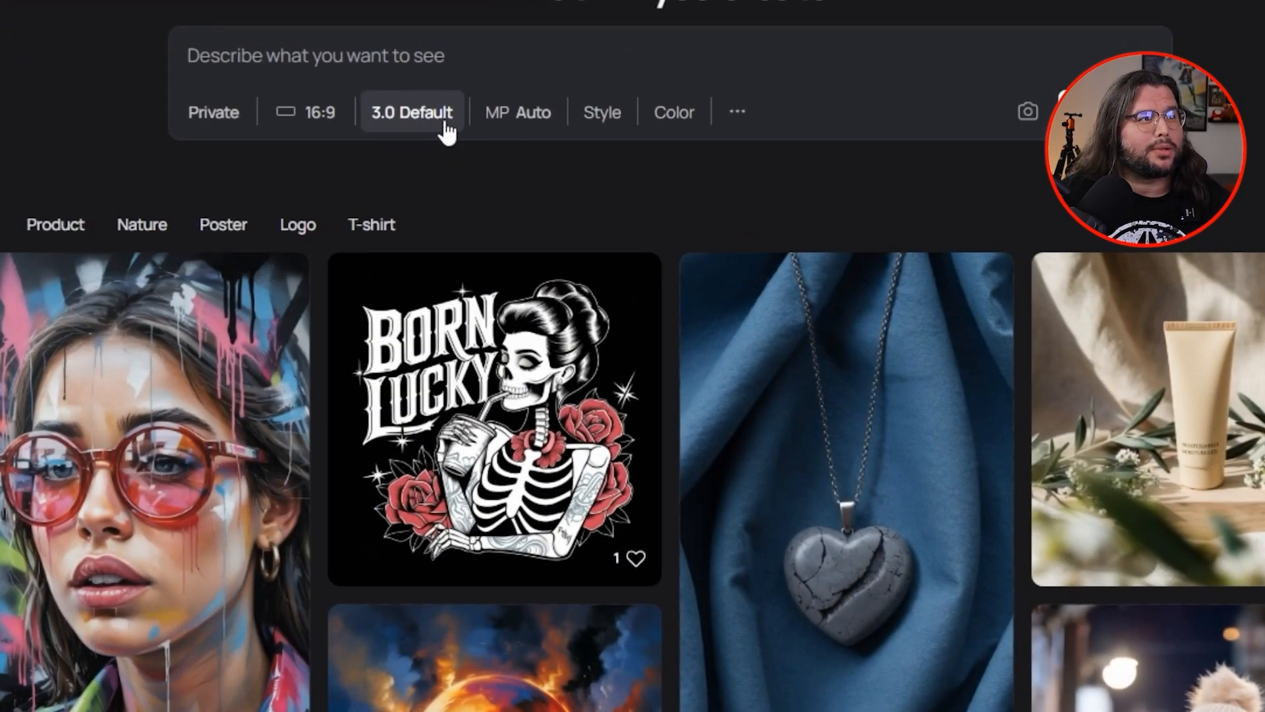
# Show the Model list with 3.0, 2.0, 2a, 1.0 and Turbo/Default/Quality speeds.
pyautogui.click(411, 110)
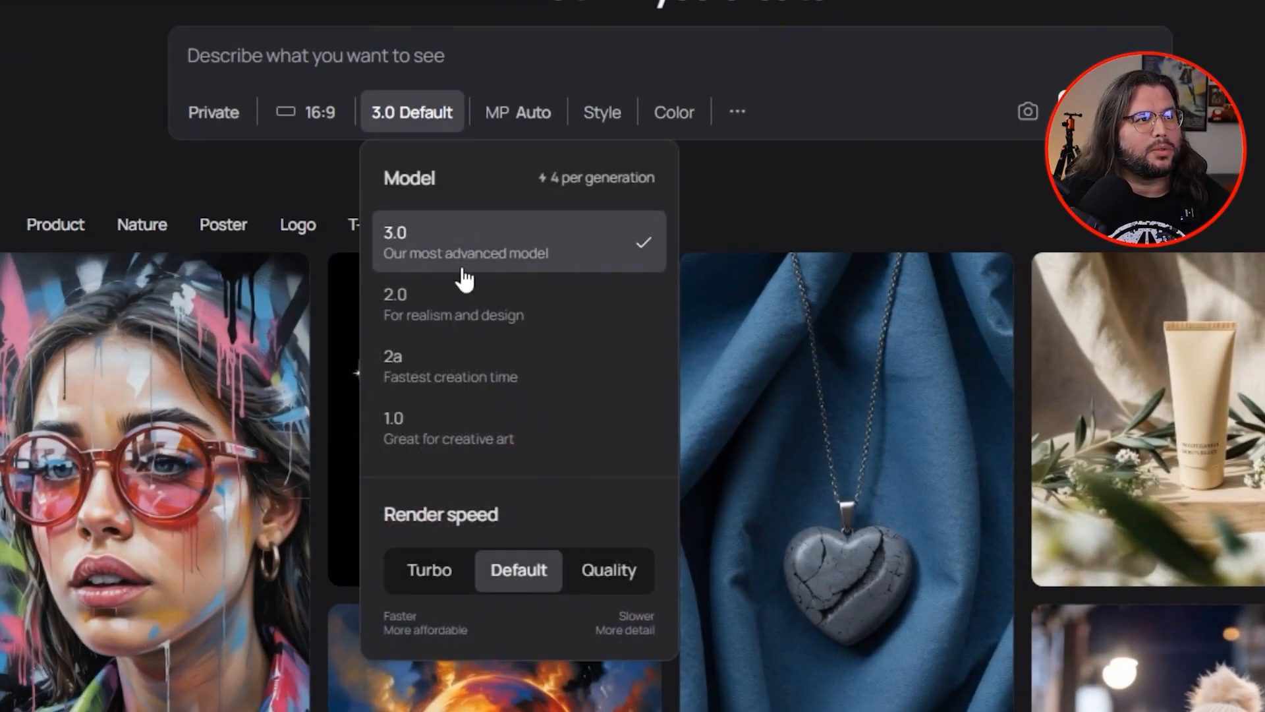
pyautogui.moveTo(427, 319)
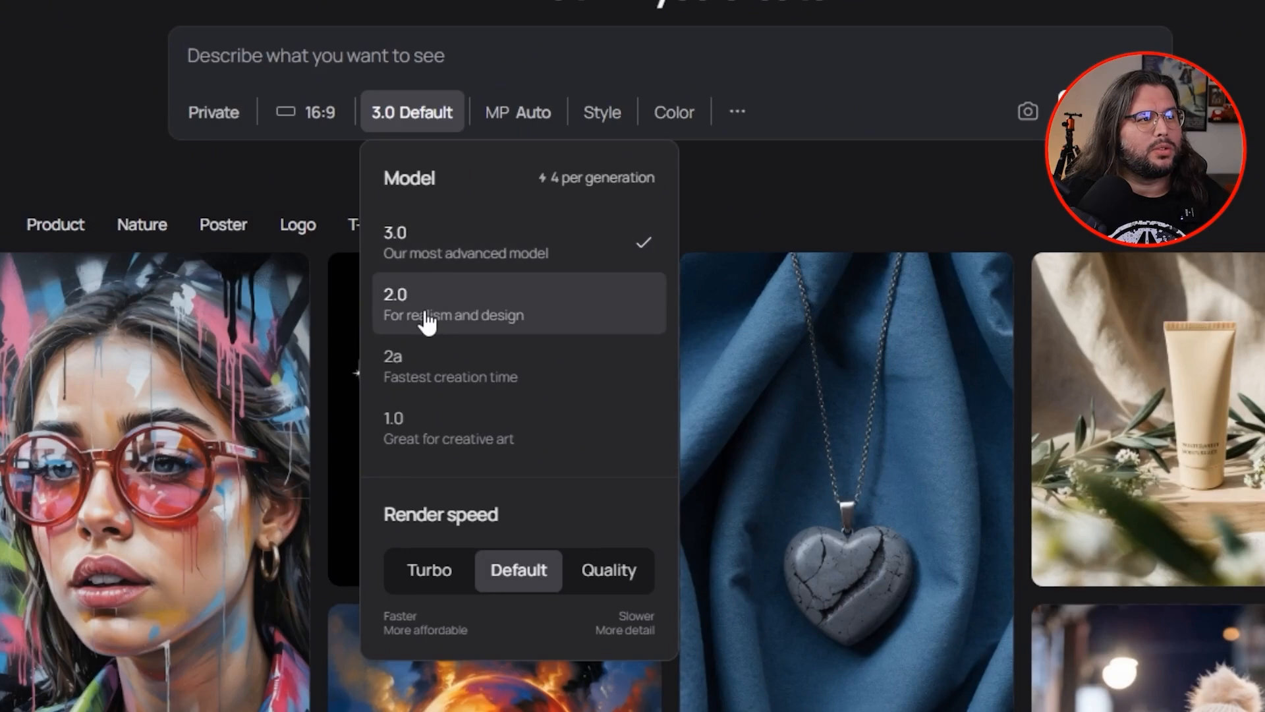
pyautogui.moveTo(613, 448)
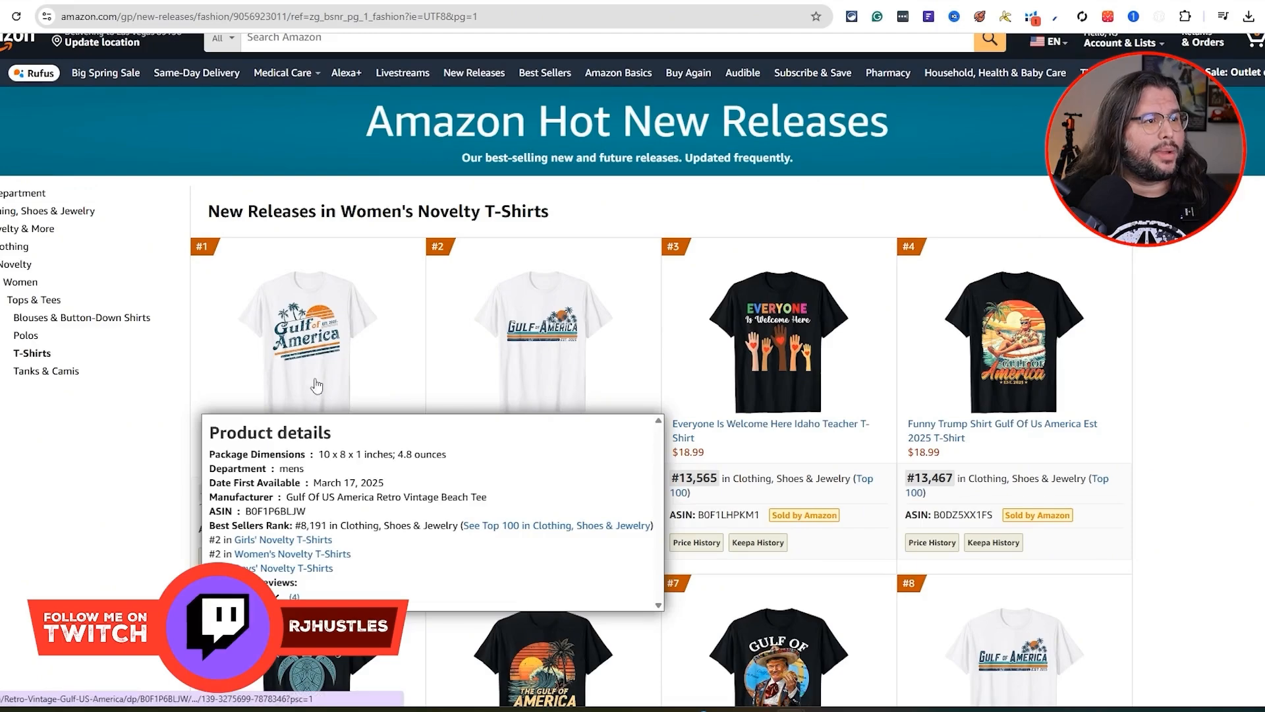
pyautogui.scroll(-3)
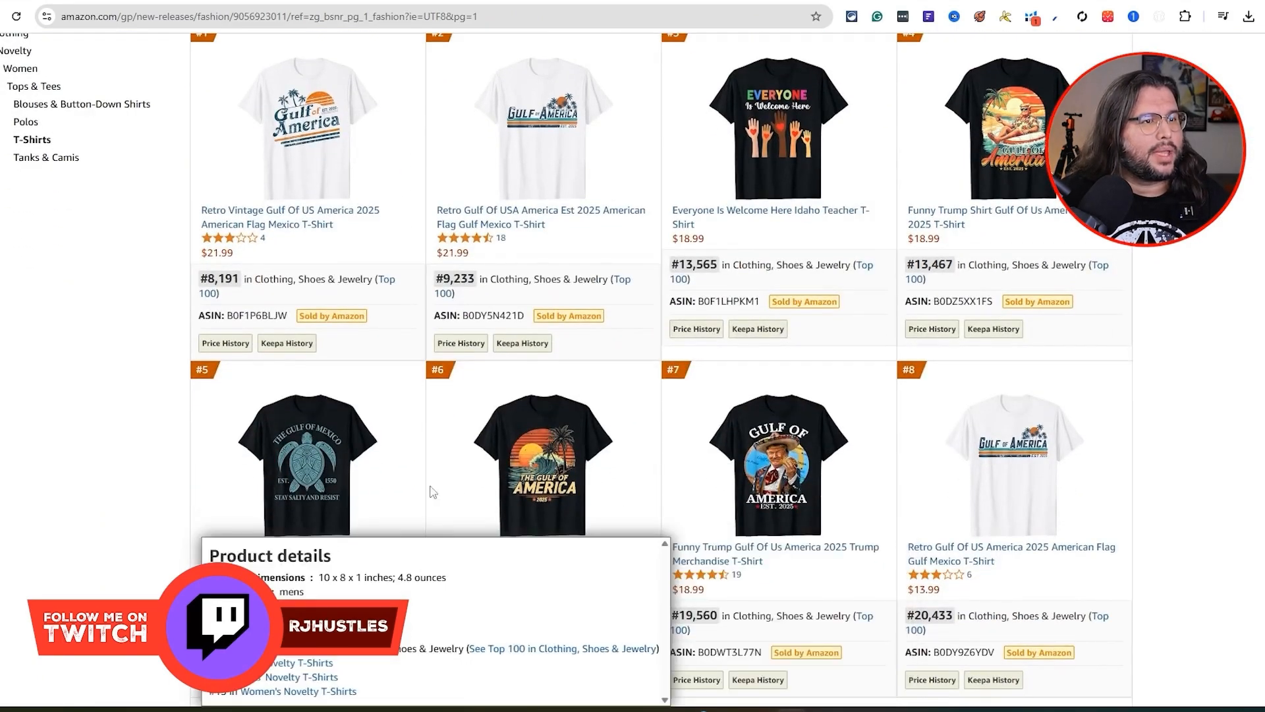
pyautogui.scroll(-3)
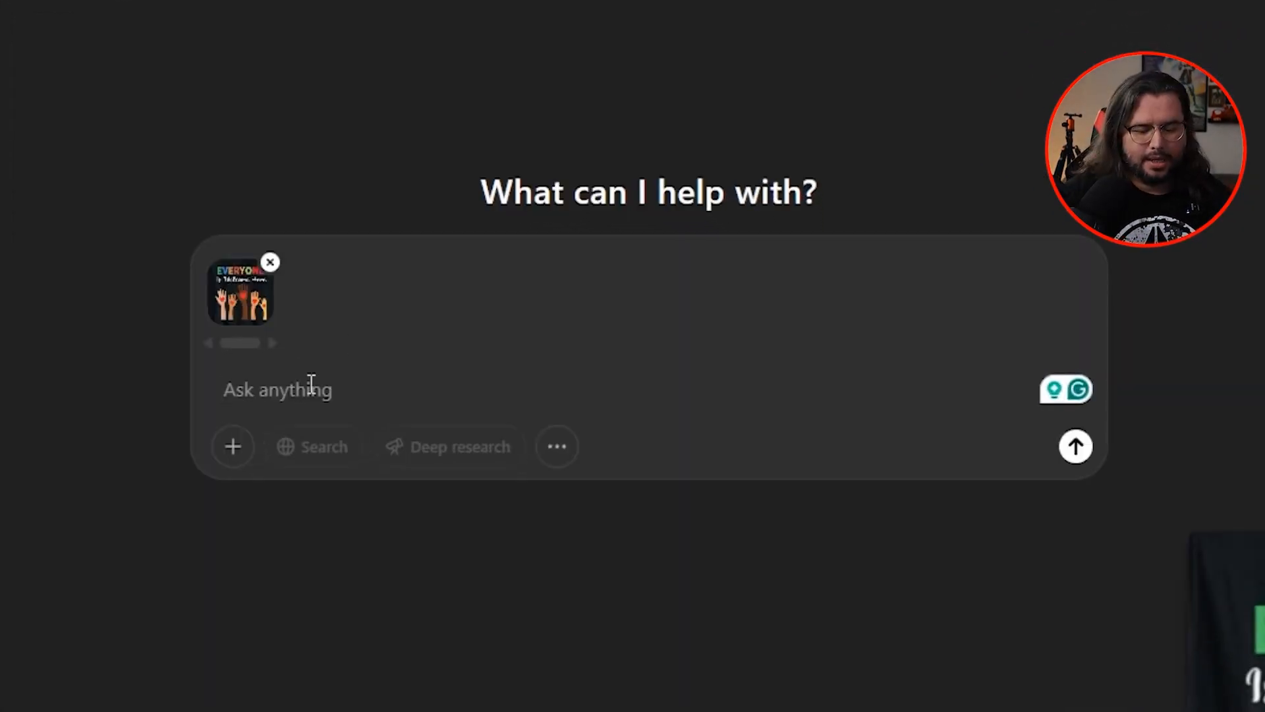
# Send ChatGPT 'Give me 5 design ideas that are similar to this' with the shirt image.
pyautogui.write('Give me 5')
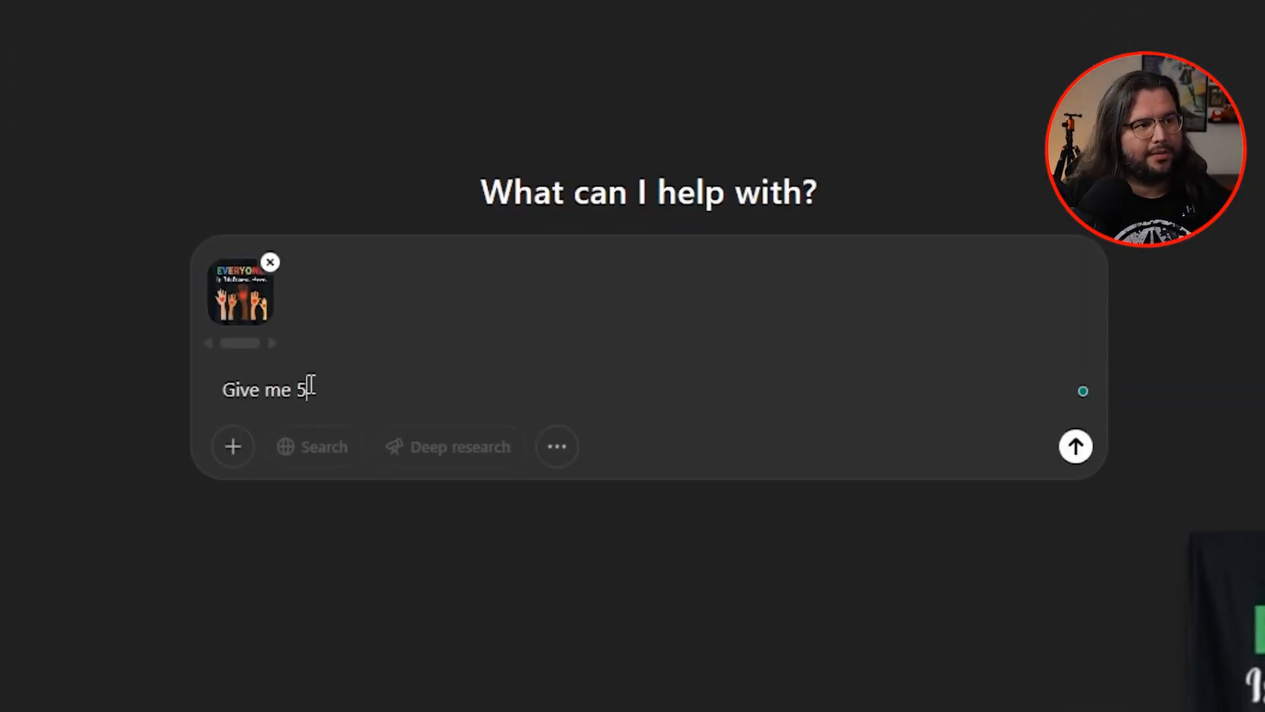
pyautogui.write('desig')
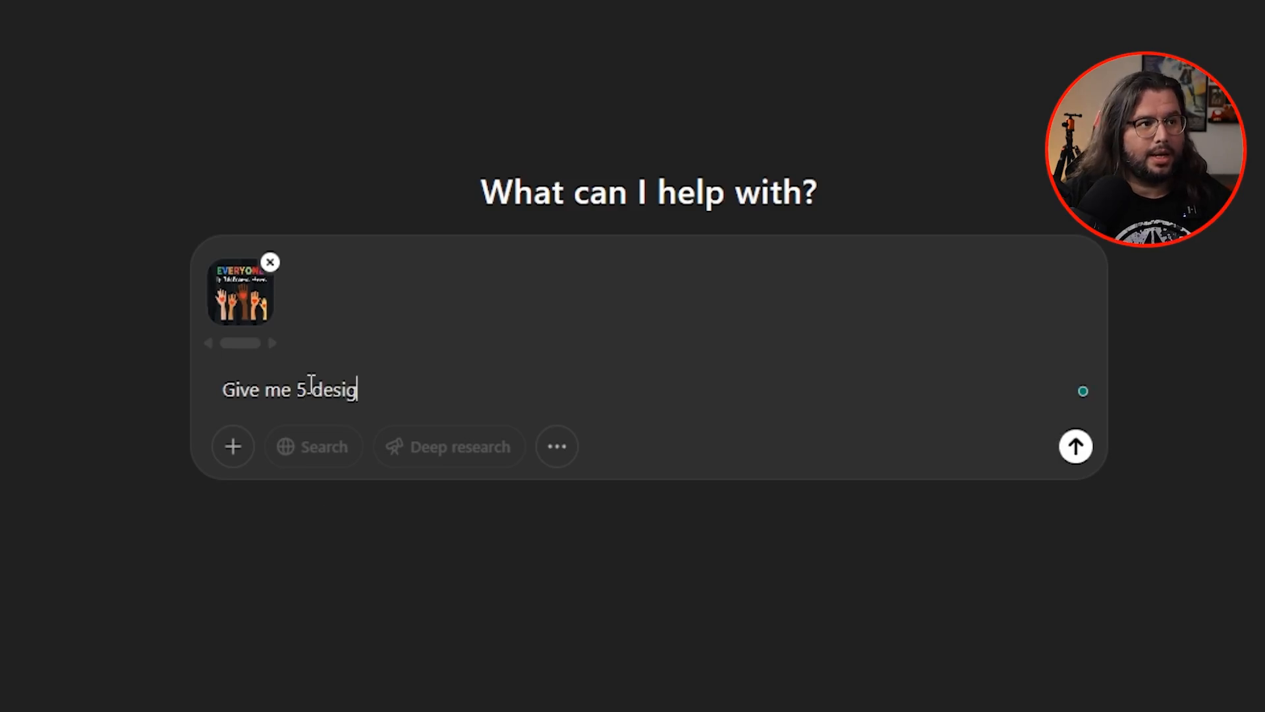
pyautogui.write('n ideas')
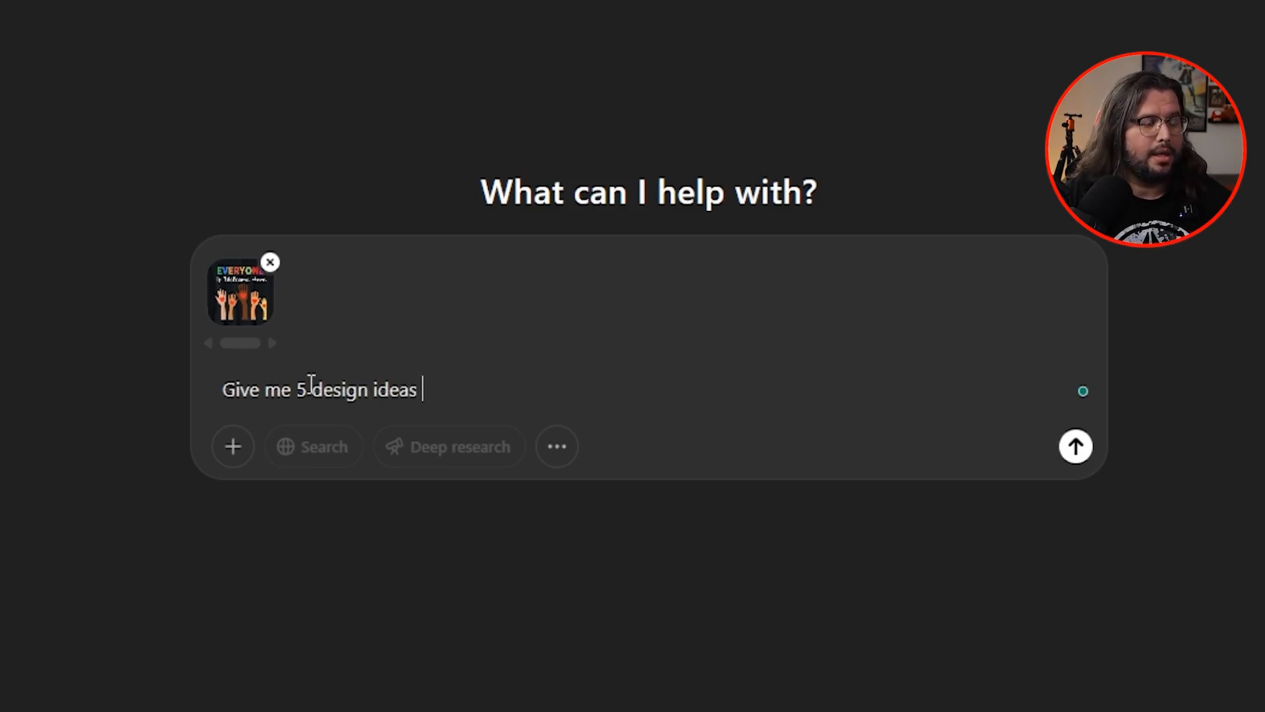
pyautogui.write('that are sim')
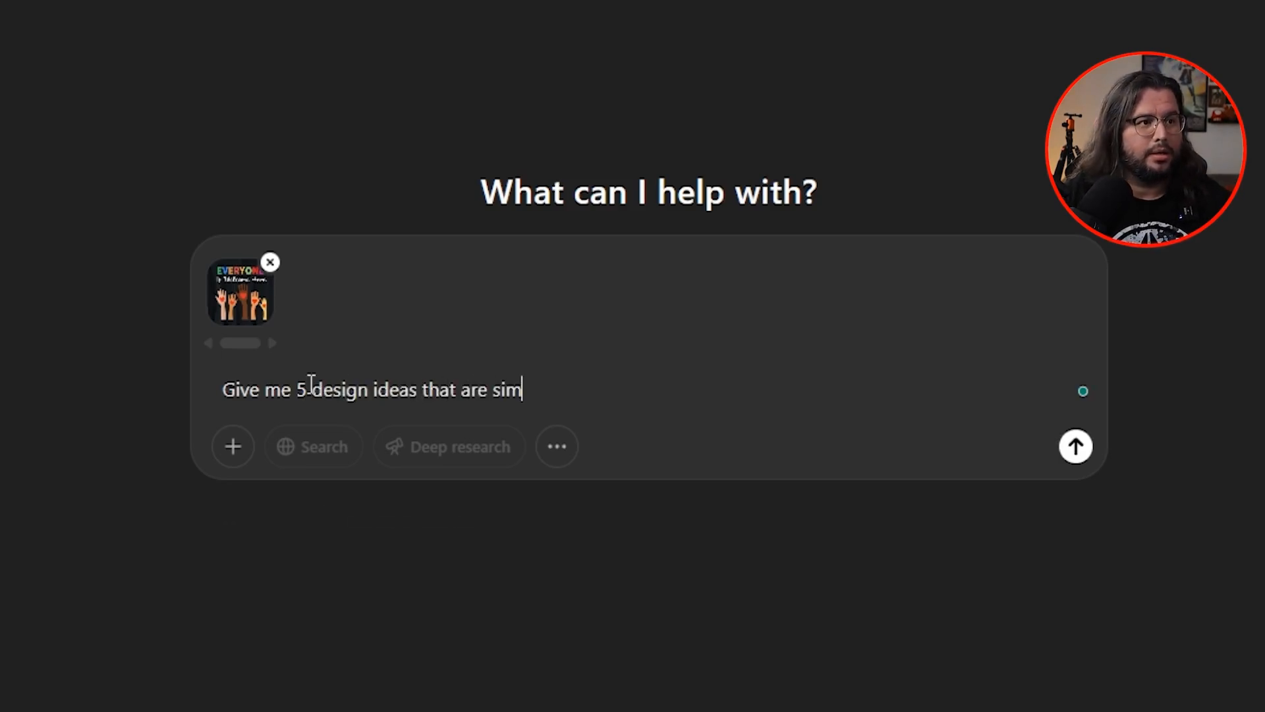
pyautogui.write('ilar')
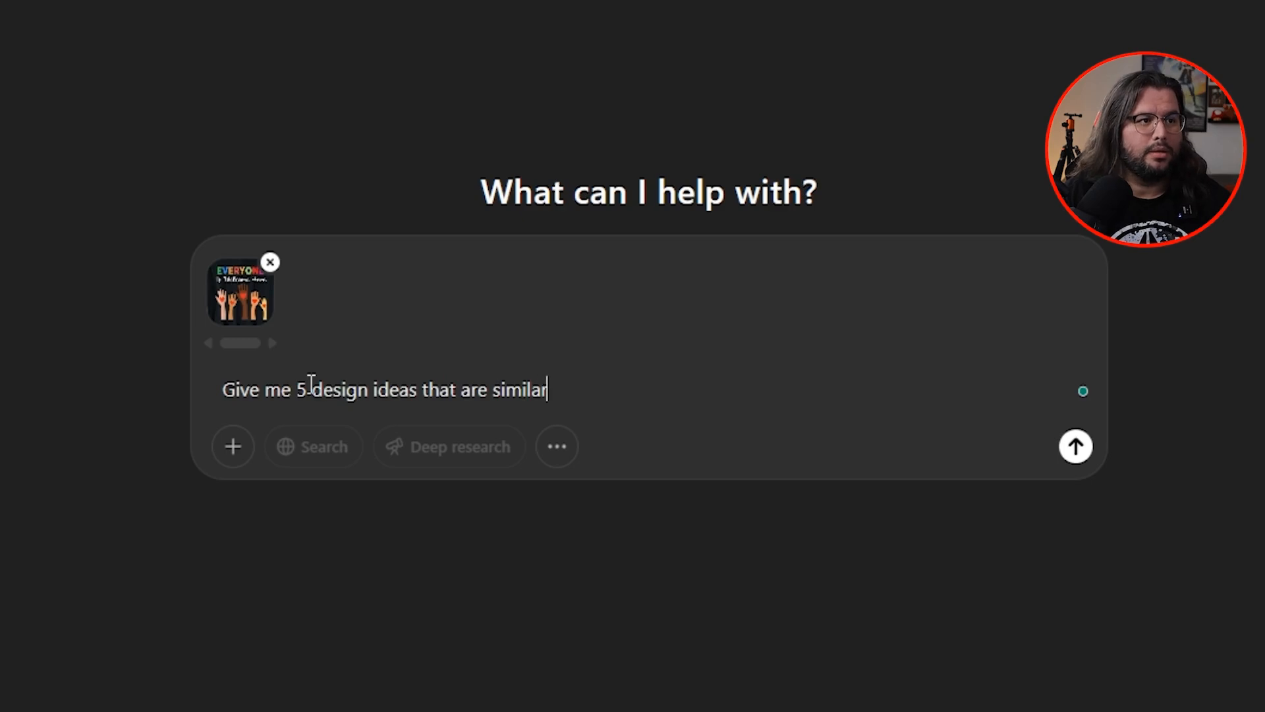
pyautogui.write('to this')
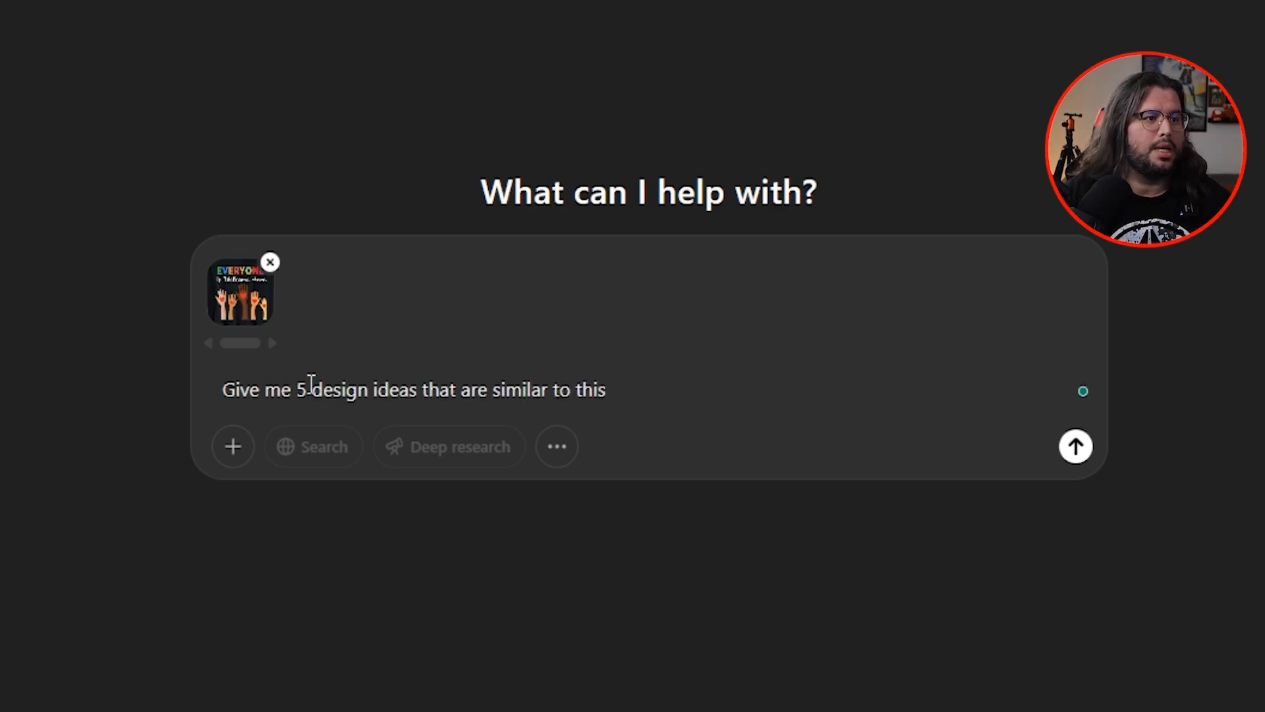
pyautogui.click(1075, 447)
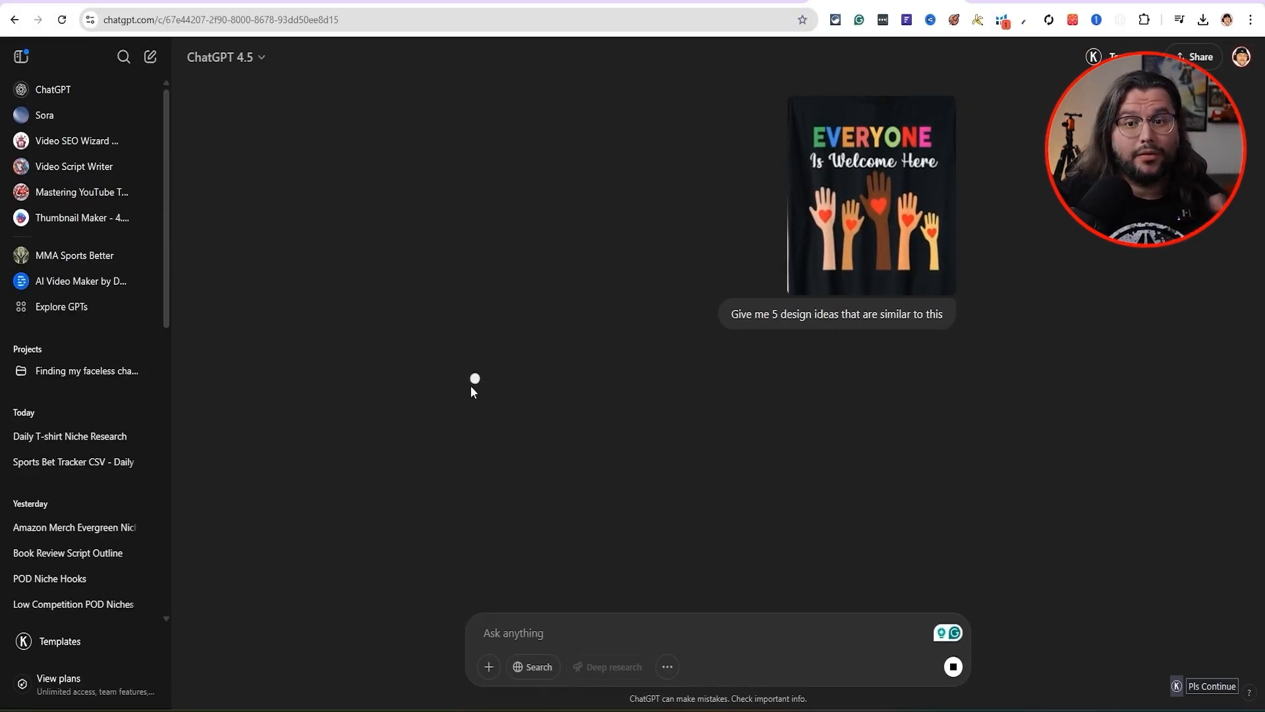
pyautogui.moveTo(500, 341)
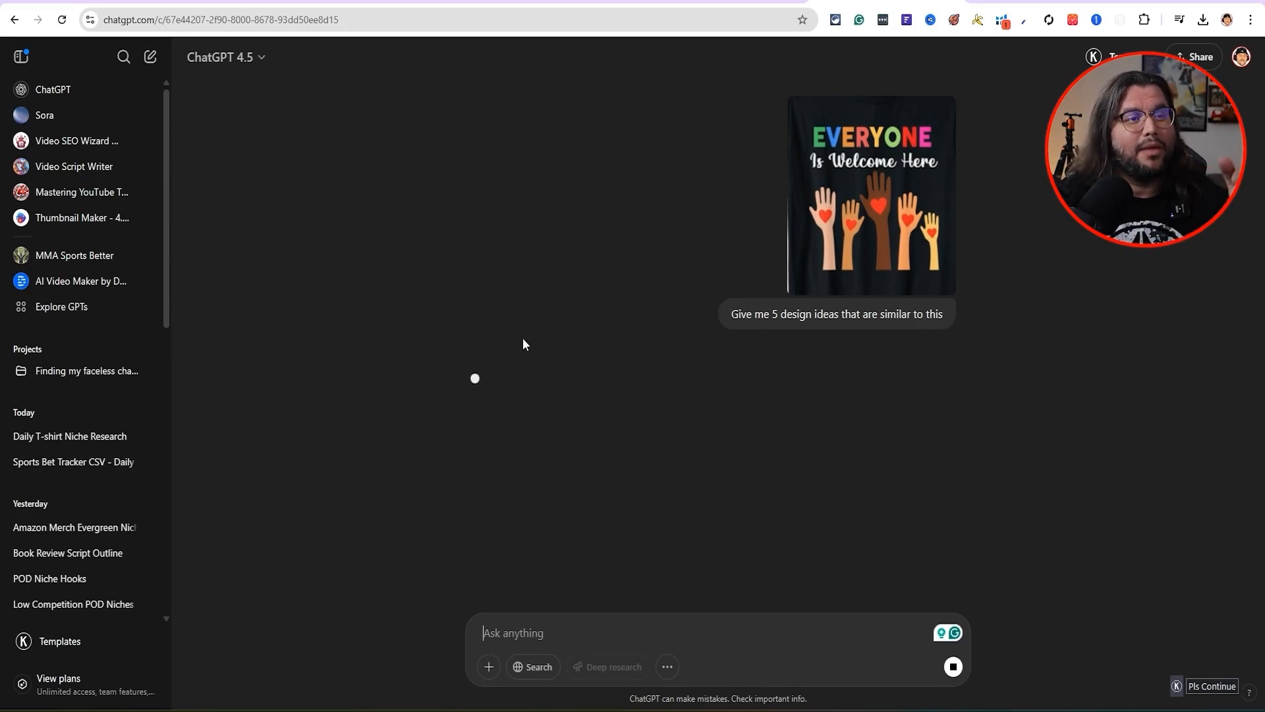
pyautogui.moveTo(704, 255)
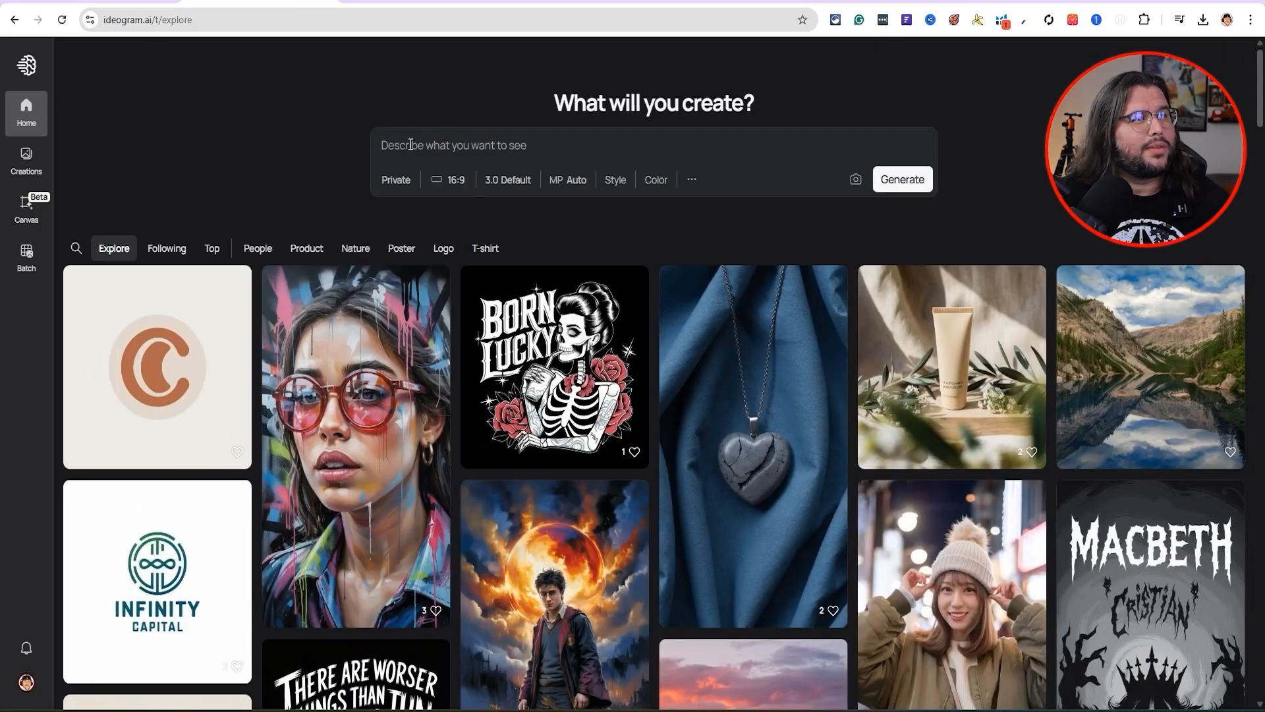
# Set a 4:5 portrait ratio, review style and colour presets, and use the shirt image as style reference.
pyautogui.click(448, 179)
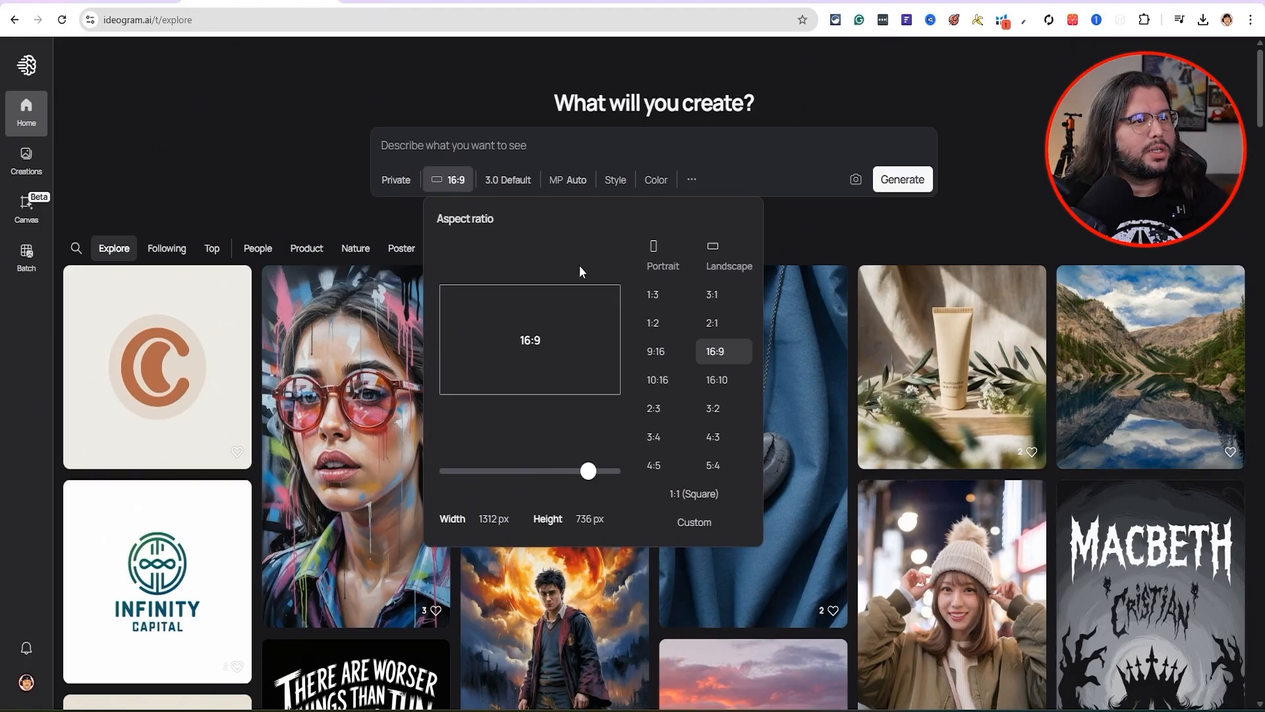
pyautogui.click(566, 179)
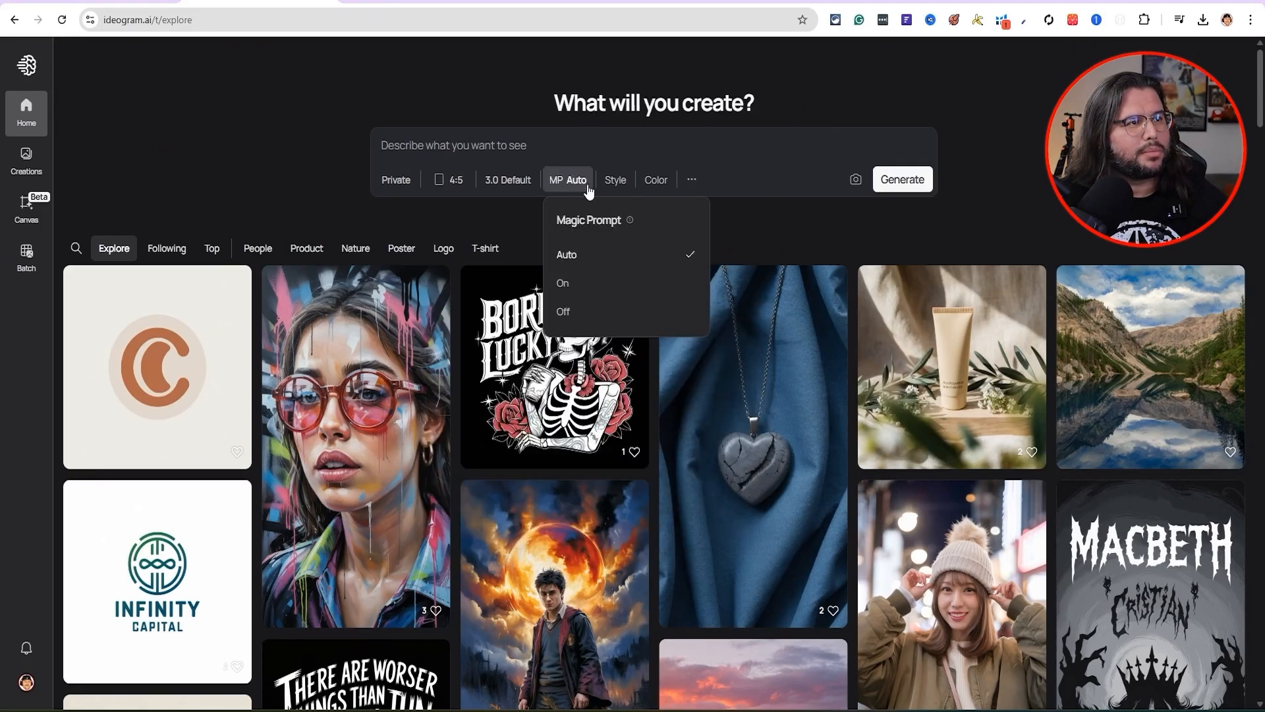
pyautogui.click(616, 179)
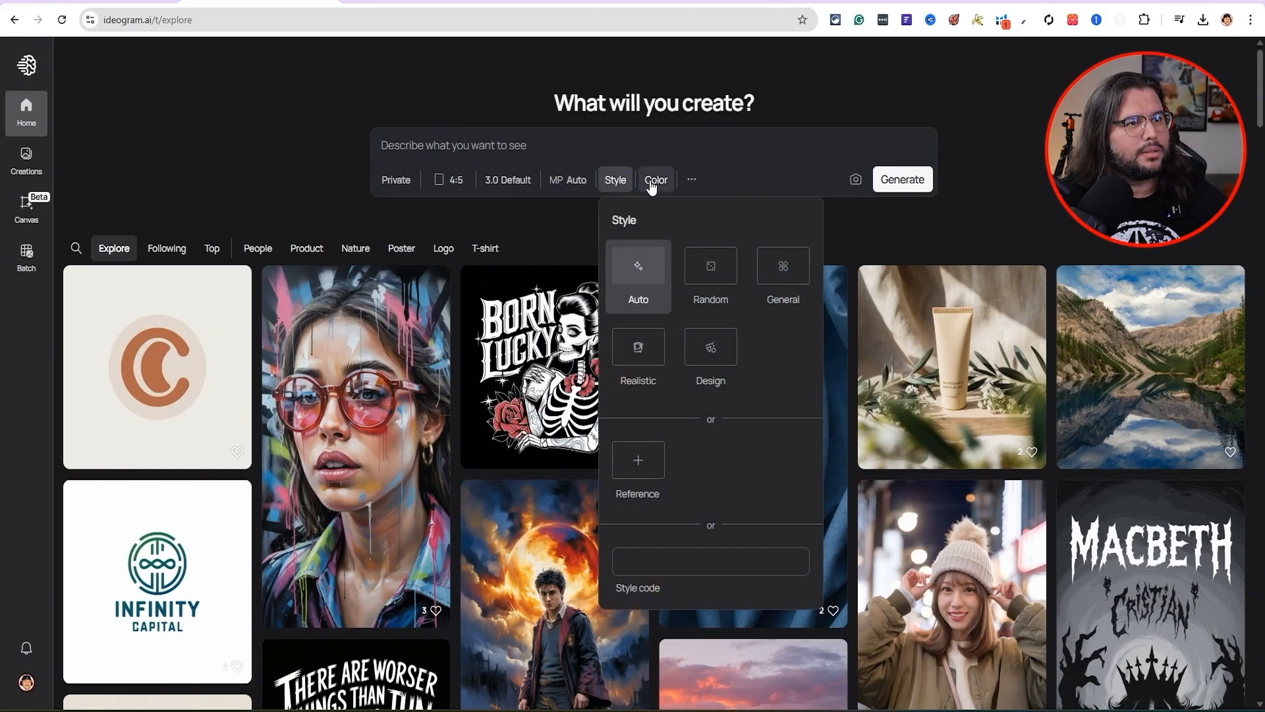
pyautogui.click(655, 179)
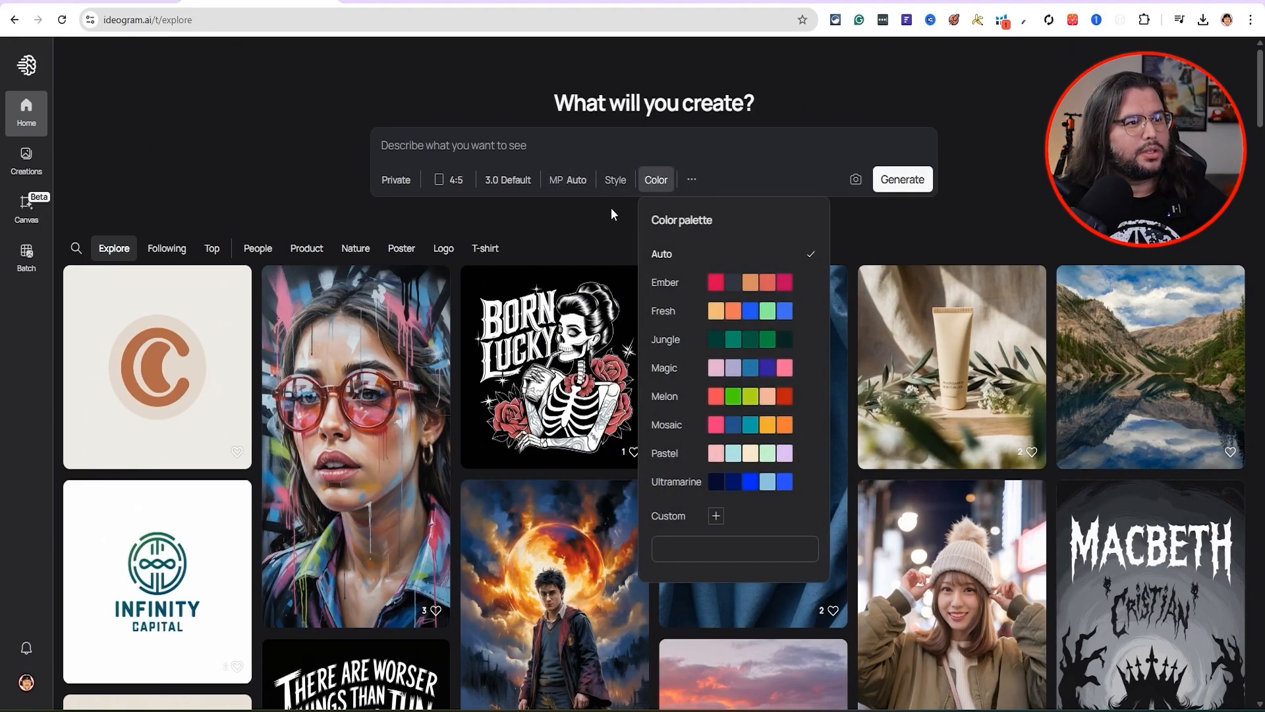
pyautogui.moveTo(684, 232)
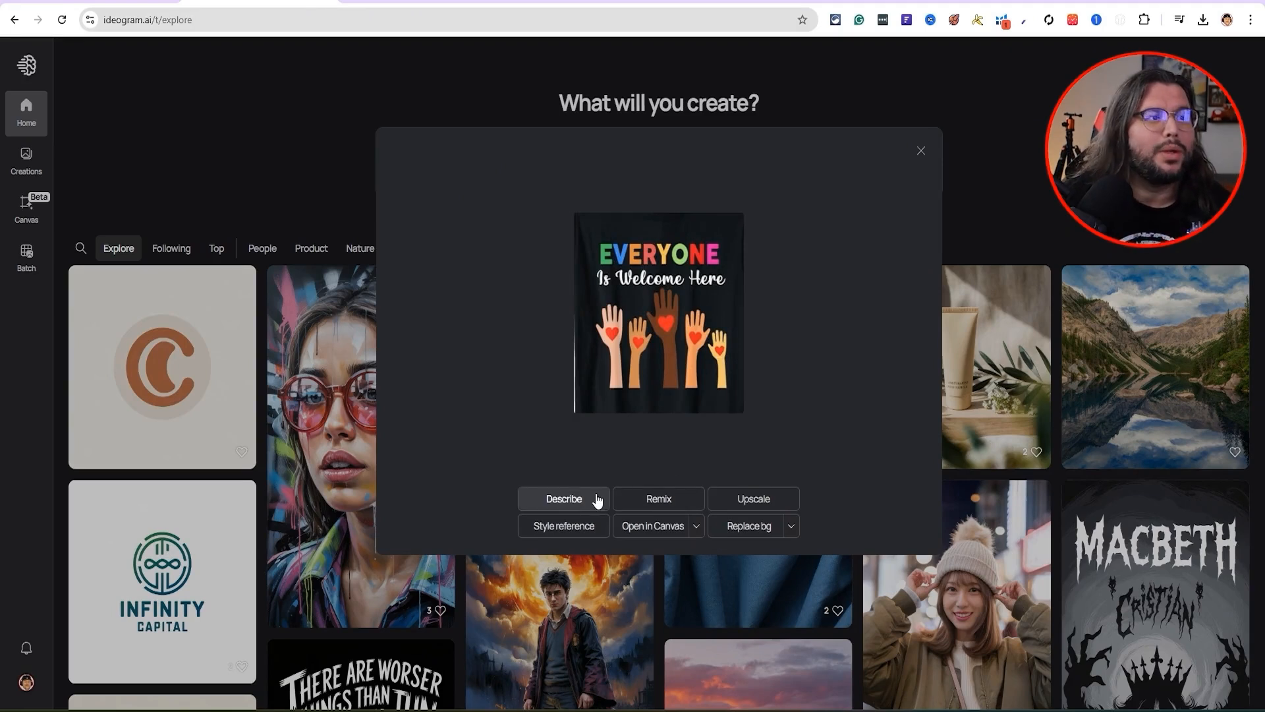
pyautogui.moveTo(663, 347)
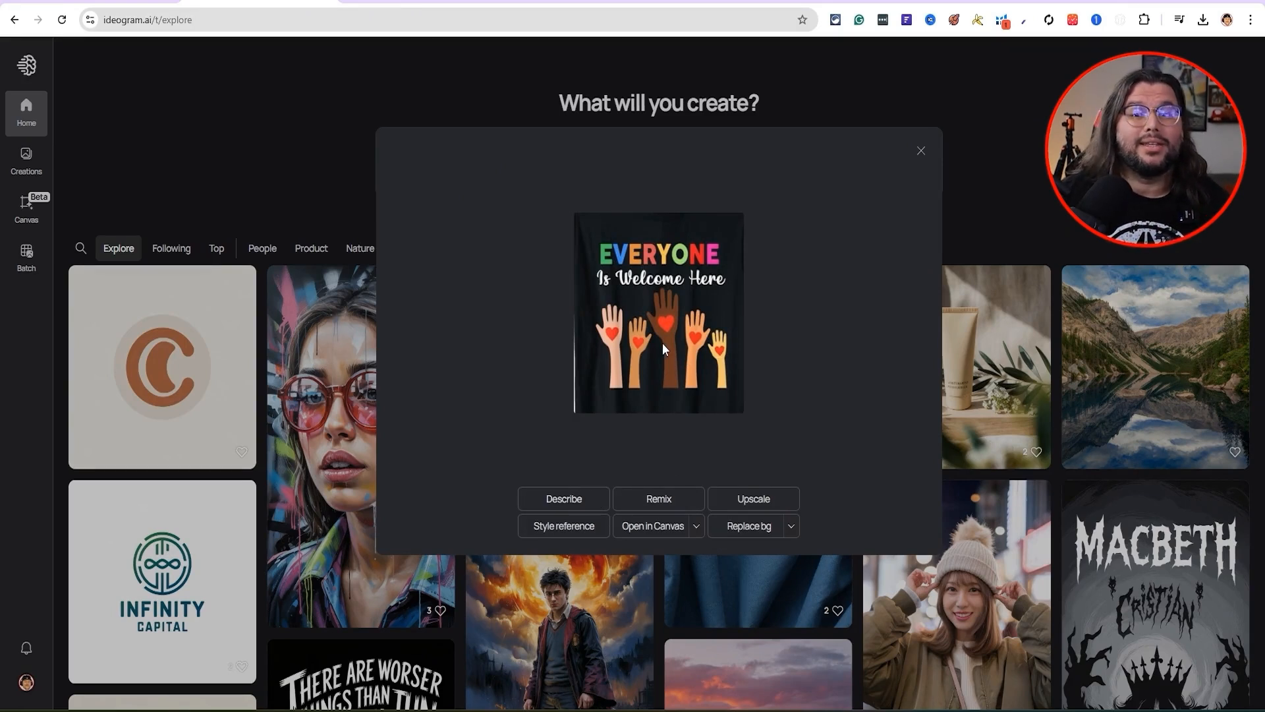
pyautogui.moveTo(689, 290)
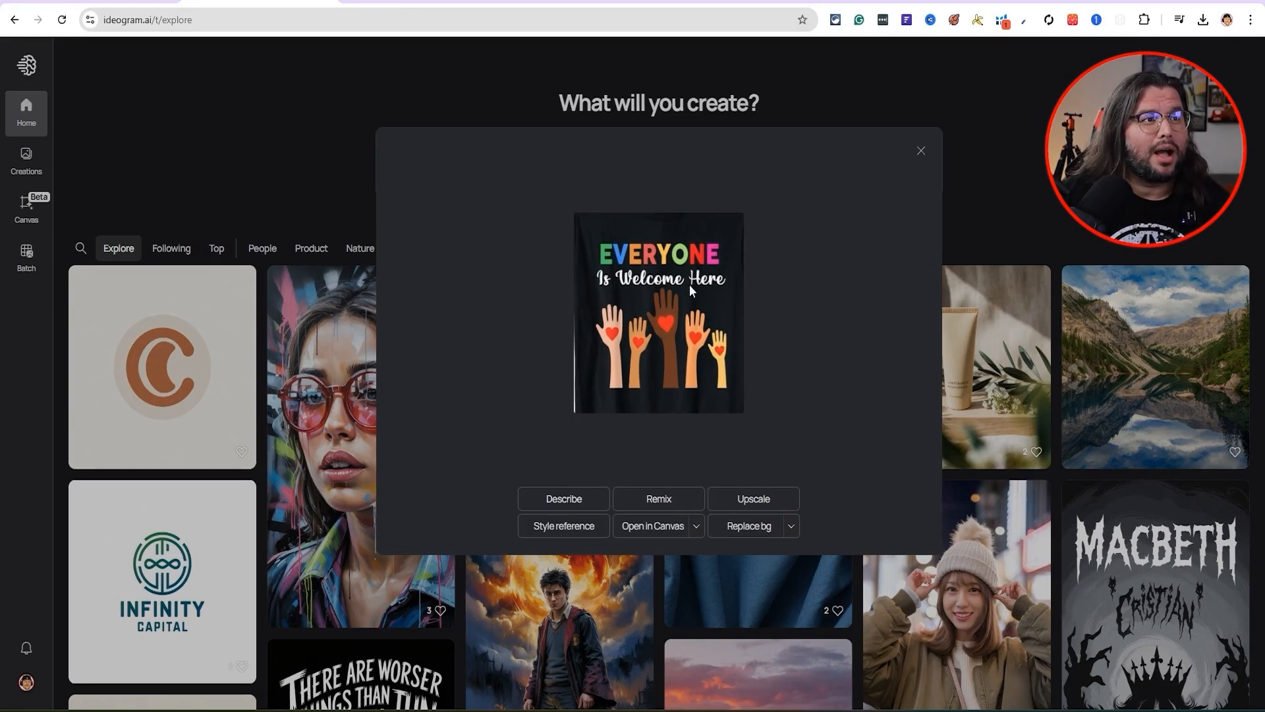
pyautogui.moveTo(677, 234)
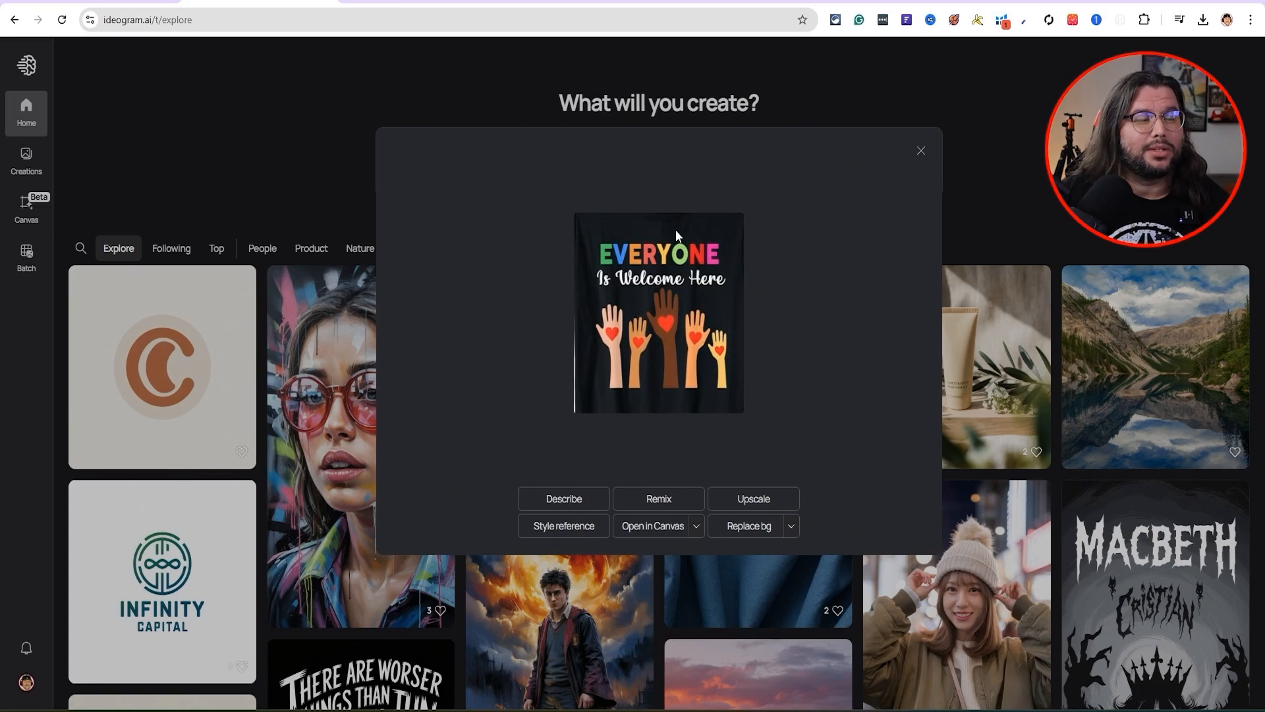
pyautogui.moveTo(699, 316)
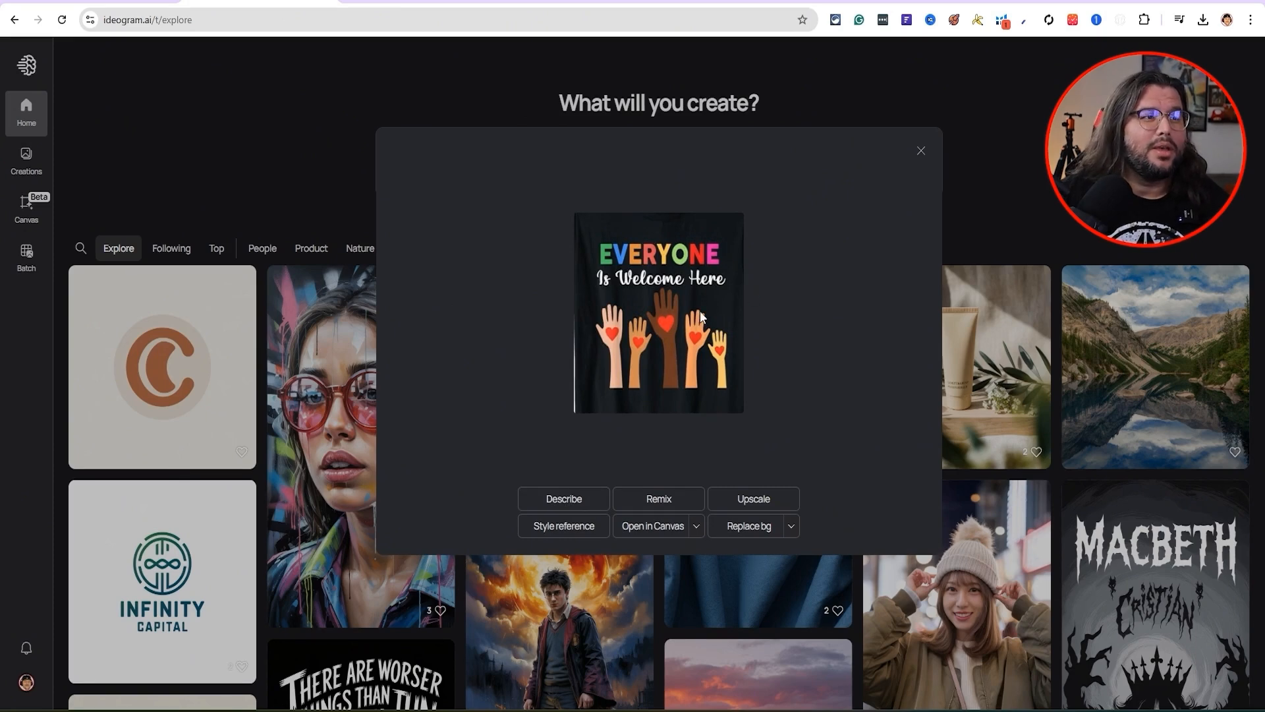
pyautogui.moveTo(563, 525)
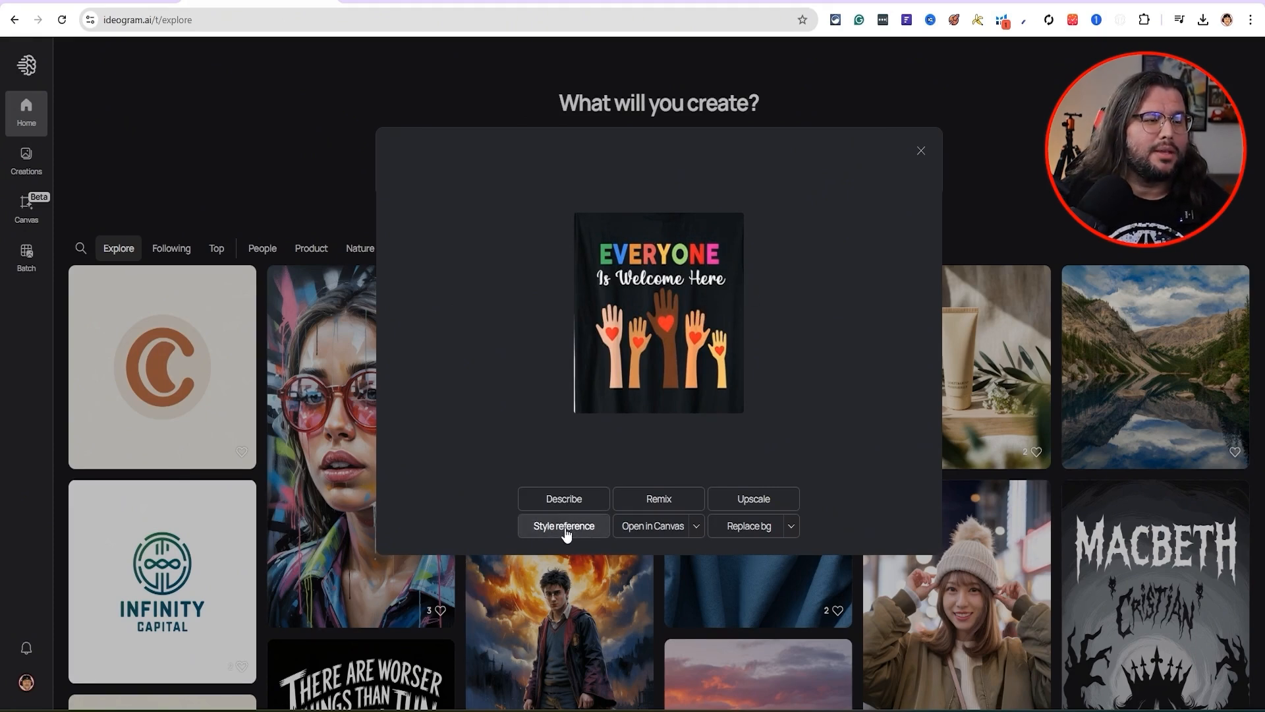
pyautogui.click(562, 526)
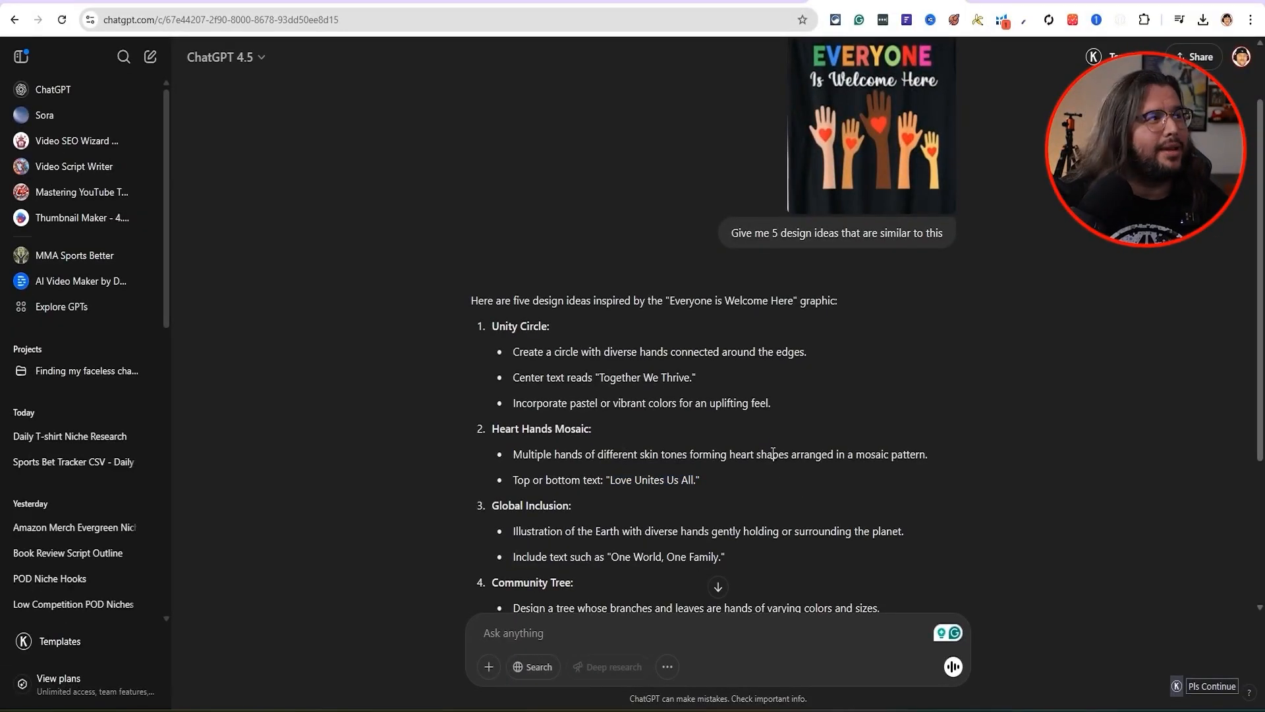
pyautogui.scroll(-3)
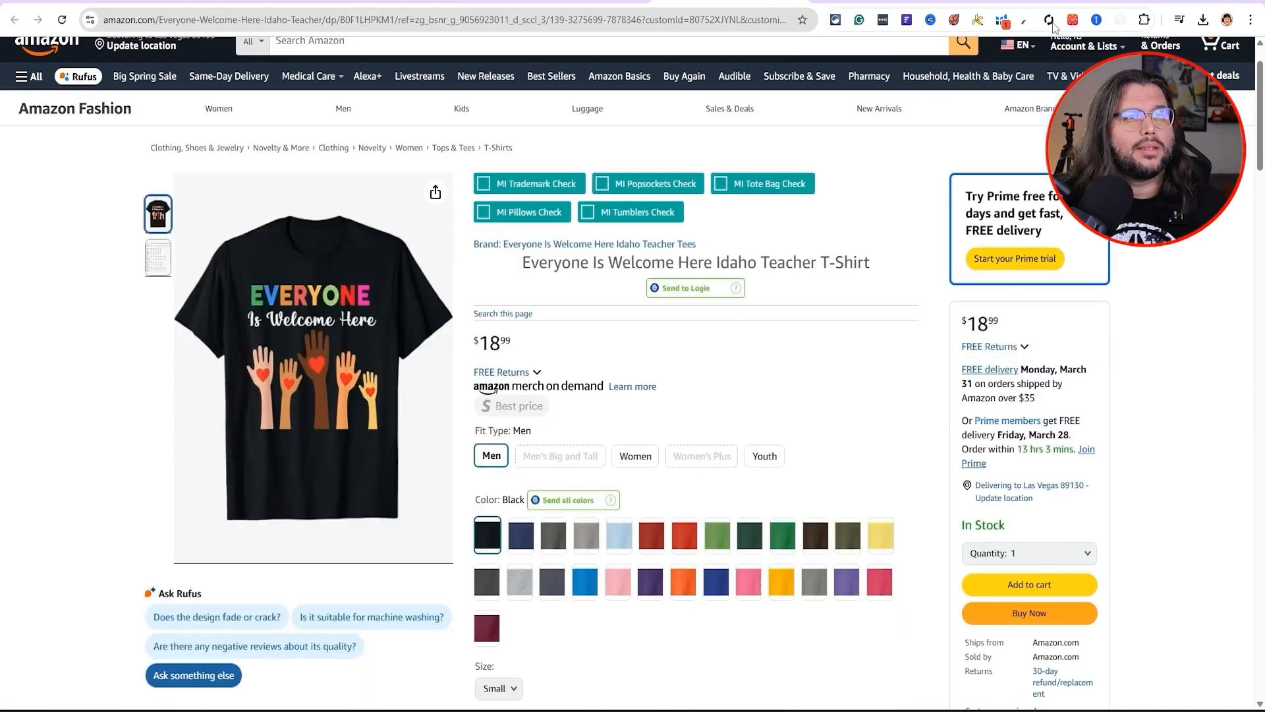
pyautogui.scroll(-3)
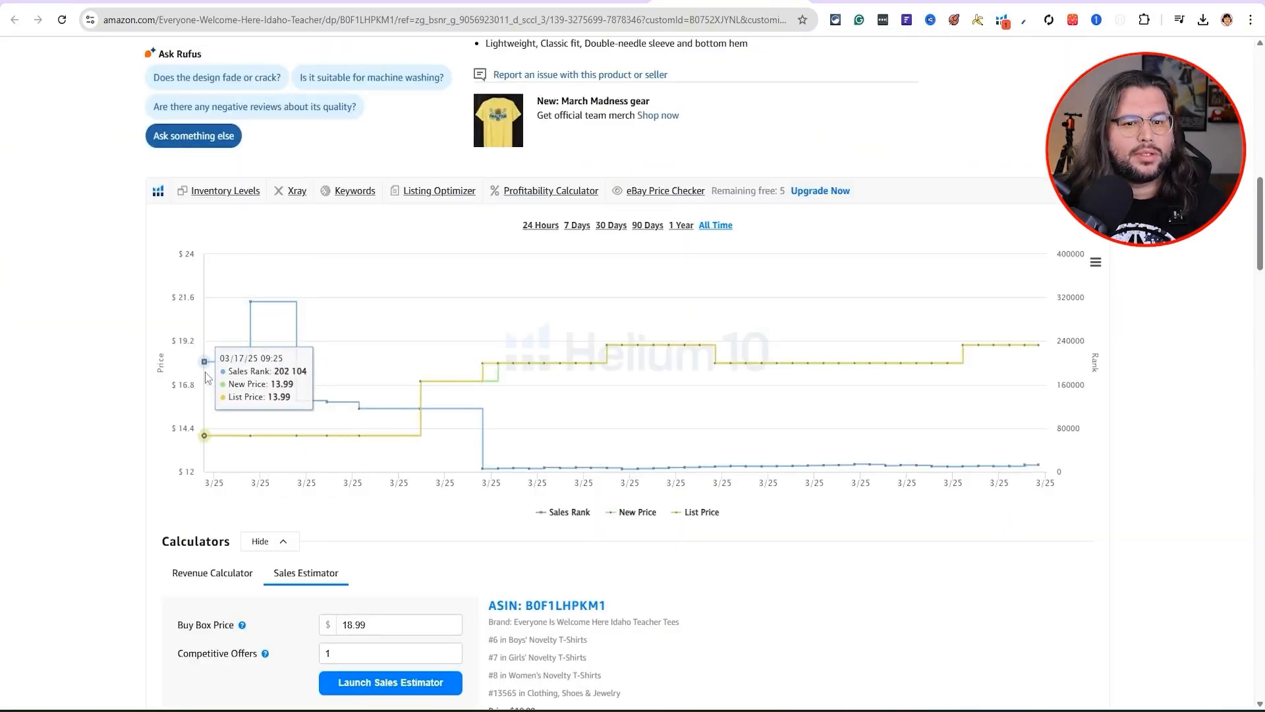
pyautogui.moveTo(419, 348)
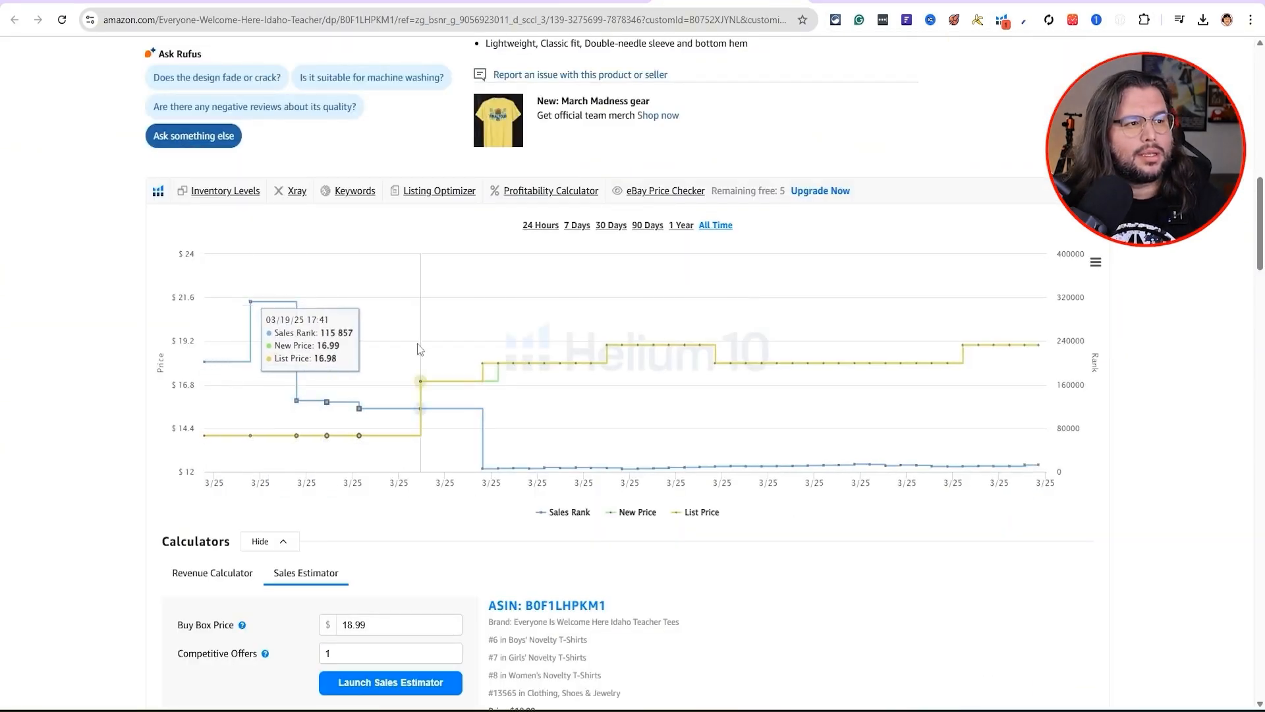
pyautogui.moveTo(1023, 392)
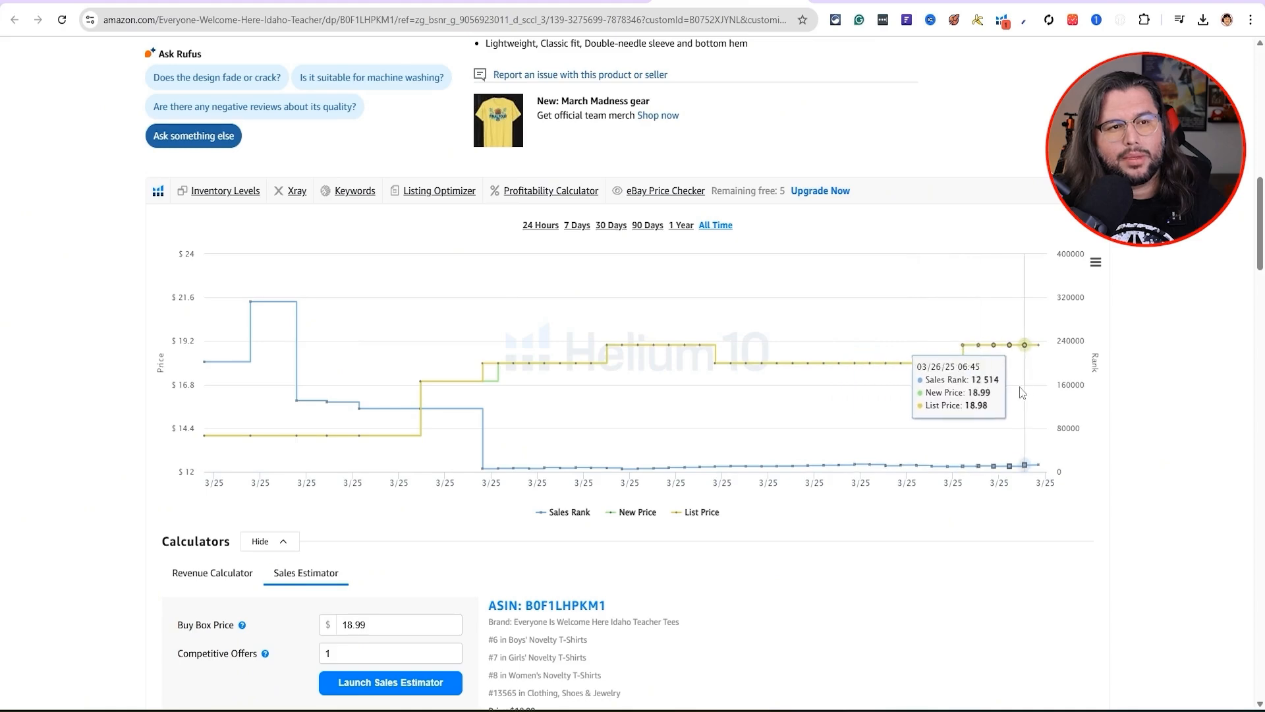
pyautogui.scroll(3)
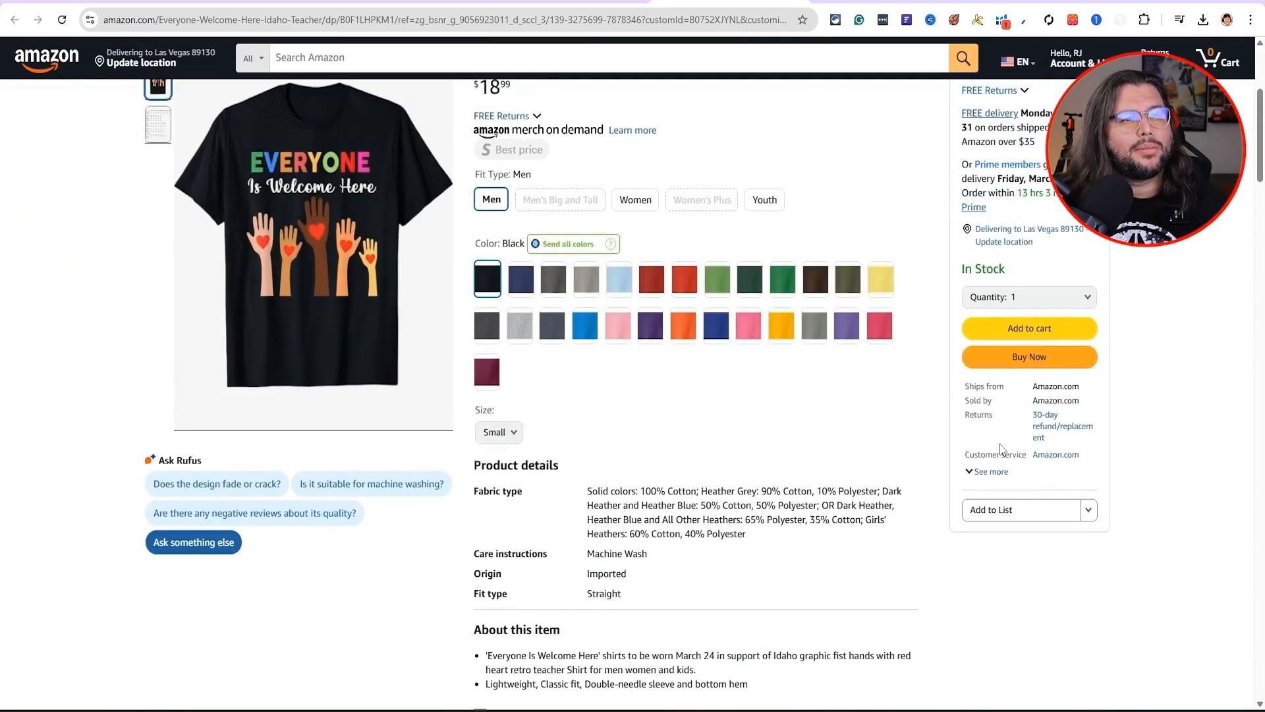
pyautogui.scroll(-3)
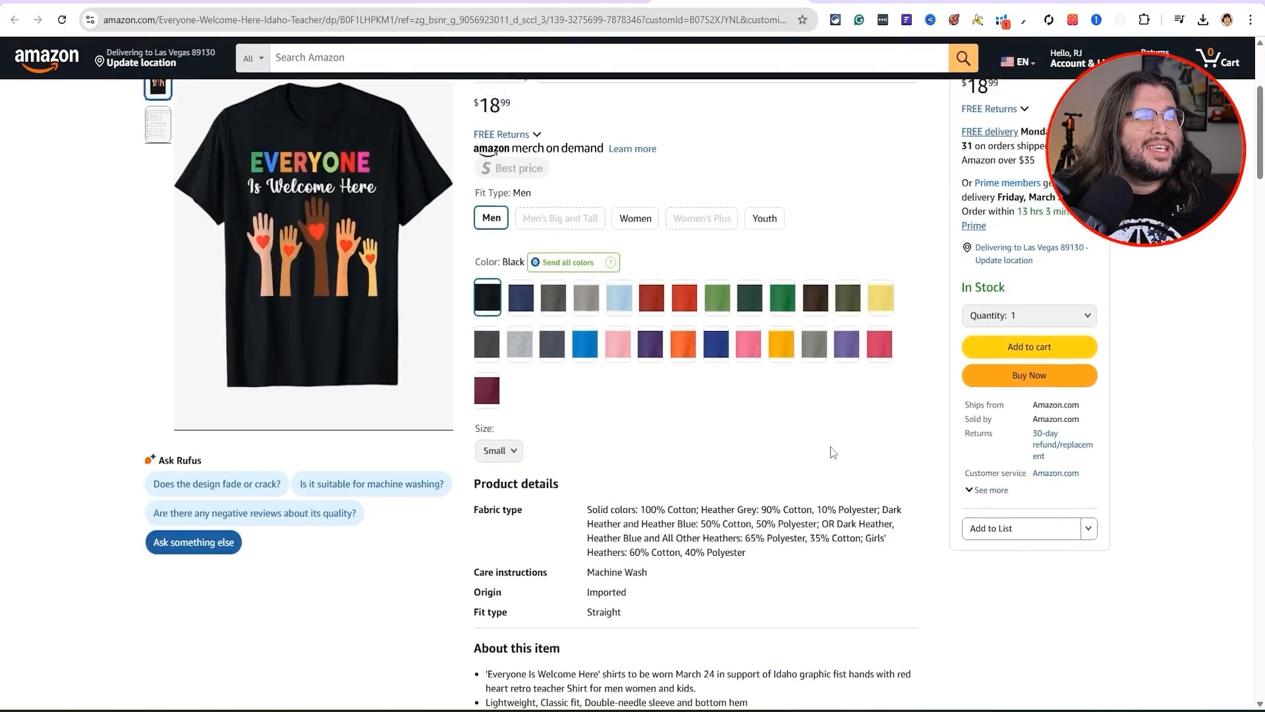
pyautogui.scroll(3)
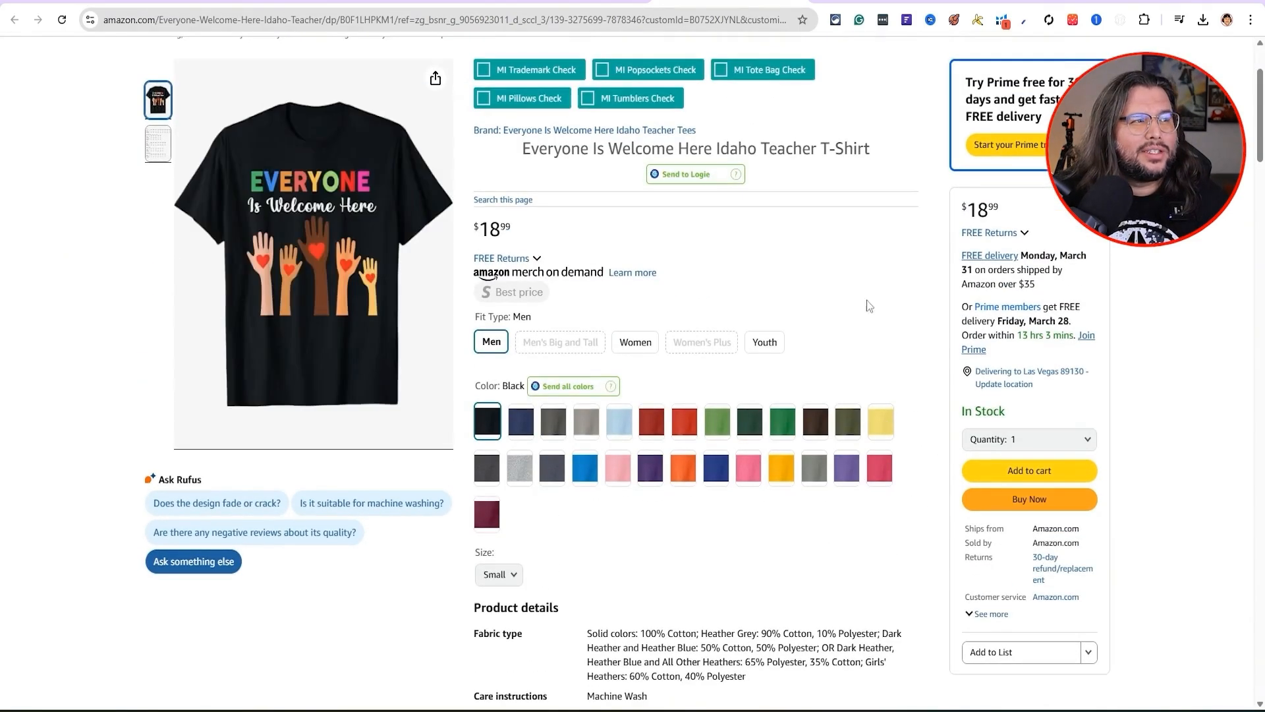
pyautogui.moveTo(605, 253)
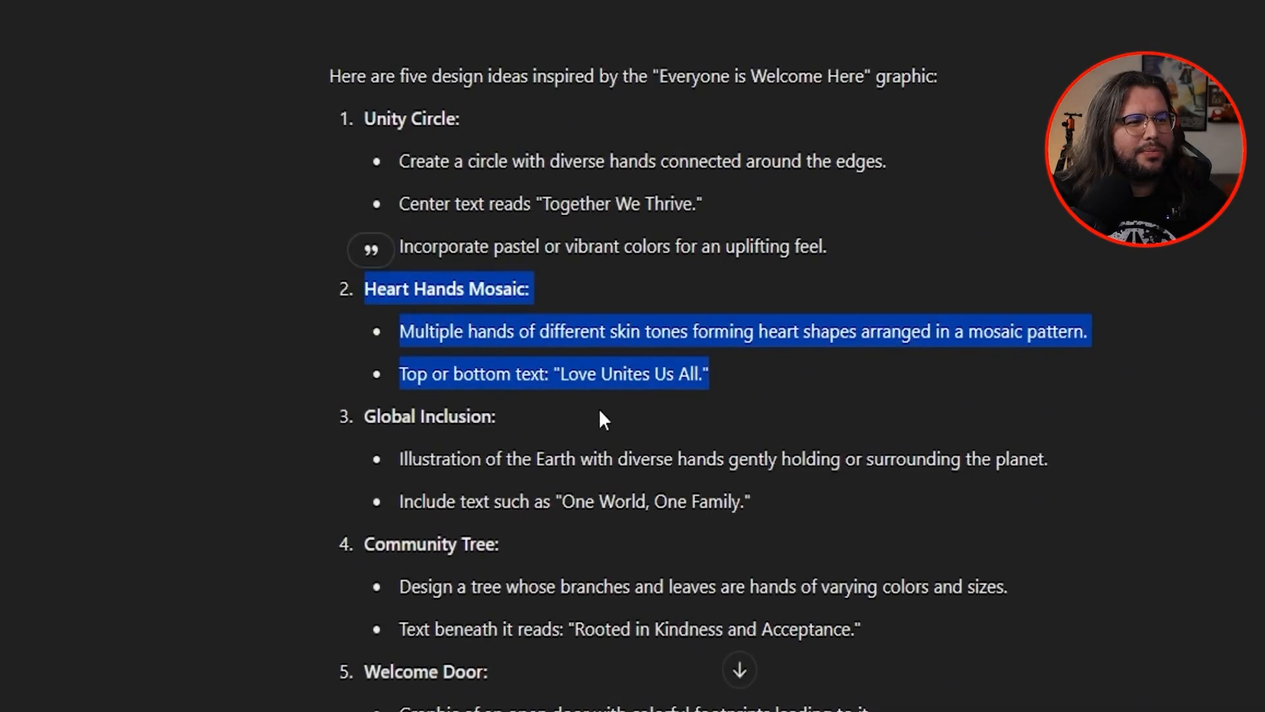
pyautogui.click(556, 373)
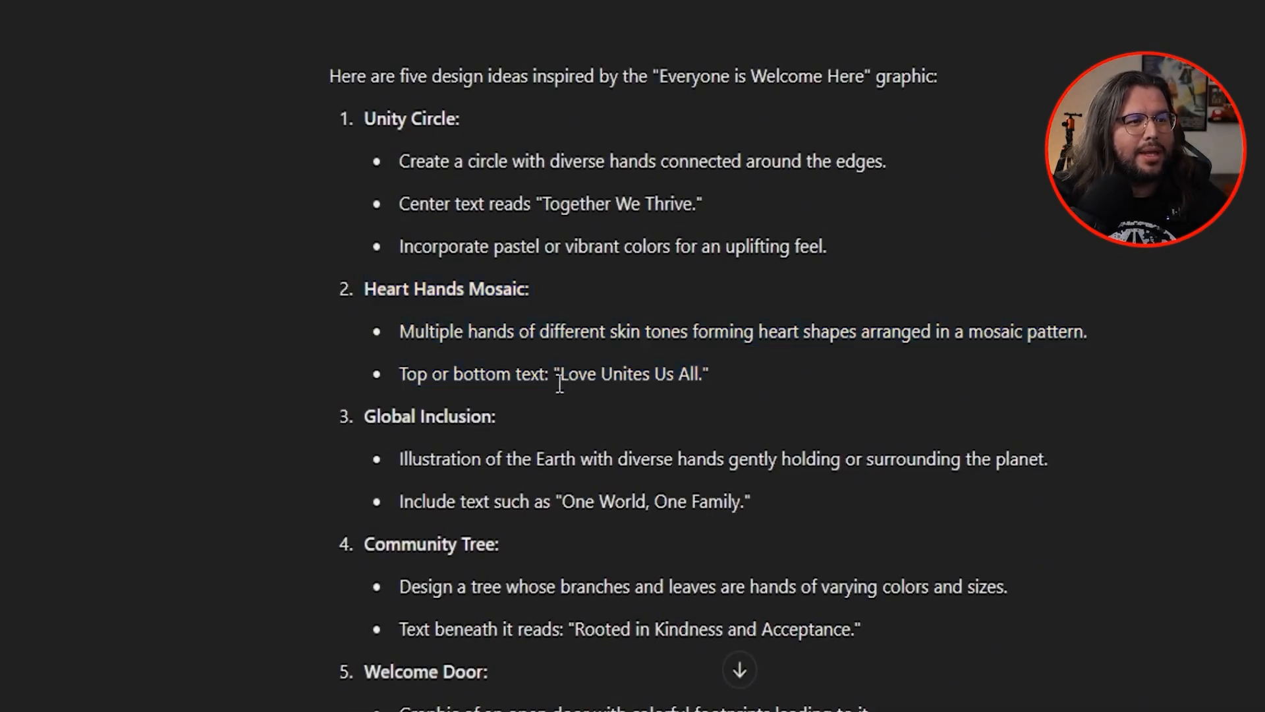
pyautogui.rightClick(630, 372)
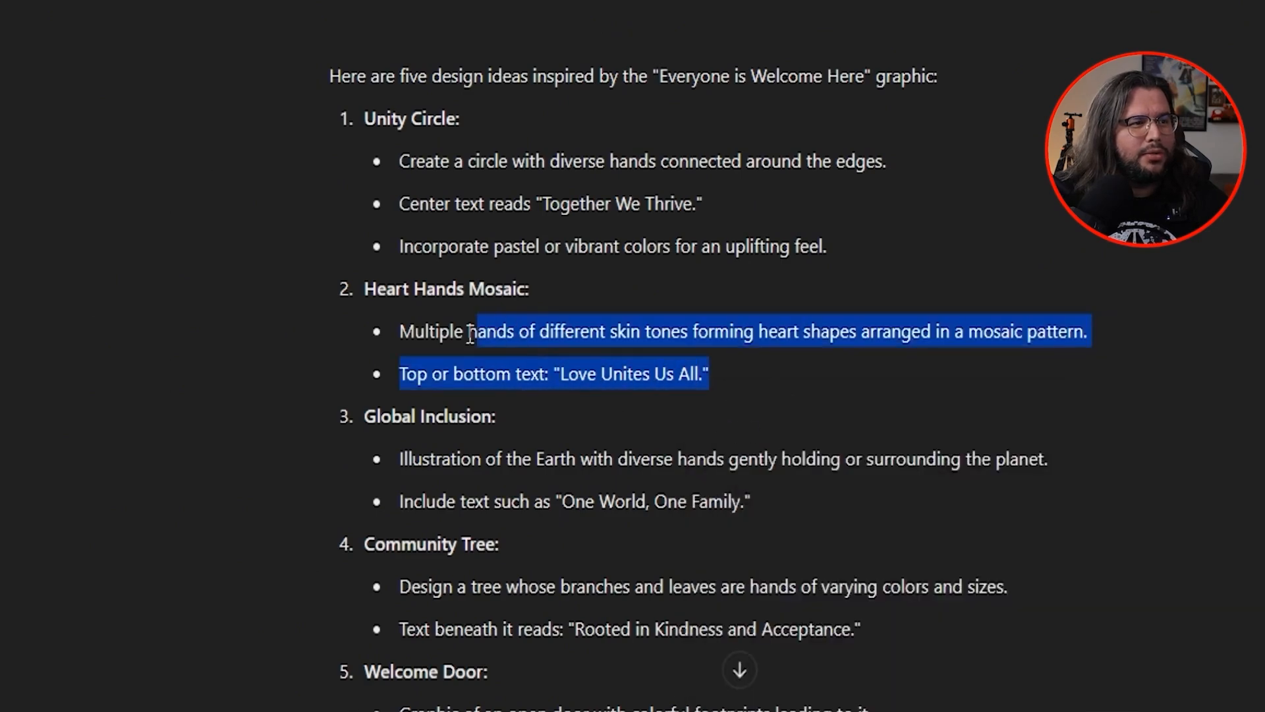
pyautogui.click(555, 373)
pyautogui.write('"Love Unites Us All" With different colored hands')
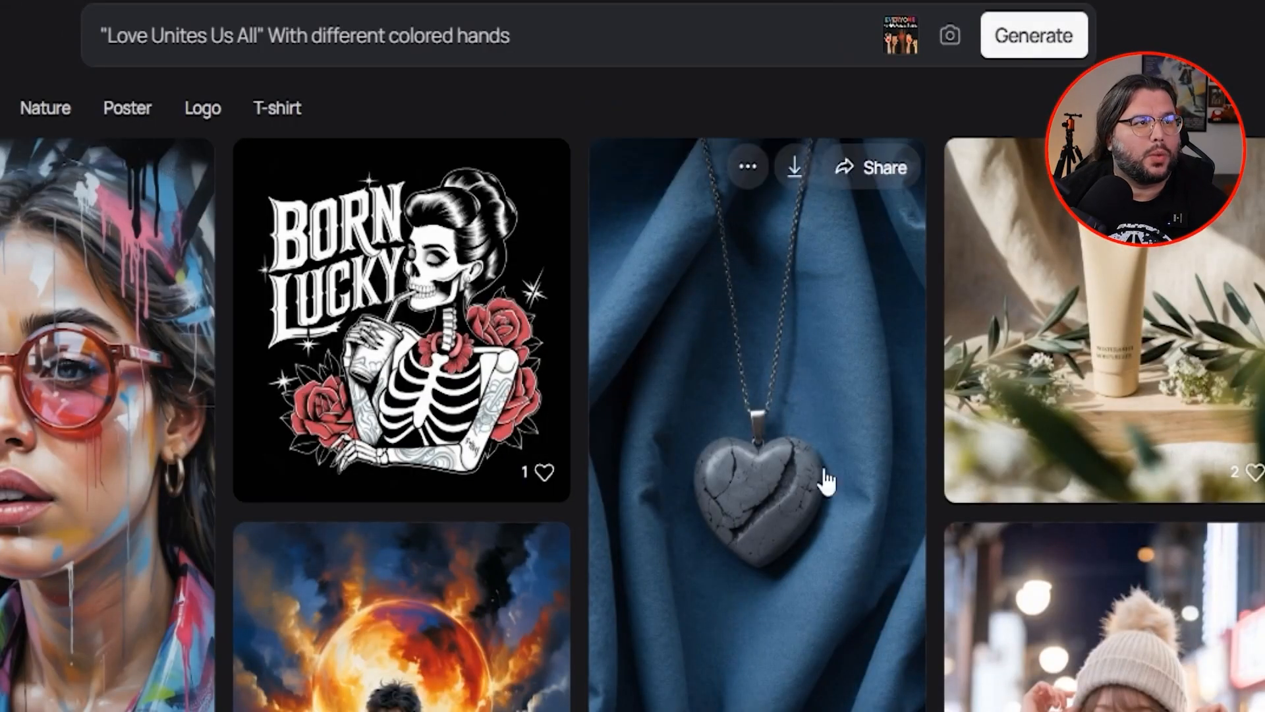
# Expand the Love Unites Us All prompt and select its wording for editing.
pyautogui.click(303, 35)
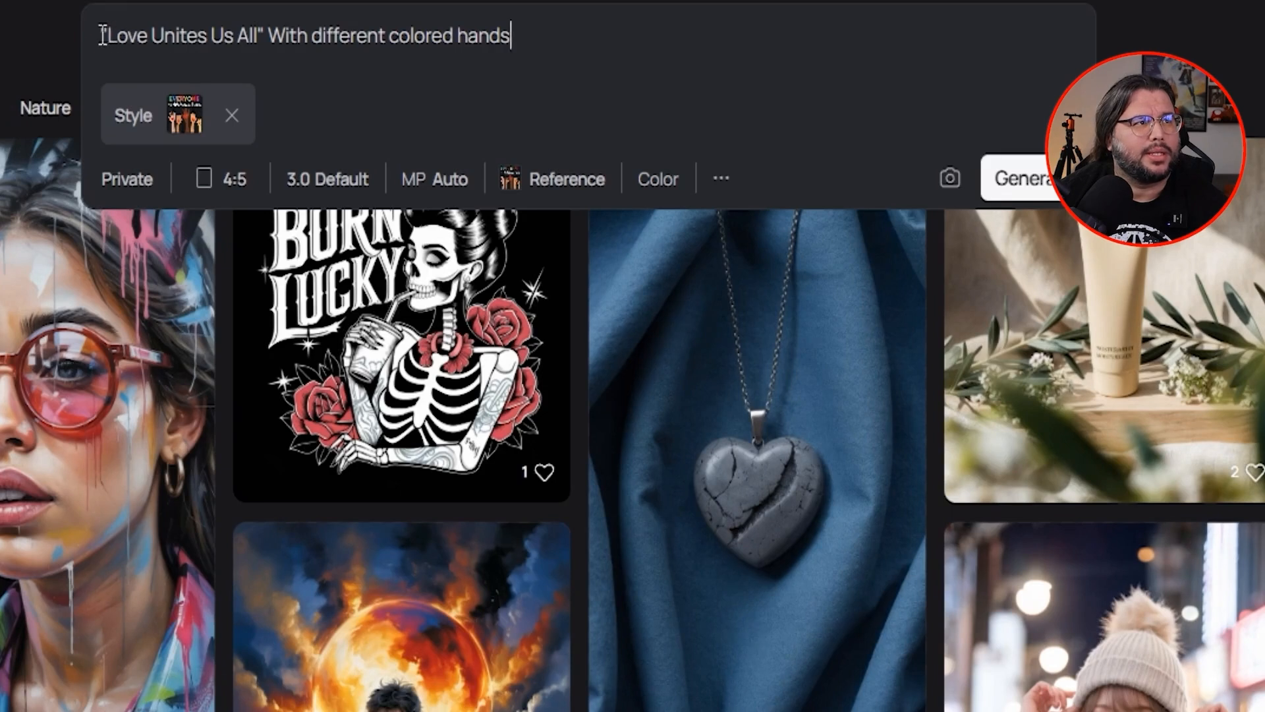
pyautogui.doubleClick(186, 36)
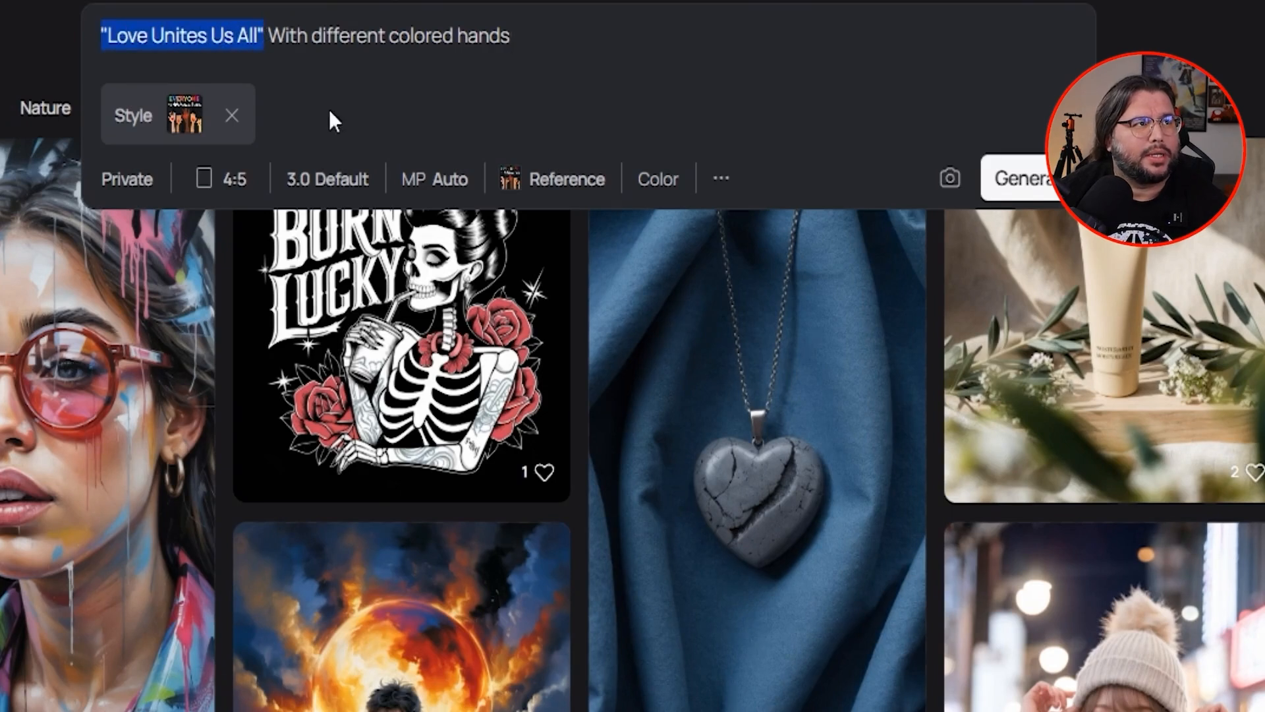
pyautogui.doubleClick(285, 37)
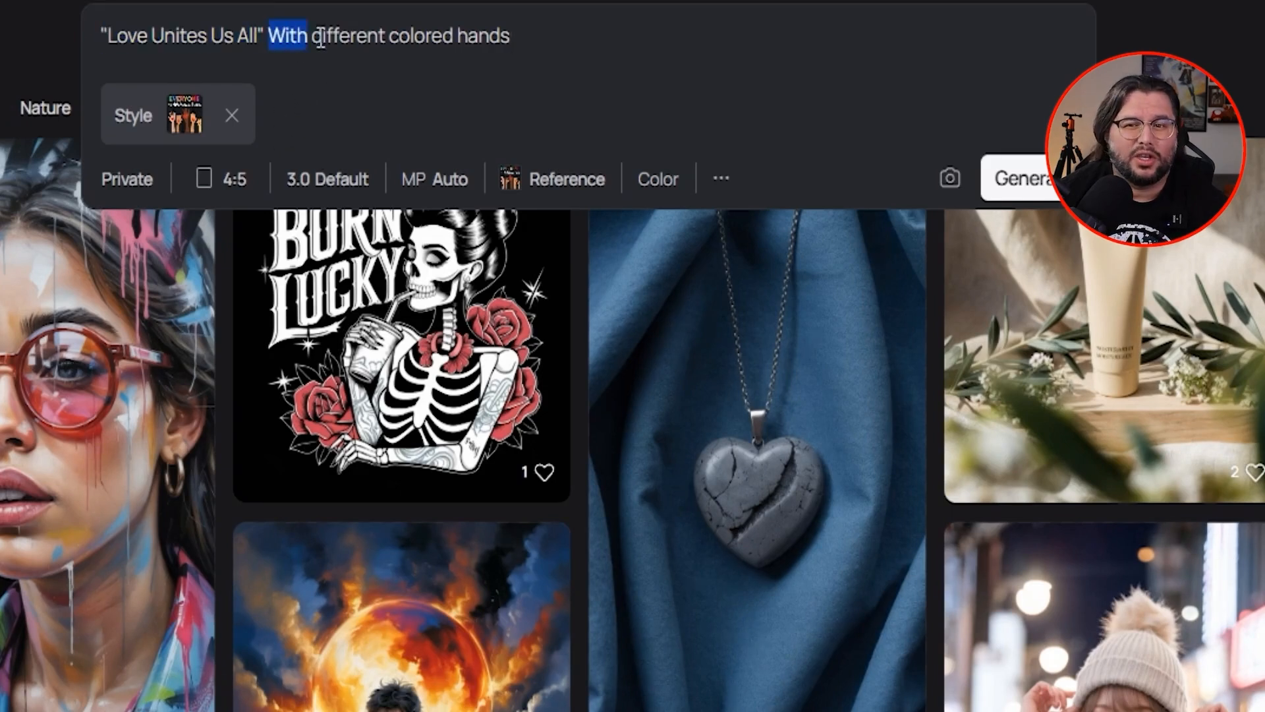
pyautogui.moveTo(270, 36); pyautogui.dragTo(511, 35)
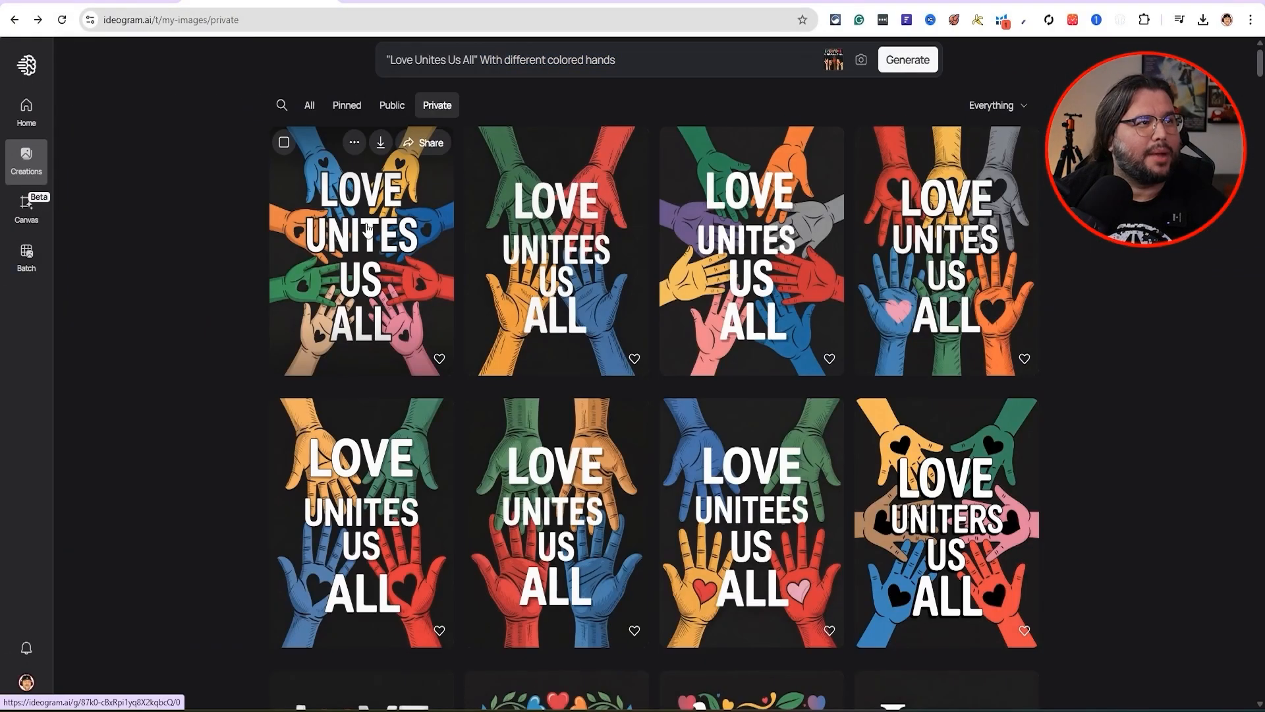
pyautogui.moveTo(474, 236)
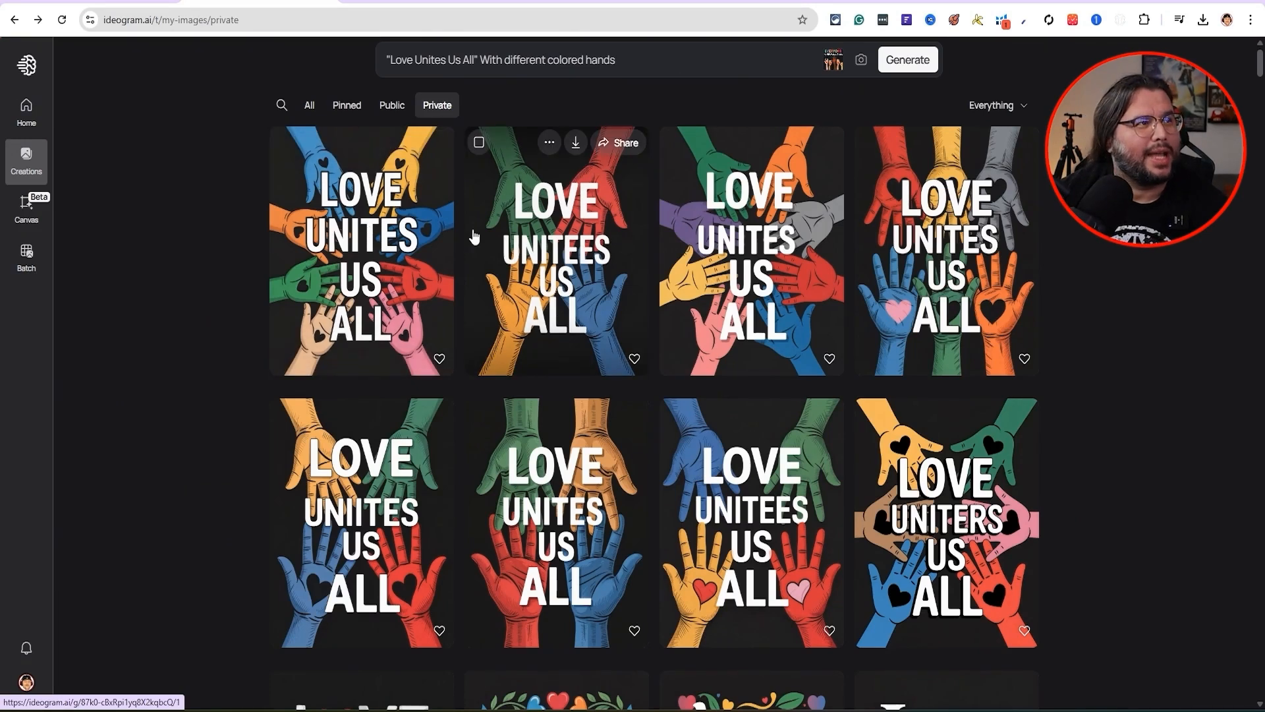
pyautogui.moveTo(426, 75)
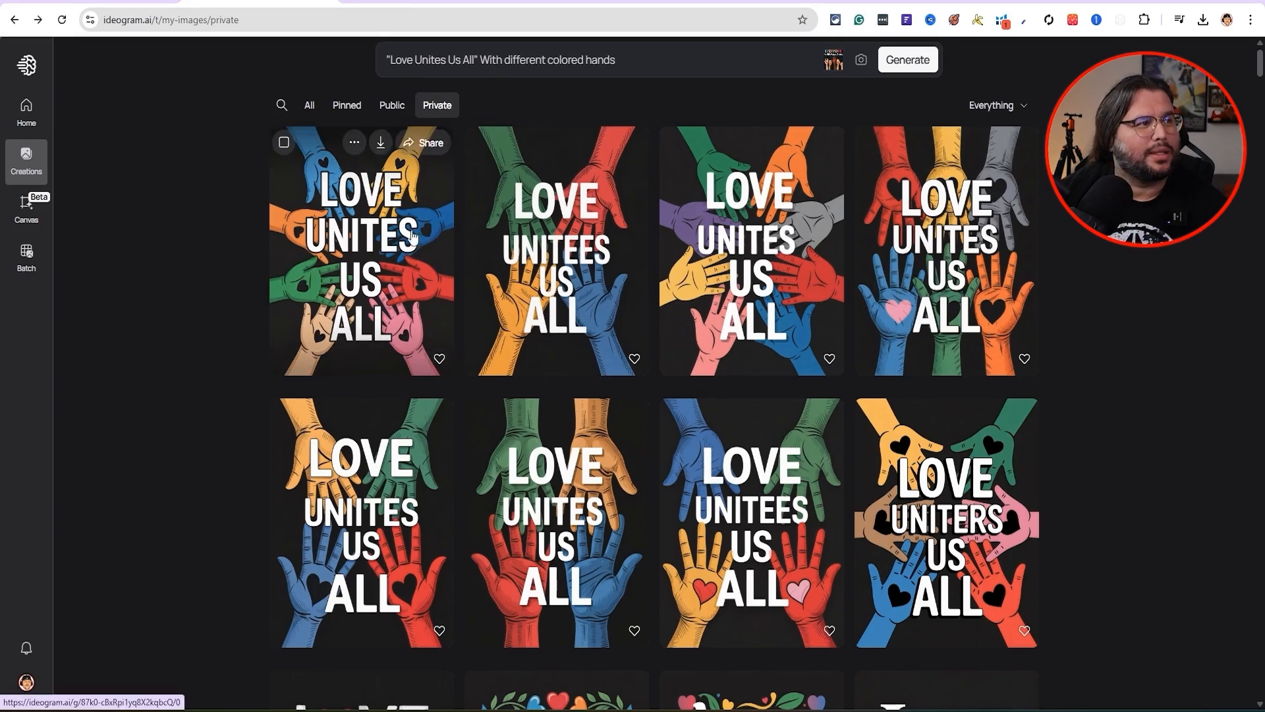
pyautogui.moveTo(448, 260)
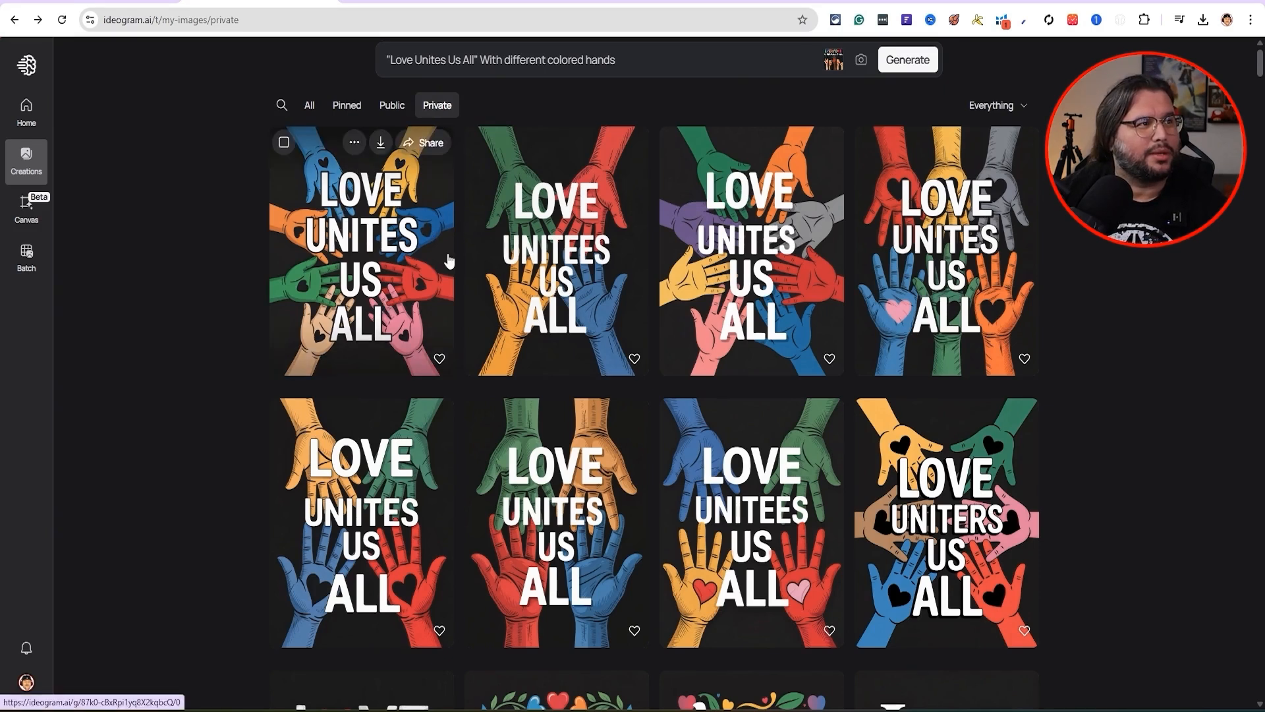
pyautogui.moveTo(403, 161)
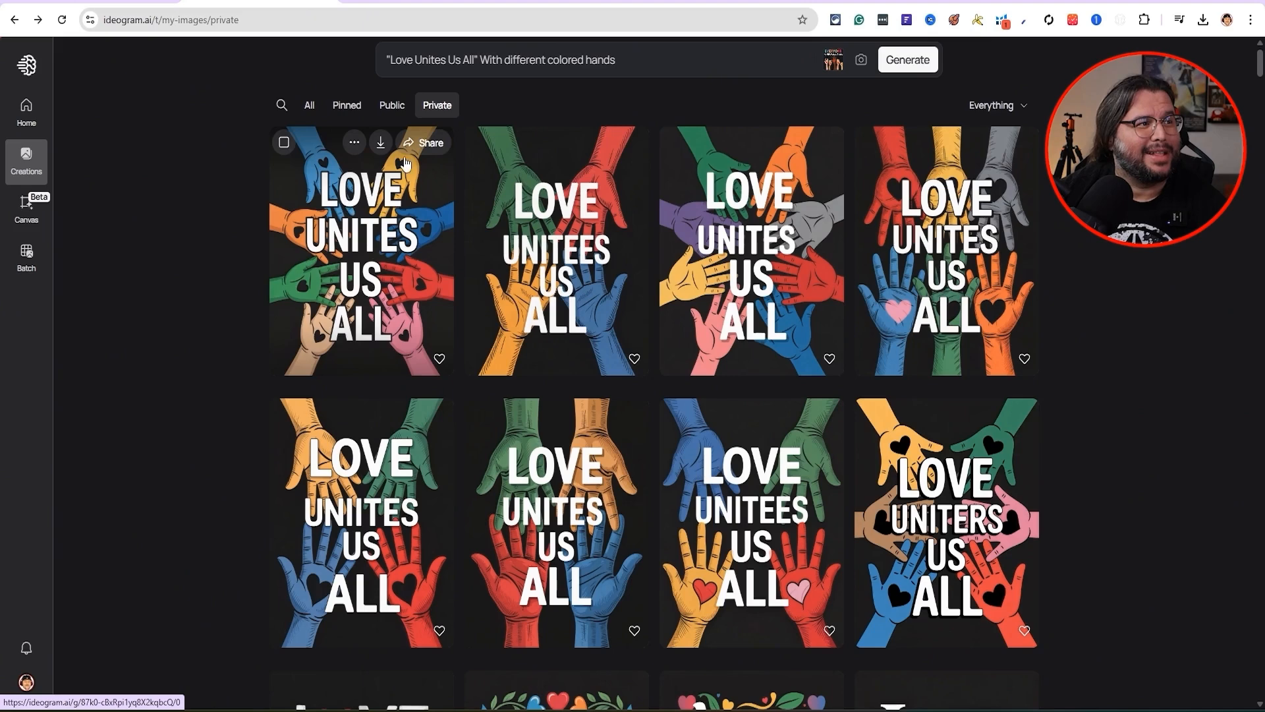
pyautogui.moveTo(307, 311)
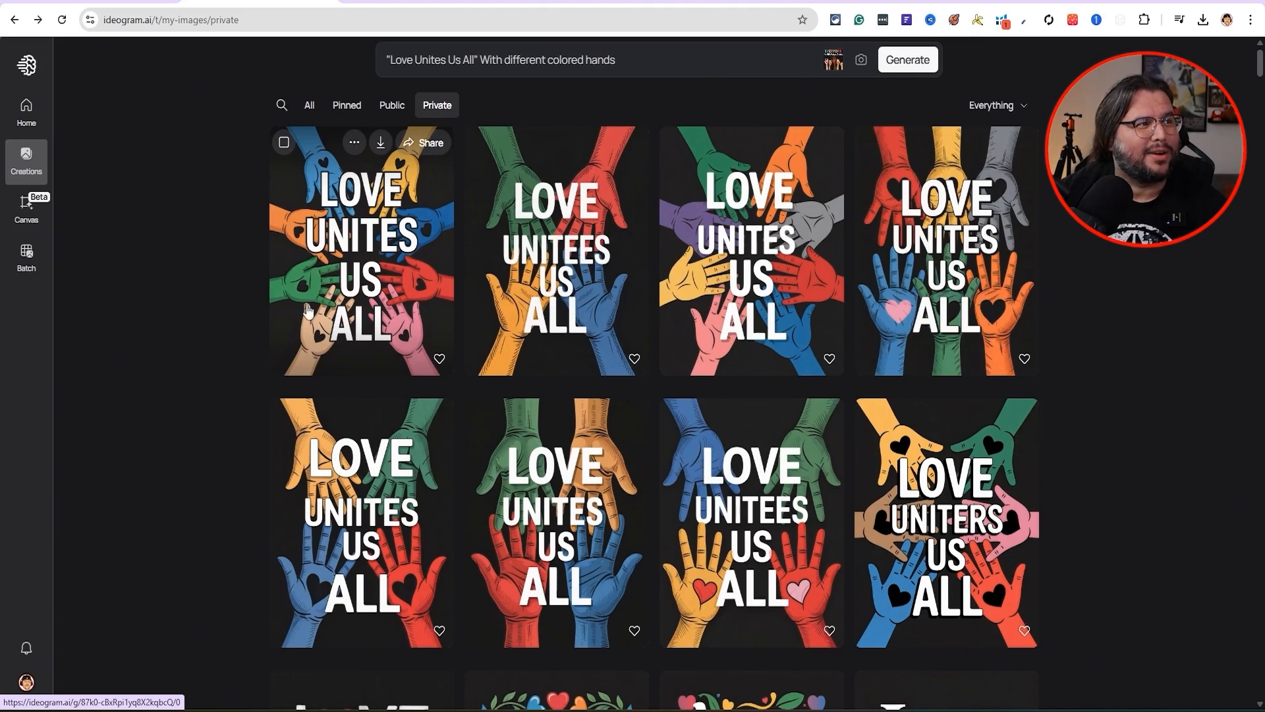
pyautogui.moveTo(323, 177)
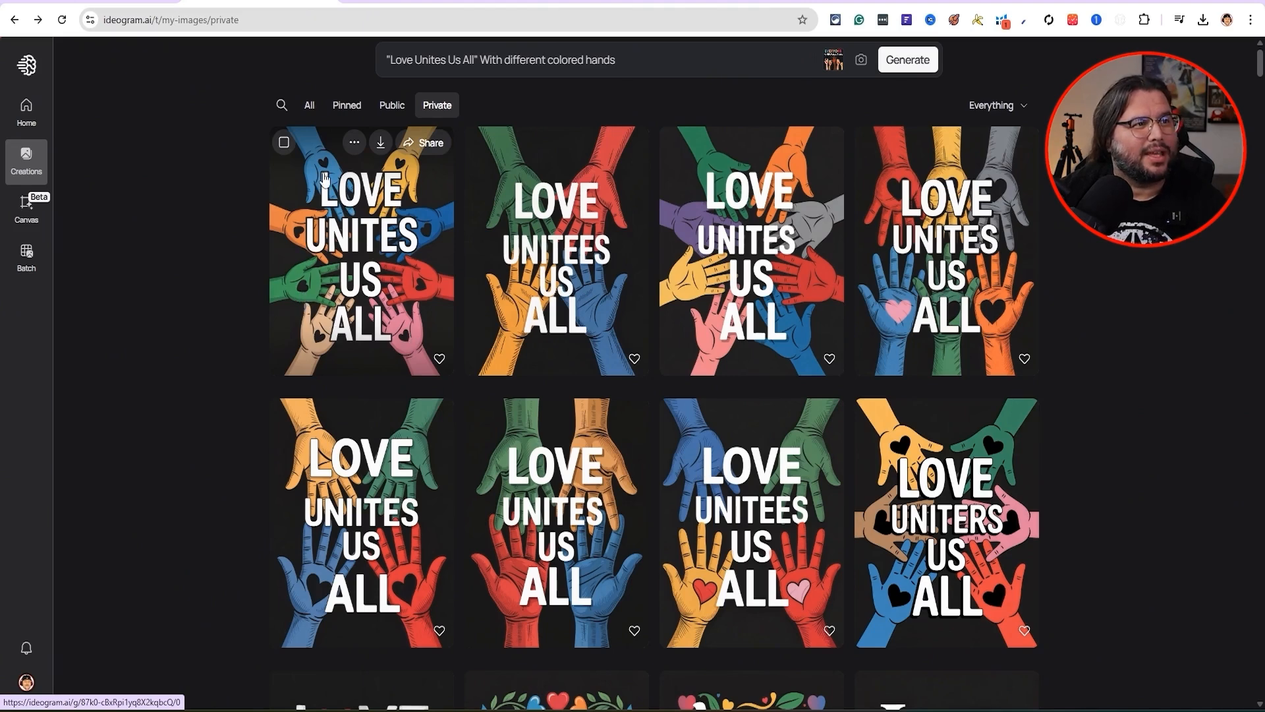
pyautogui.moveTo(464, 229)
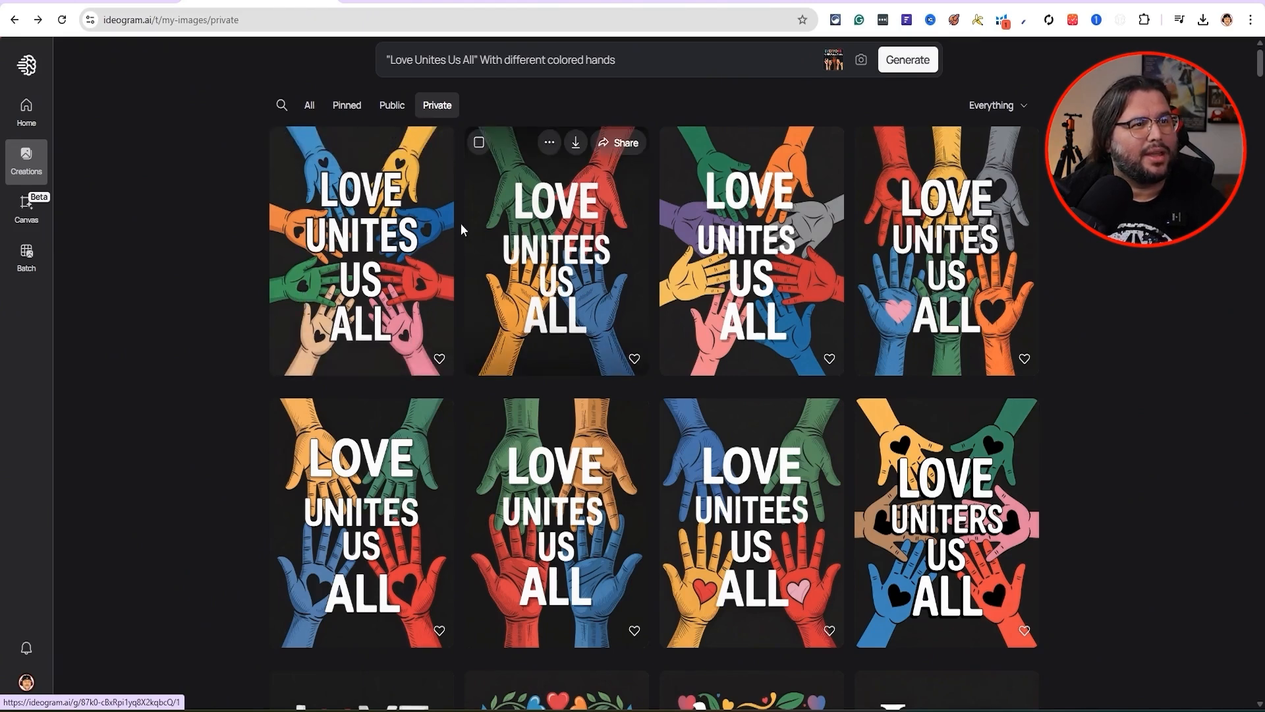
pyautogui.moveTo(718, 217)
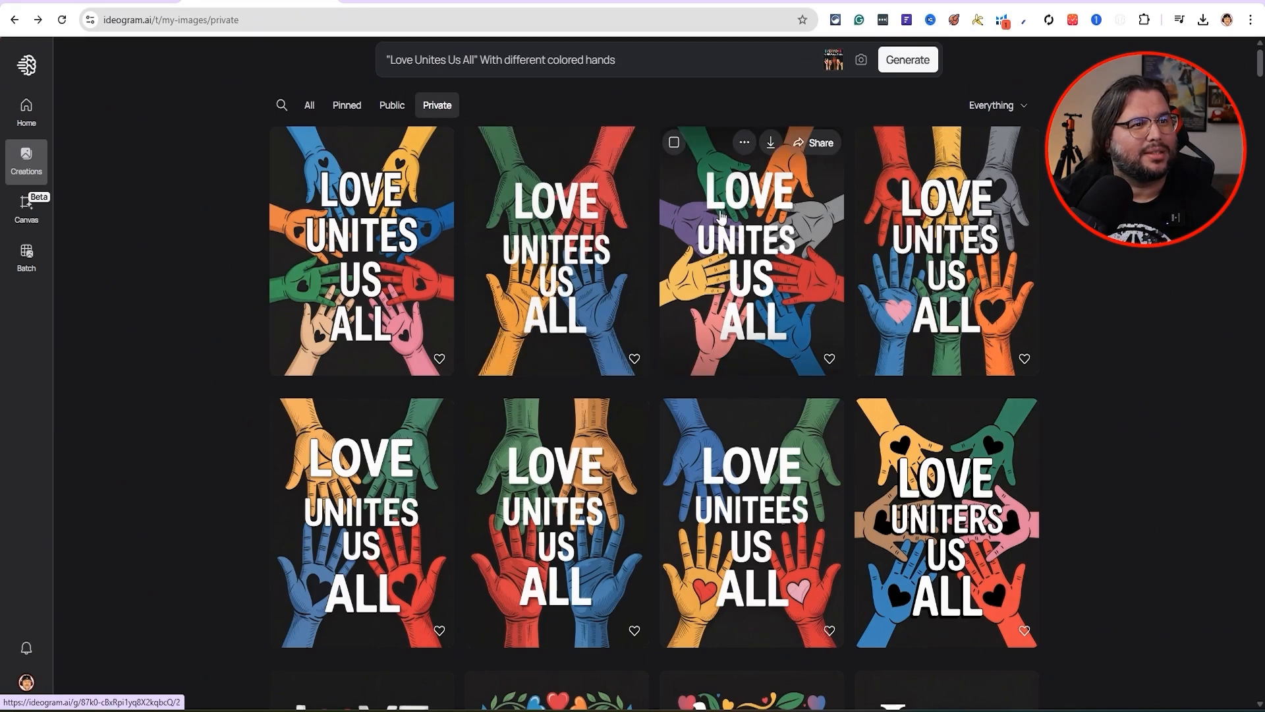
pyautogui.moveTo(775, 243)
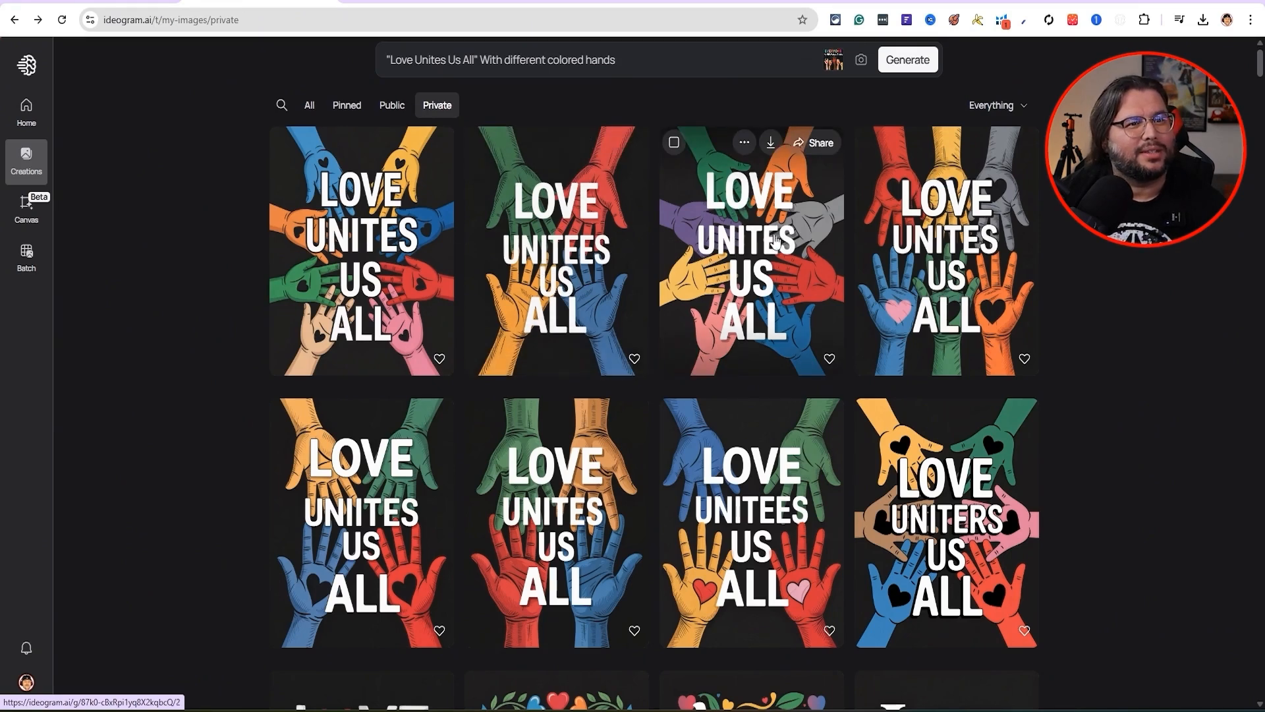
pyautogui.moveTo(951, 210)
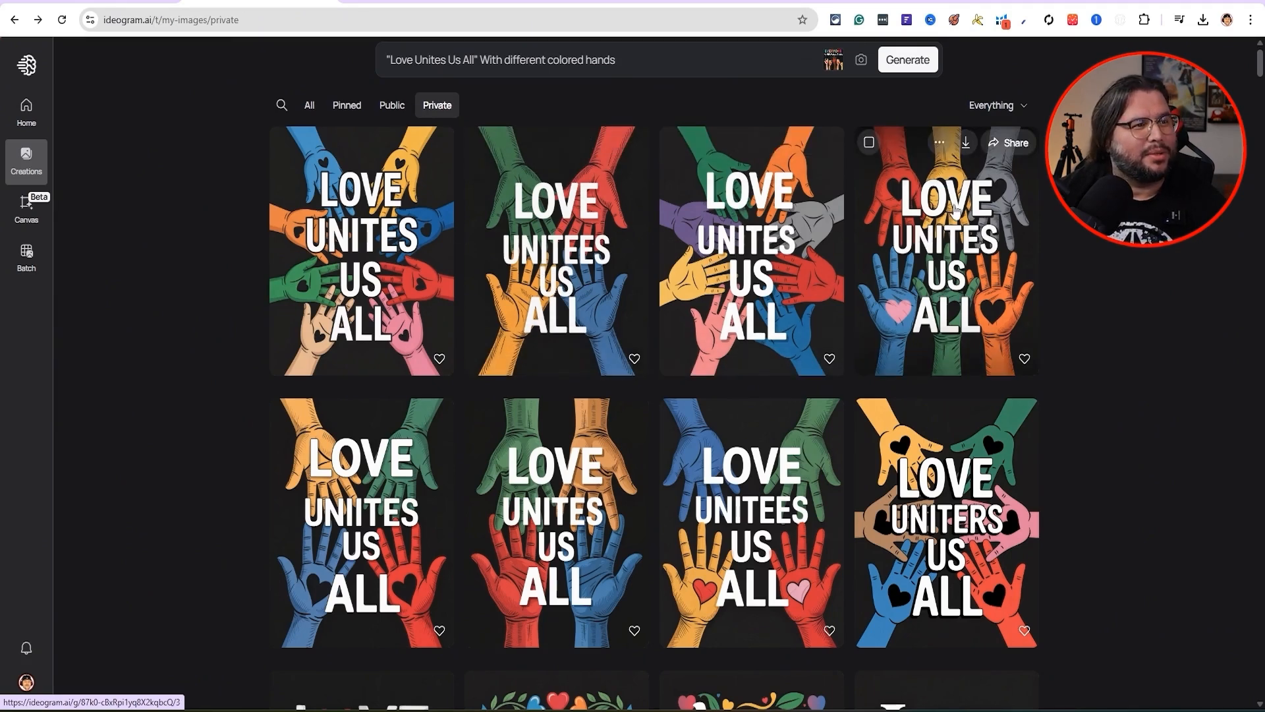
pyautogui.moveTo(653, 498)
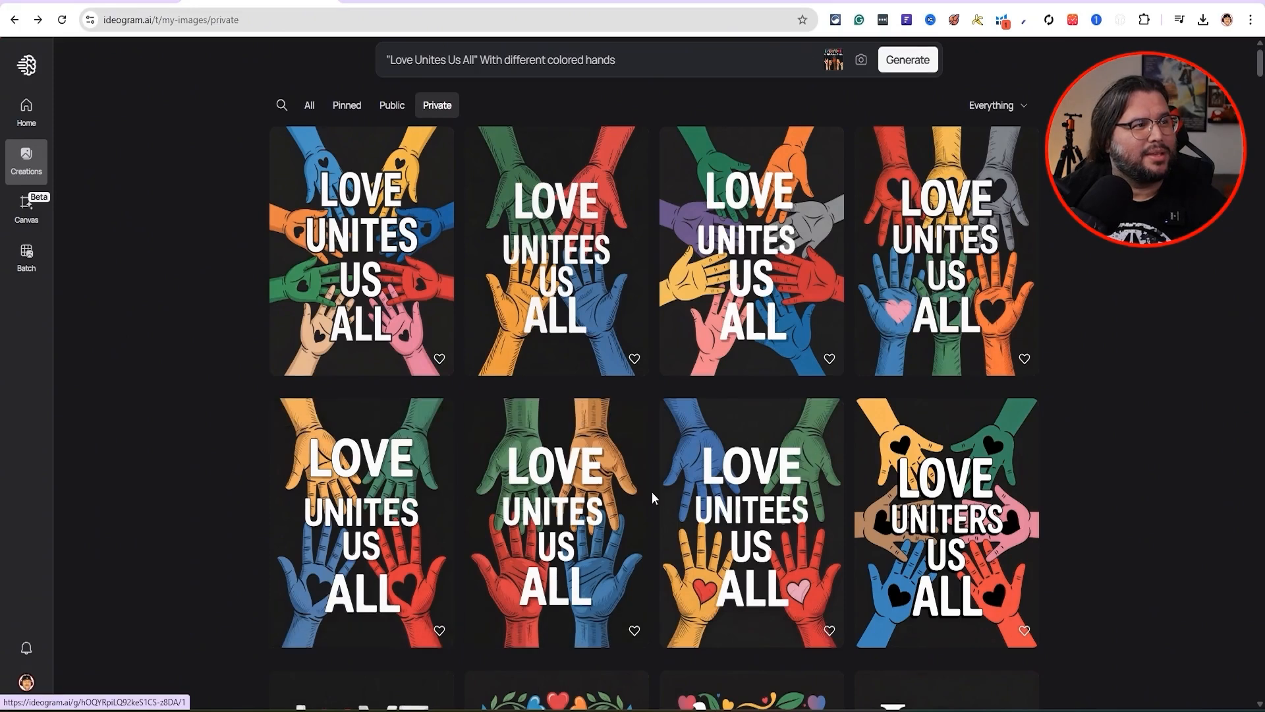
pyautogui.moveTo(361, 250)
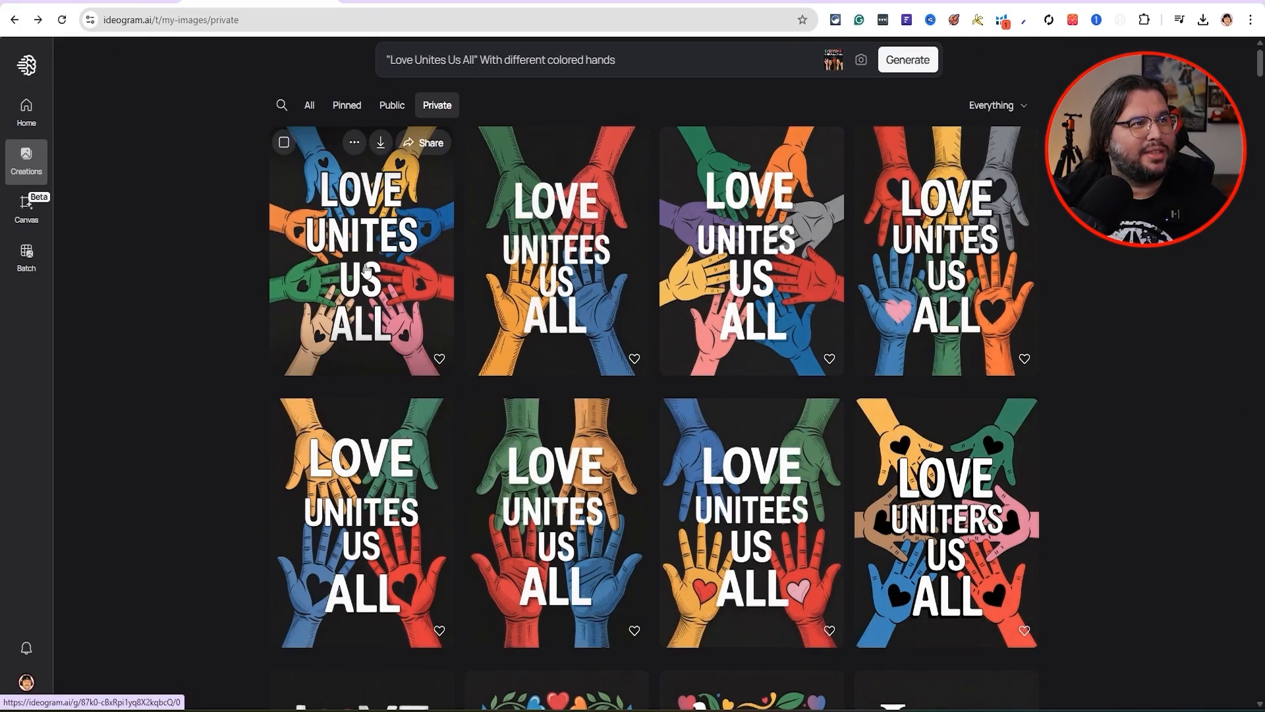
pyautogui.moveTo(630, 77)
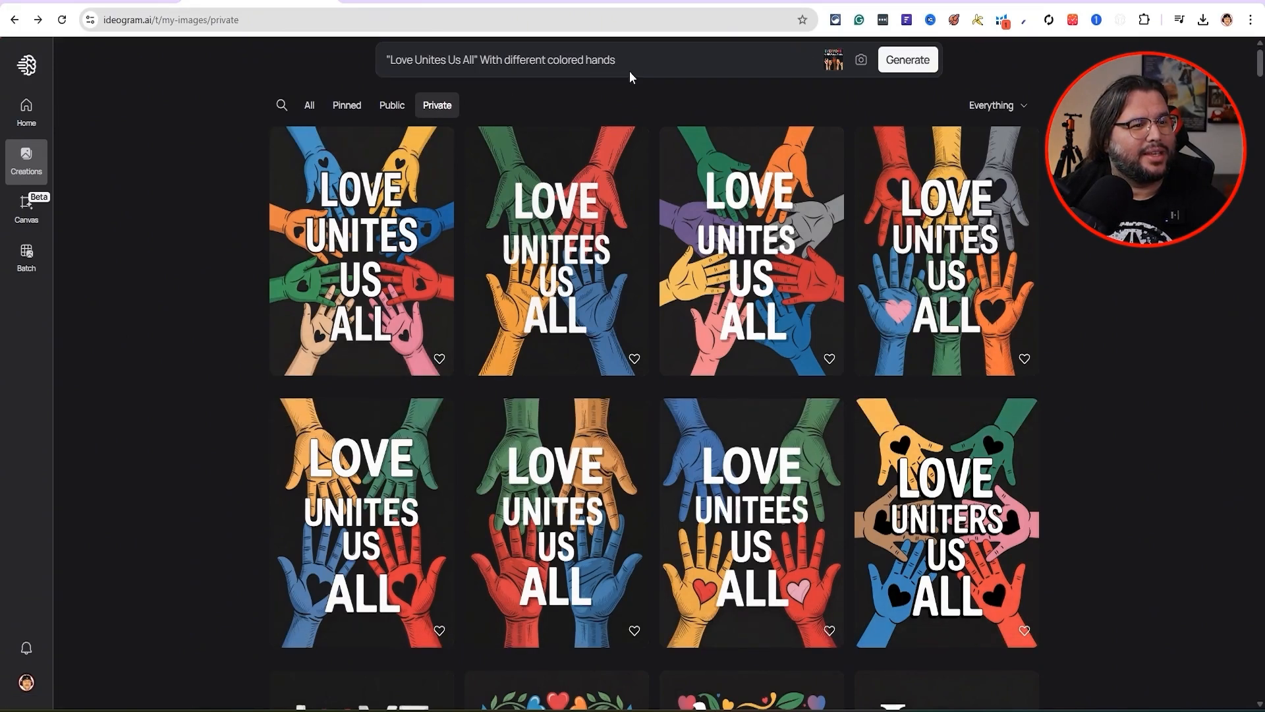
pyautogui.moveTo(323, 282)
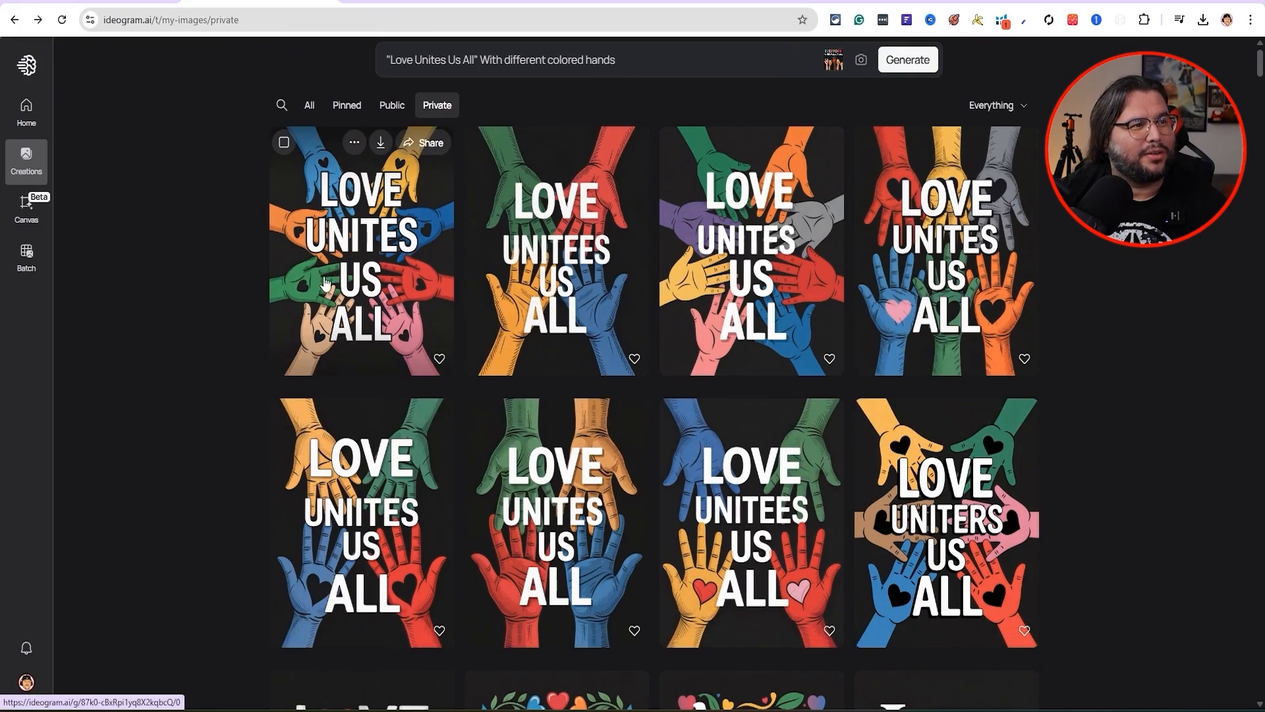
pyautogui.moveTo(458, 284)
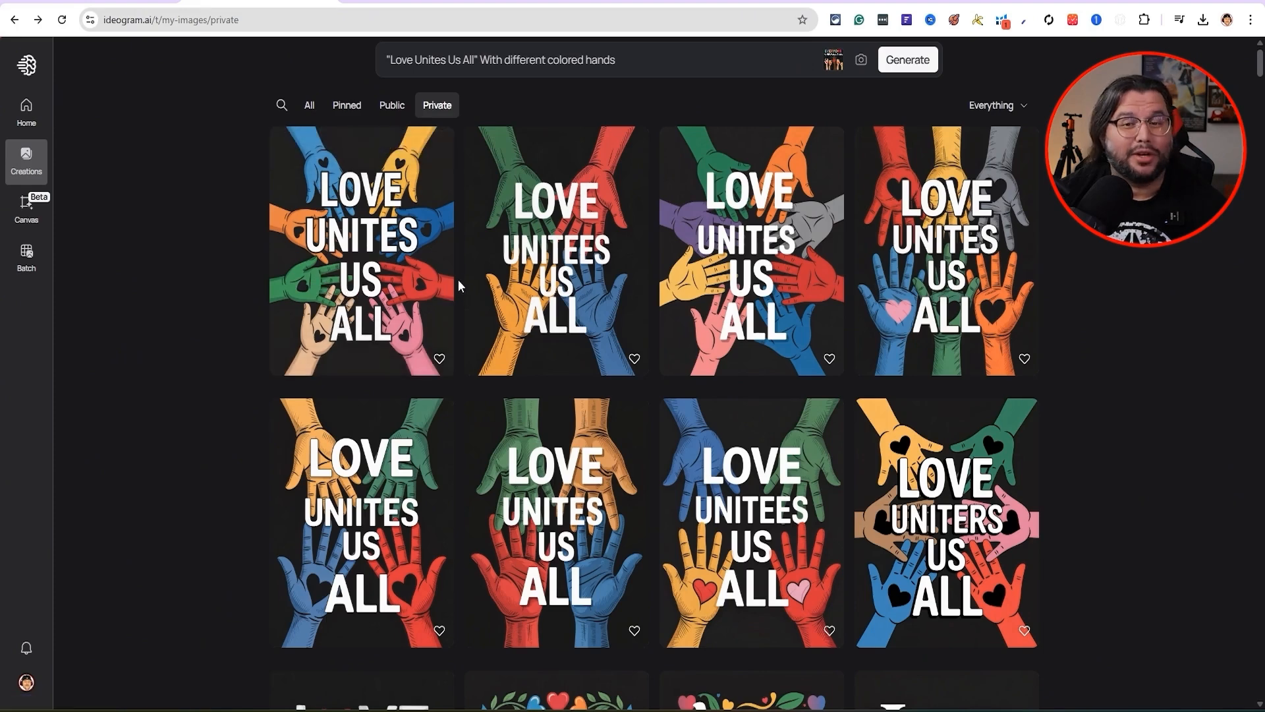
pyautogui.moveTo(361, 251)
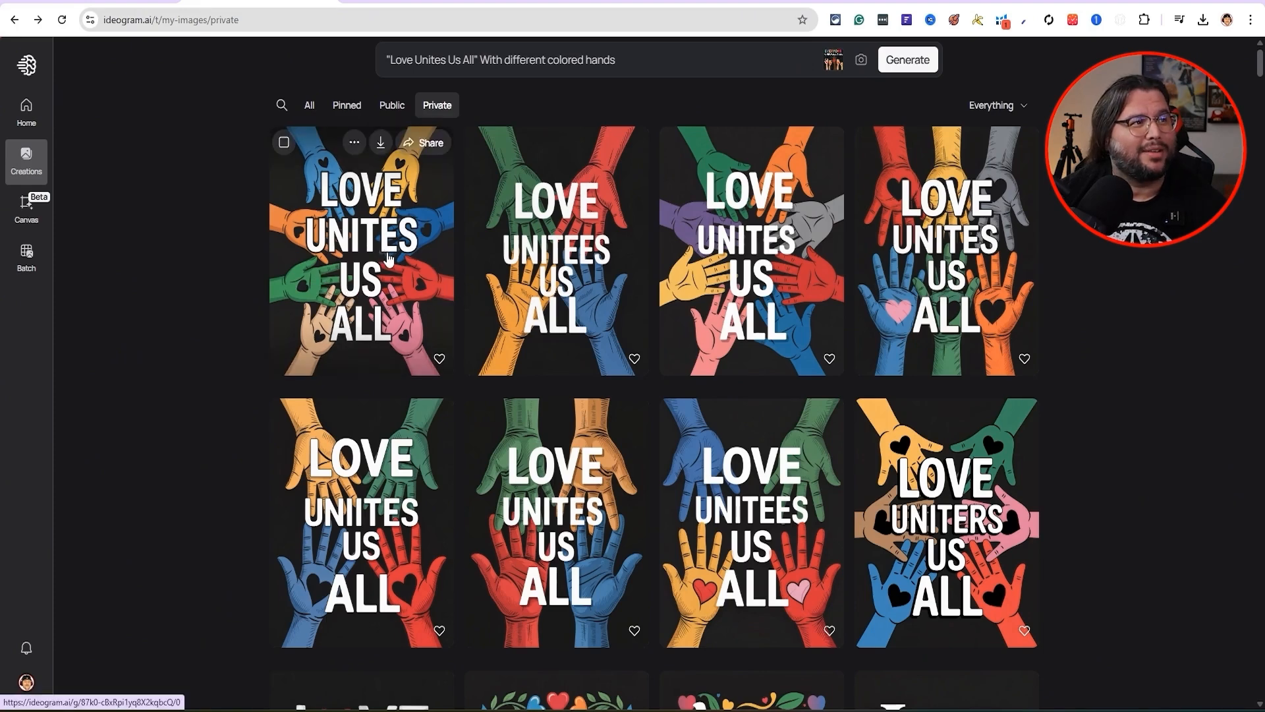
pyautogui.moveTo(460, 245)
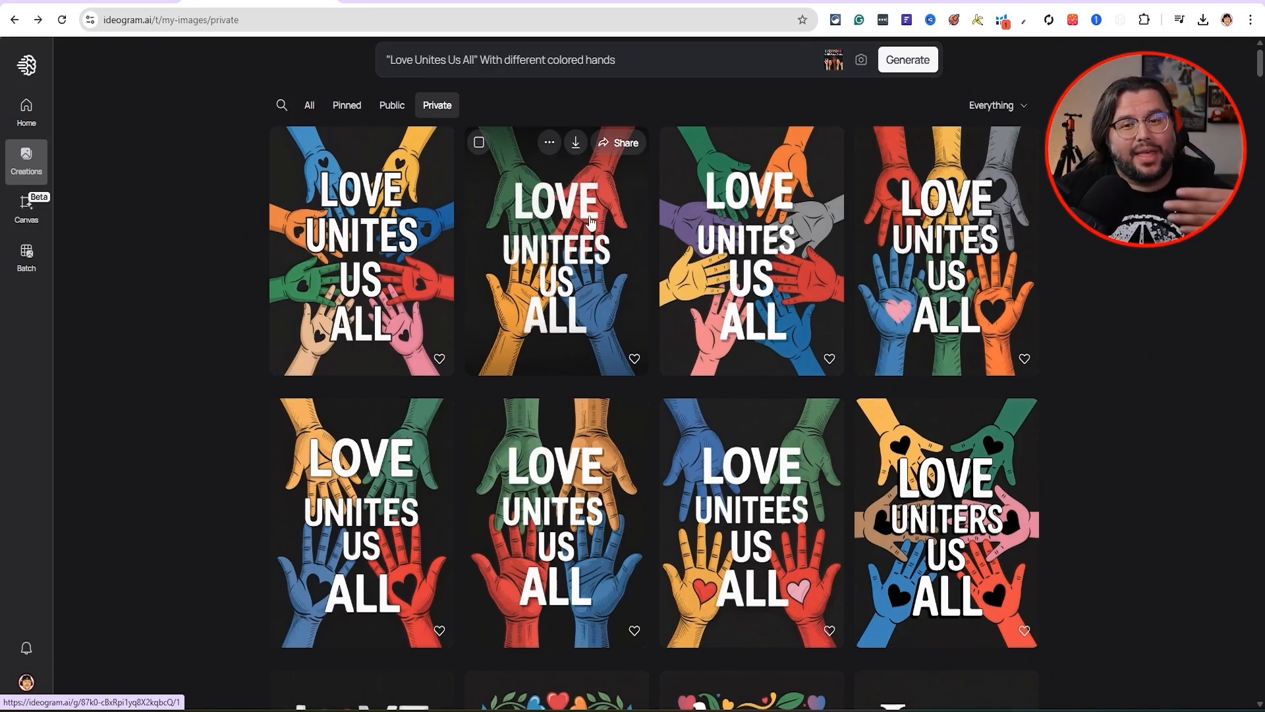
pyautogui.moveTo(556, 199)
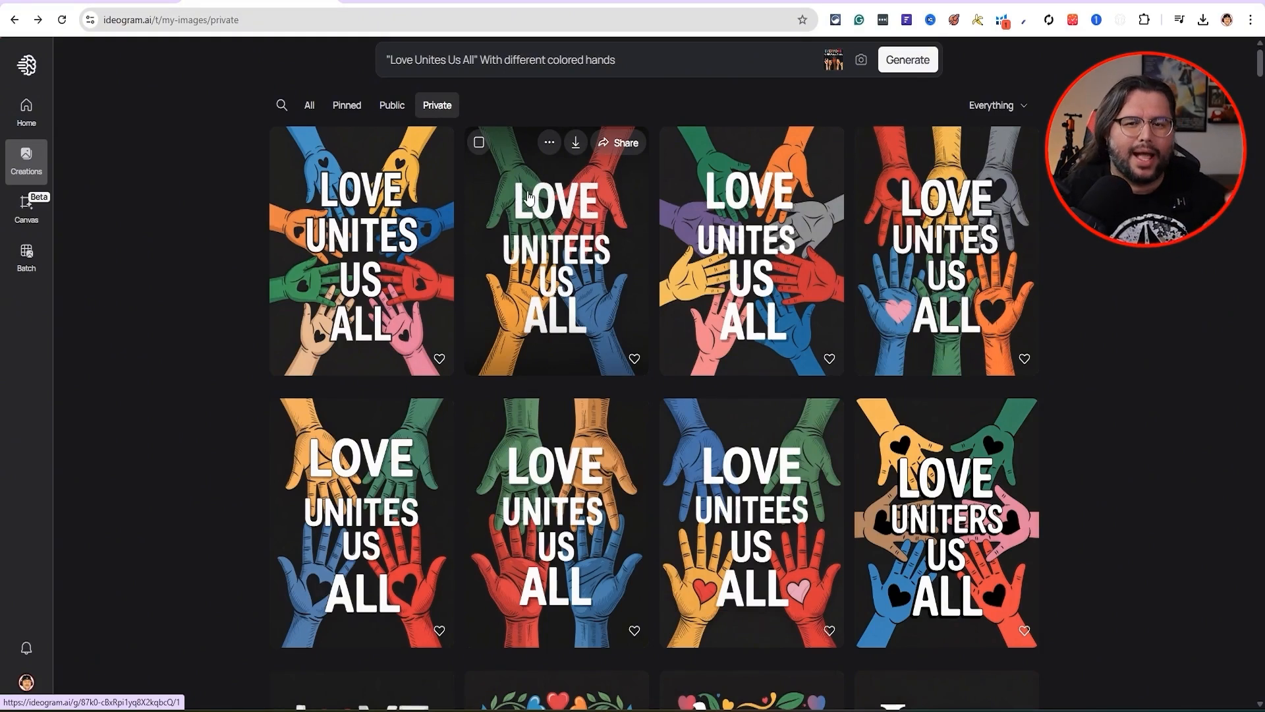
pyautogui.moveTo(487, 182)
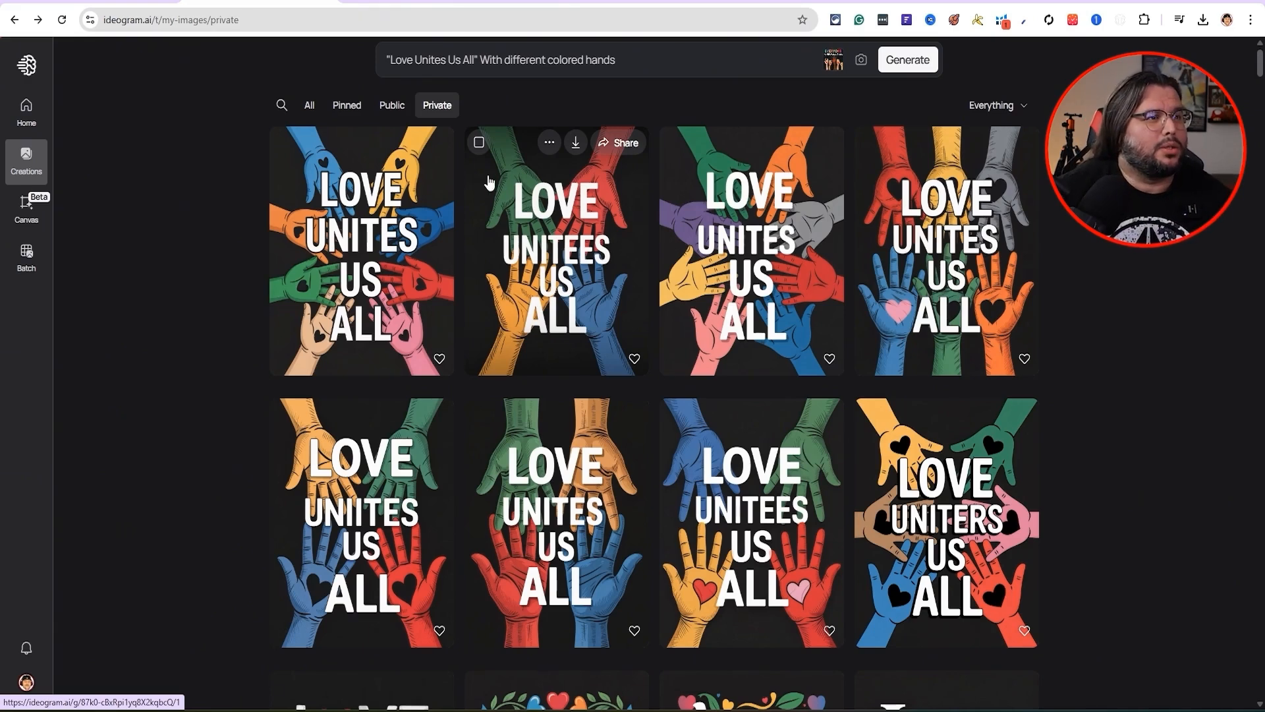
# View the first colorful-hands image's details showing the Ideogram 3.0 model.
pyautogui.click(361, 251)
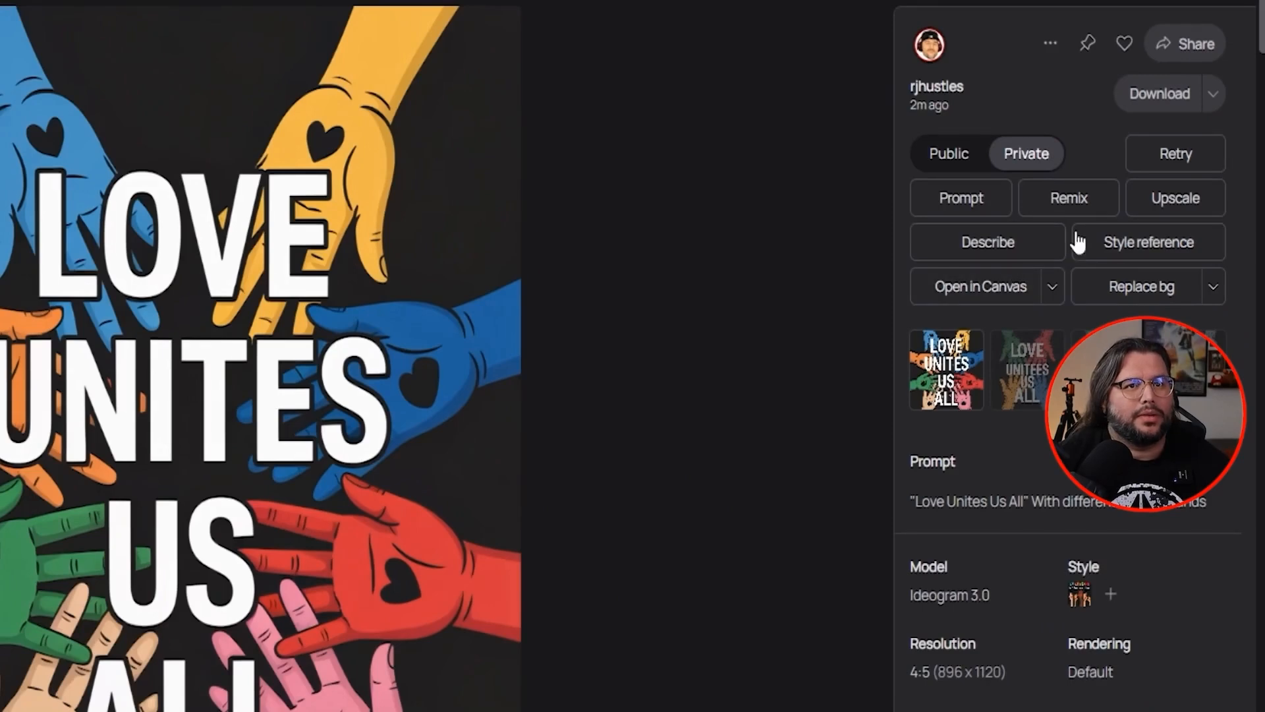
pyautogui.moveTo(1033, 271)
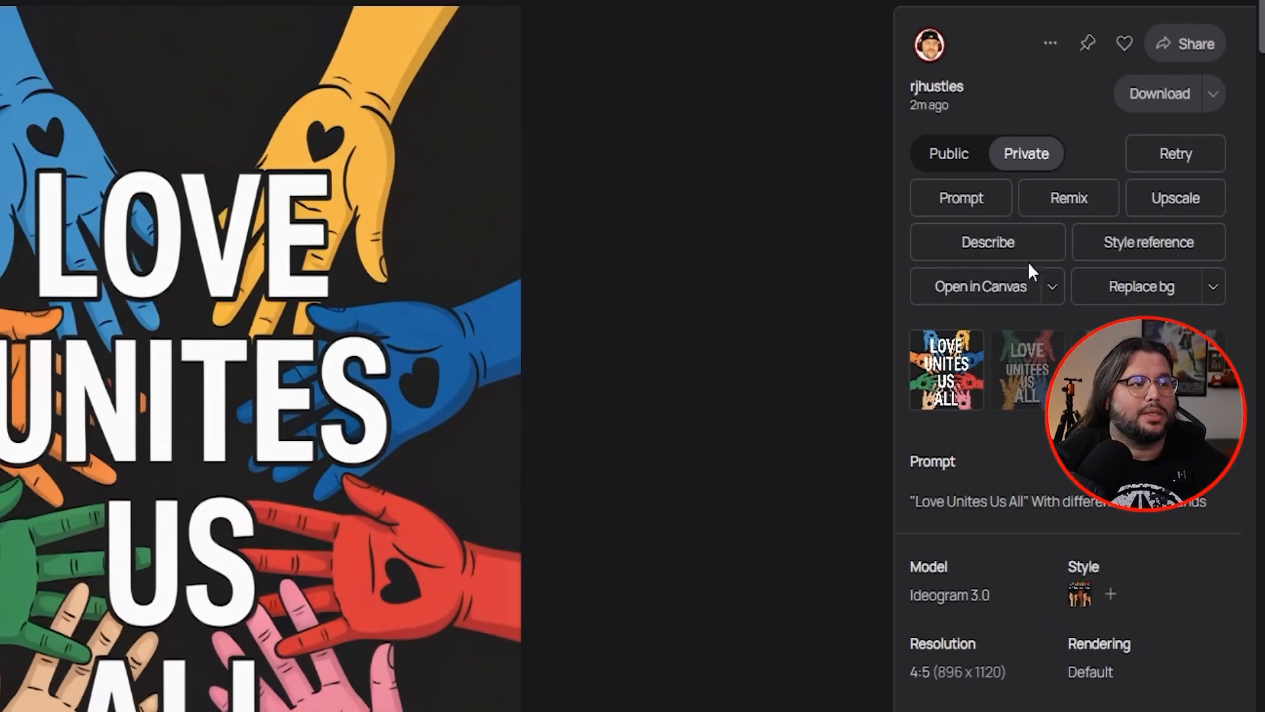
pyautogui.moveTo(482, 359)
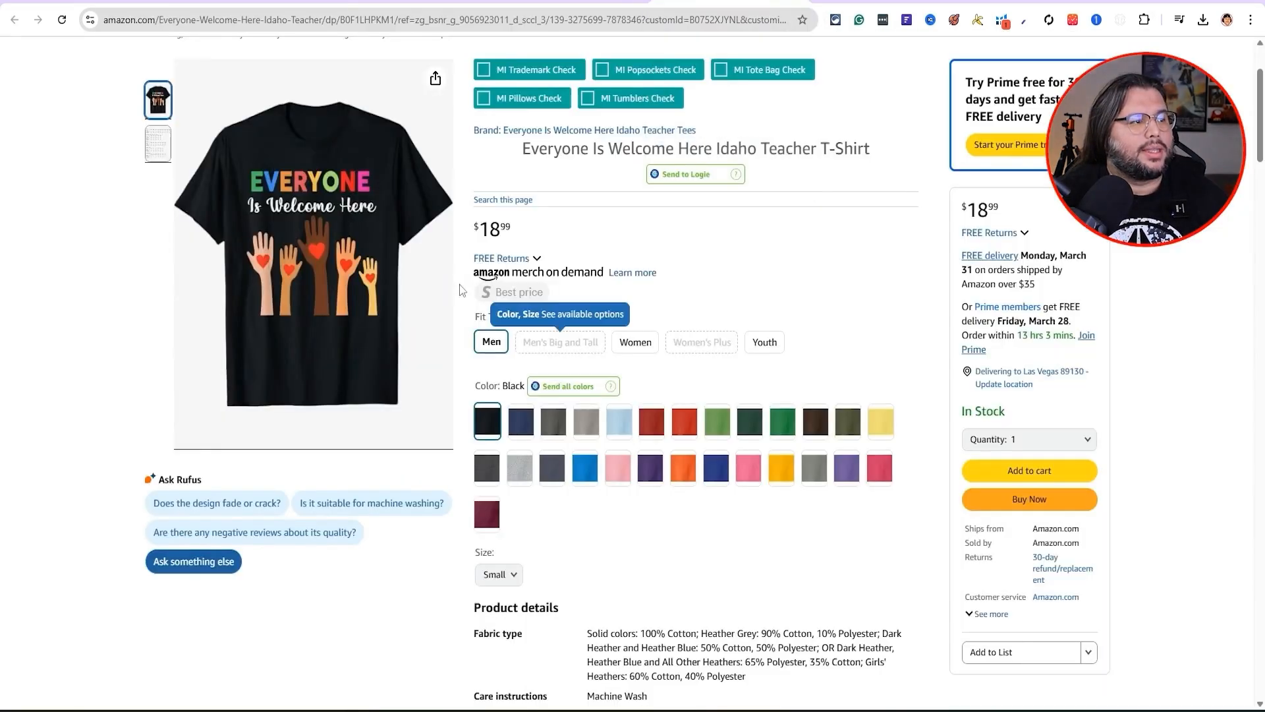
# Review the Amazon teacher T-shirt listing, then return to Ideogram's Creations grid.
pyautogui.scroll(3)
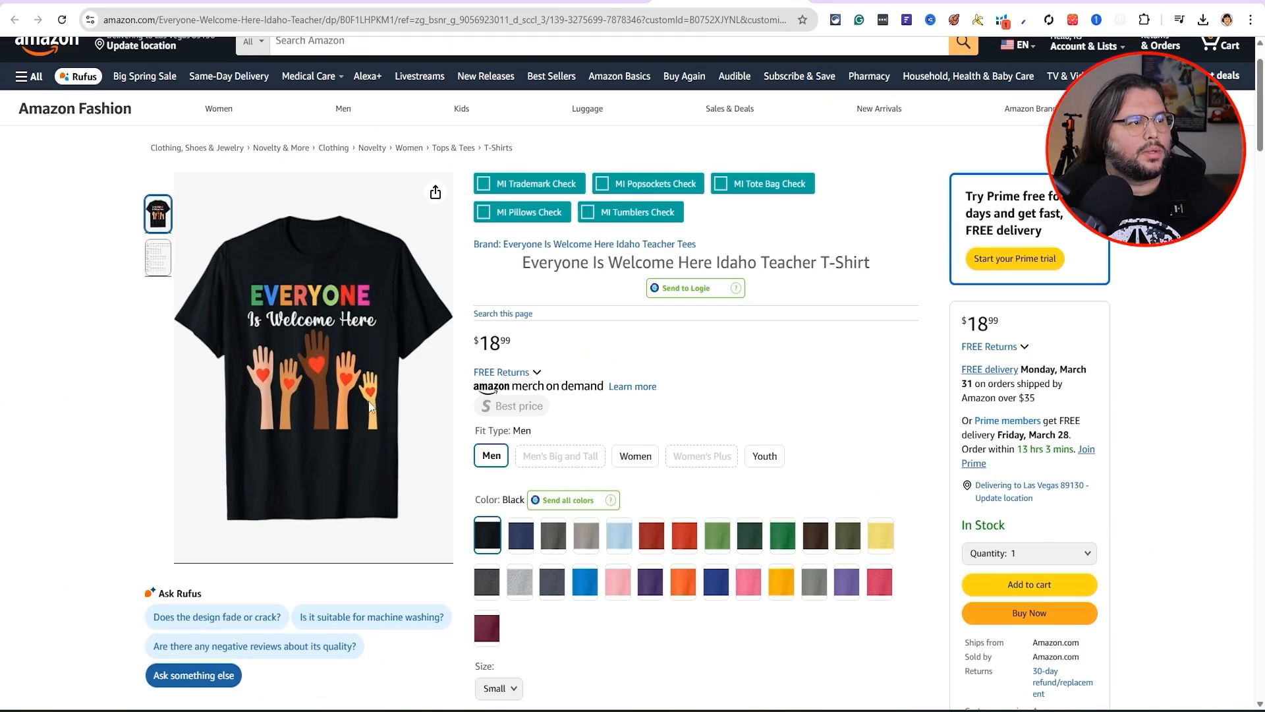
pyautogui.moveTo(560, 176)
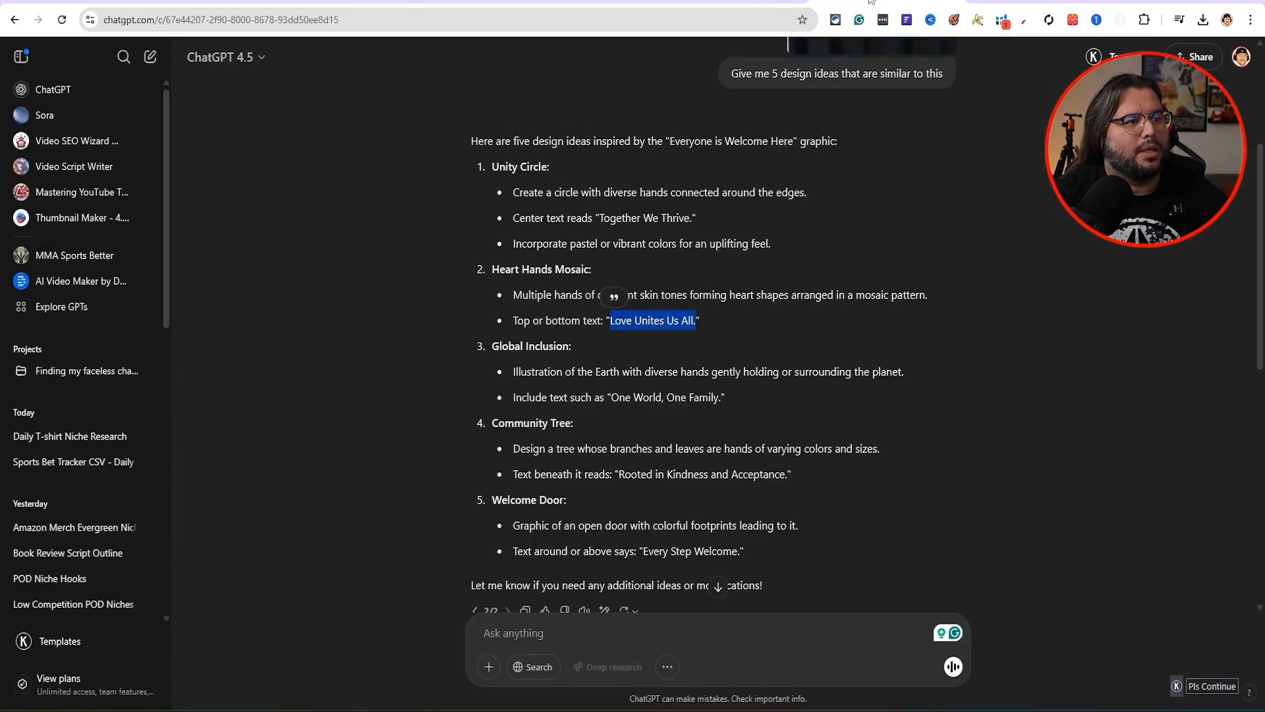
pyautogui.scroll(-3)
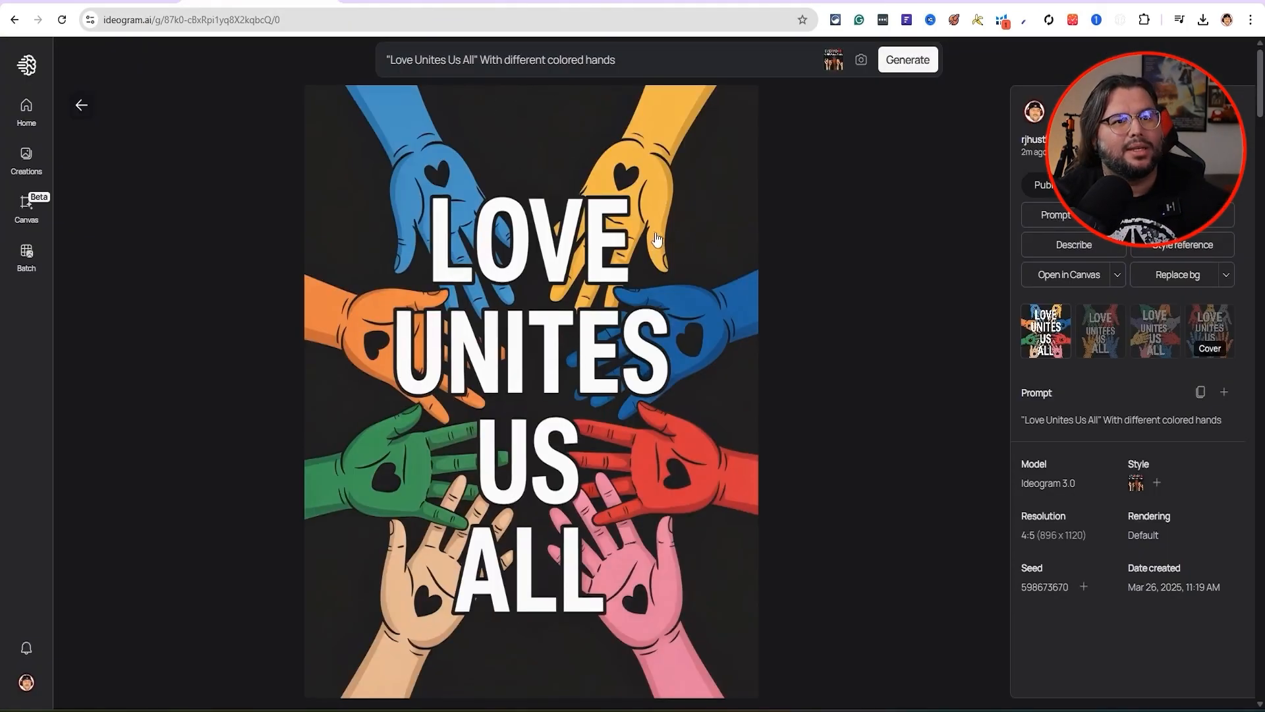
pyautogui.moveTo(634, 113)
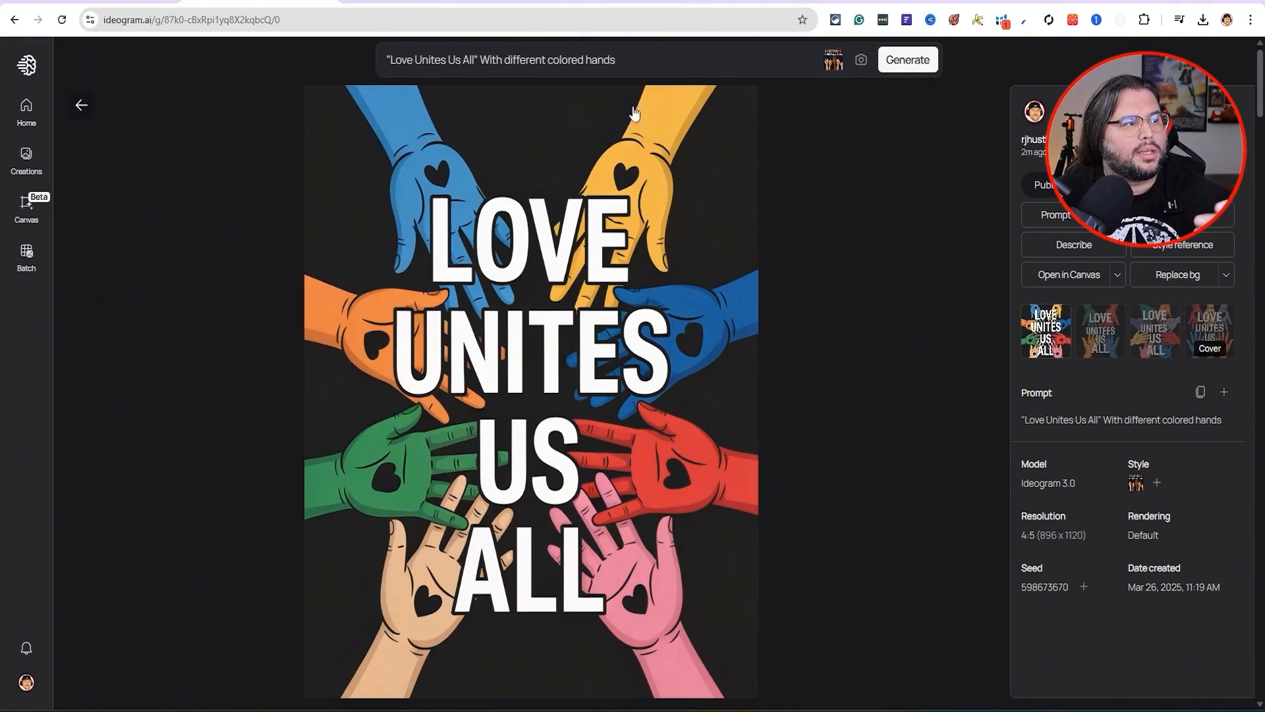
pyautogui.click(190, 20)
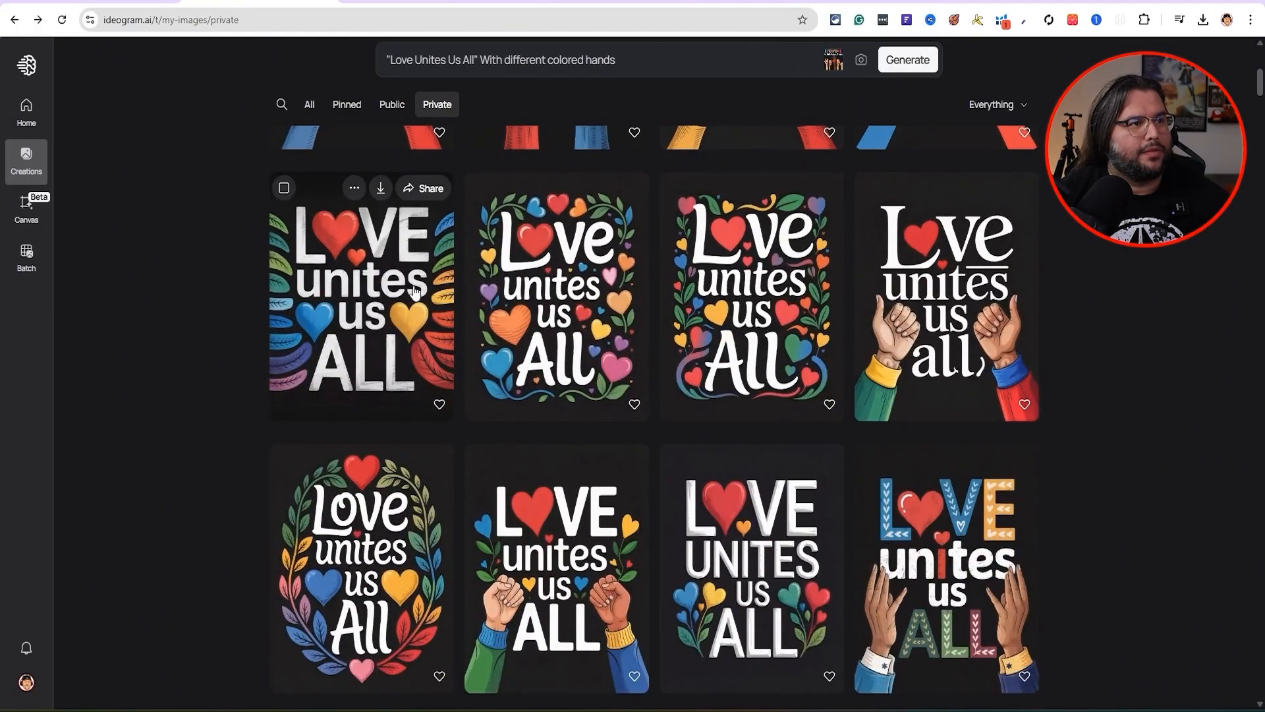
pyautogui.moveTo(983, 357)
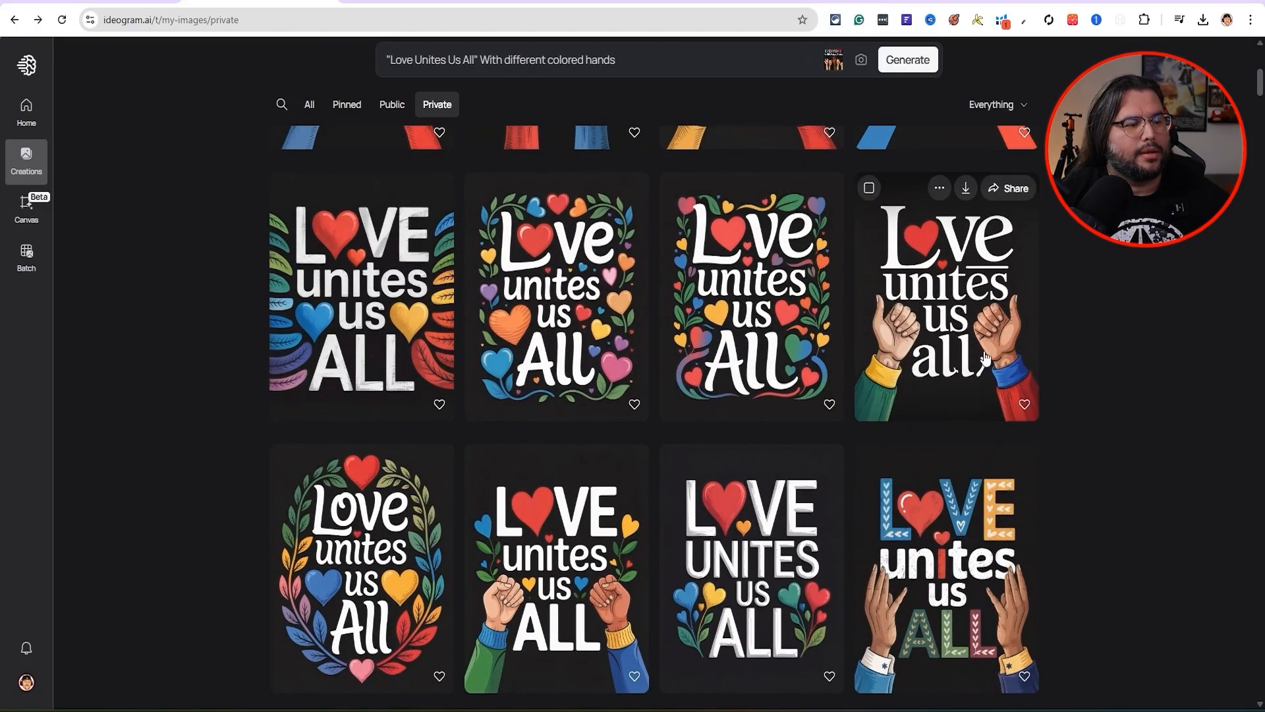
# View the heart-themed design and browse its leaves, hearts-and-vines and two-hands variations.
pyautogui.click(556, 297)
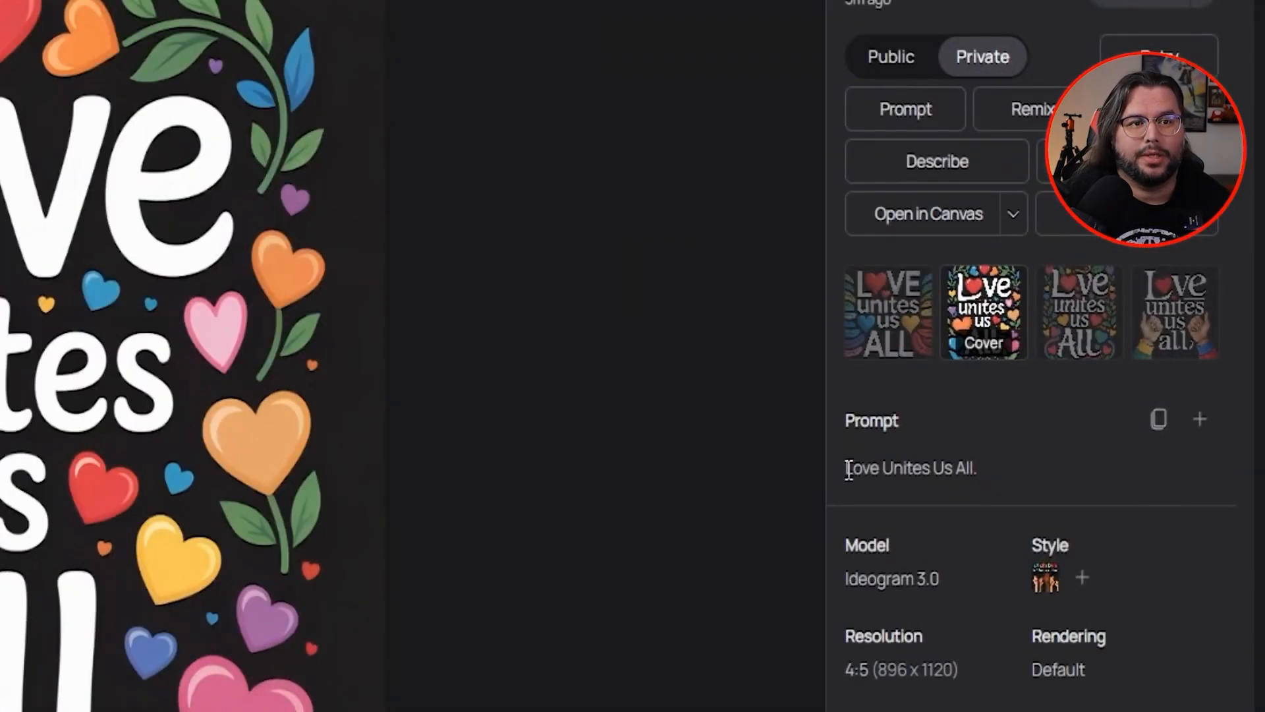
pyautogui.doubleClick(886, 468)
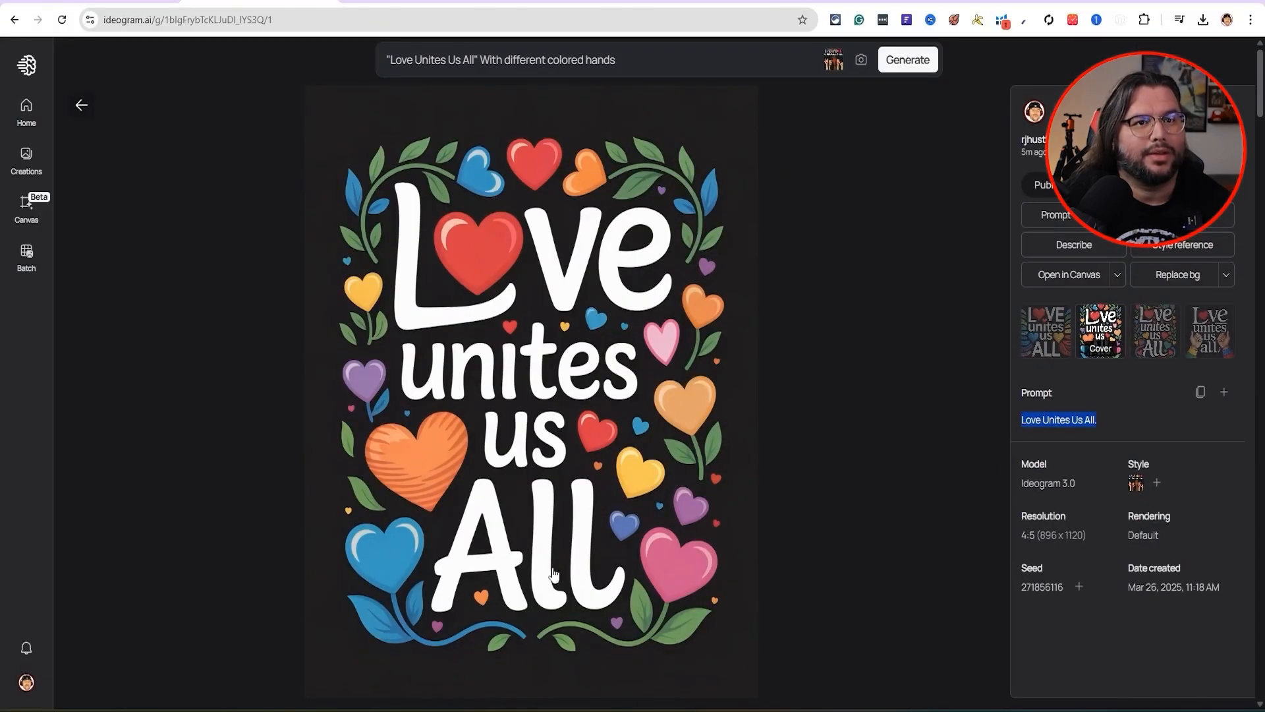
pyautogui.moveTo(454, 201)
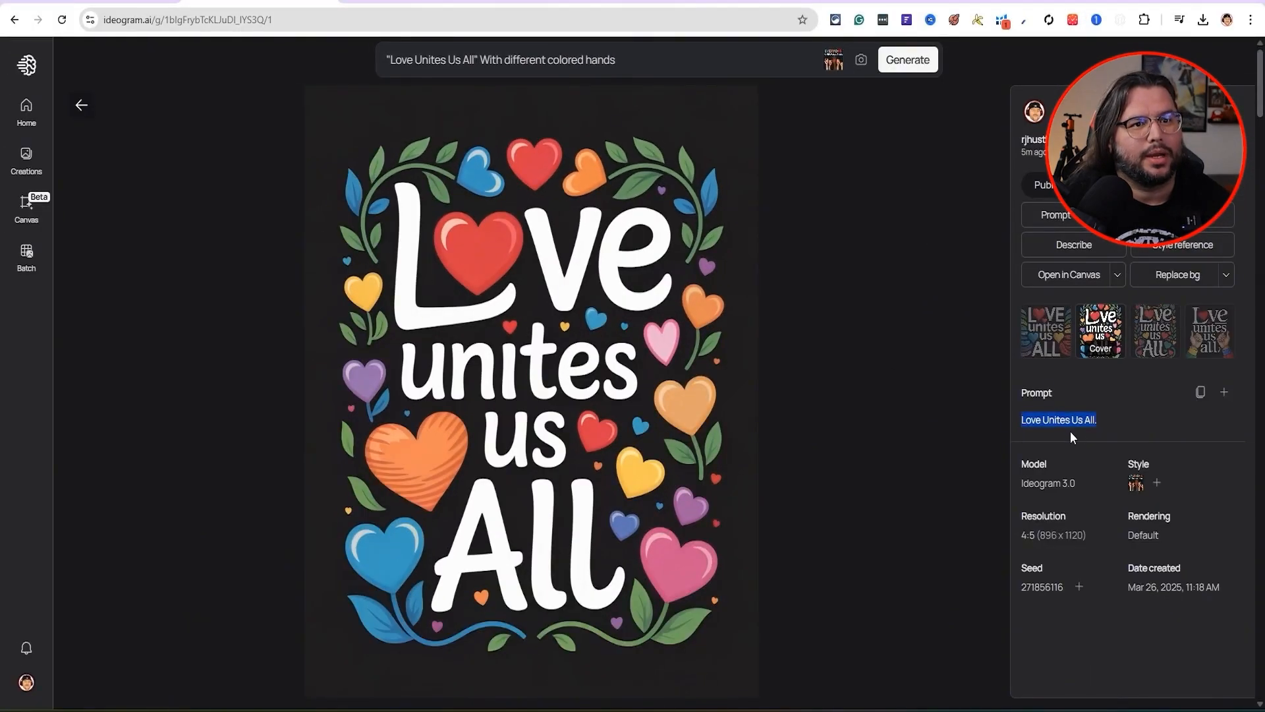
pyautogui.click(1045, 330)
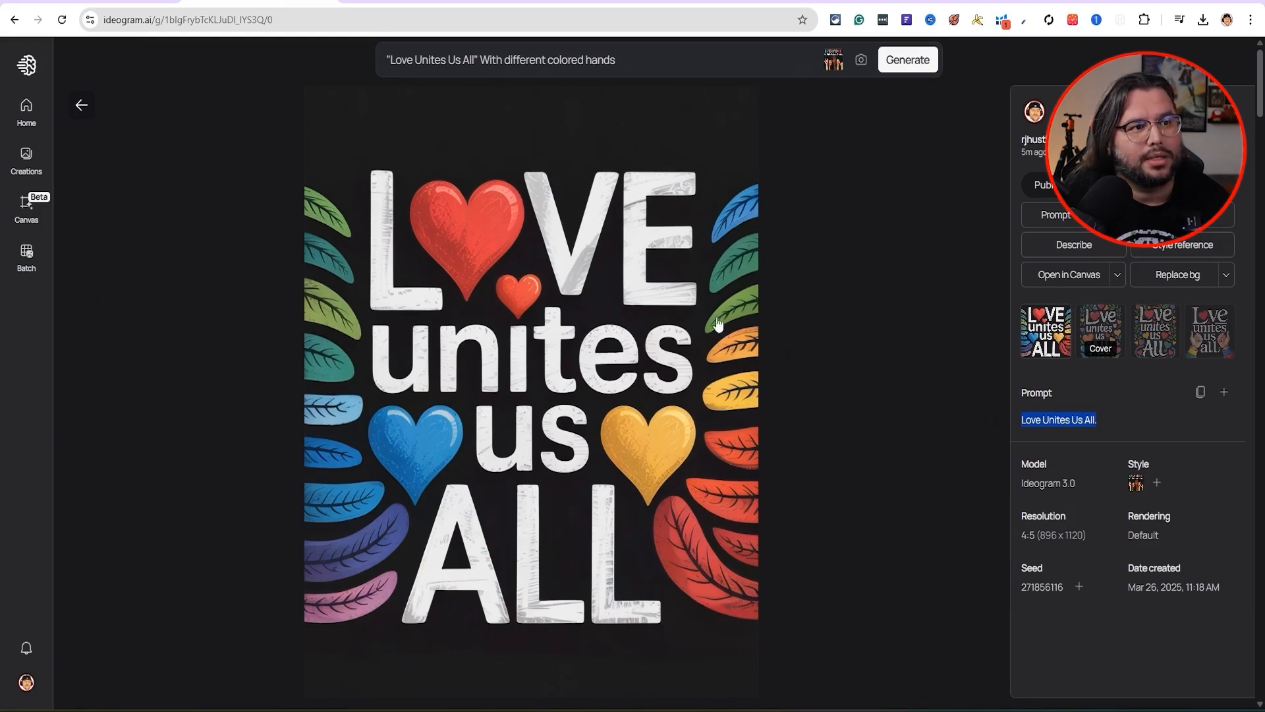
pyautogui.moveTo(337, 491)
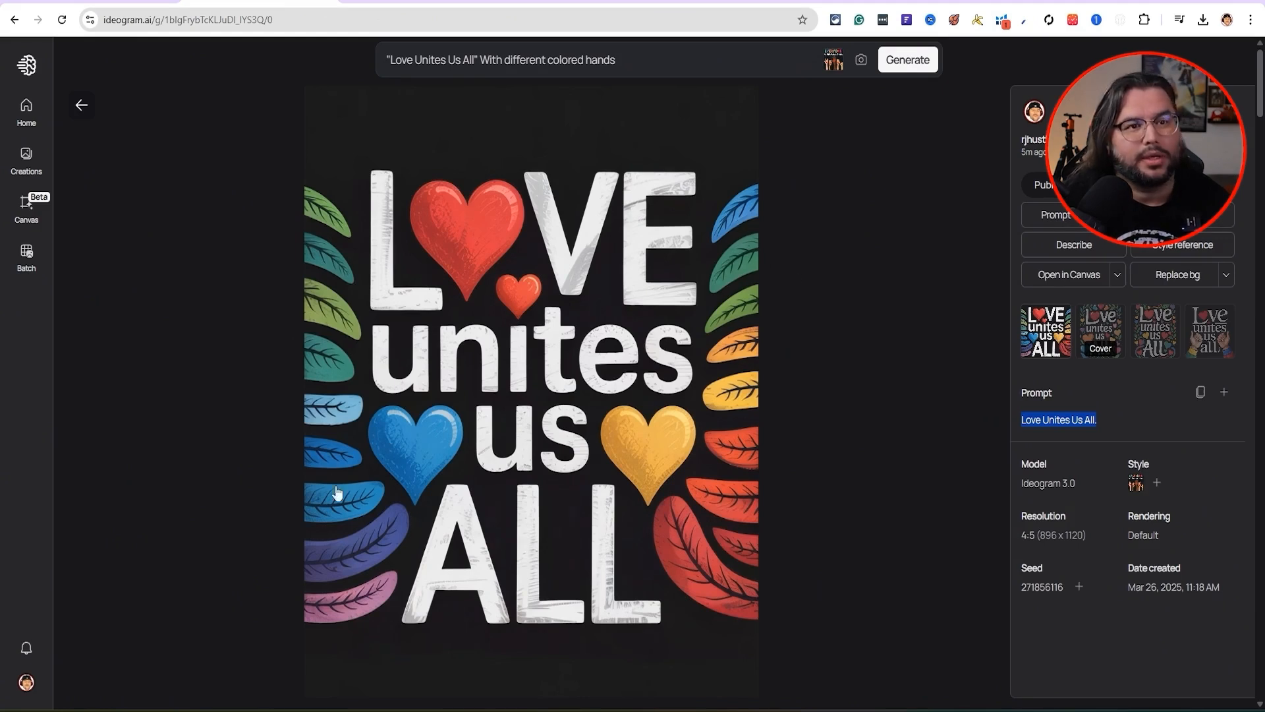
pyautogui.click(1154, 331)
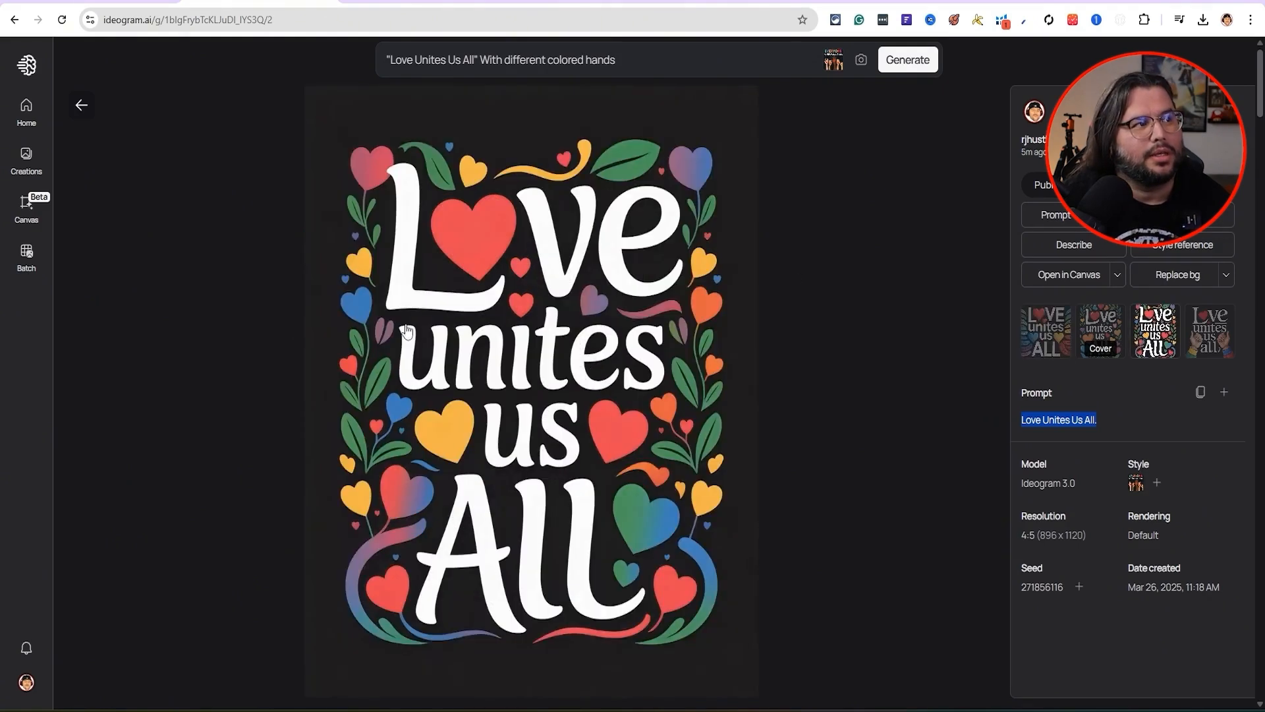
pyautogui.moveTo(448, 393)
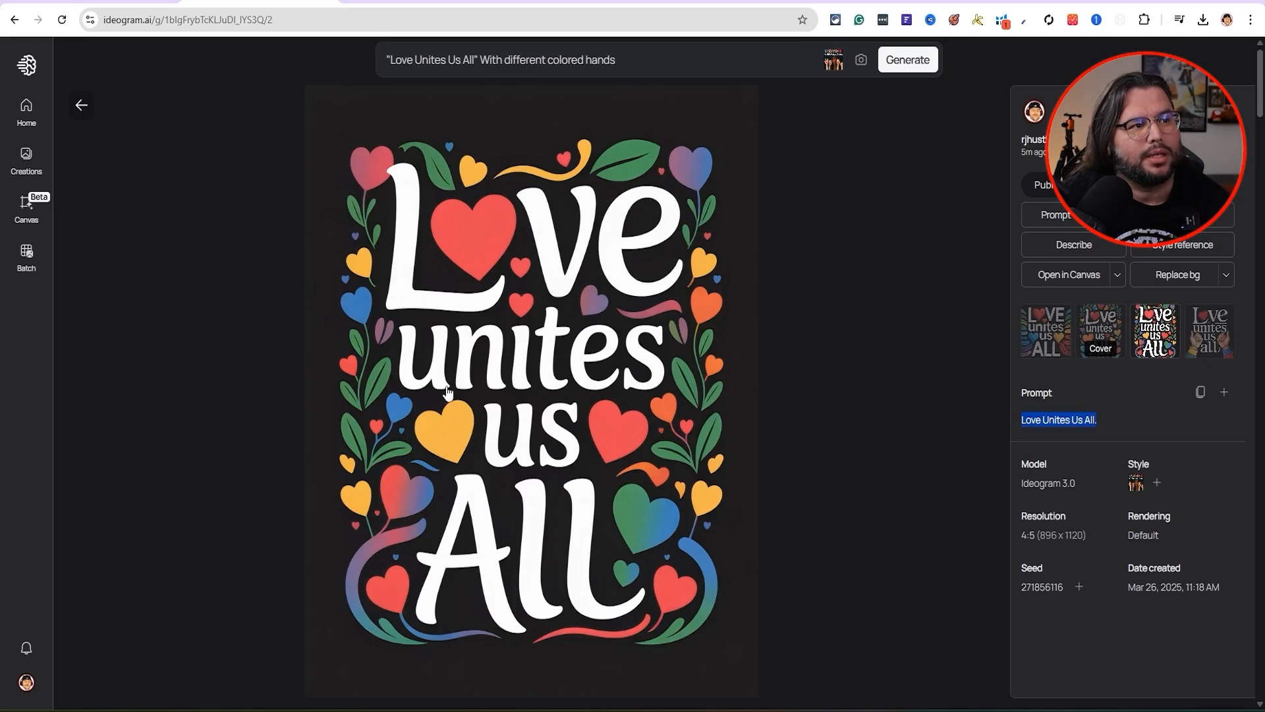
pyautogui.click(1208, 331)
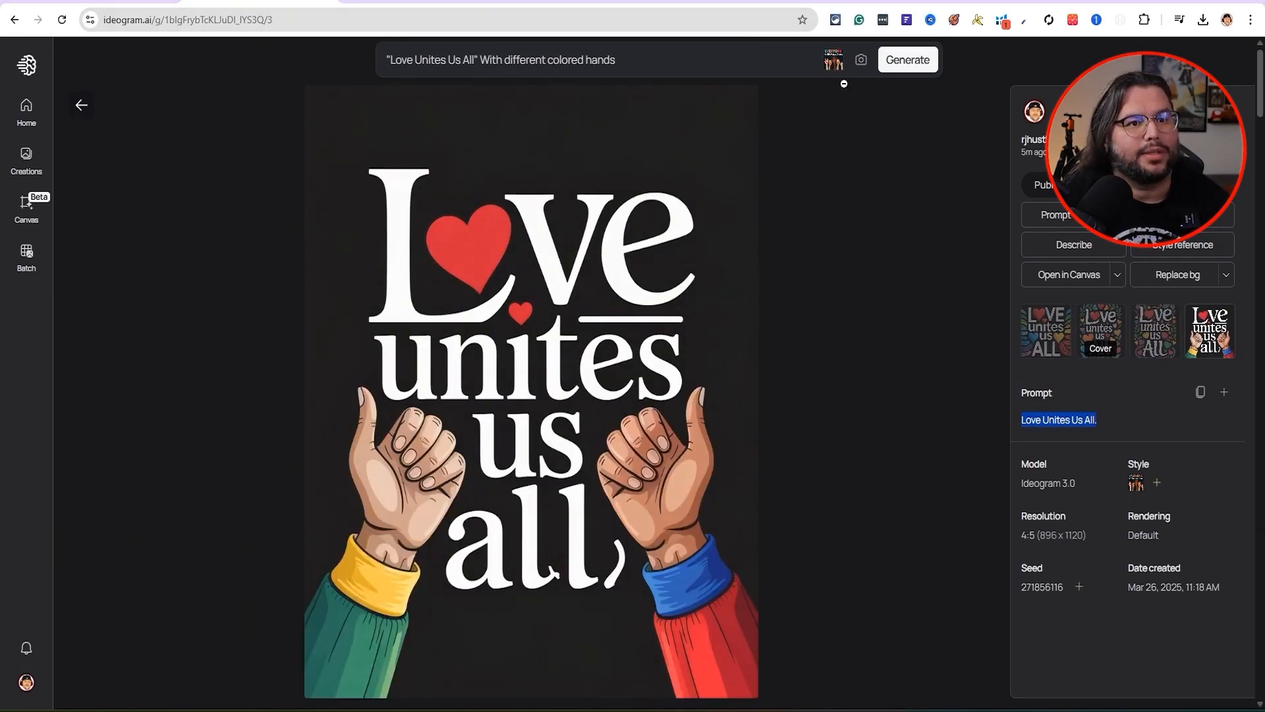
pyautogui.click(1154, 330)
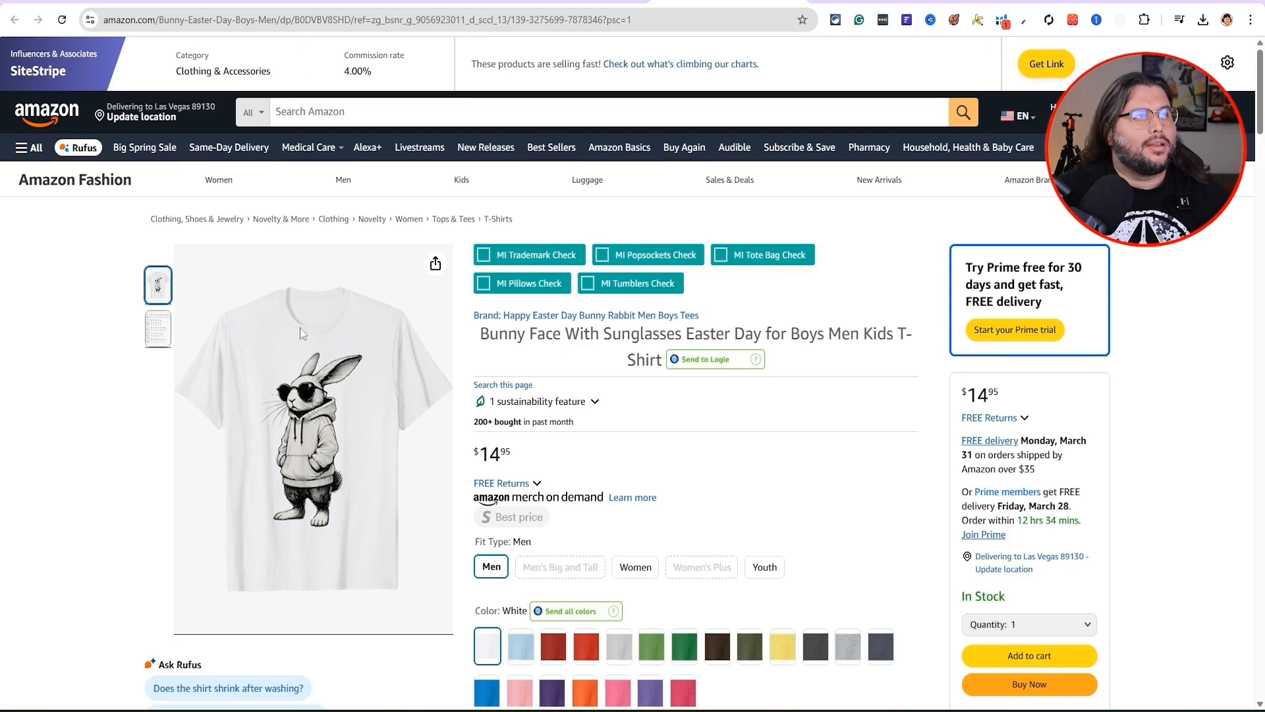
# Return to Amazon's fashion New Releases list and pick the bunny shirt.
pyautogui.click(15, 19)
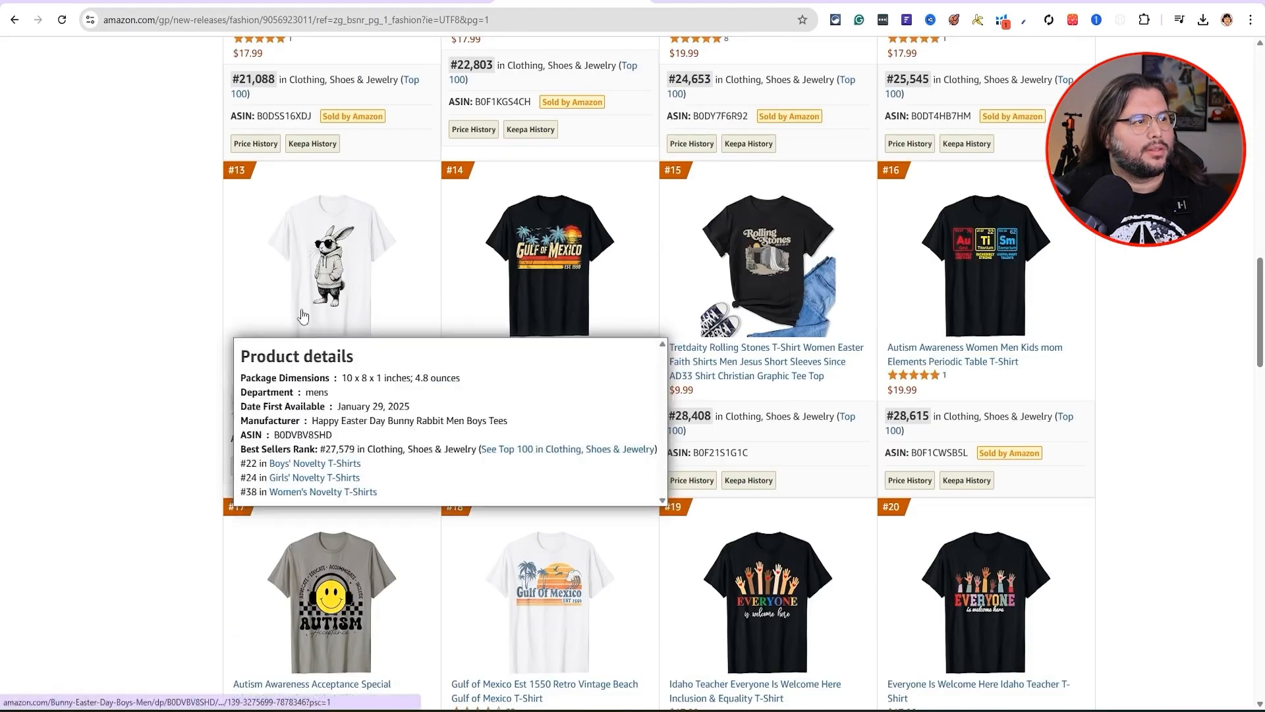
pyautogui.click(331, 262)
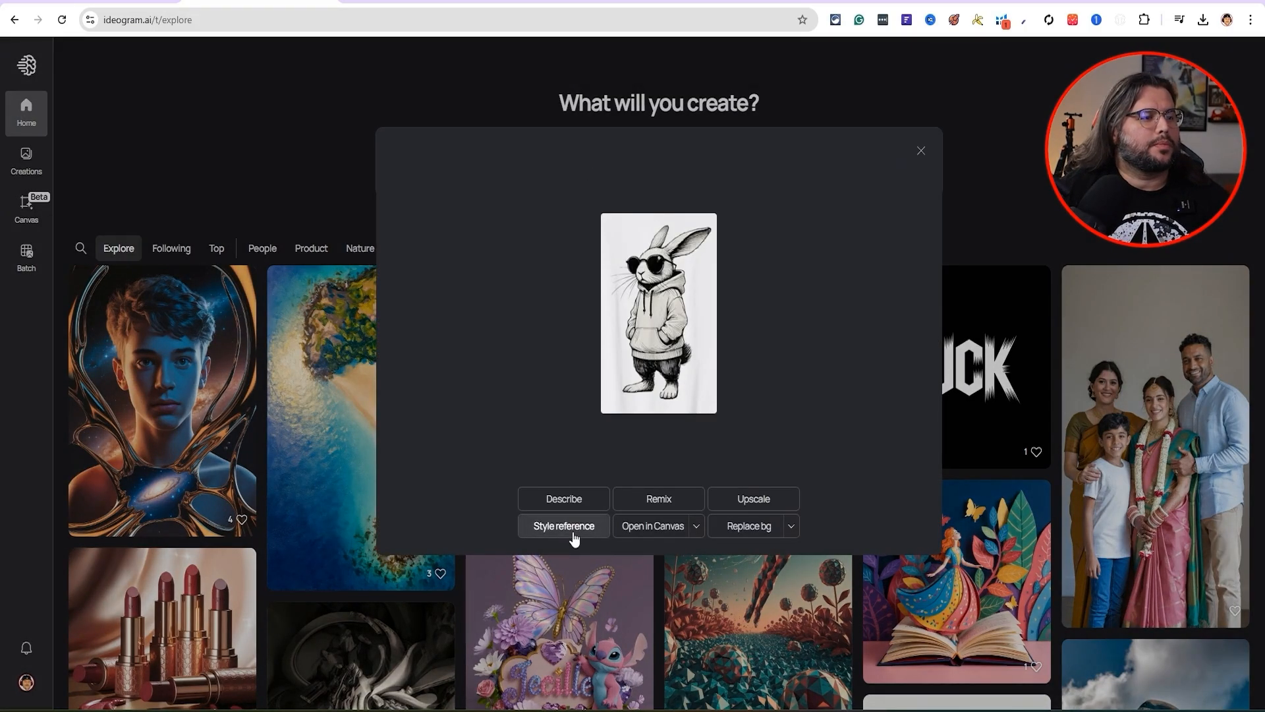
# Use the bunny image as style reference and enter 'Cool Rabbit with hoodie and sunglasses on'.
pyautogui.click(562, 526)
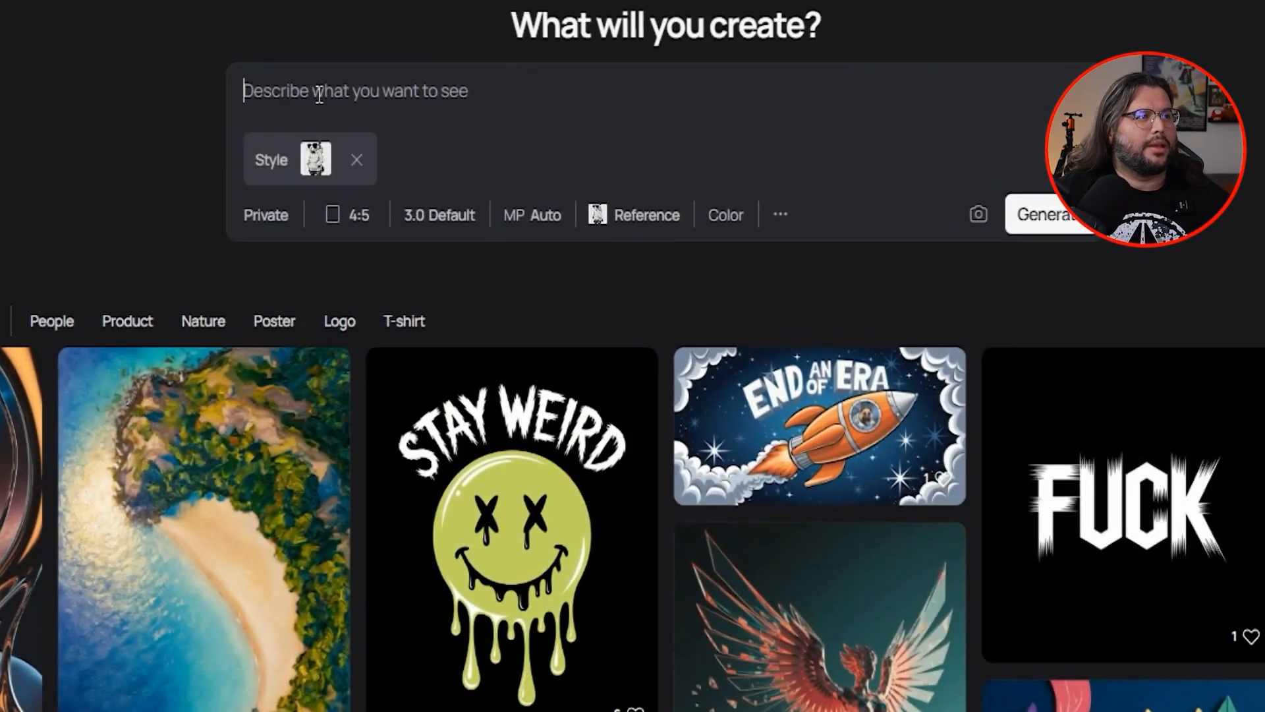
pyautogui.write('Cool R')
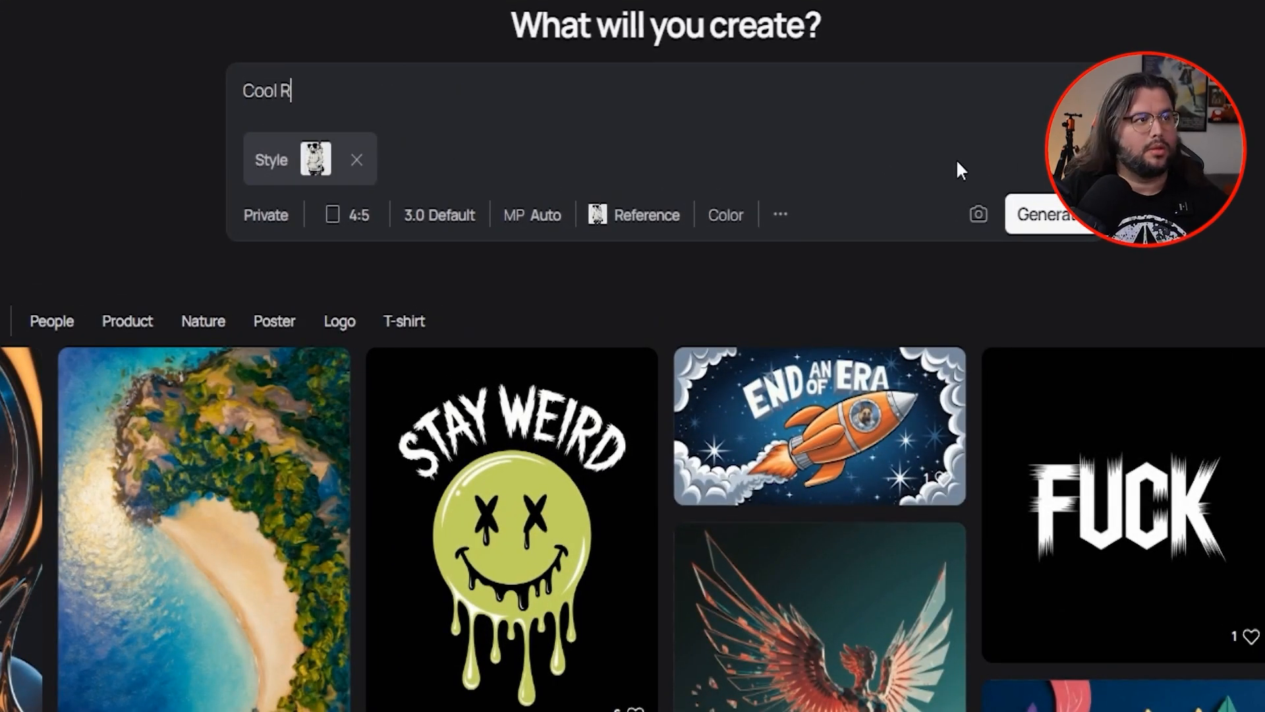
pyautogui.write('abbit with')
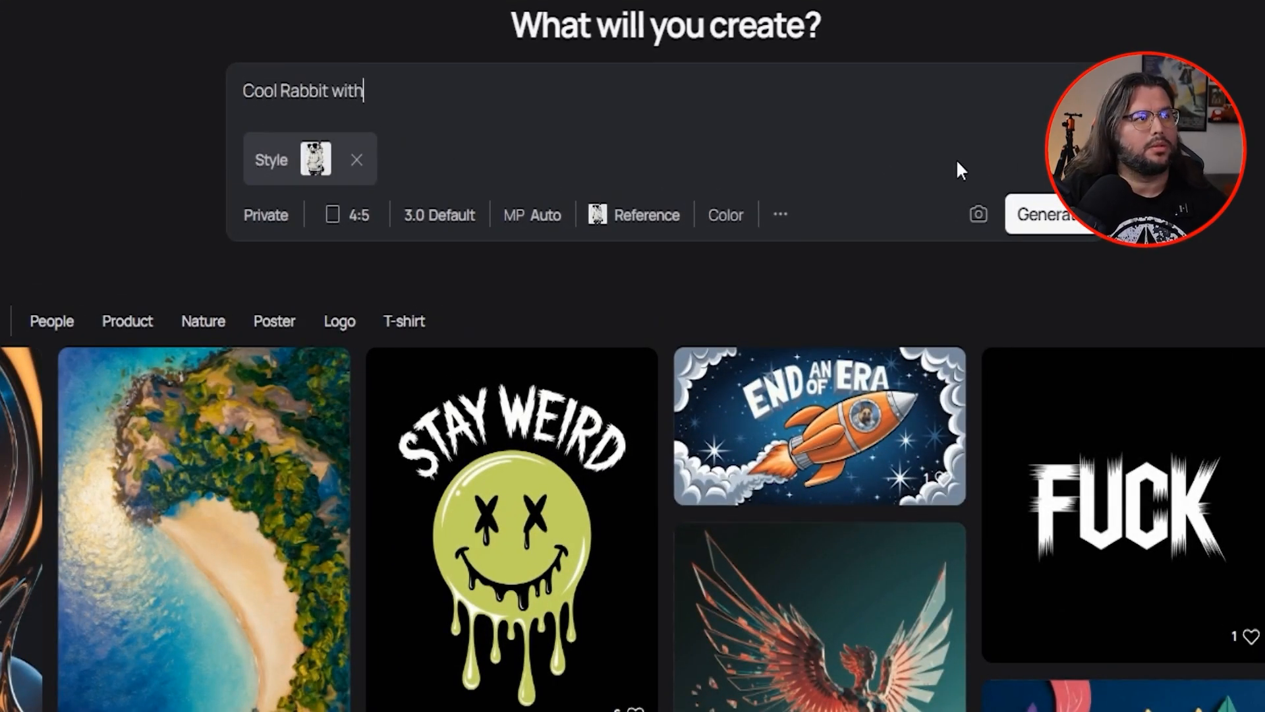
pyautogui.write('hood')
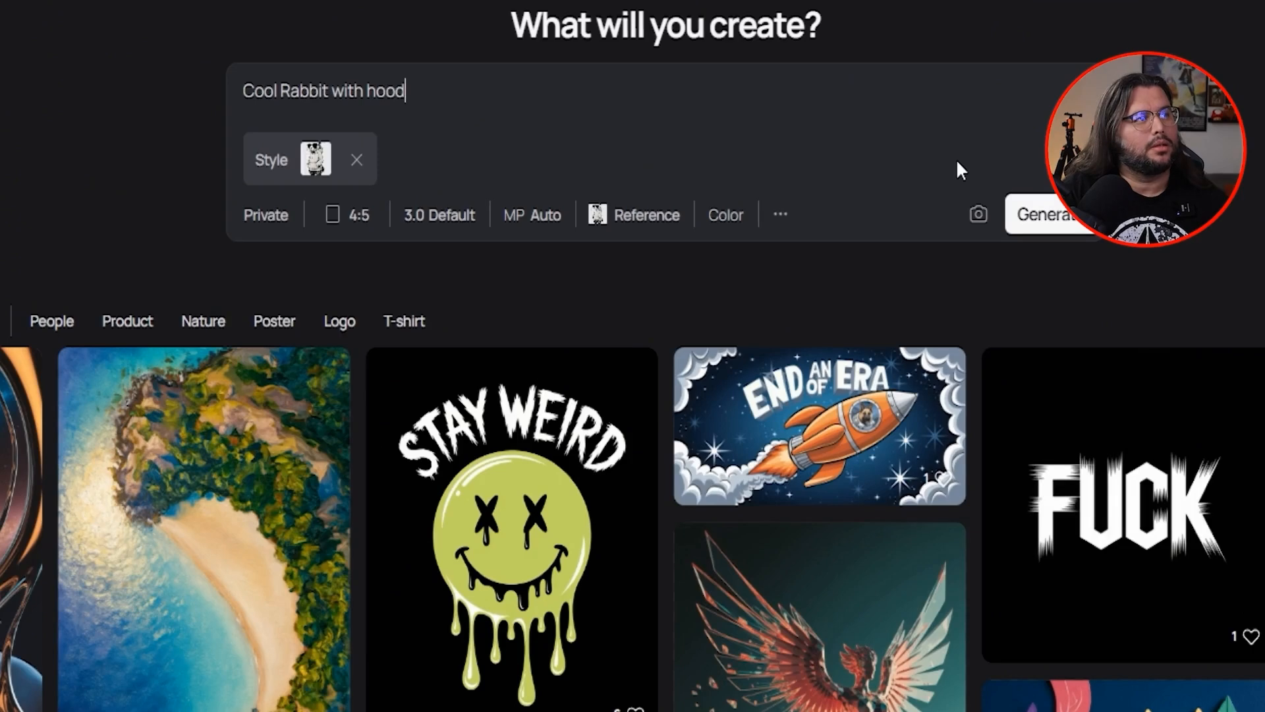
pyautogui.write('ie on and')
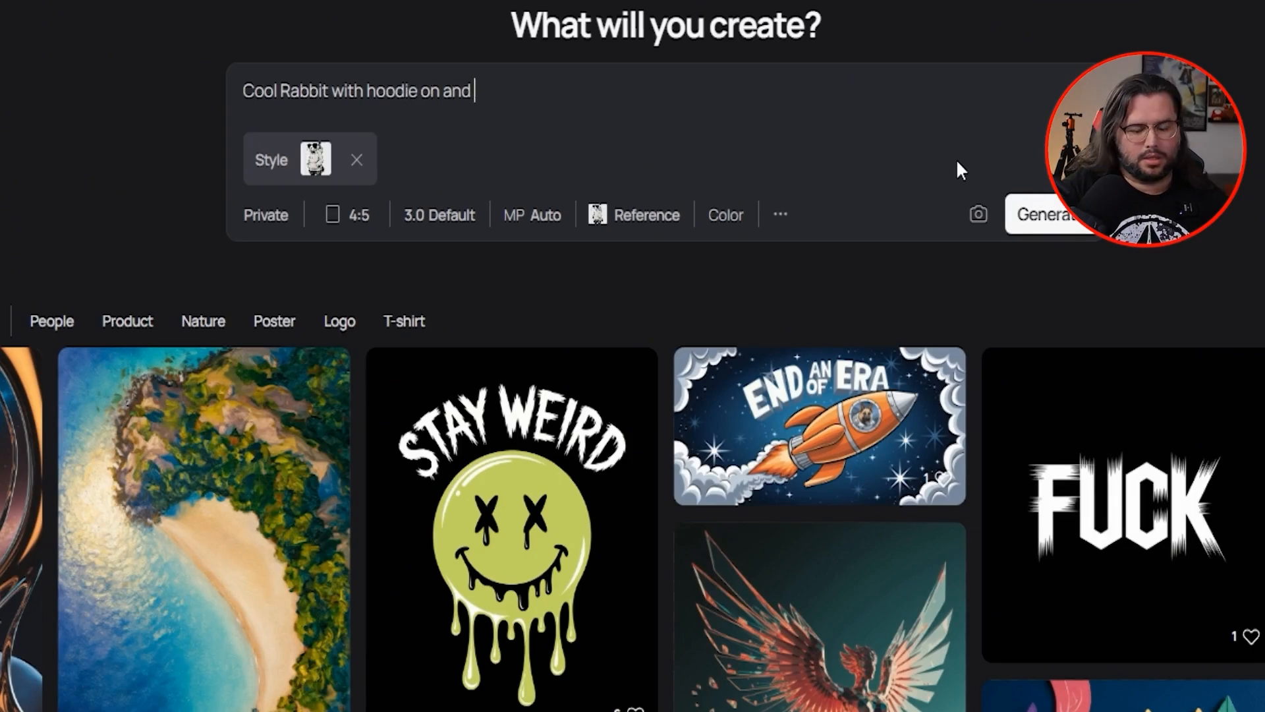
pyautogui.write('and sunglasses on')
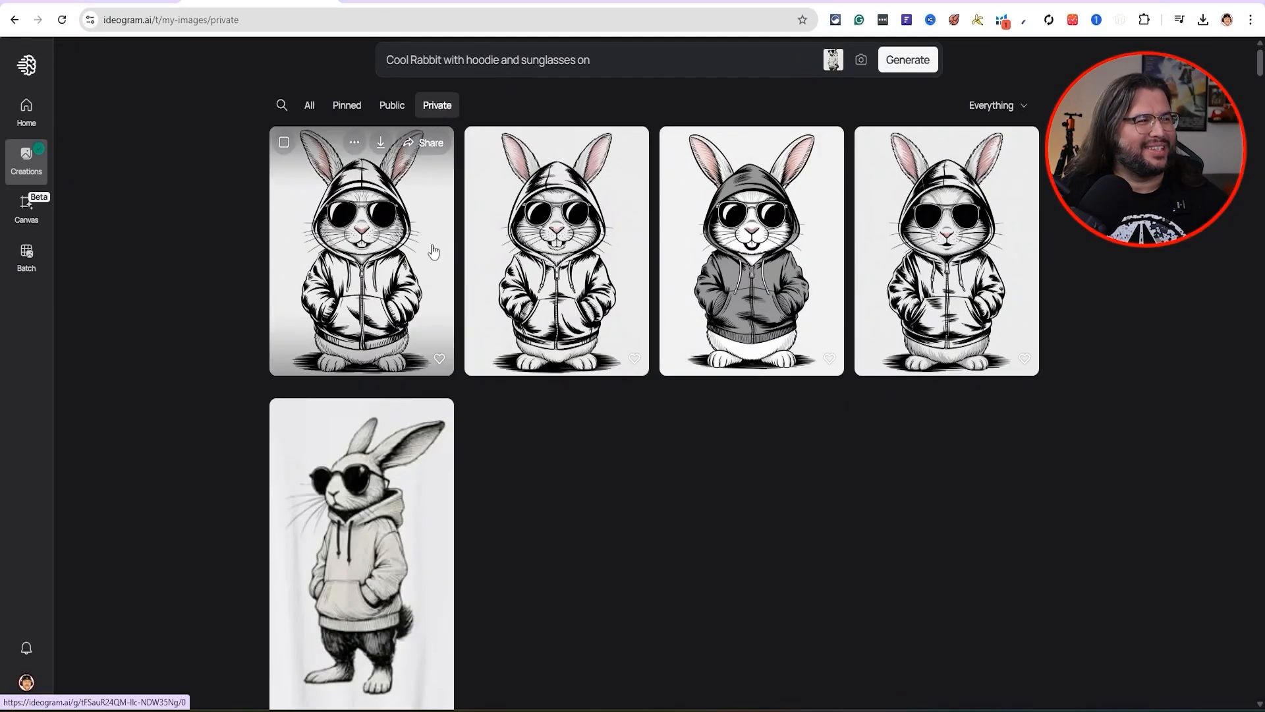
# Add 'Standing side ways' to the rabbit prompt, generate, and open the first sideways result.
pyautogui.write('S')
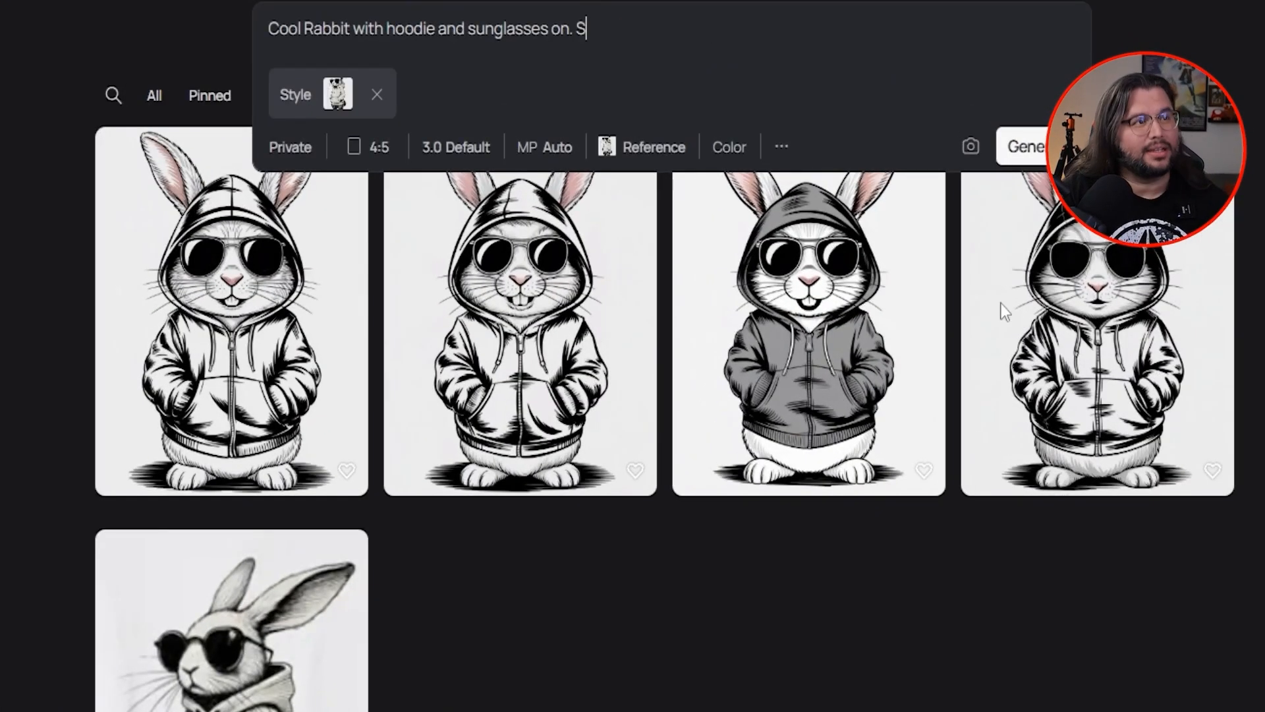
pyautogui.write('tanding')
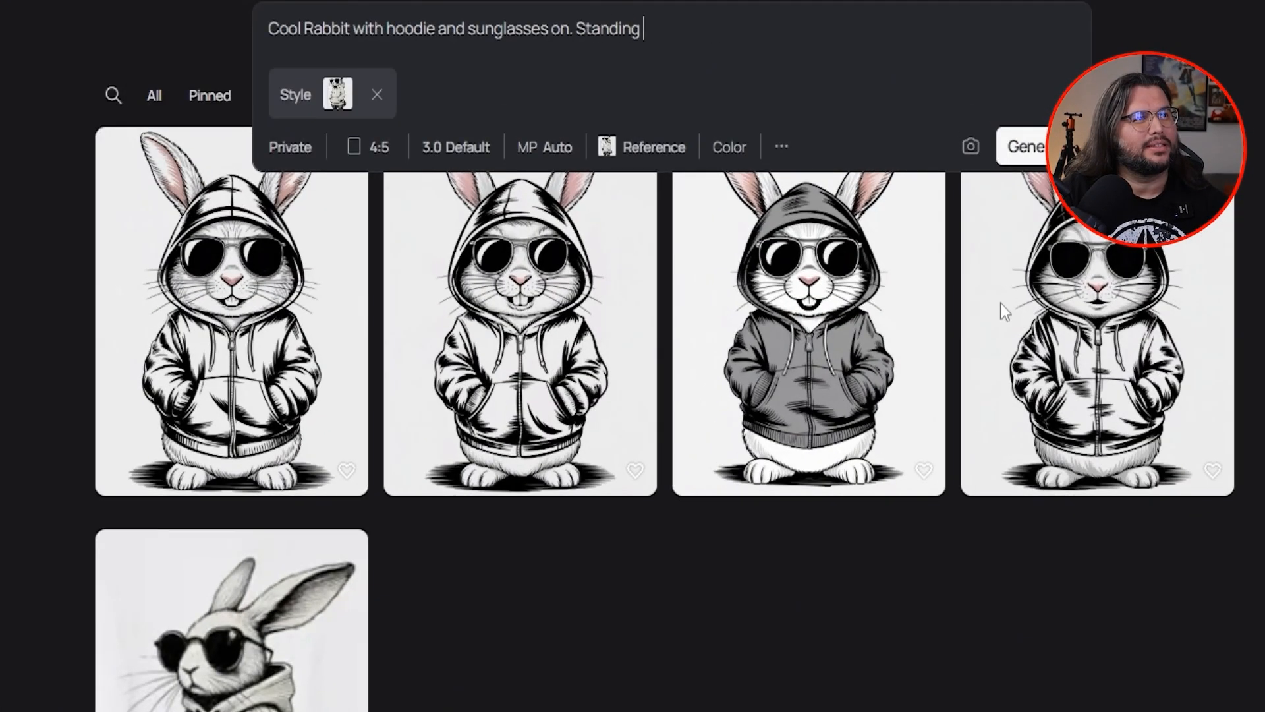
pyautogui.write('side ways')
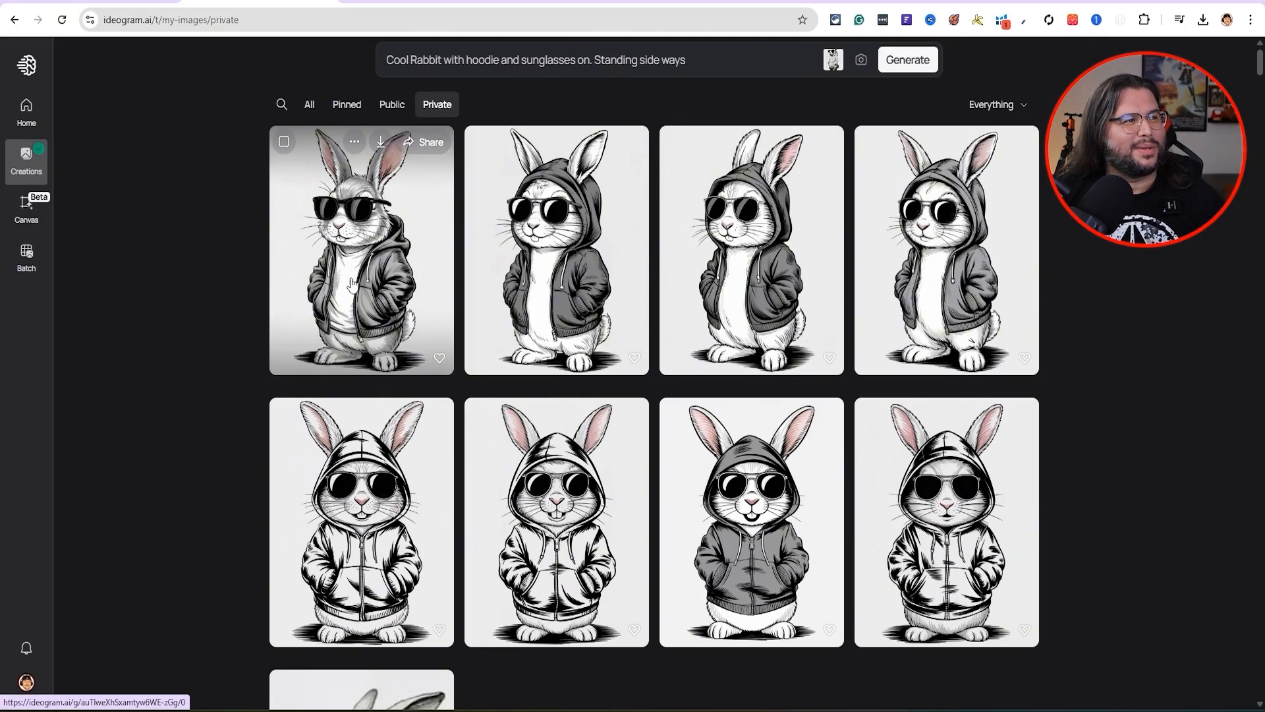
pyautogui.moveTo(314, 468)
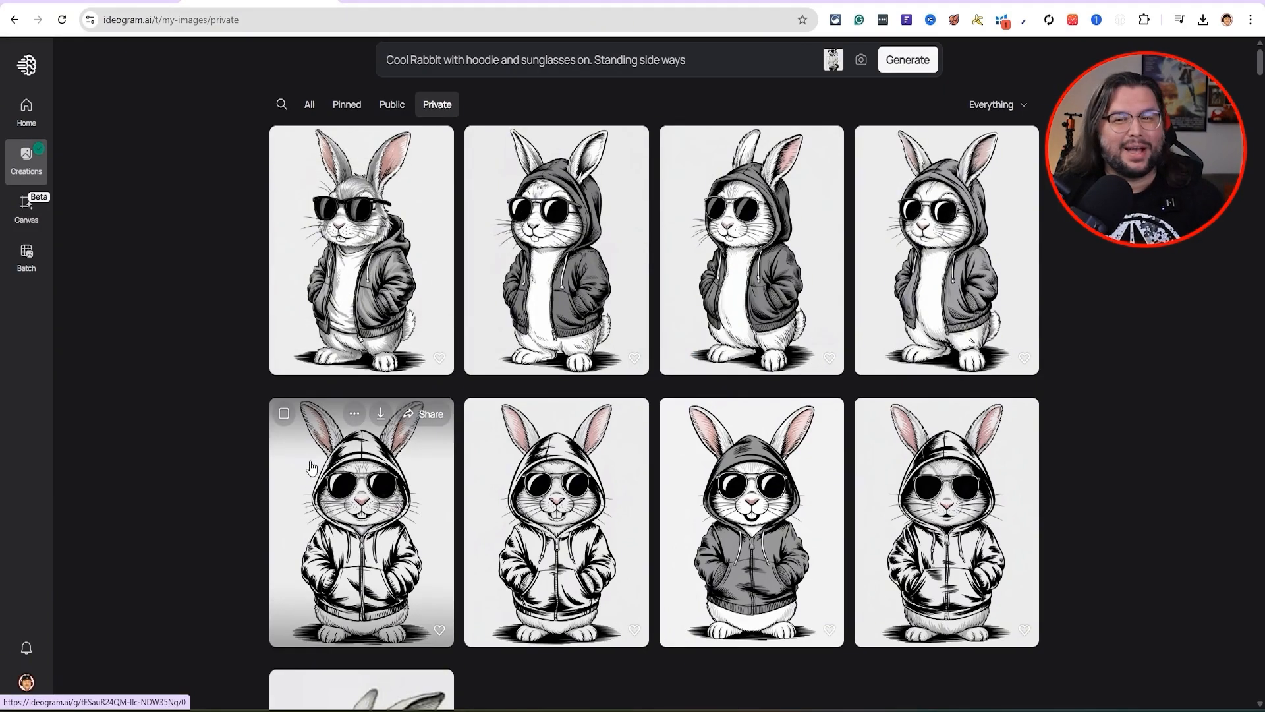
pyautogui.moveTo(529, 440)
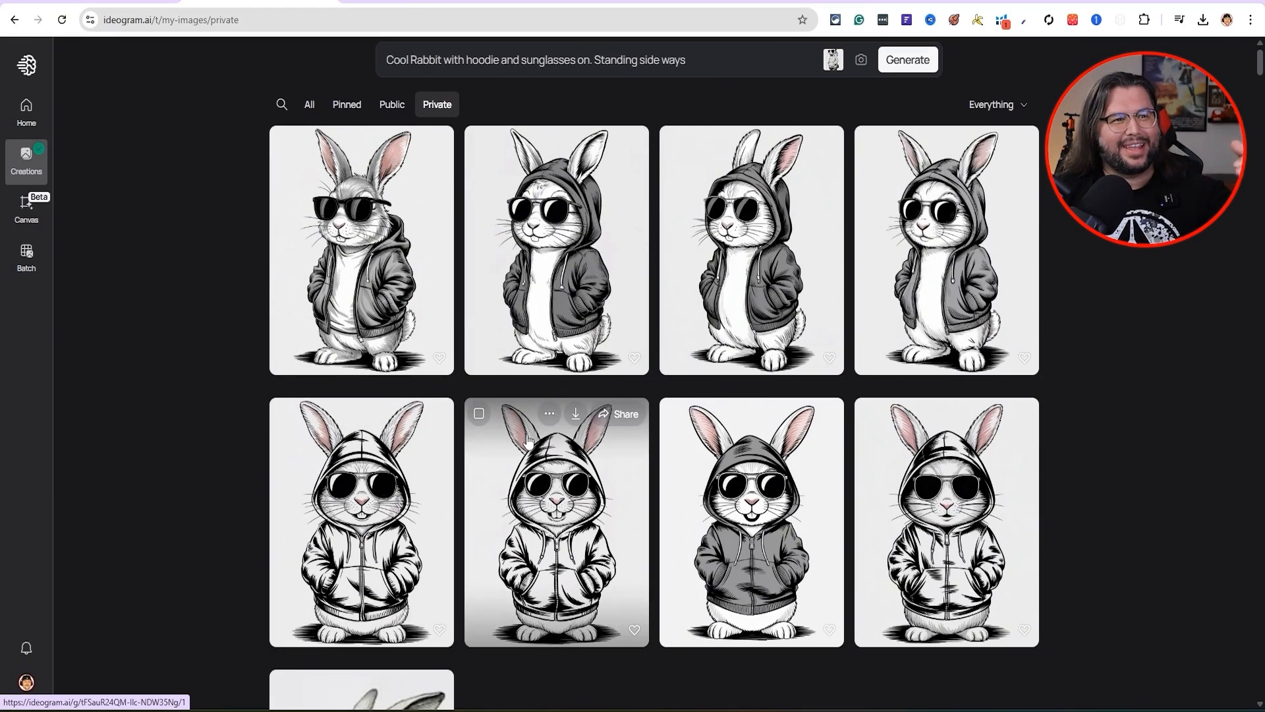
pyautogui.moveTo(808, 348)
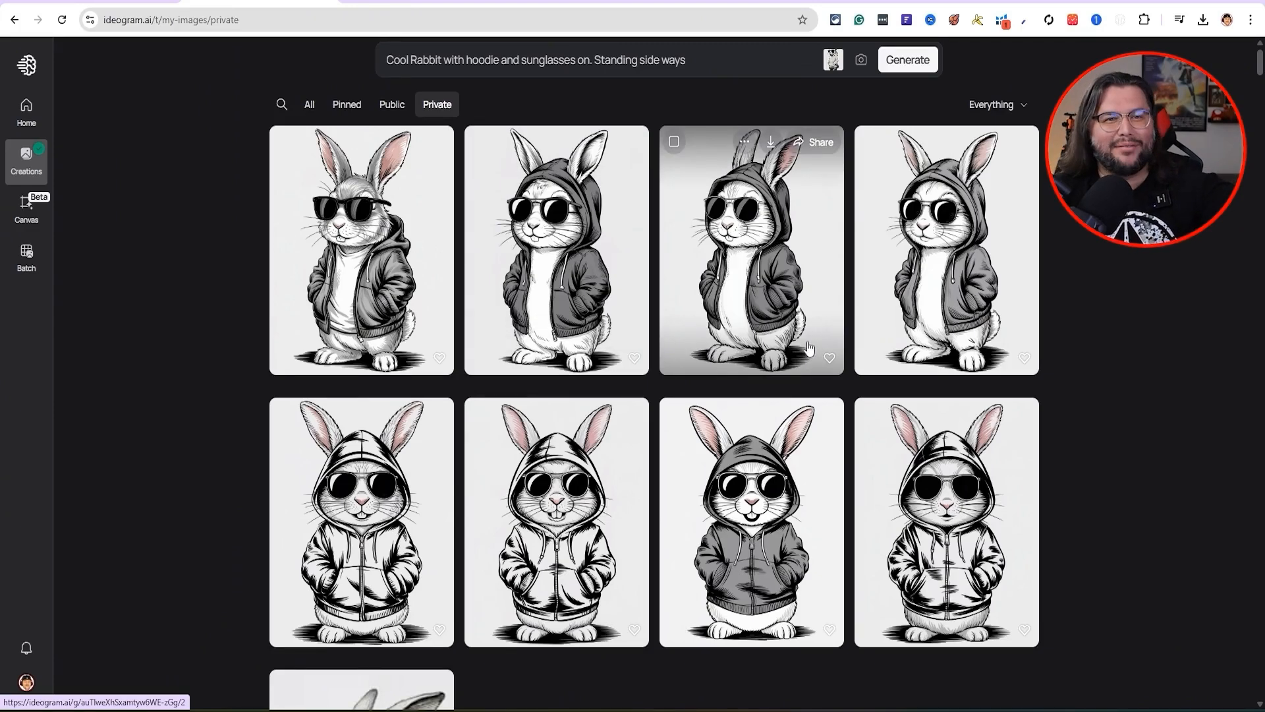
pyautogui.moveTo(486, 394)
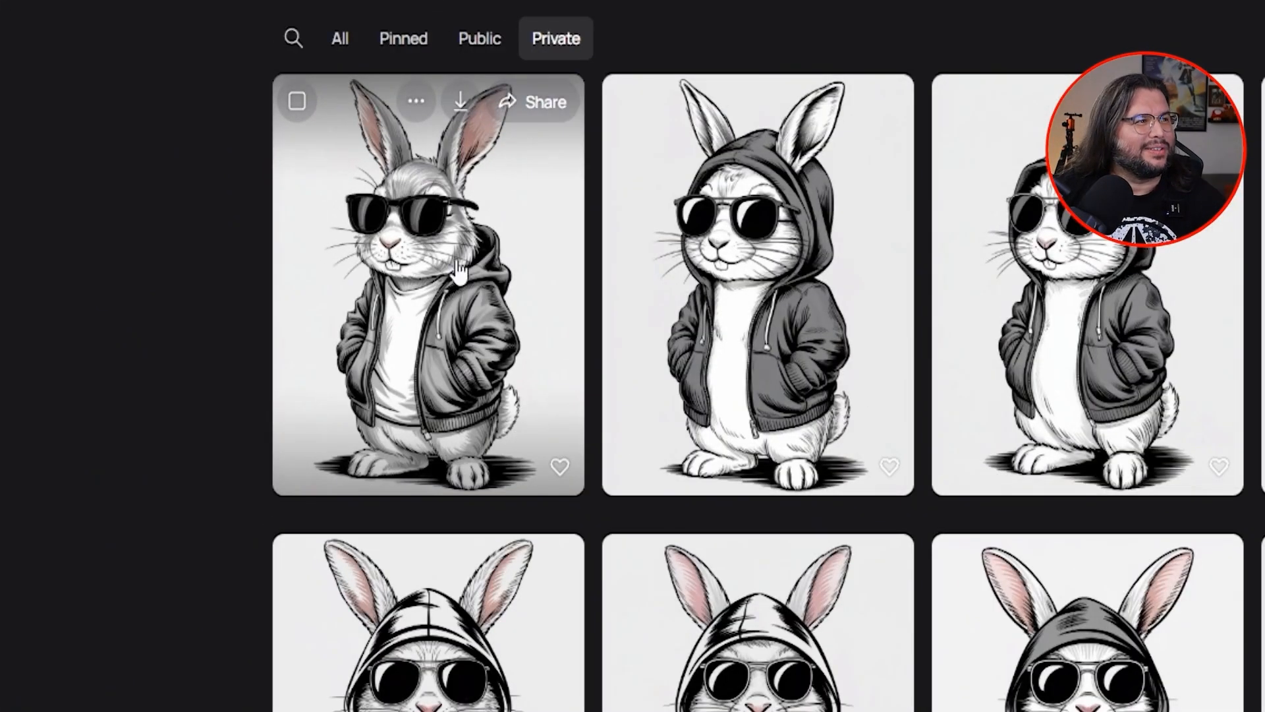
pyautogui.moveTo(476, 335)
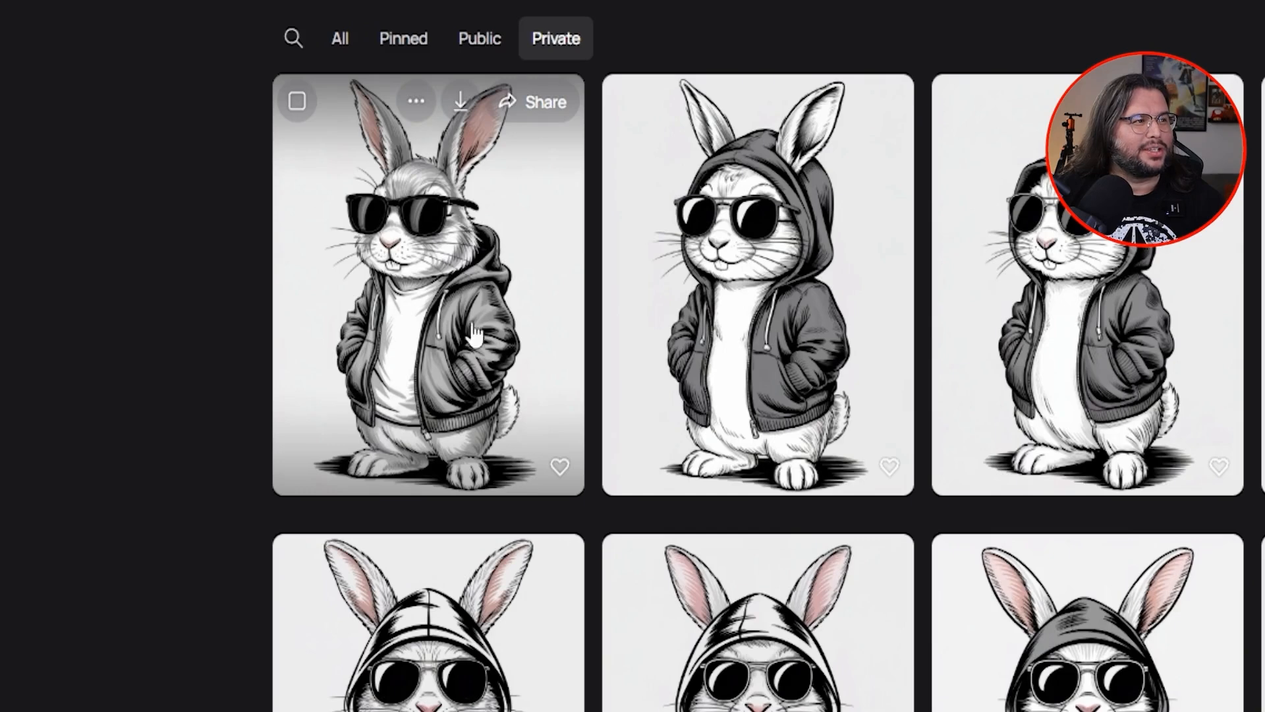
pyautogui.moveTo(472, 408)
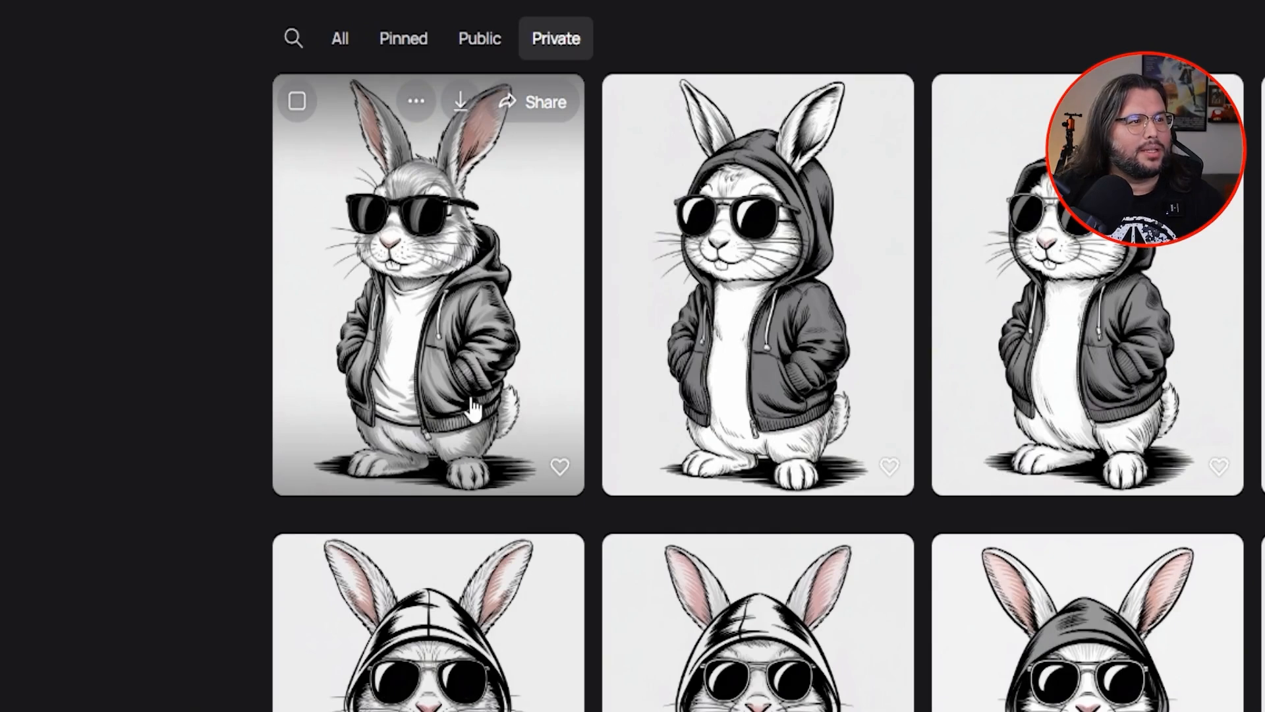
pyautogui.click(429, 286)
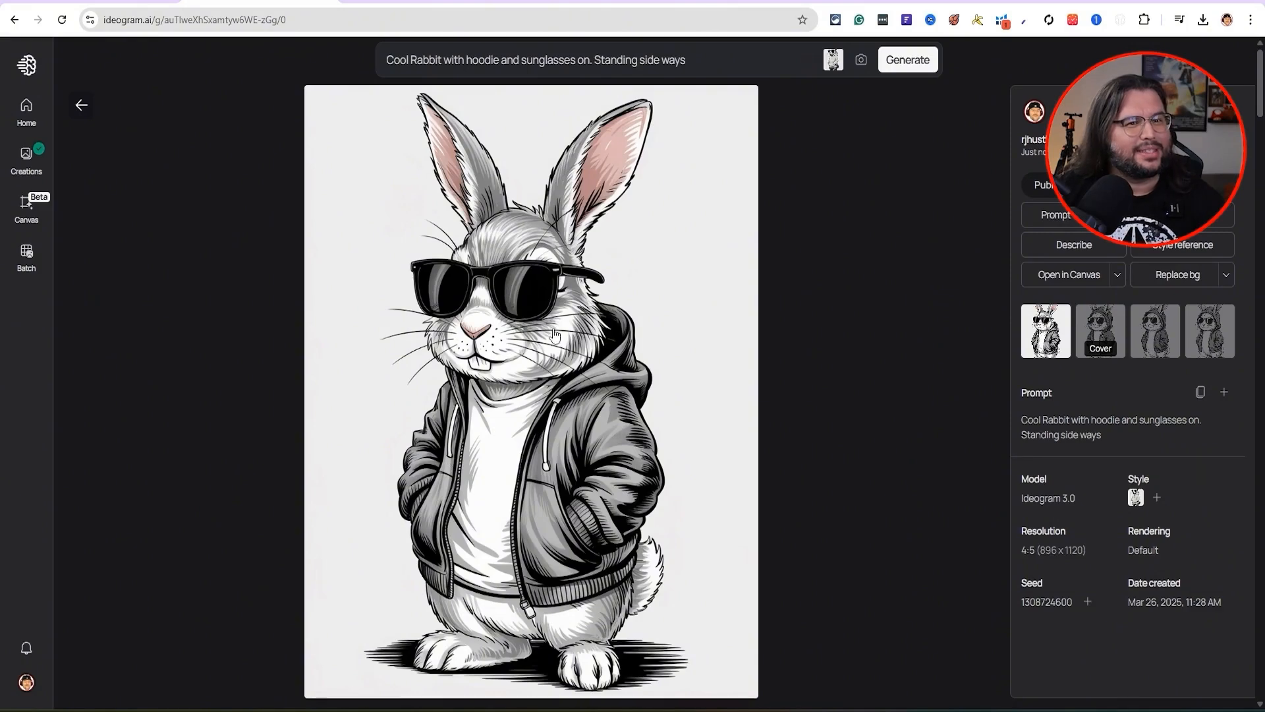
pyautogui.moveTo(691, 348)
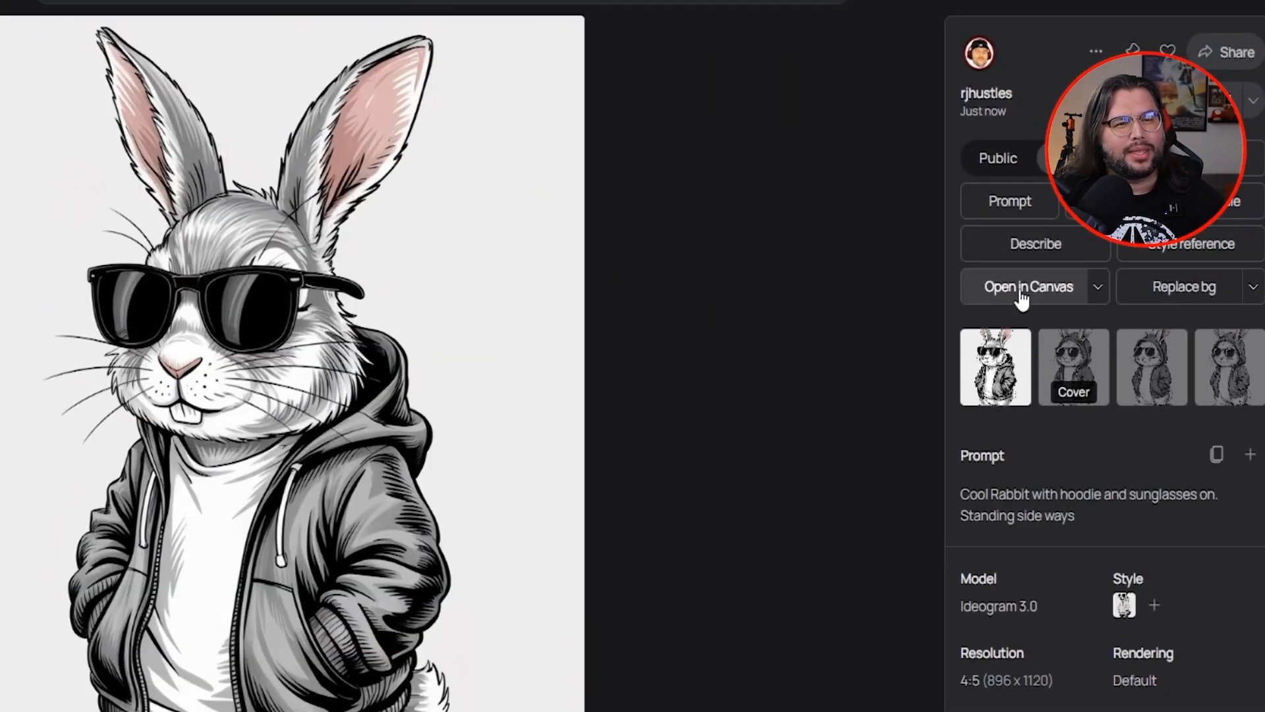
# Open the sideways rabbit image in the Canvas editor.
pyautogui.click(1026, 286)
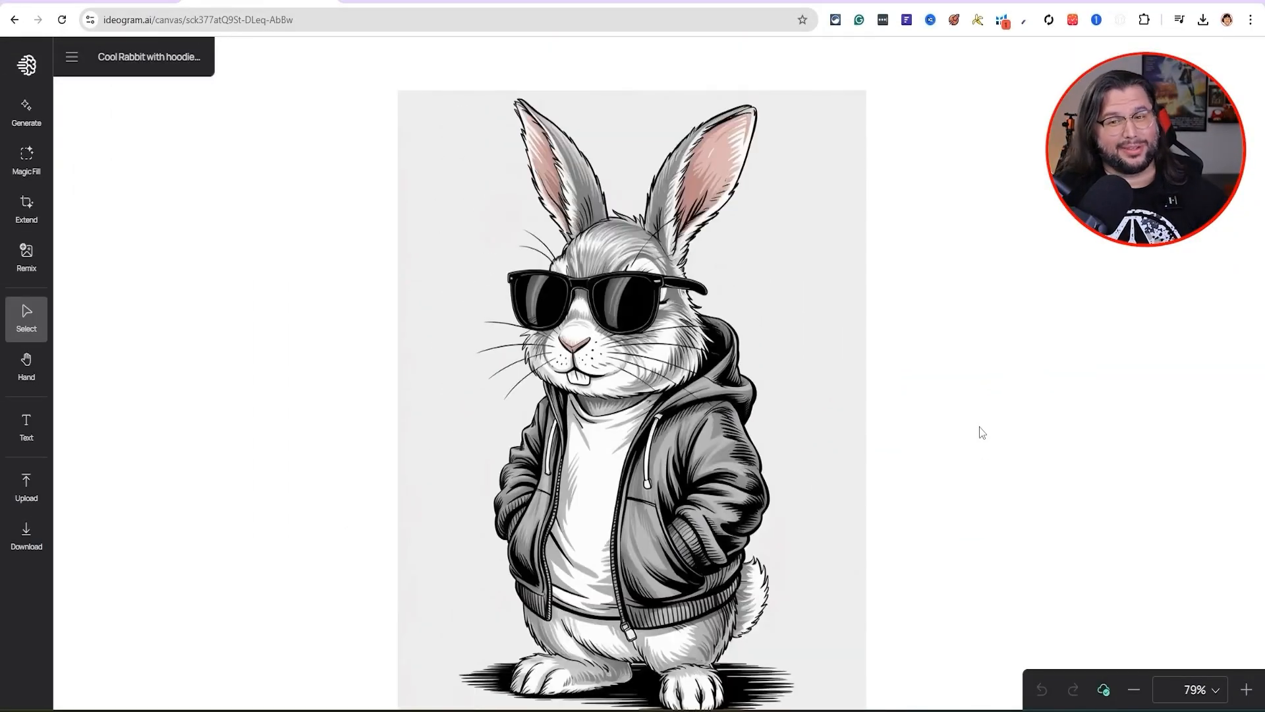
pyautogui.moveTo(935, 409)
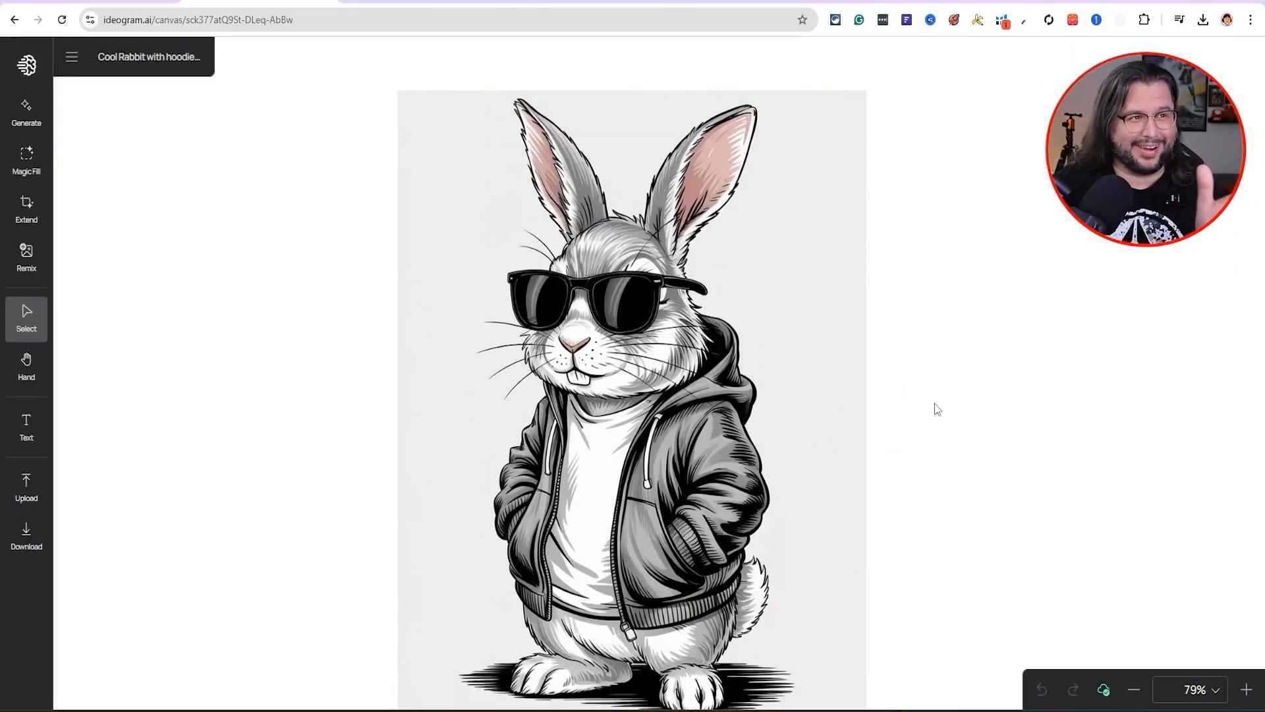
pyautogui.moveTo(917, 386)
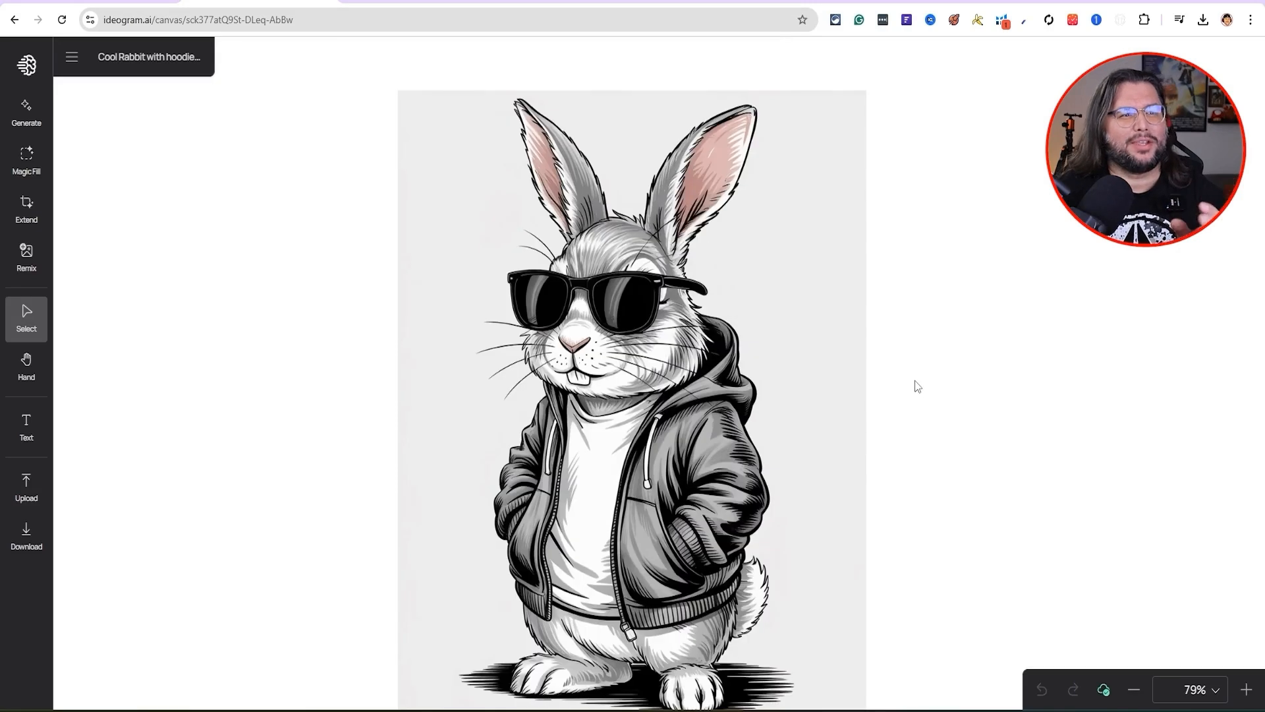
pyautogui.click(631, 395)
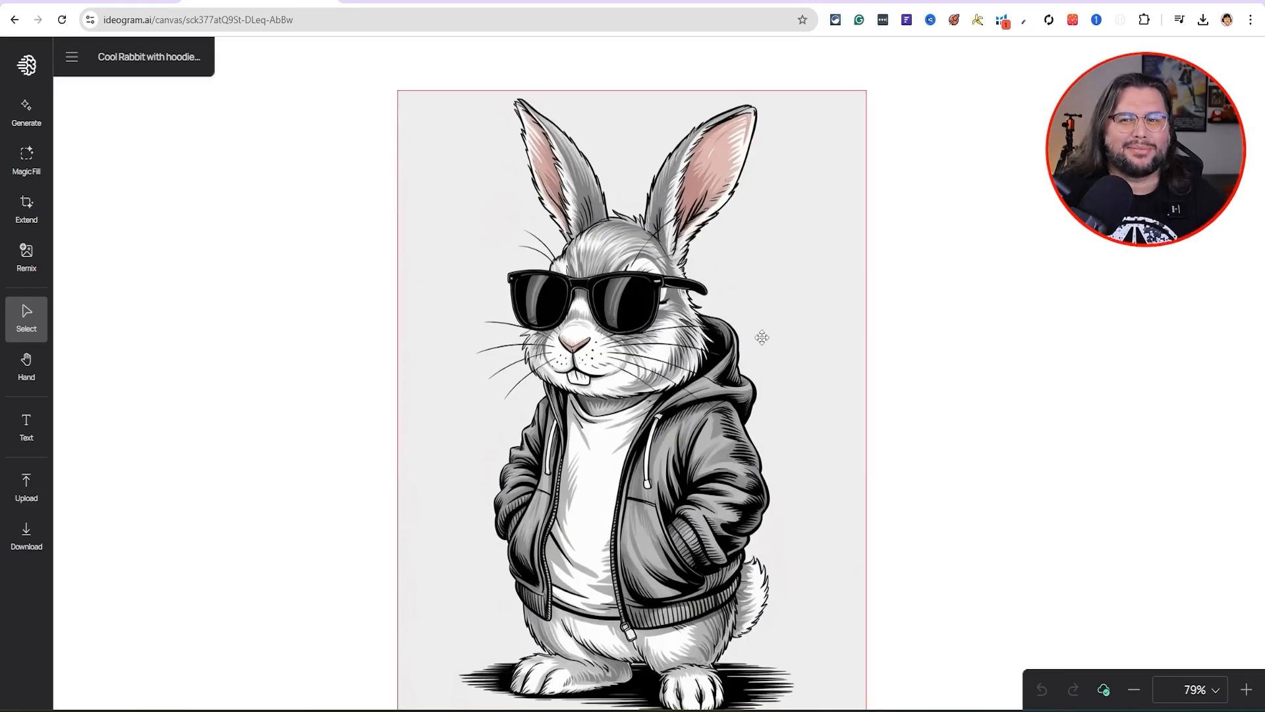
pyautogui.scroll(-3)
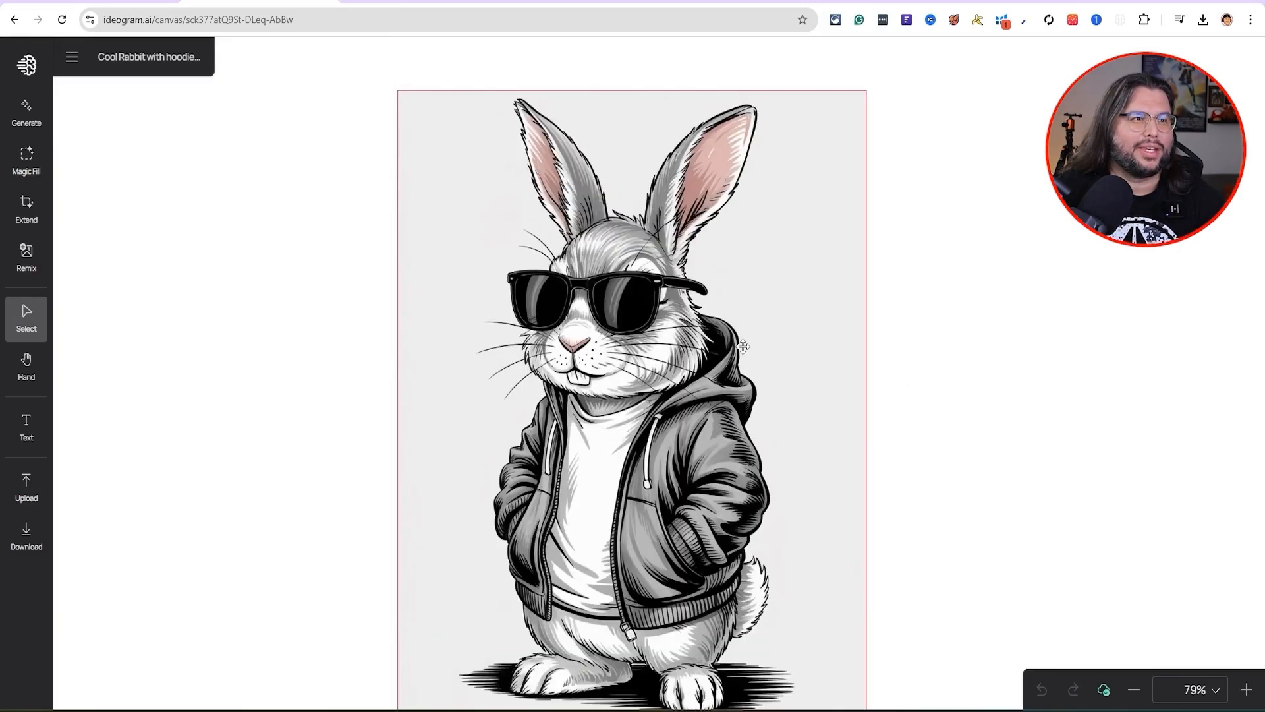
pyautogui.moveTo(713, 336)
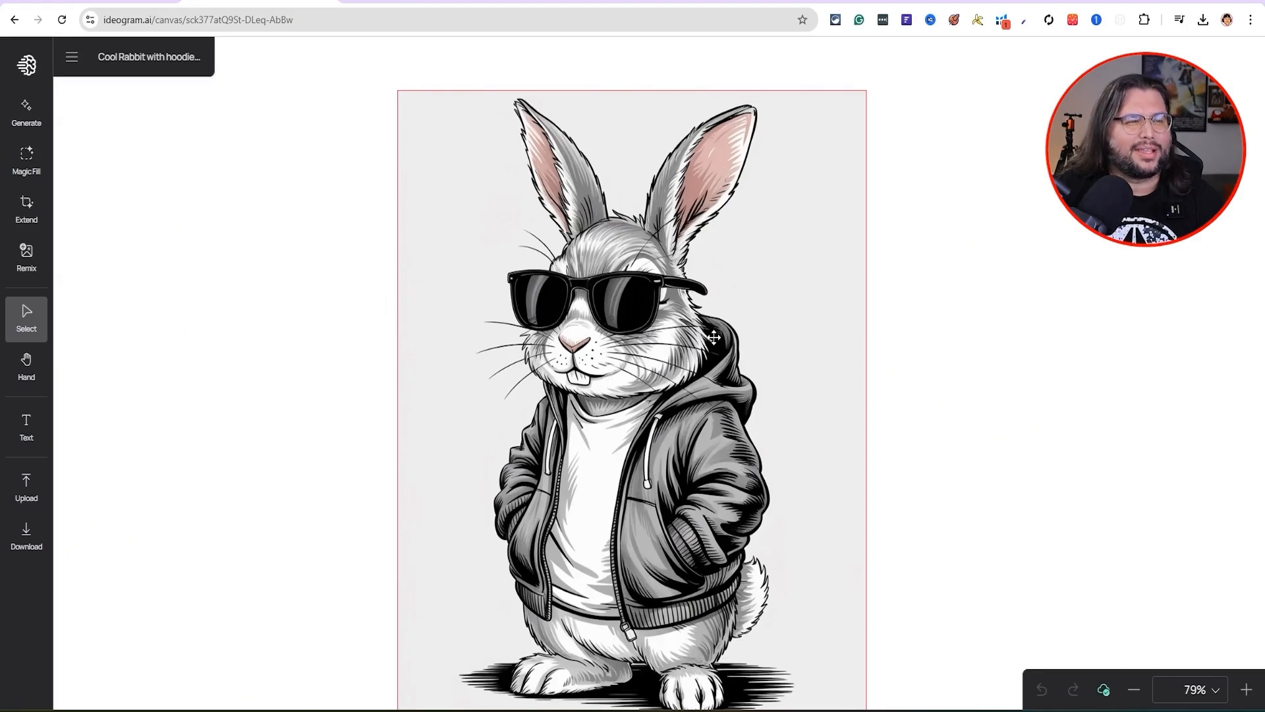
pyautogui.moveTo(399, 266)
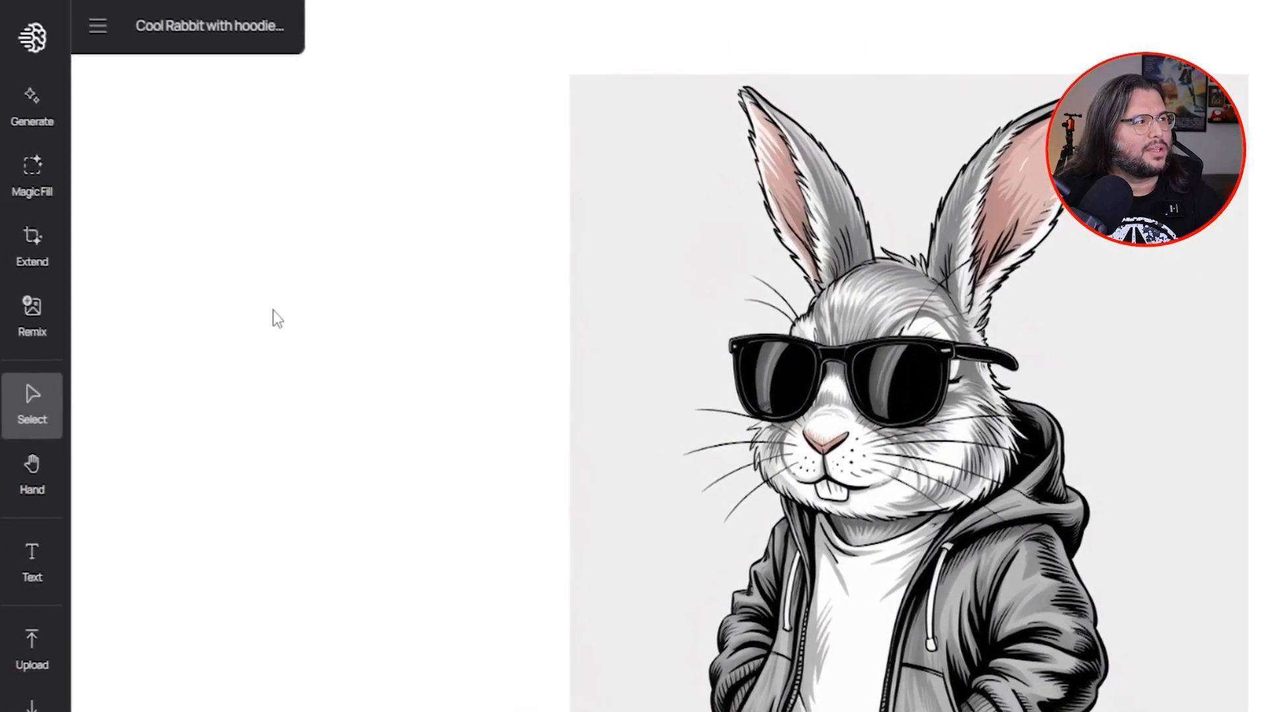
# Extend the canvas with the prompt - "I'm About That" to add headline lettering around the rabbit.
pyautogui.click(32, 174)
pyautogui.write('Text that says')
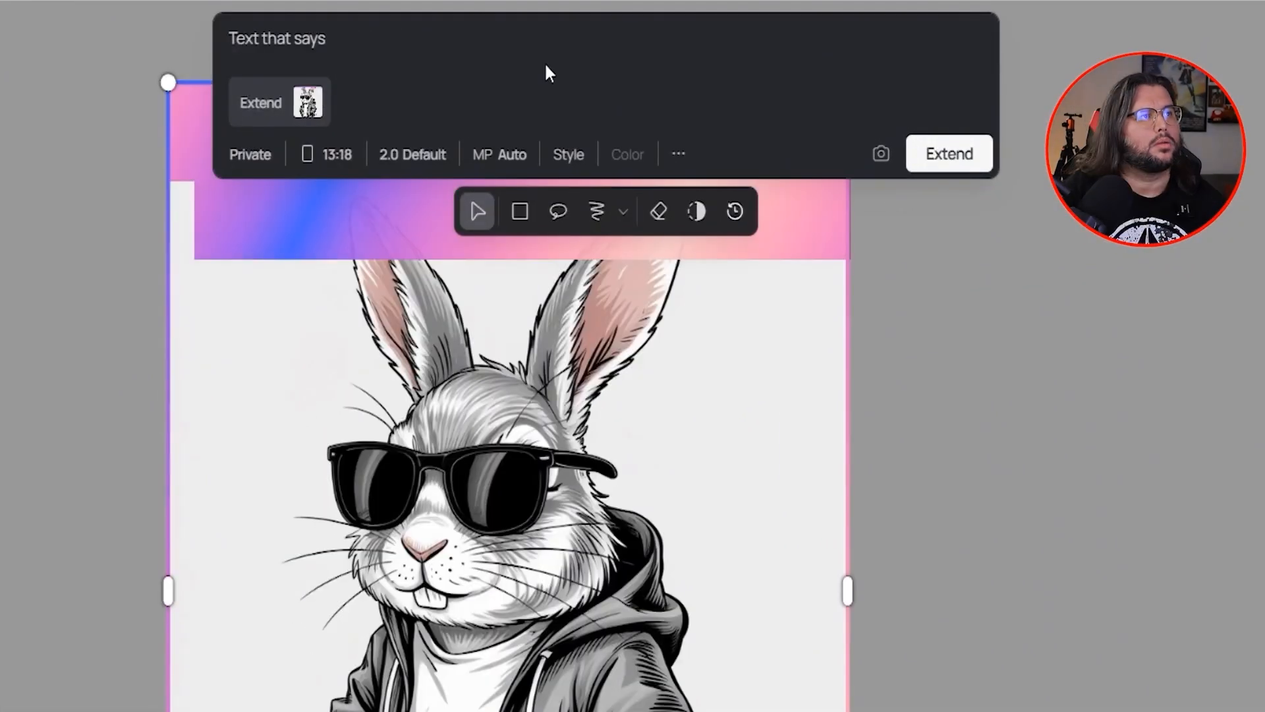
pyautogui.write('- "I\'m About That"')
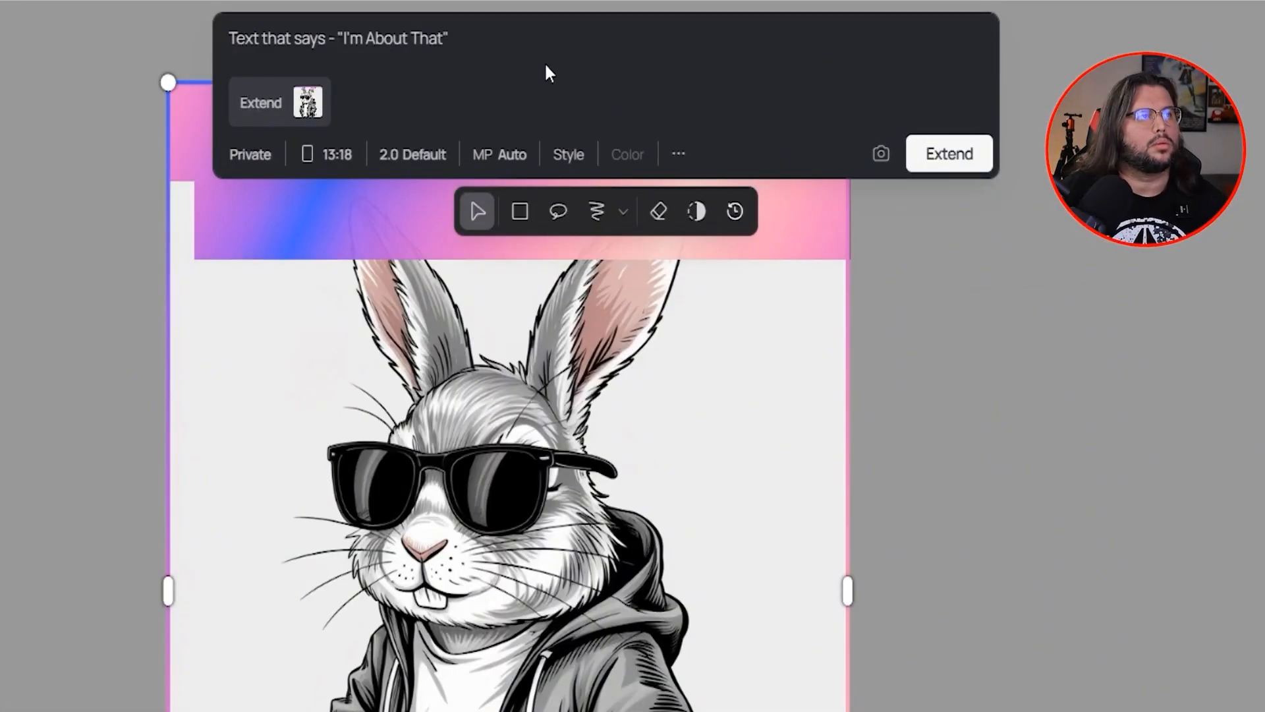
pyautogui.click(949, 153)
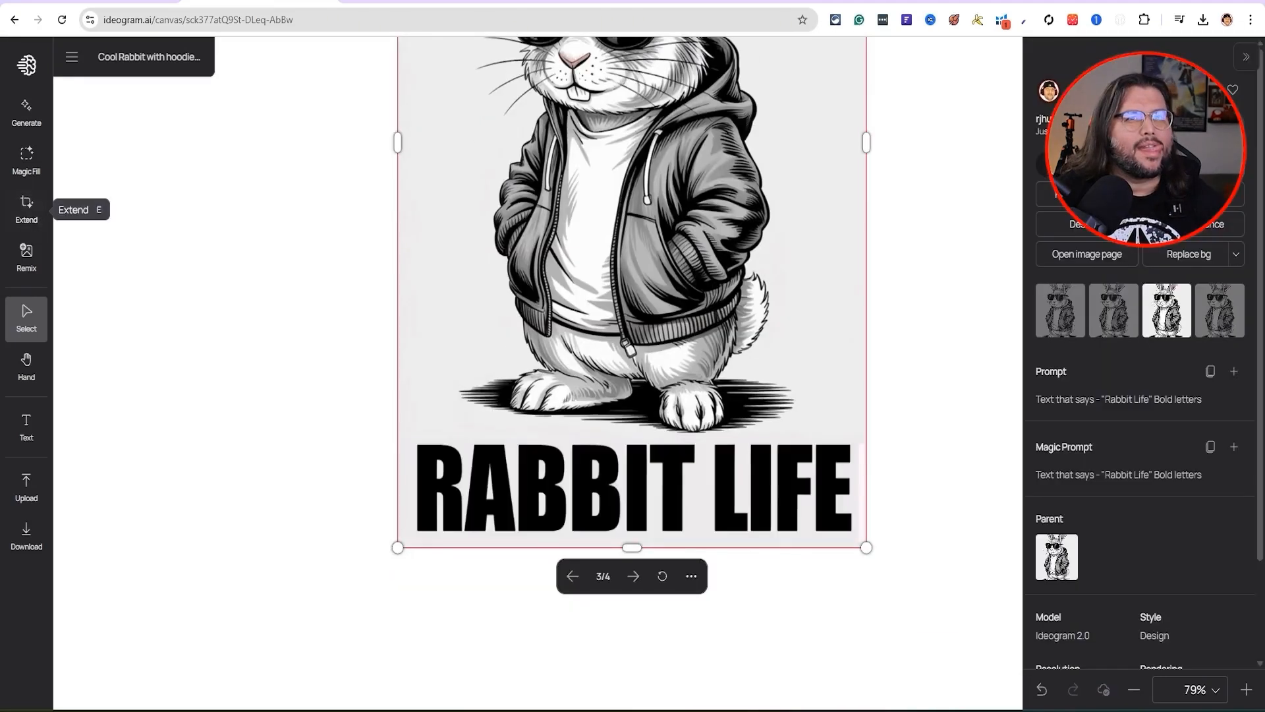
pyautogui.moveTo(941, 317)
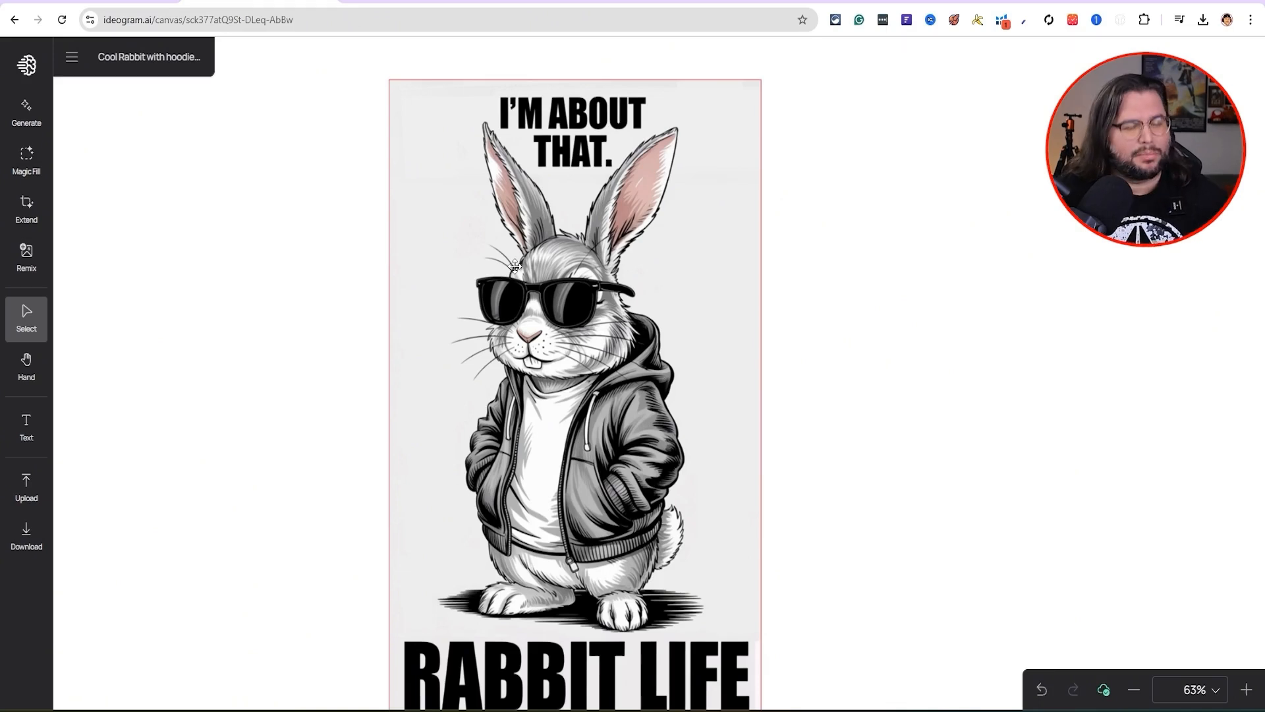
# Start Magic Fill on the marked spot with the prompt 'A bite out of a carrot on the ground'.
pyautogui.click(26, 160)
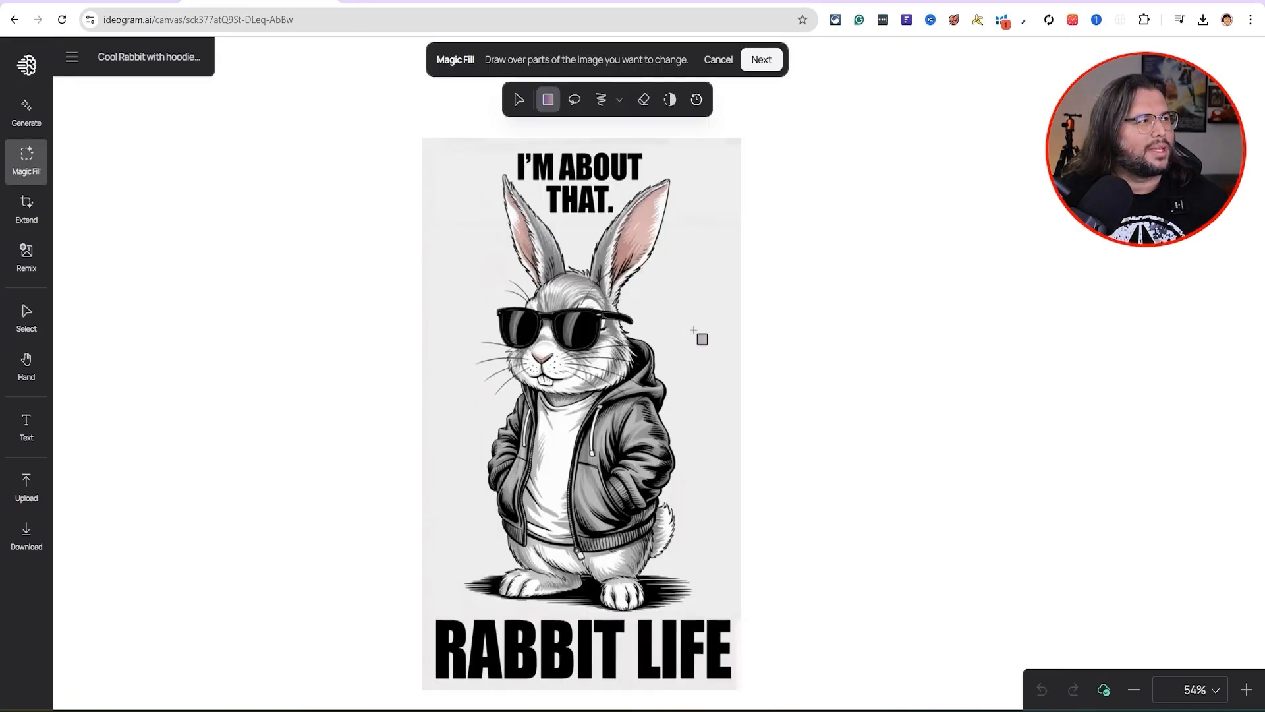
pyautogui.moveTo(650, 298)
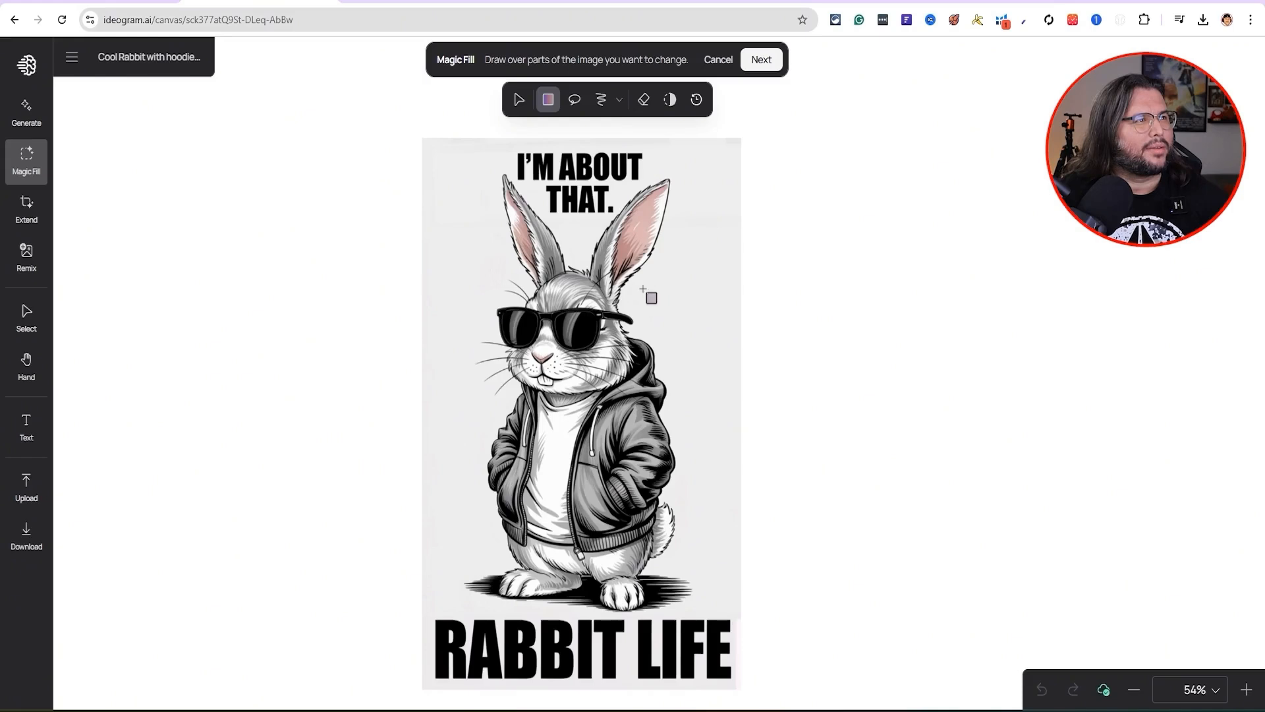
pyautogui.moveTo(691, 503)
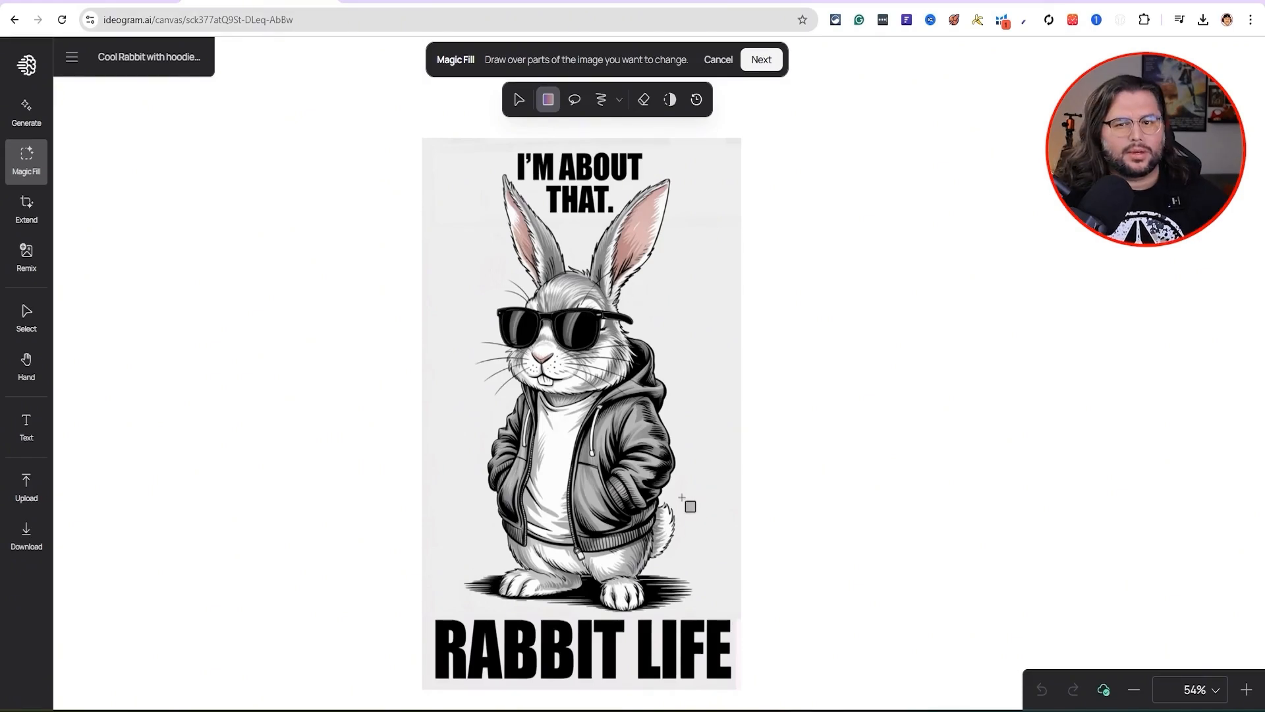
pyautogui.moveTo(692, 563)
pyautogui.write('A carro')
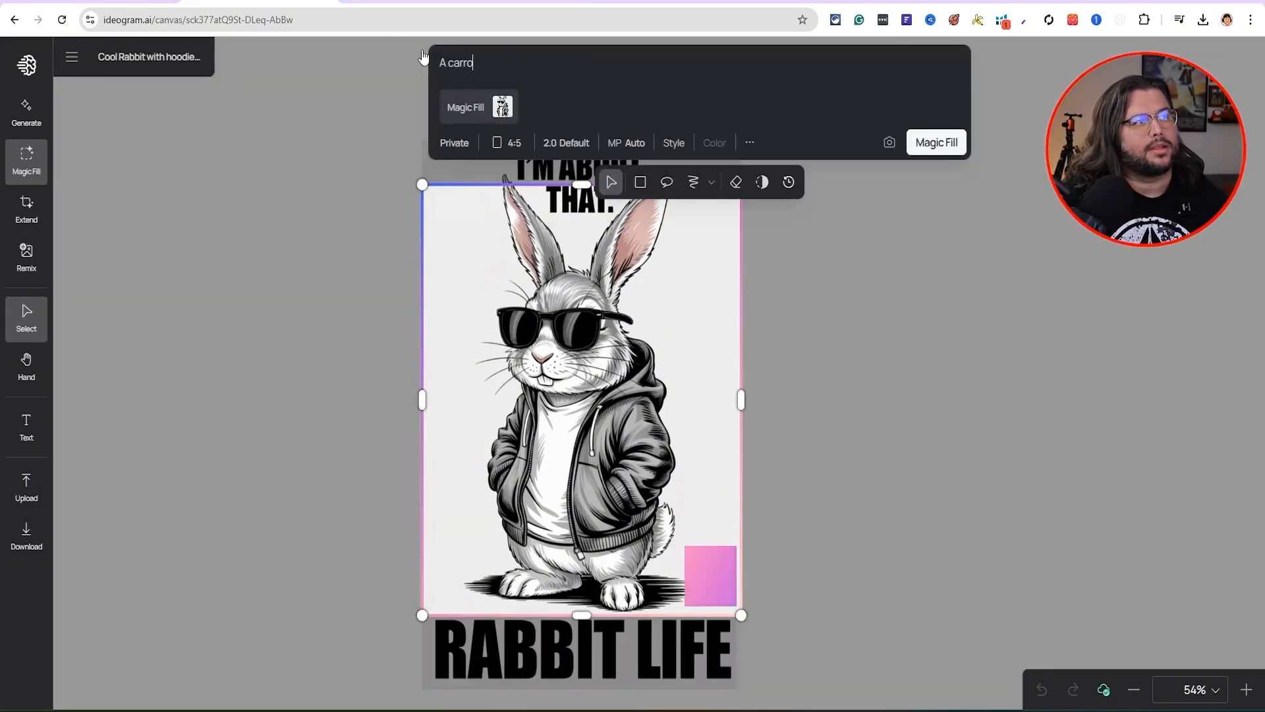
pyautogui.press('Backspace')
pyautogui.write('A bite oo')
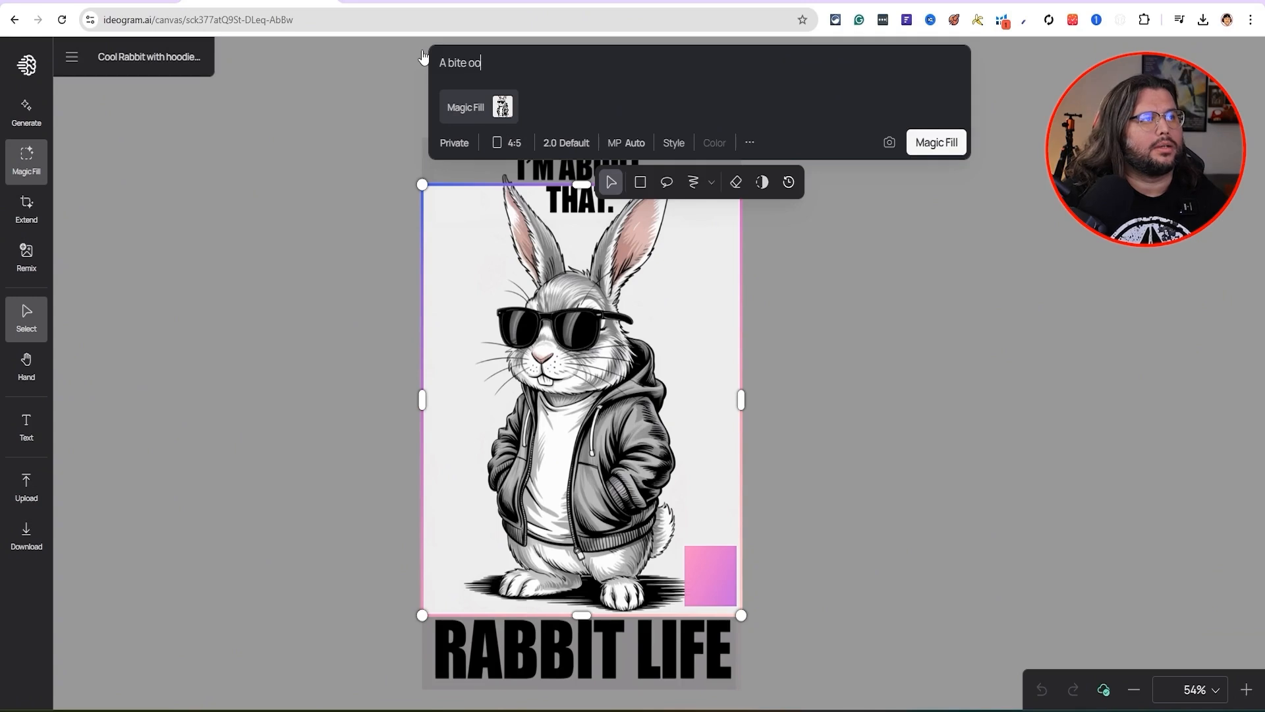
pyautogui.write('ut of a ca')
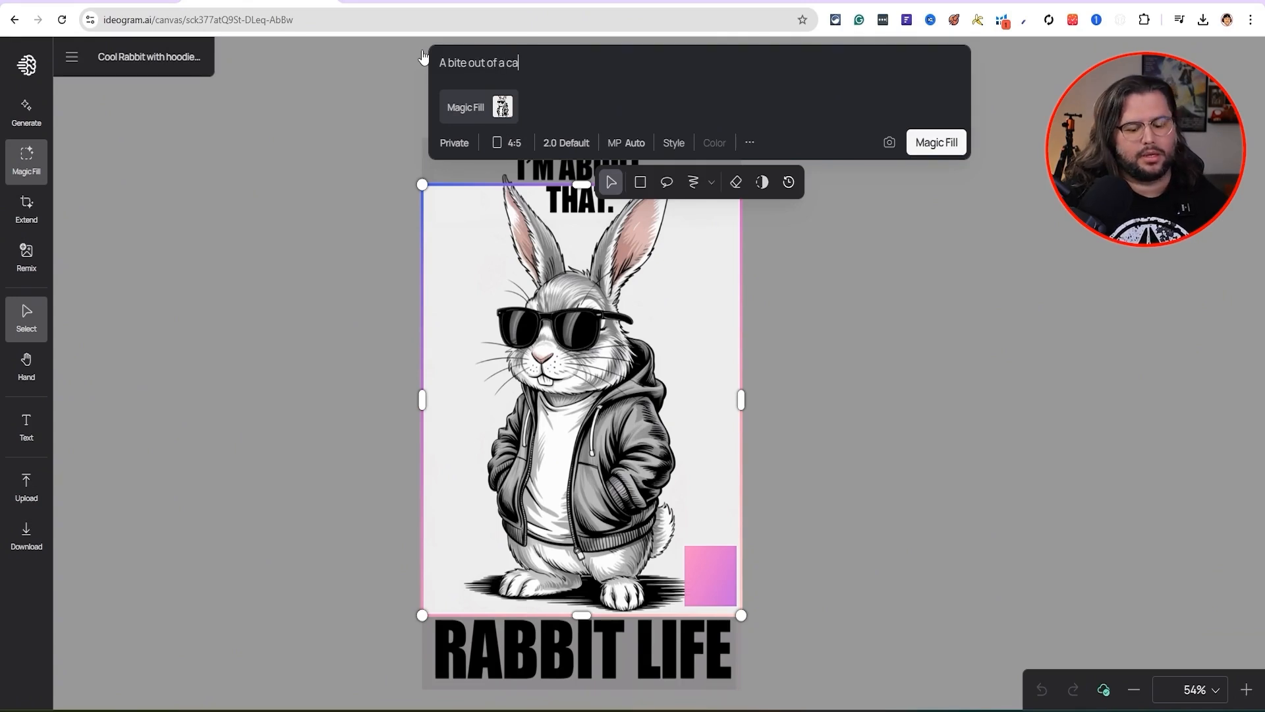
pyautogui.write('rrot o')
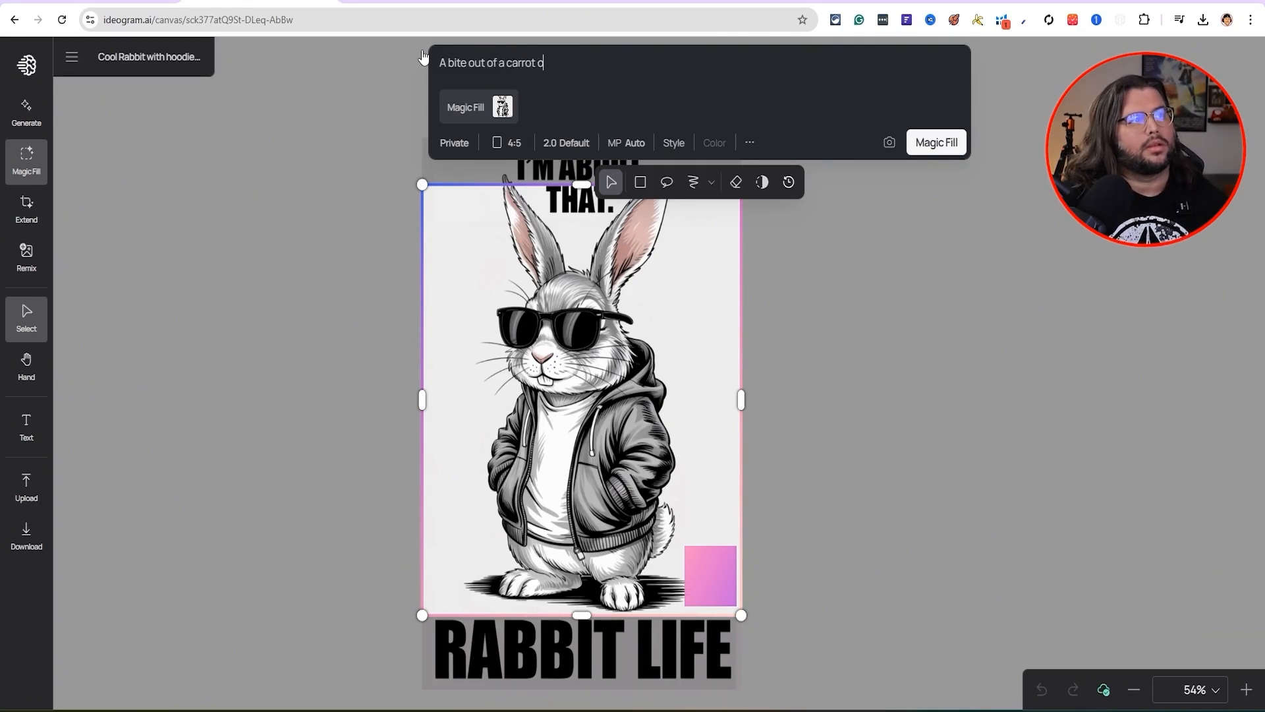
pyautogui.write('n the groun')
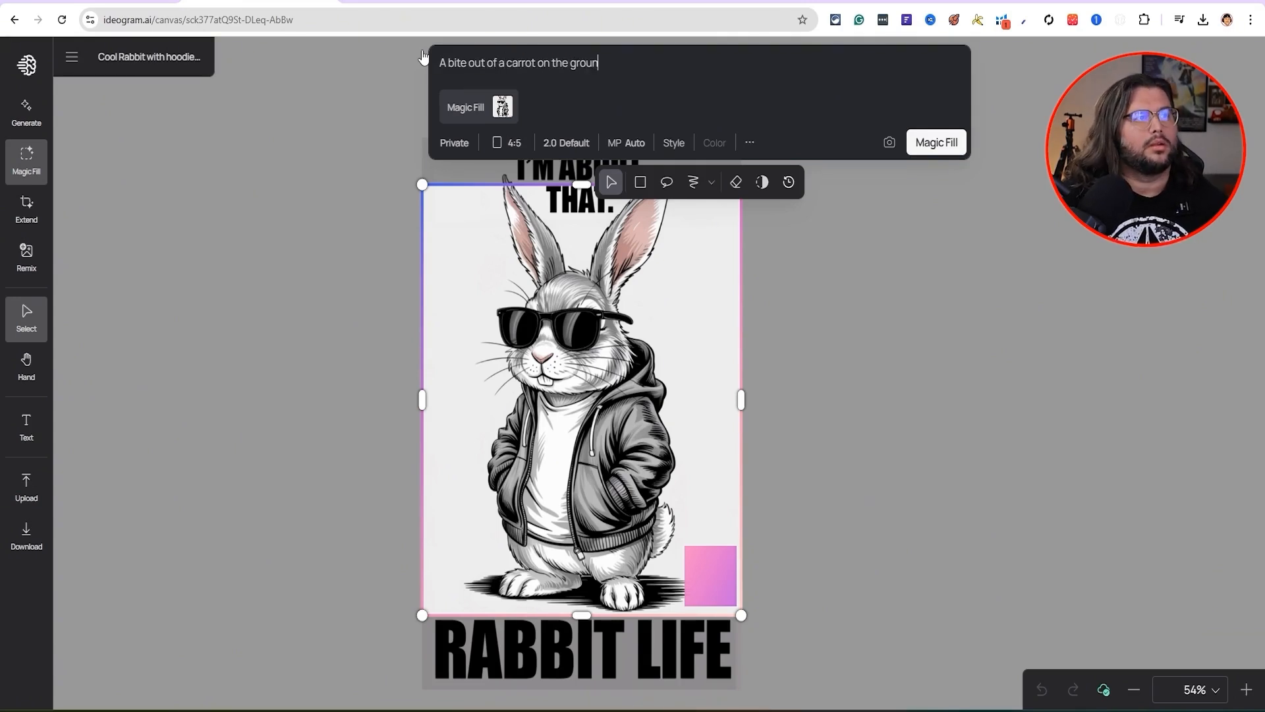
pyautogui.moveTo(935, 142)
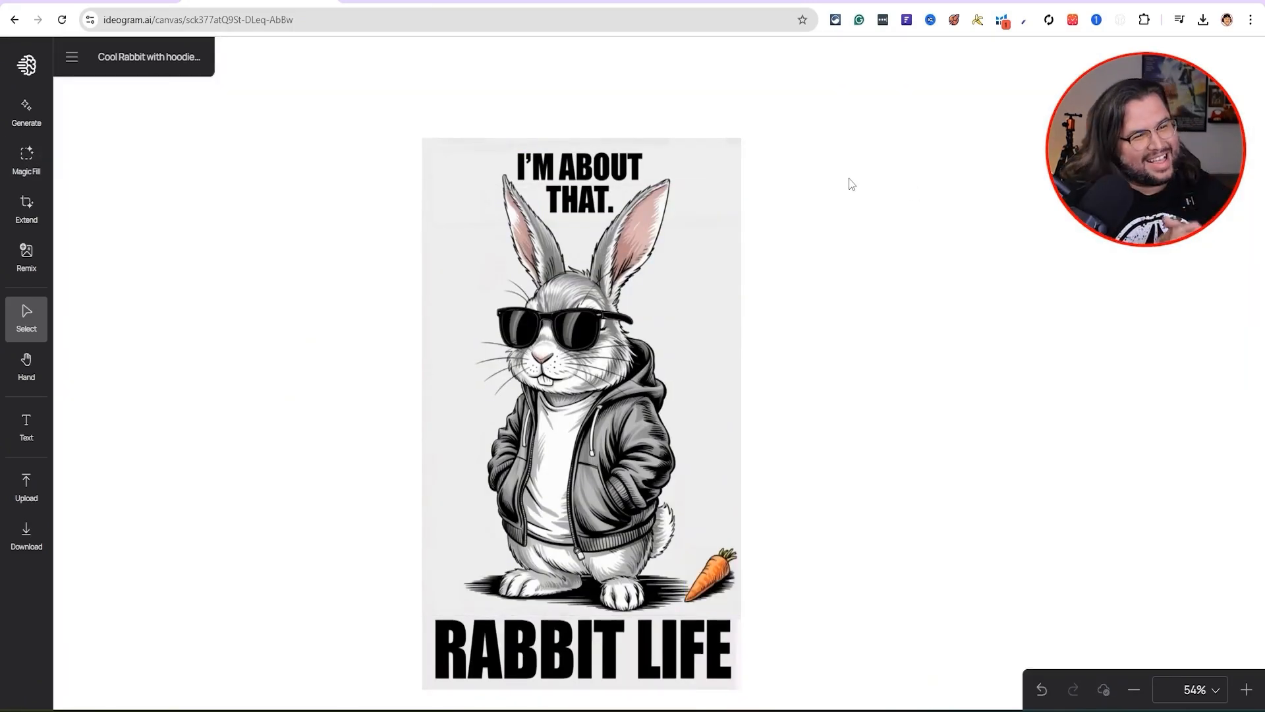
pyautogui.moveTo(745, 383)
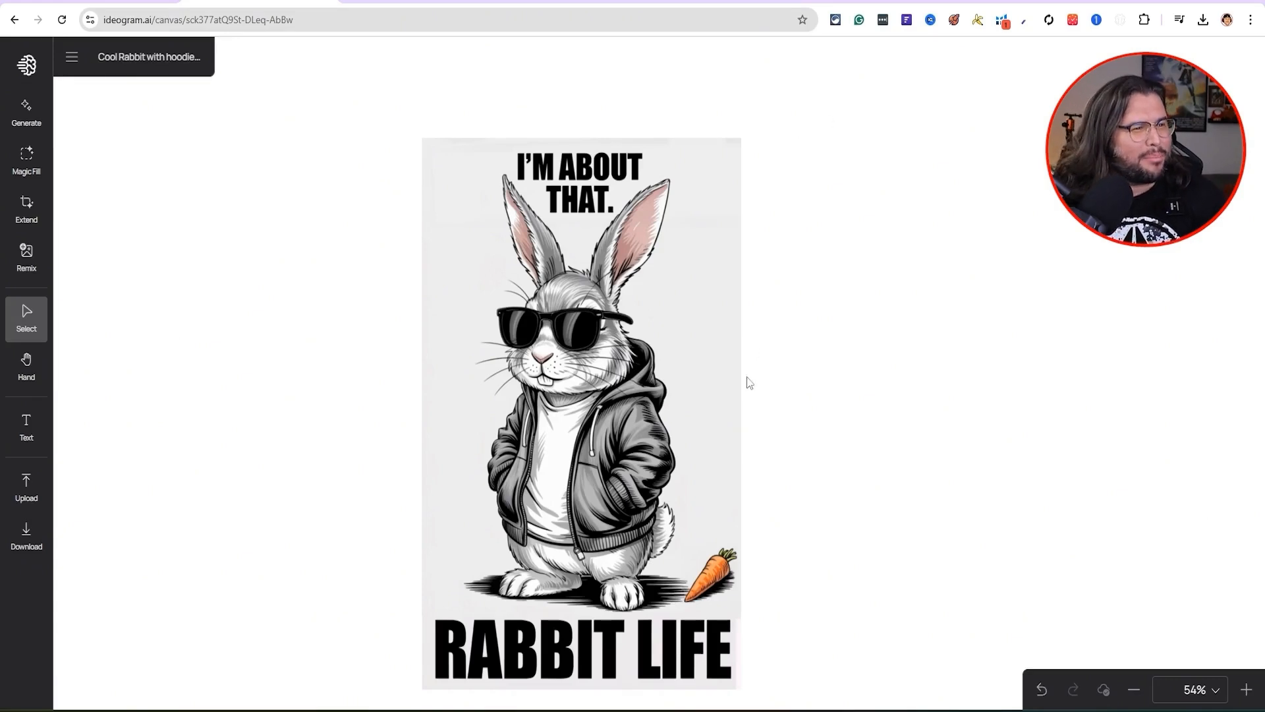
pyautogui.moveTo(893, 472)
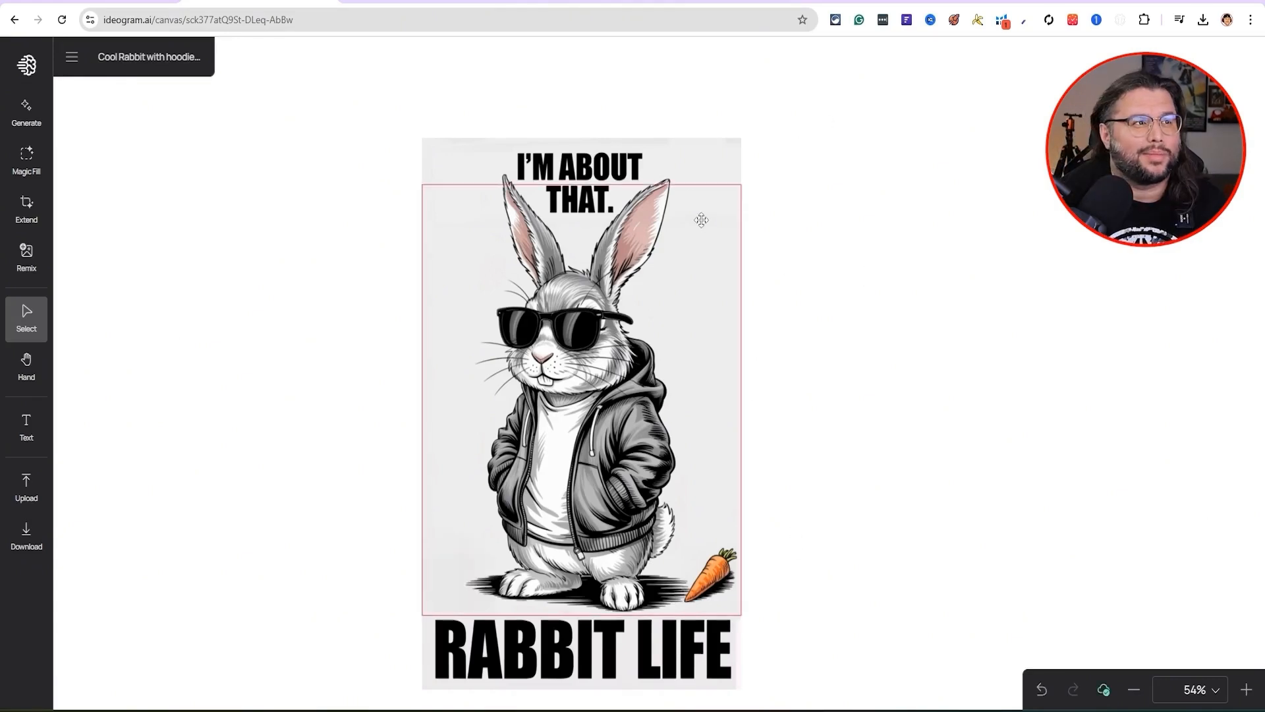
# Select the rabbit artwork with its new carrot and show its generation details panel.
pyautogui.click(834, 473)
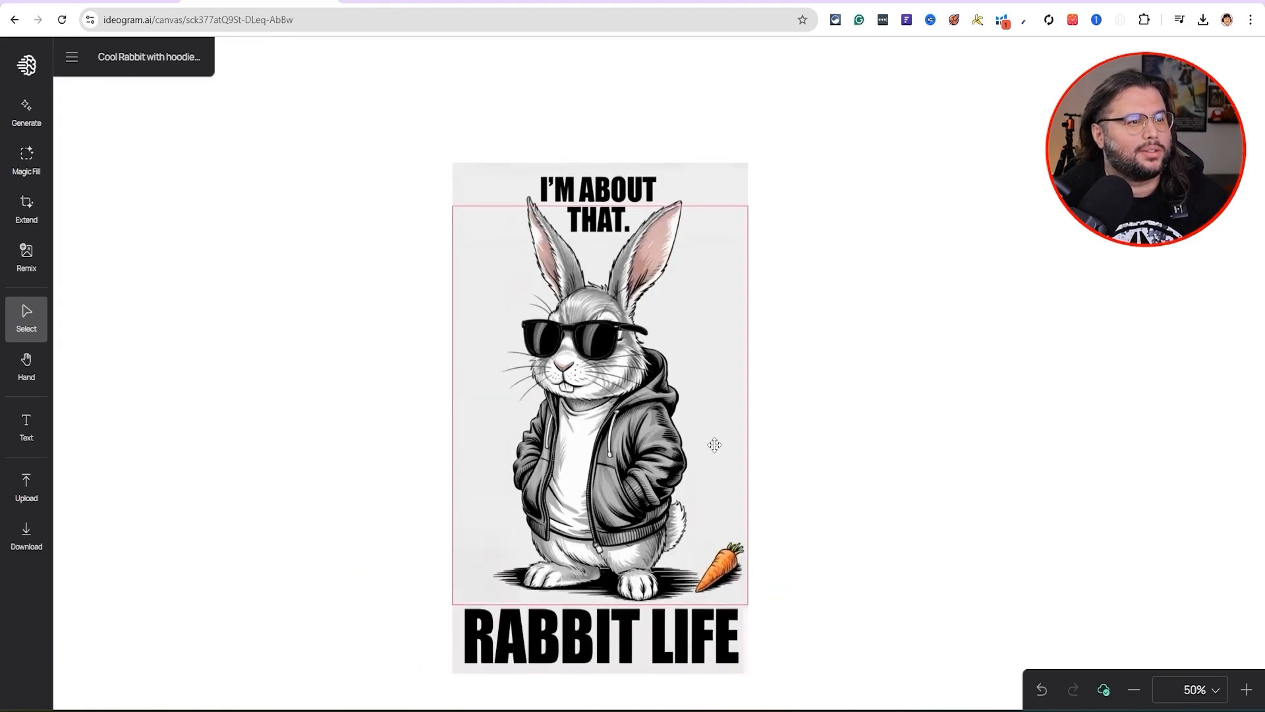
pyautogui.click(600, 419)
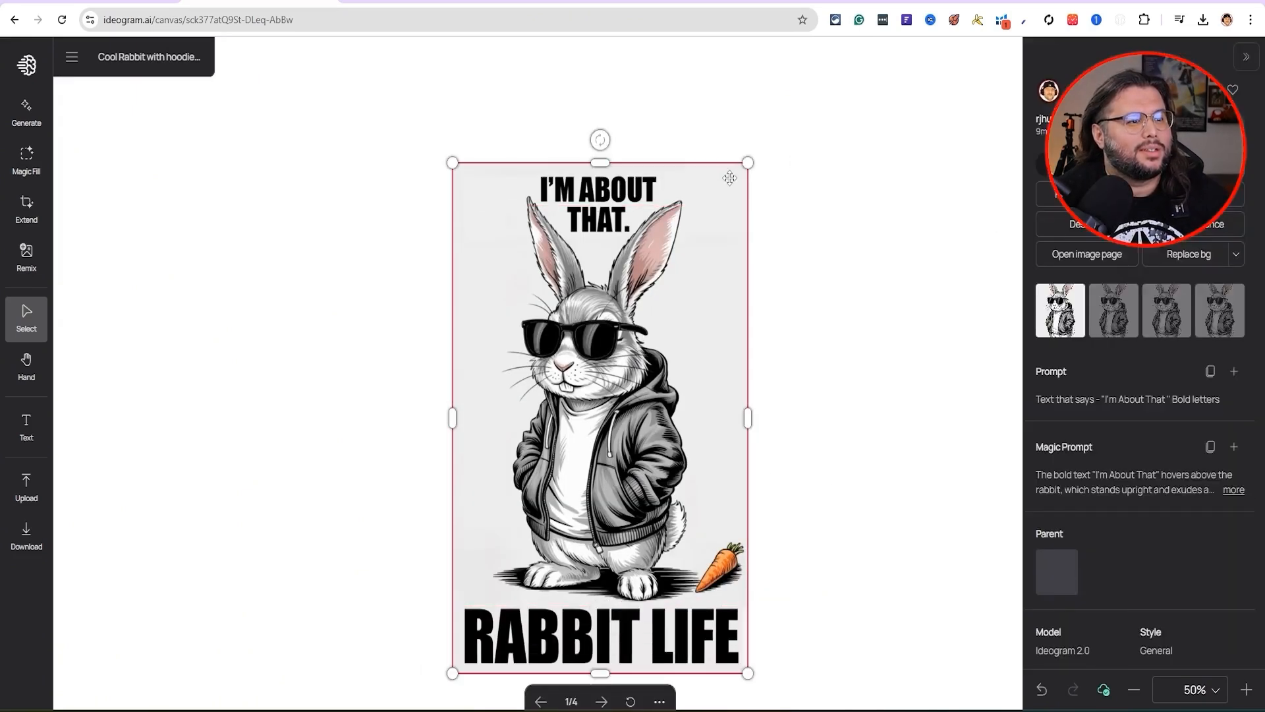
# Download the finished rabbit design as a 100% quality PNG.
pyautogui.scroll(-3)
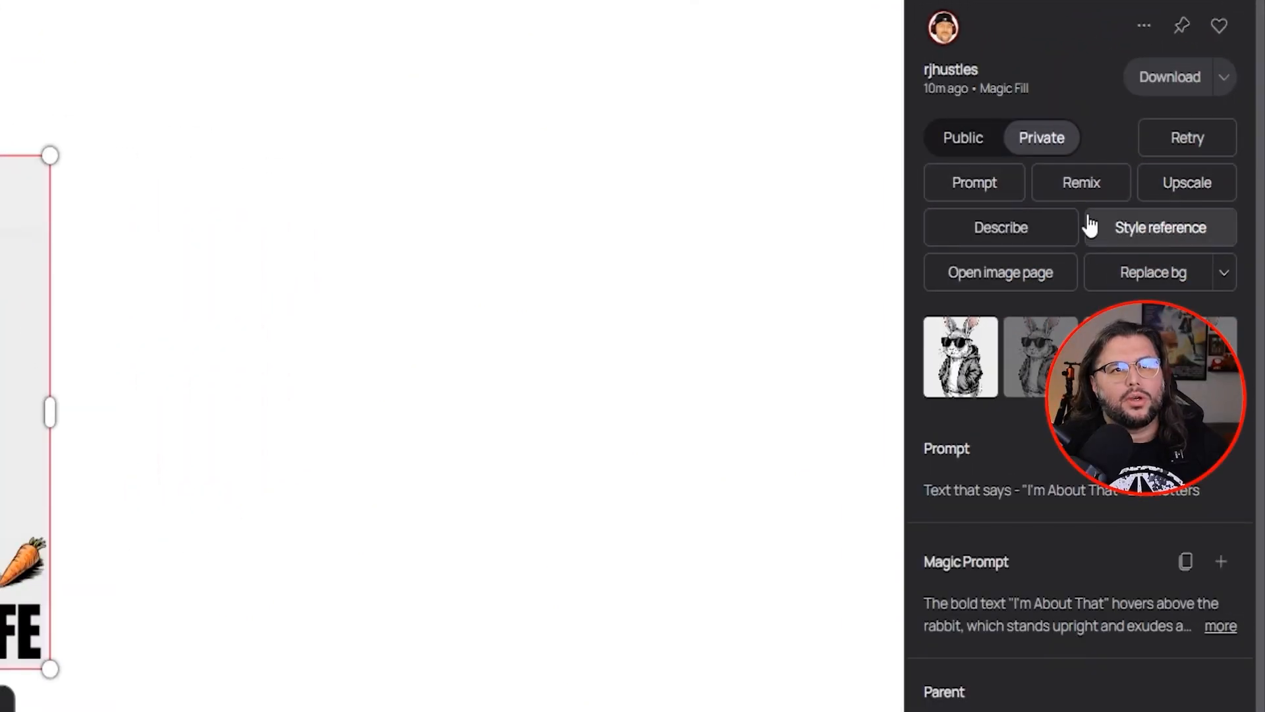
pyautogui.moveTo(1153, 271)
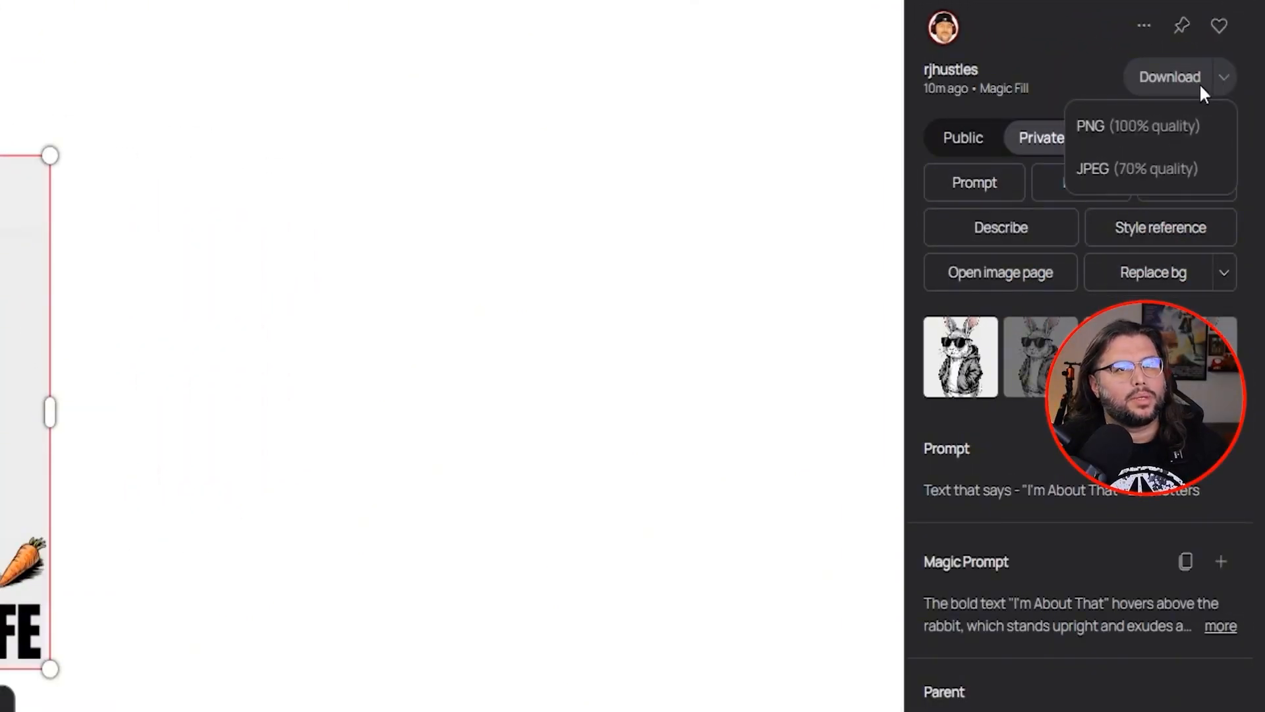
pyautogui.click(1137, 127)
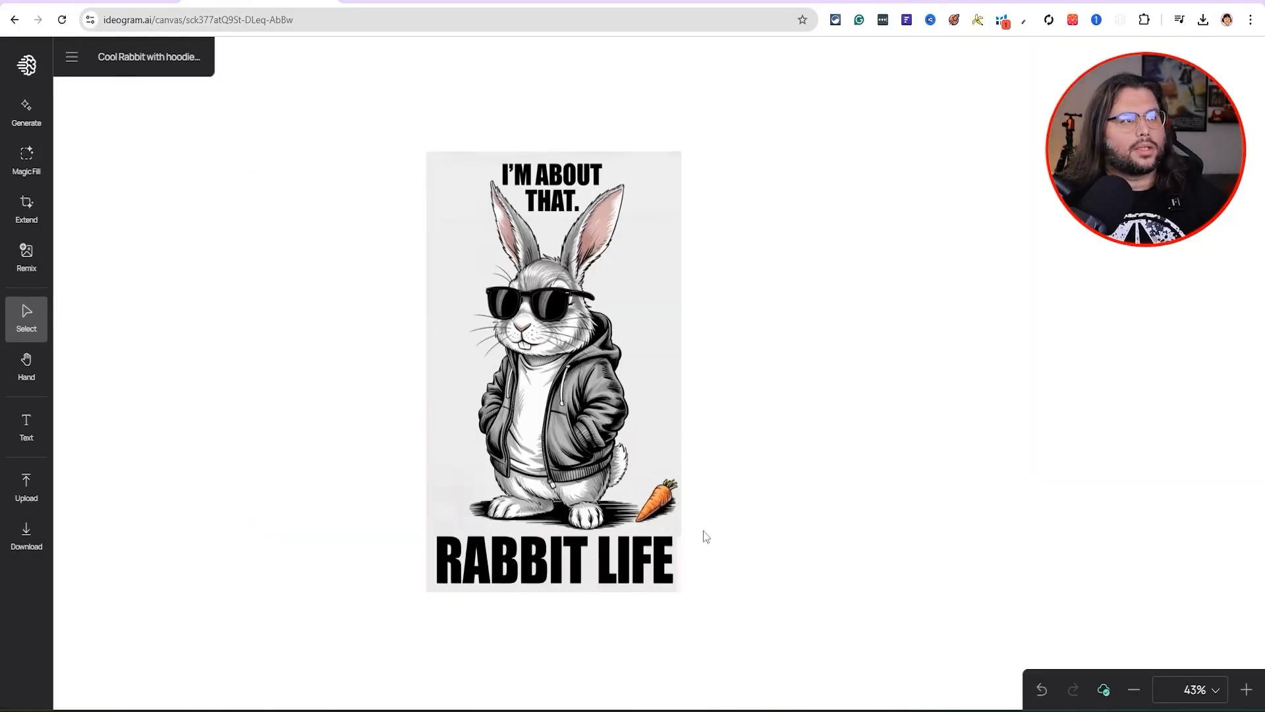
pyautogui.moveTo(916, 417)
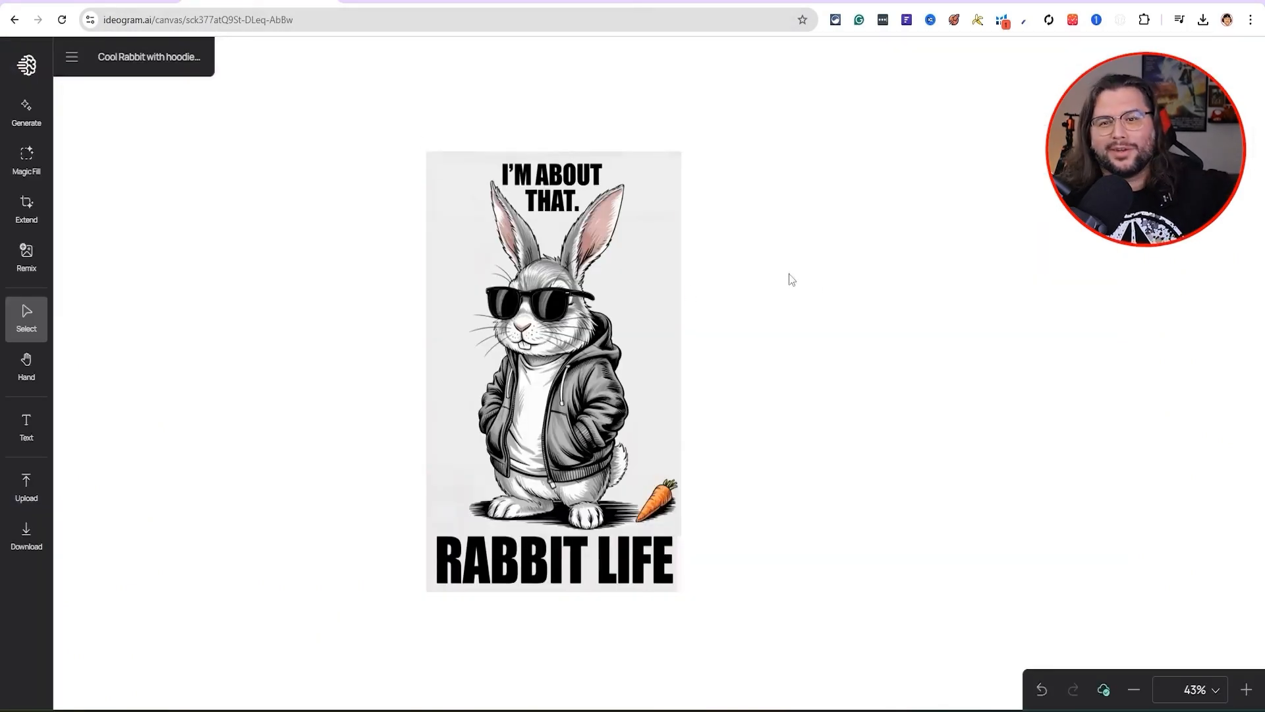
pyautogui.moveTo(880, 331)
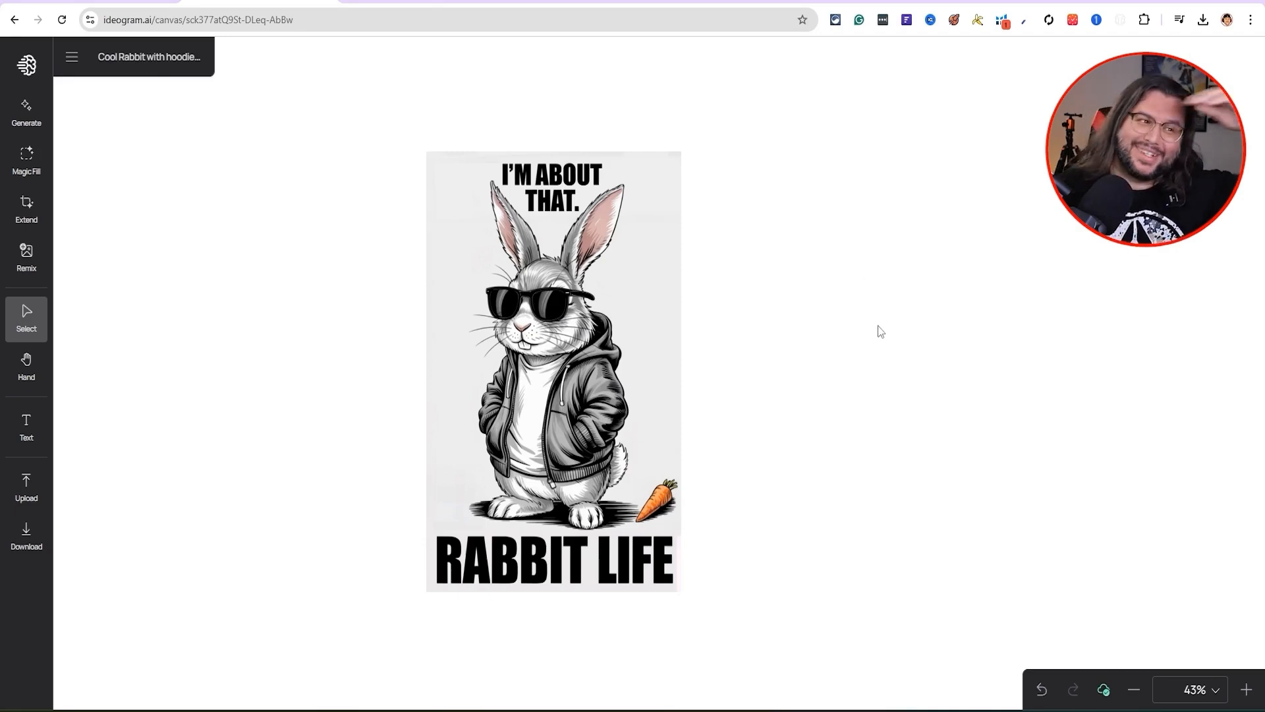
pyautogui.click(552, 364)
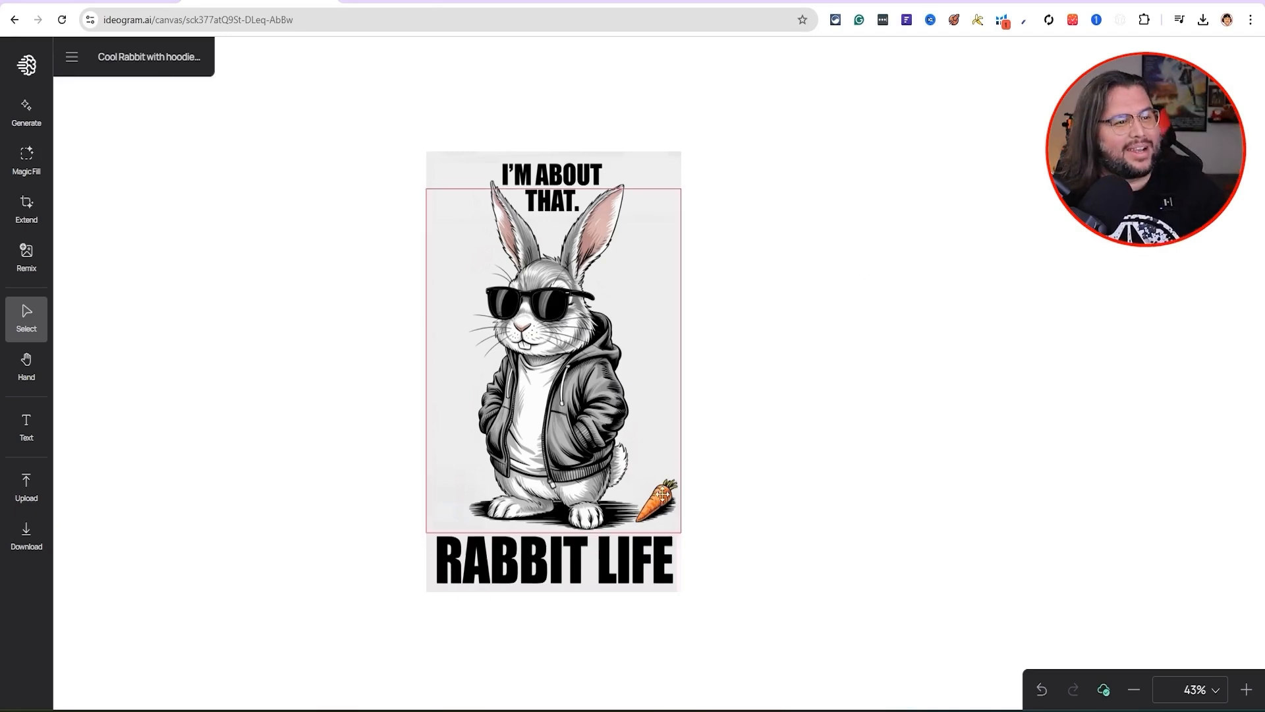
pyautogui.click(698, 475)
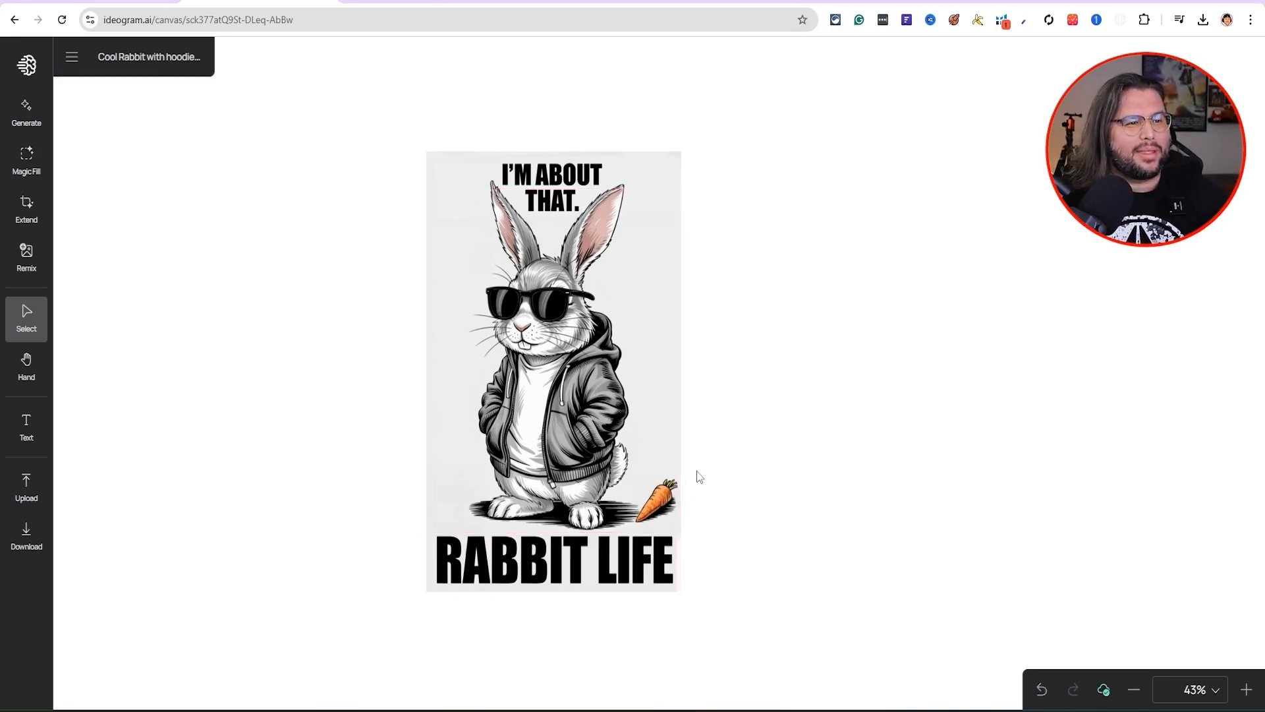
pyautogui.click(552, 367)
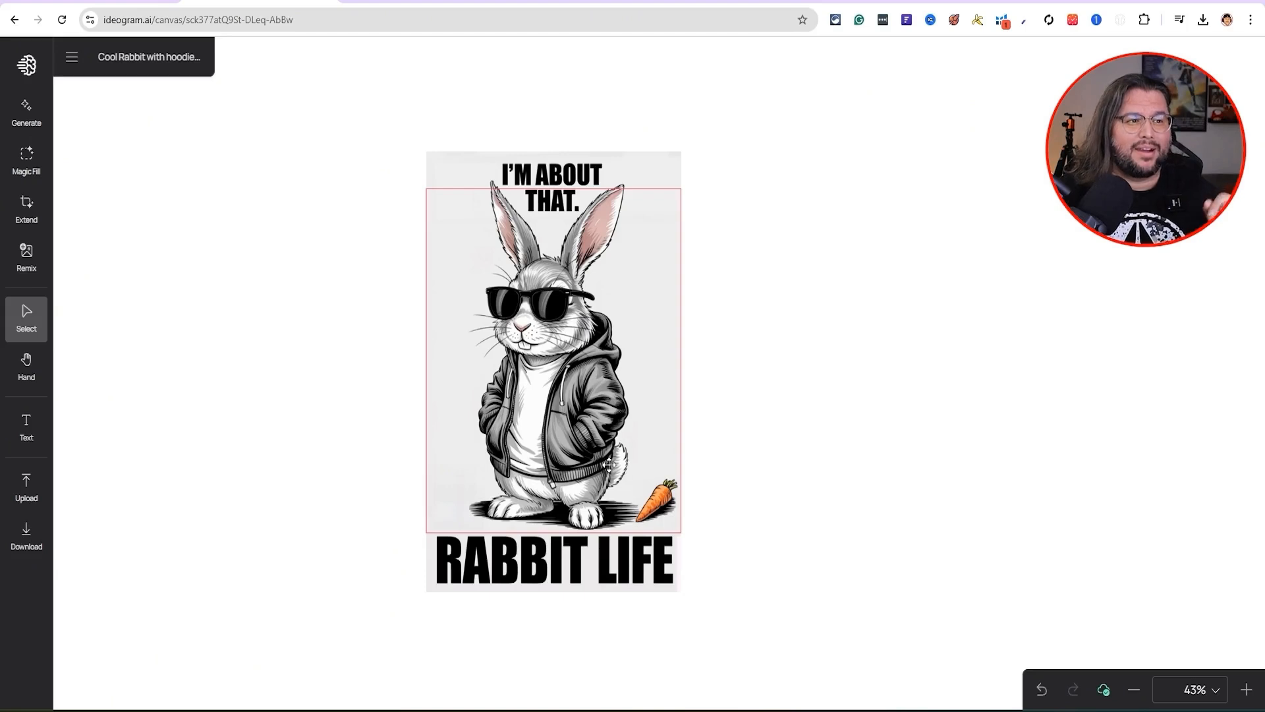
pyautogui.click(767, 663)
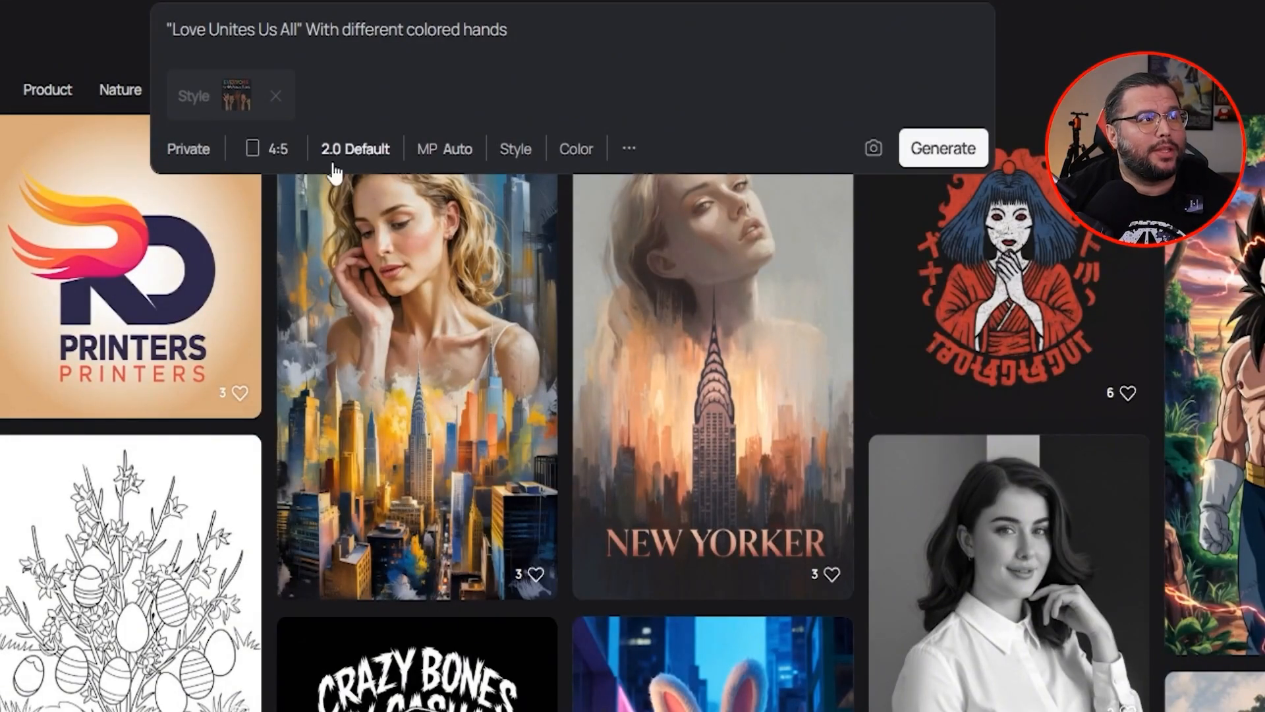
# Check the model dropdown at 2.0 Default, generate the colored-hands slogan images, and open the first.
pyautogui.click(354, 149)
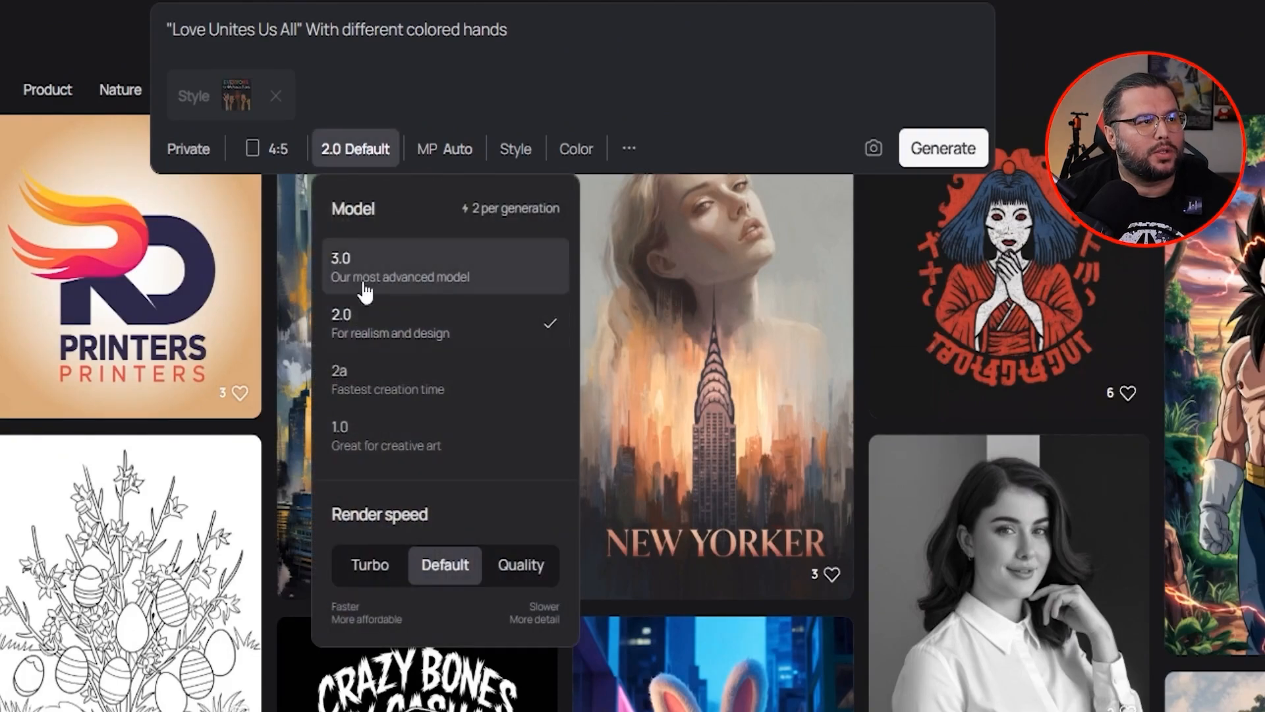
pyautogui.moveTo(562, 83)
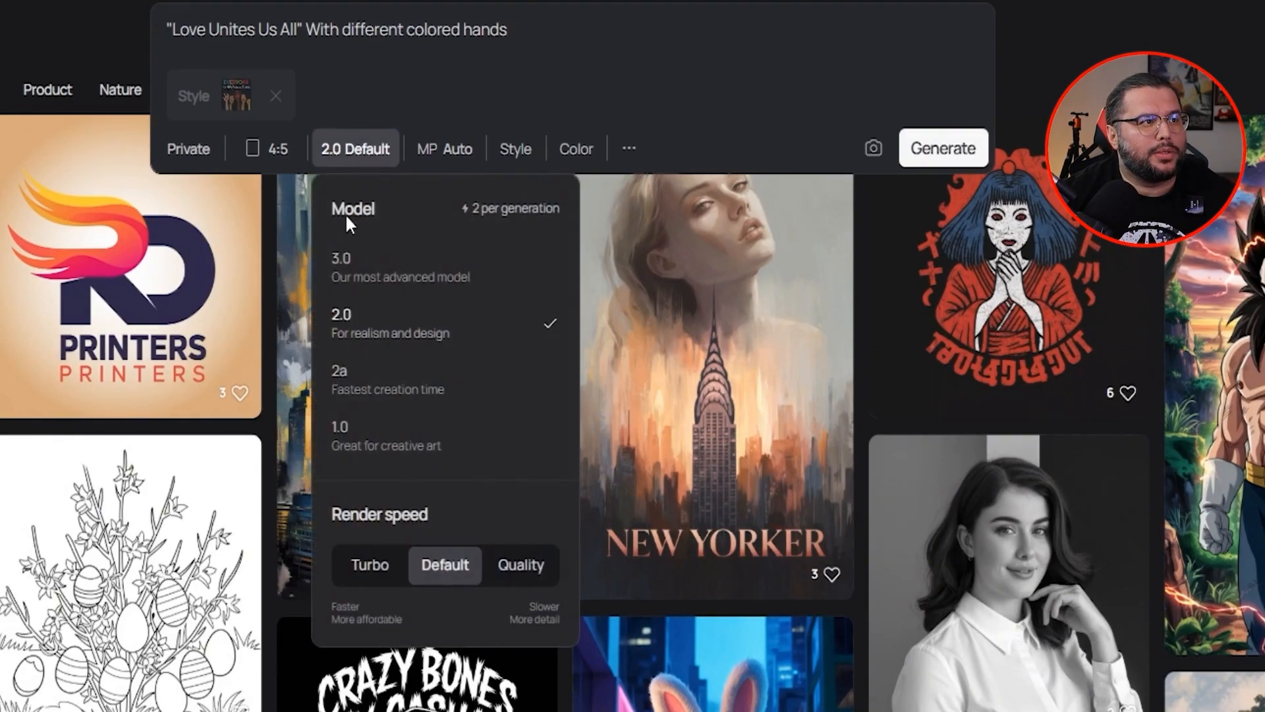
pyautogui.moveTo(390, 276)
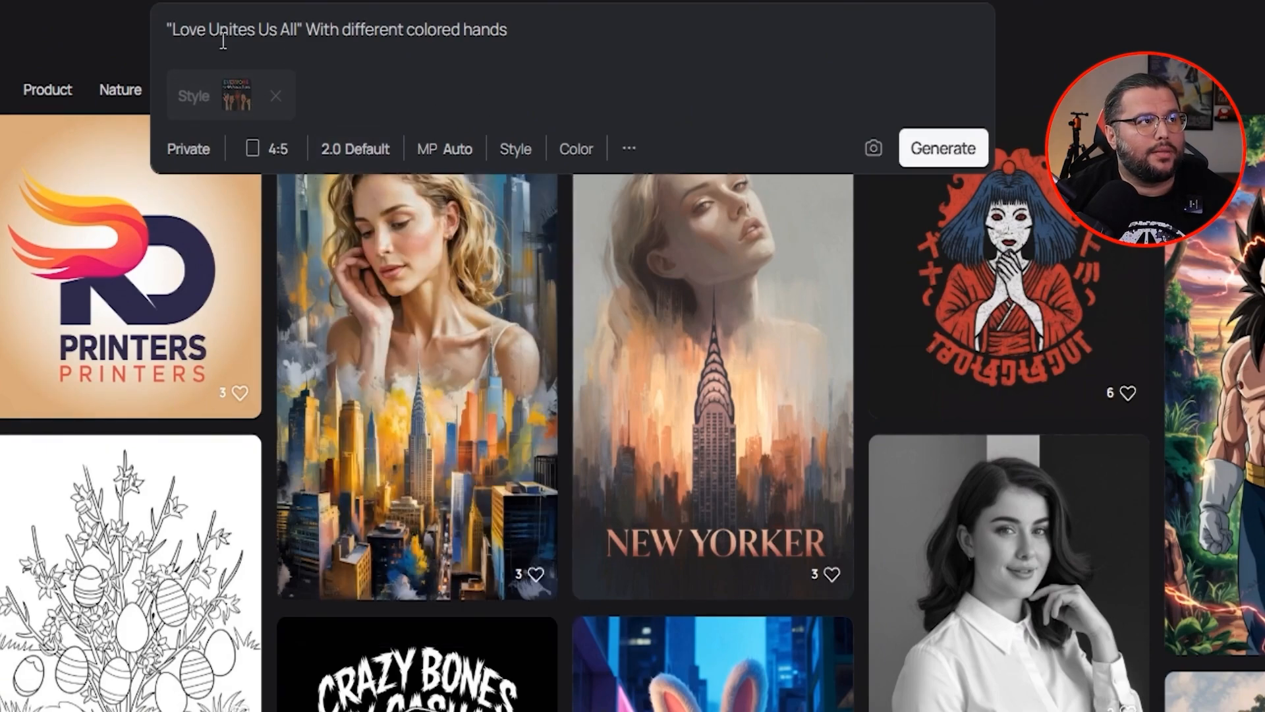
pyautogui.moveTo(436, 53)
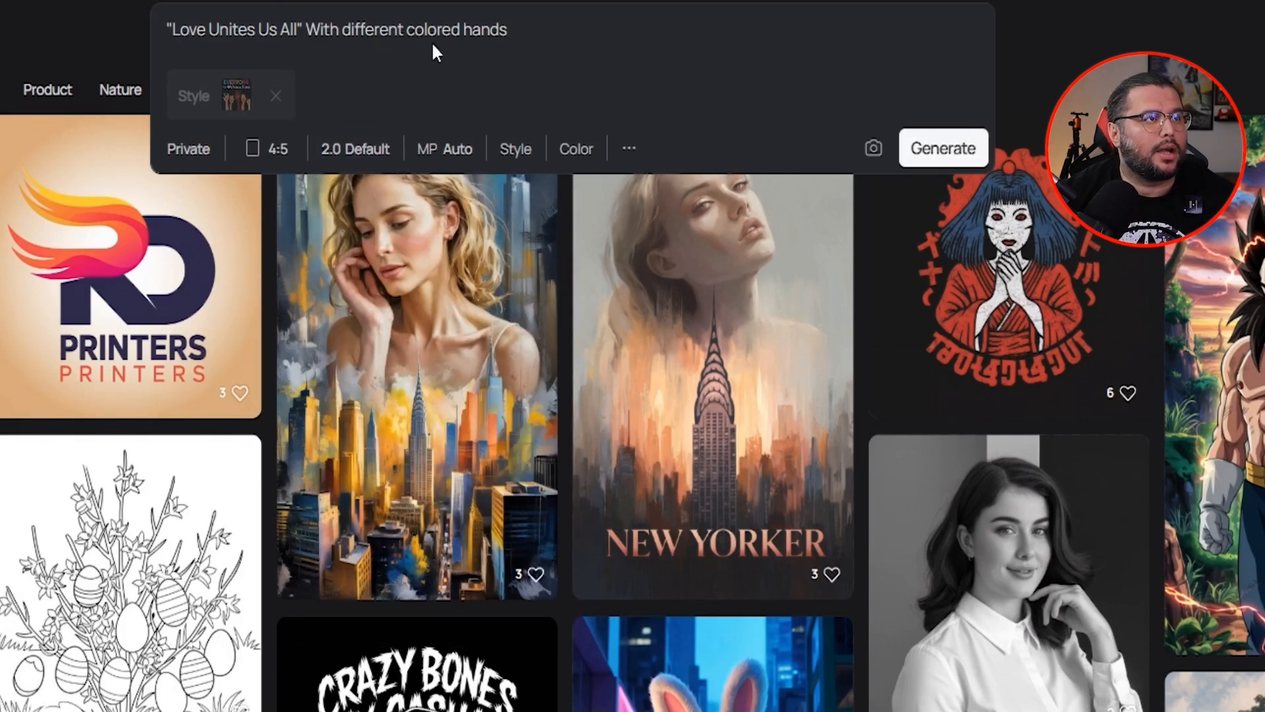
pyautogui.click(942, 147)
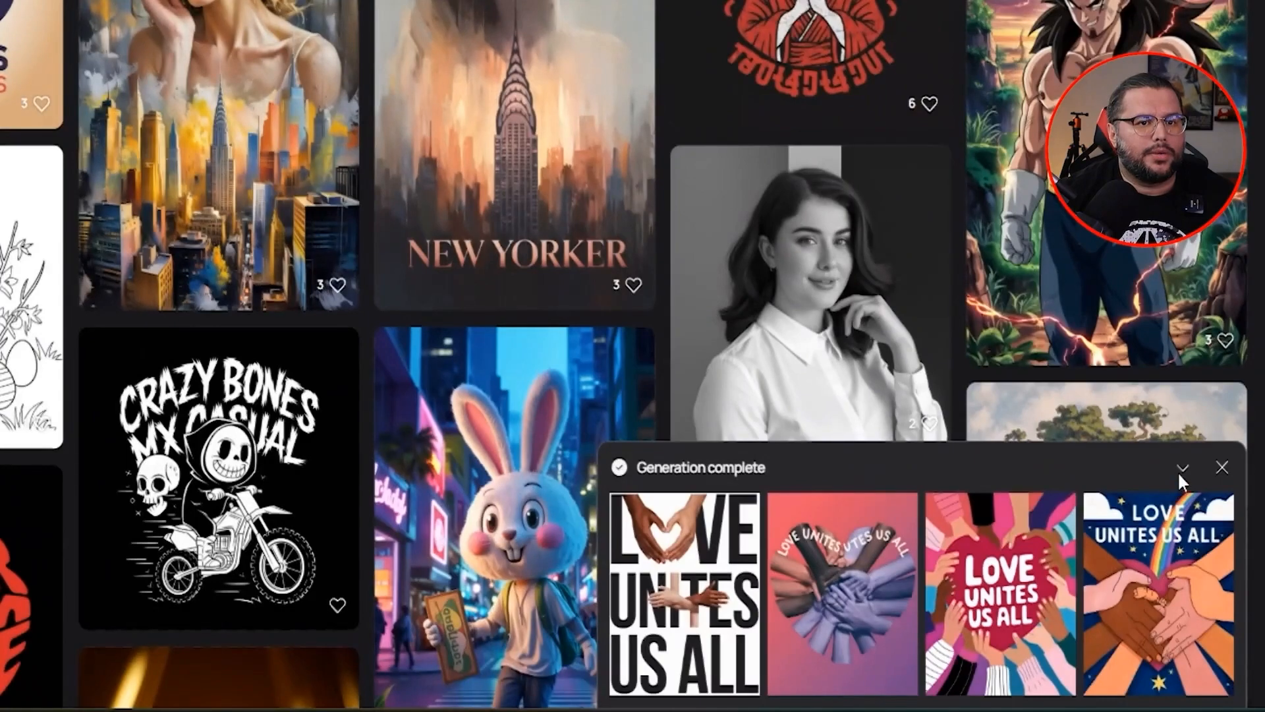
pyautogui.click(683, 597)
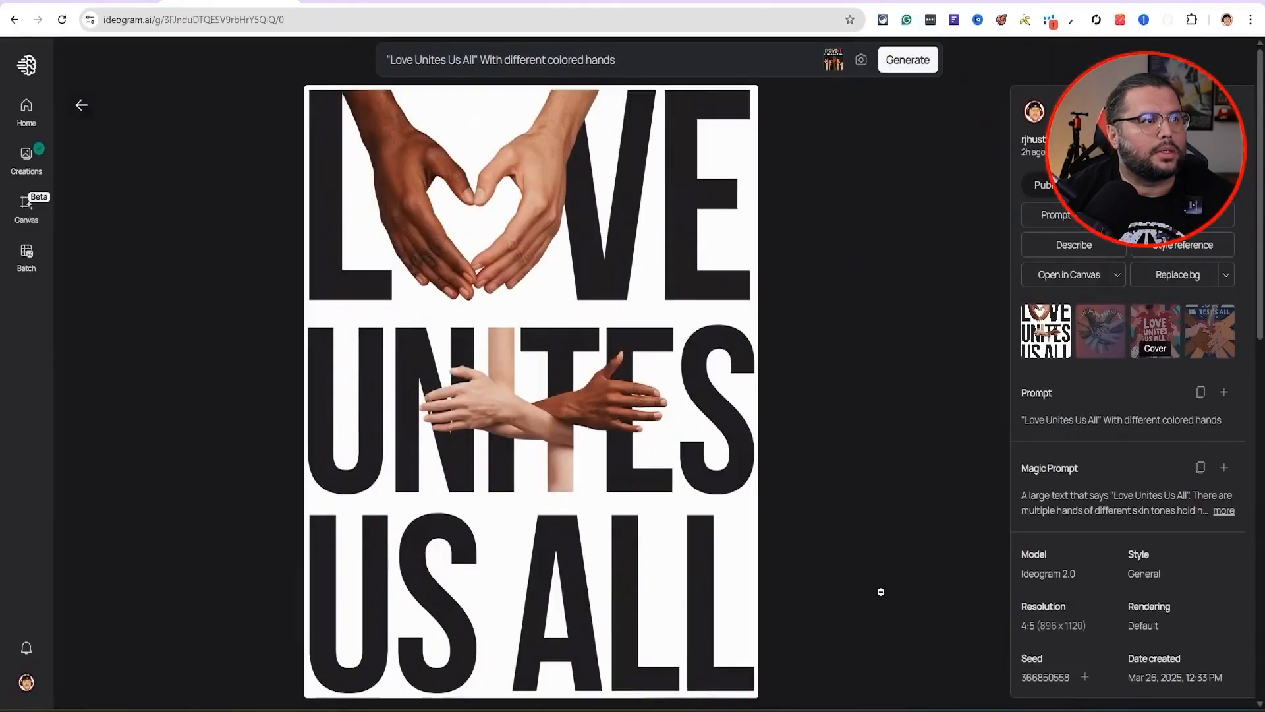
# Browse the 2.0 heart-of-hands variants, regenerate the prompt, and open the Ideogram 3.0 version.
pyautogui.click(1099, 331)
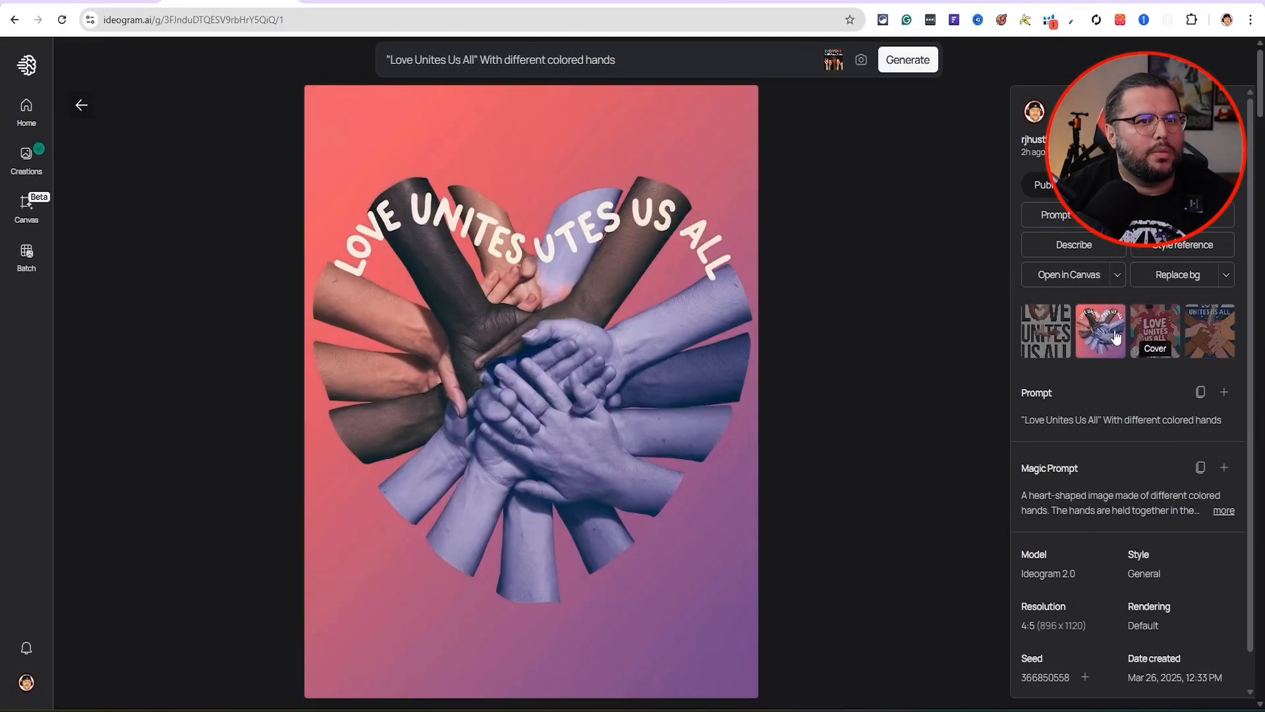
pyautogui.click(1154, 331)
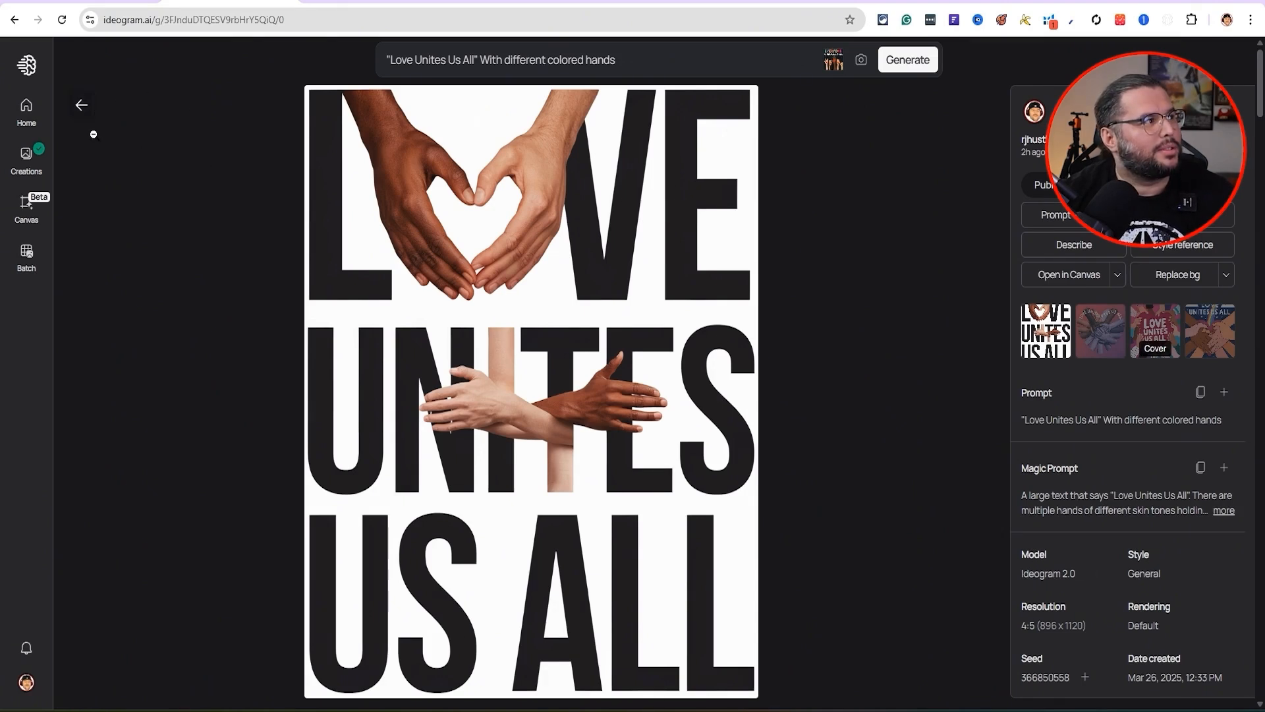
pyautogui.moveTo(906, 59)
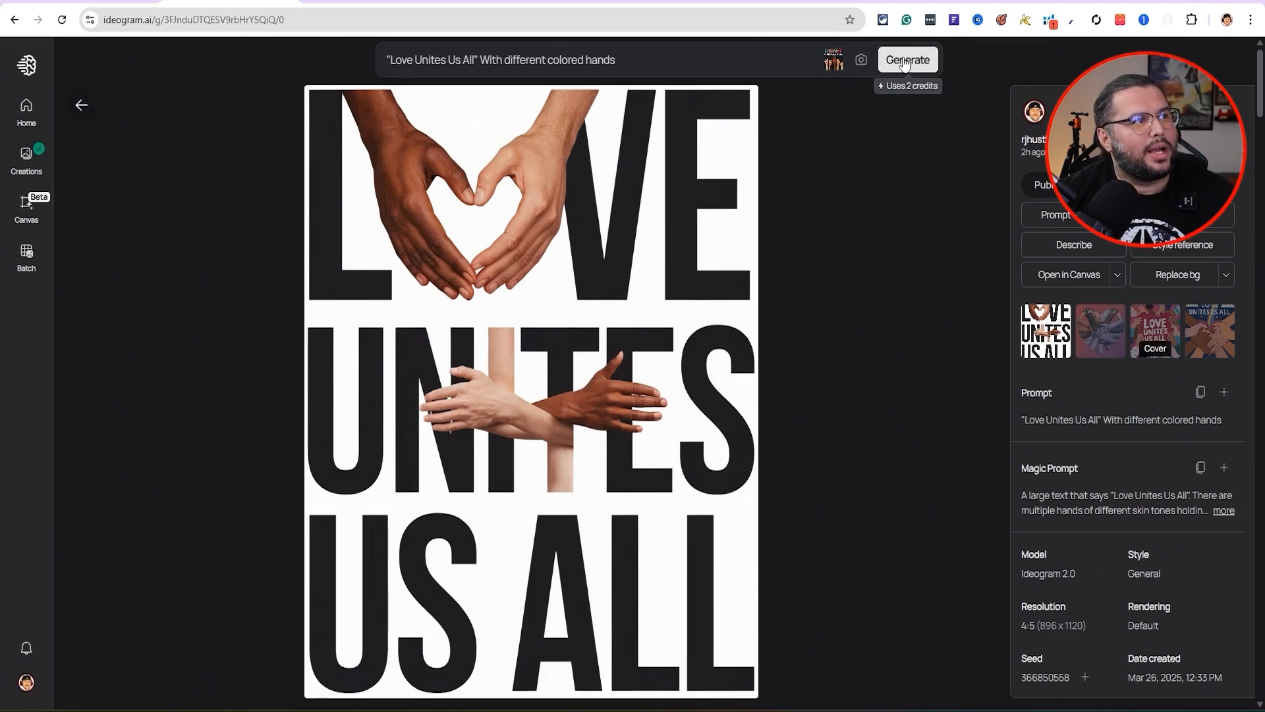
pyautogui.click(906, 59)
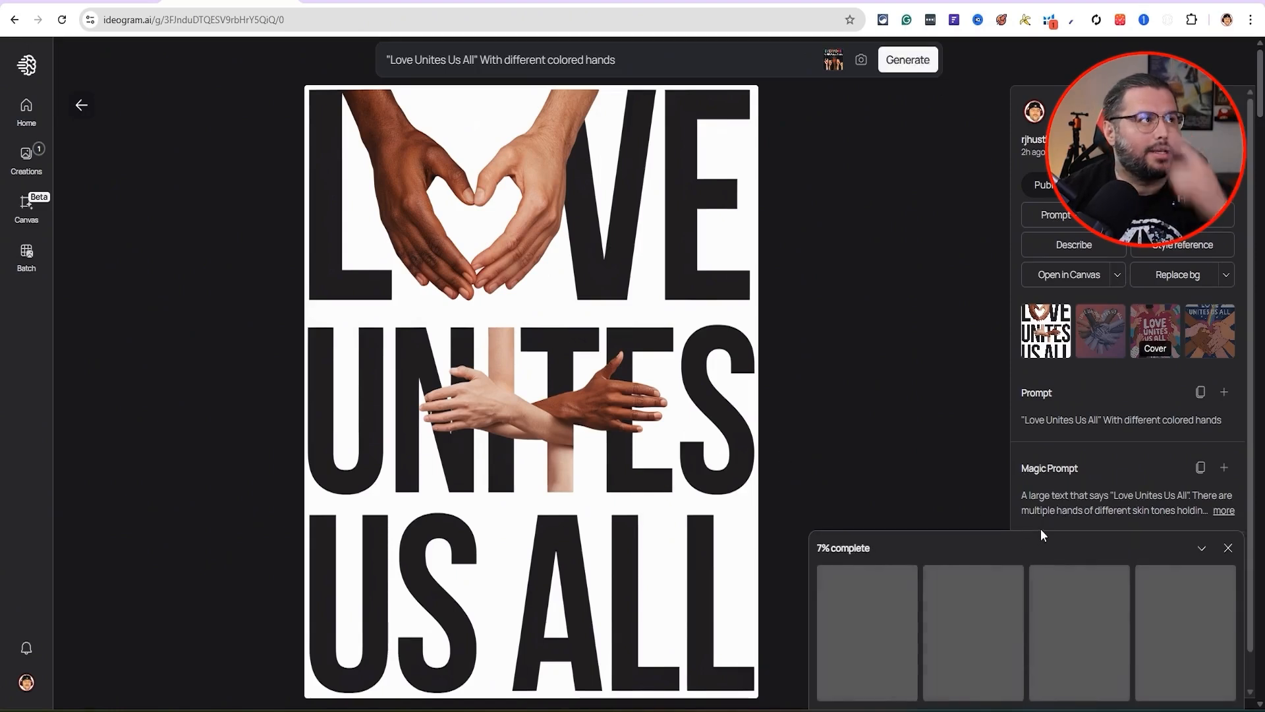
pyautogui.click(1098, 329)
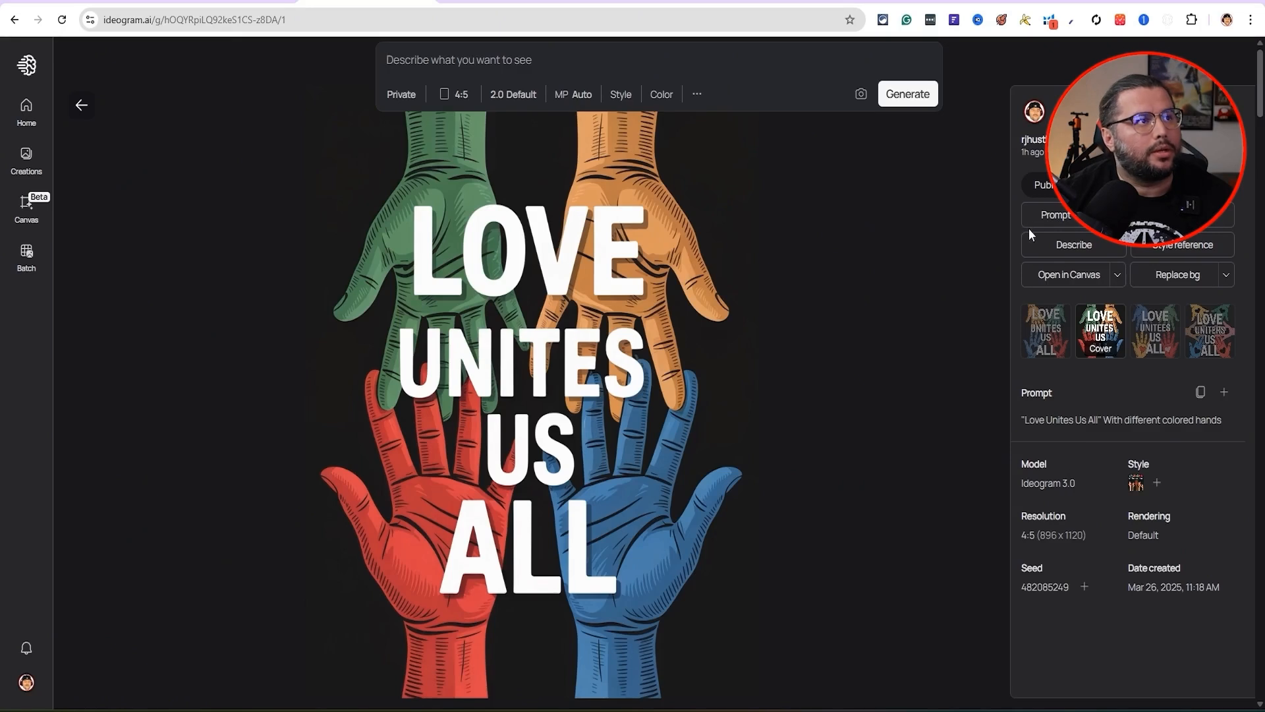
pyautogui.moveTo(544, 95)
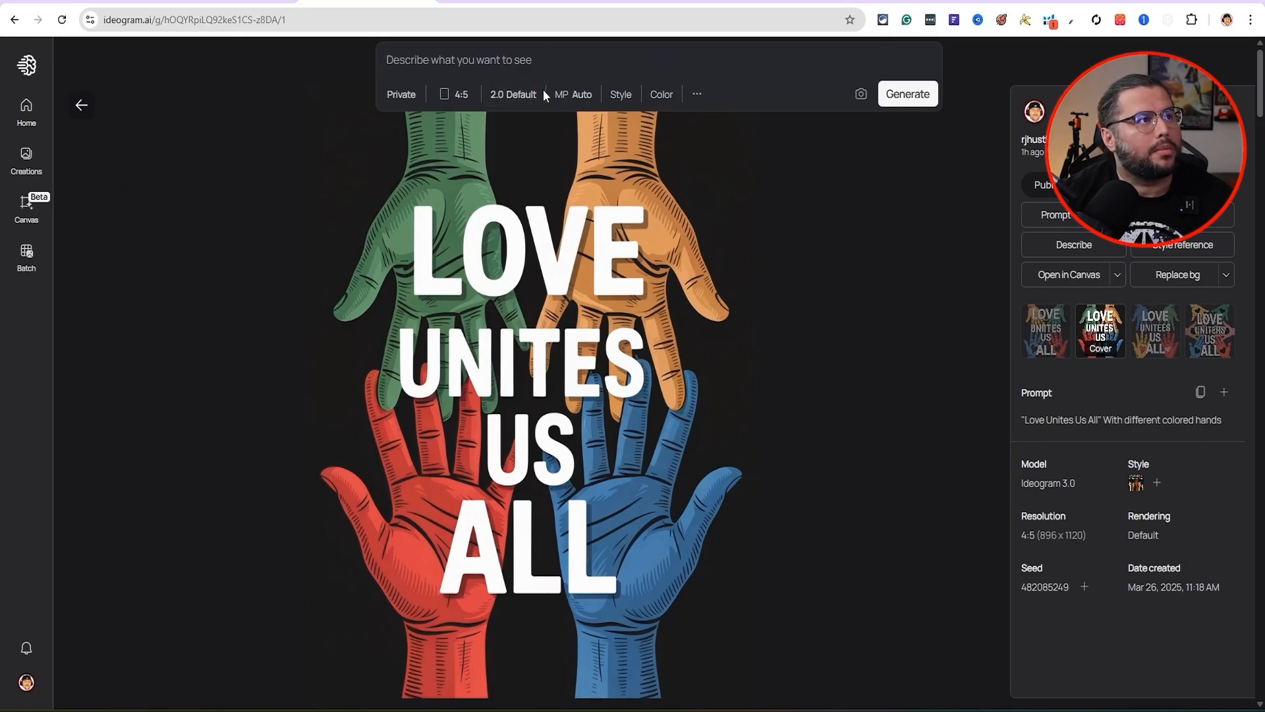
# Open the newest 2.0 generation and view its hands-holding-heart and raised-fists variants.
pyautogui.click(513, 93)
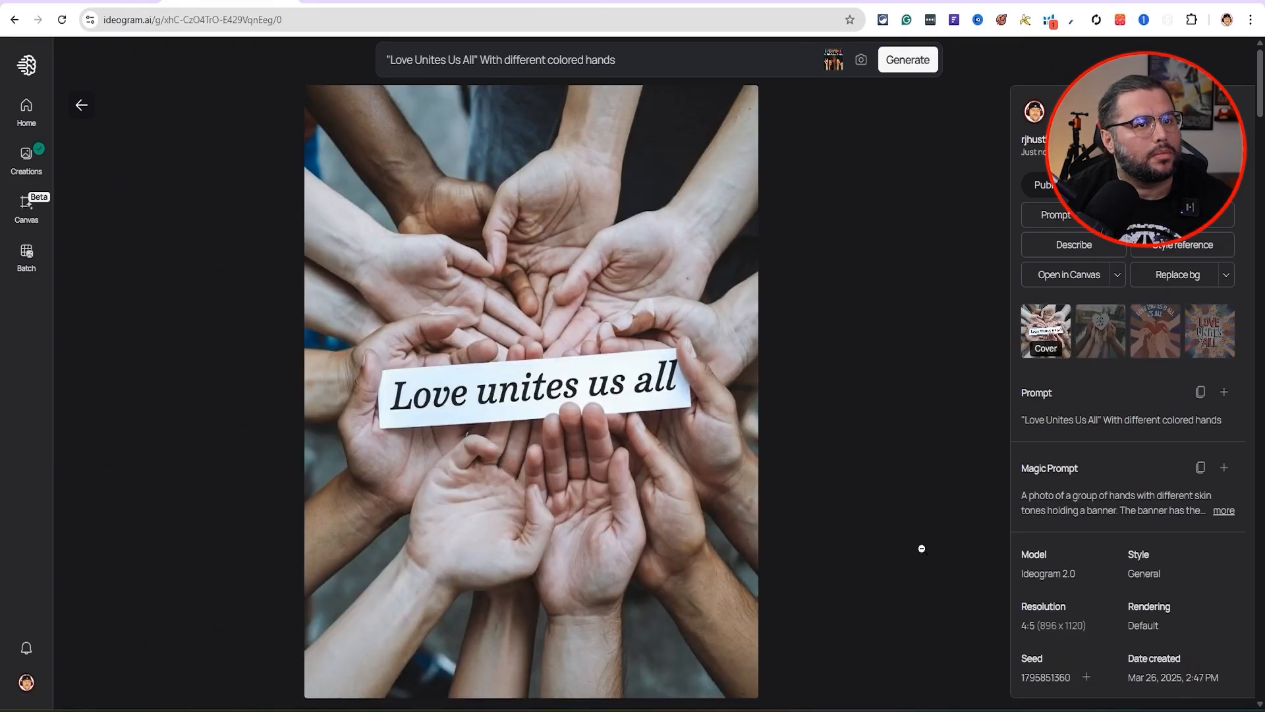
pyautogui.moveTo(665, 415)
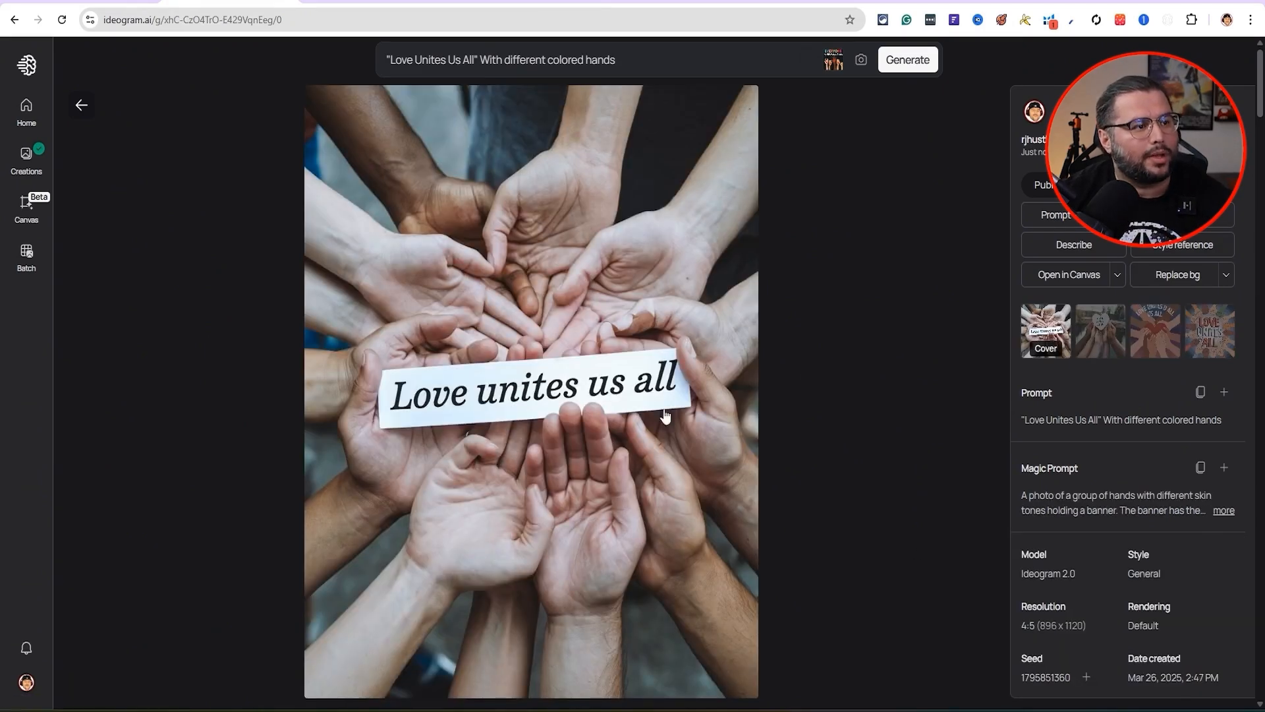
pyautogui.moveTo(984, 329)
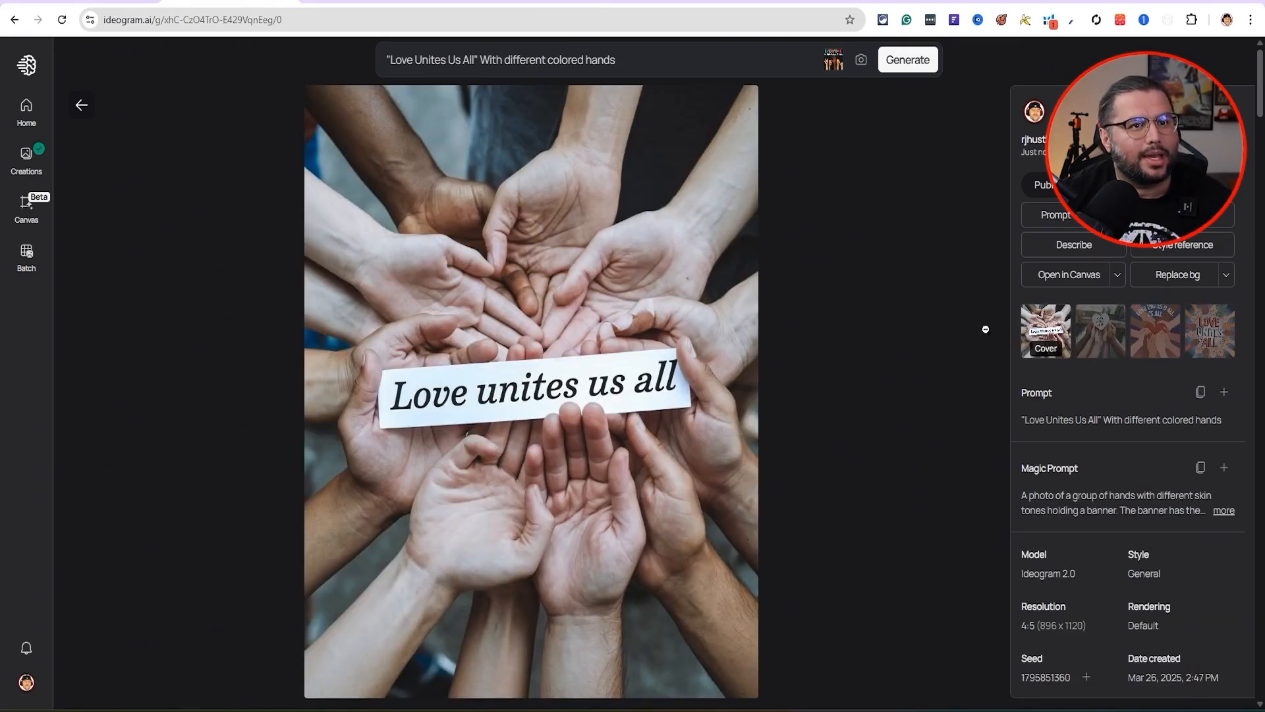
pyautogui.click(1154, 331)
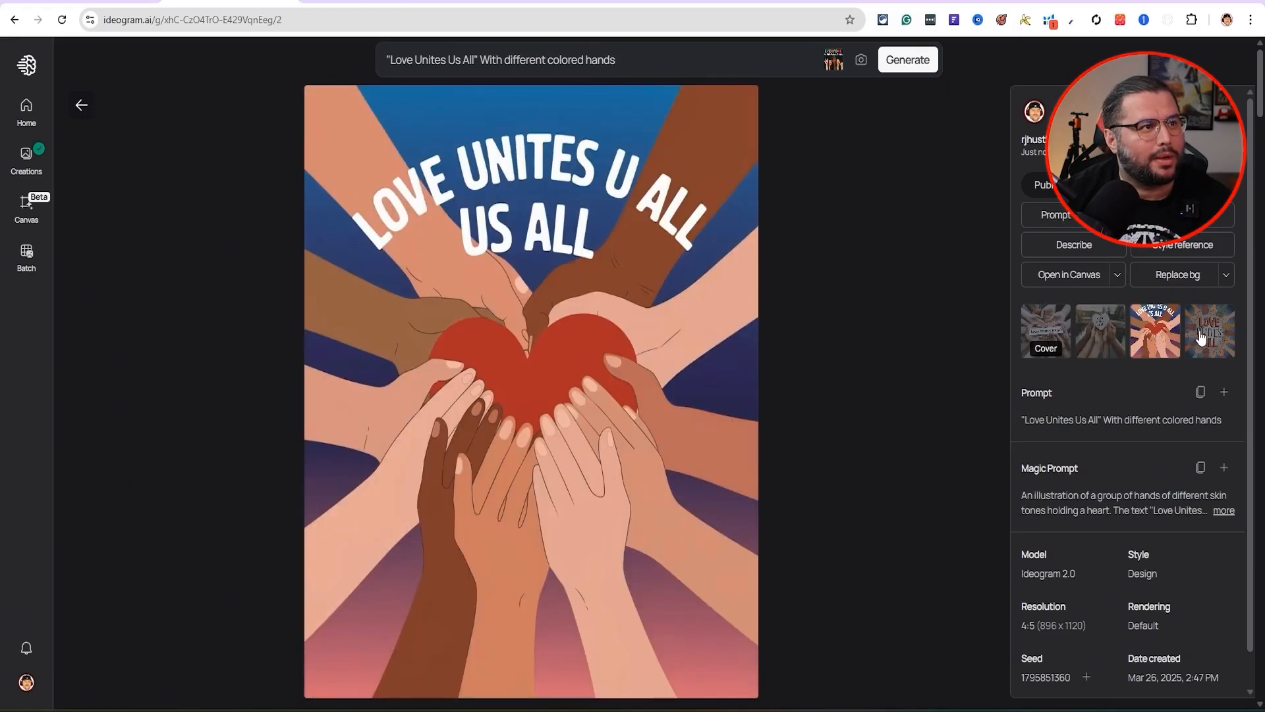
pyautogui.click(1209, 331)
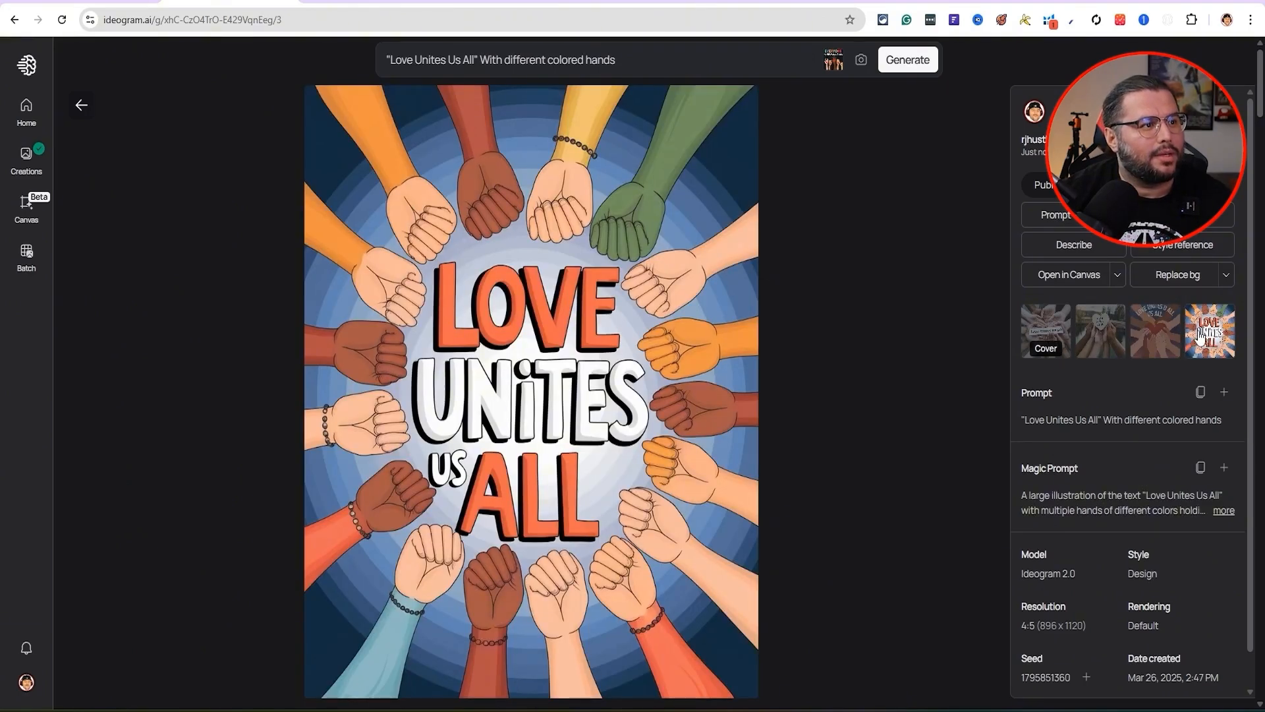
pyautogui.moveTo(573, 327)
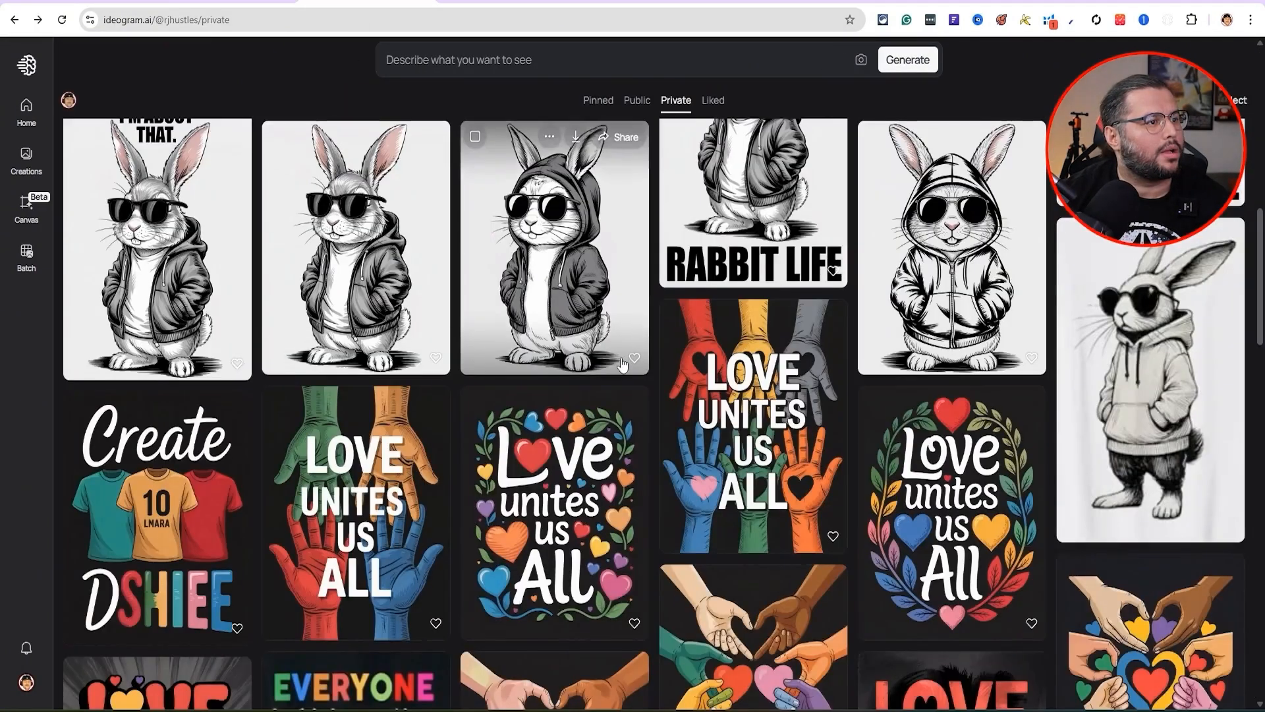
# Review the 3.0 hearts design variants, including the coloured-leaves one, and the 3.0 colourful hands design.
pyautogui.click(554, 508)
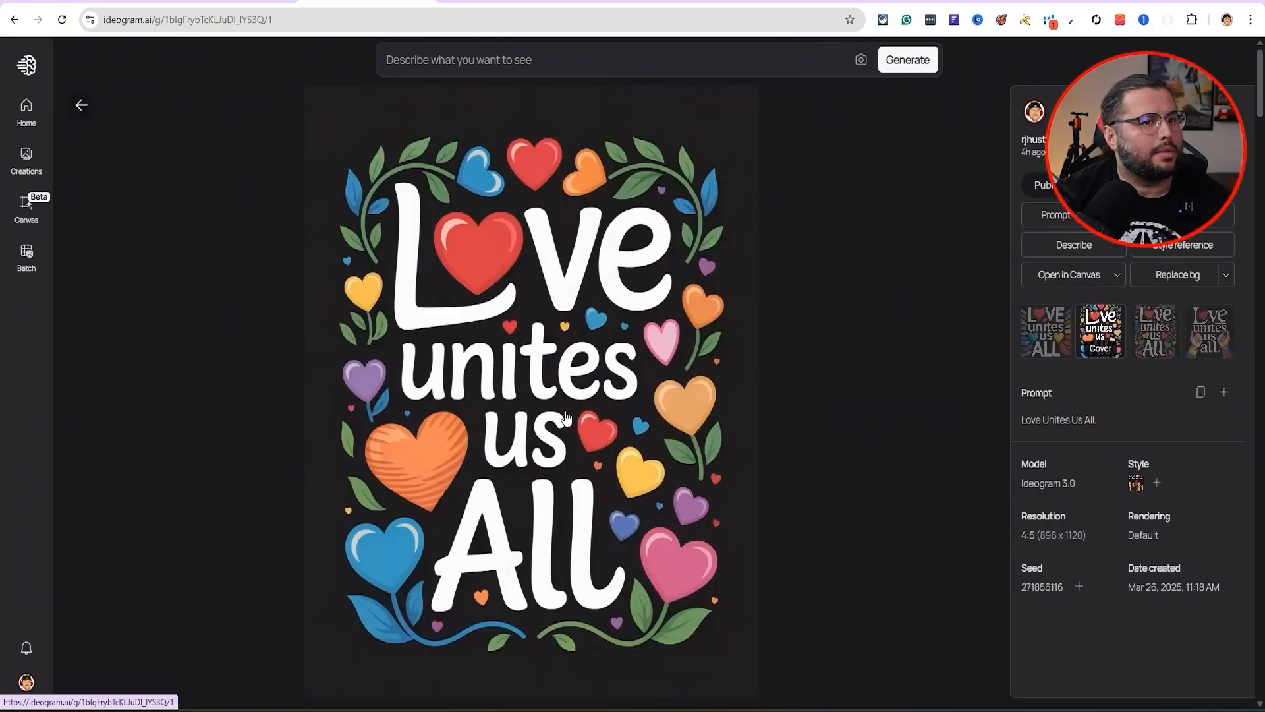
pyautogui.click(1154, 331)
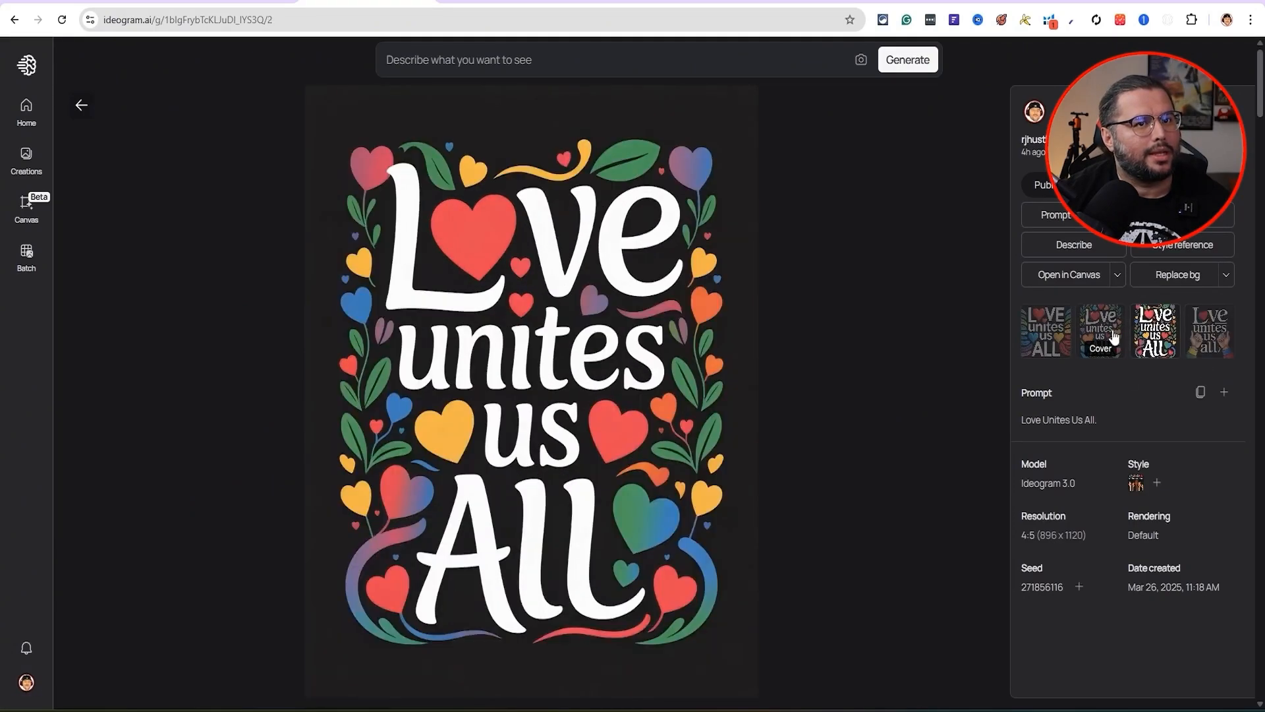
pyautogui.click(1045, 331)
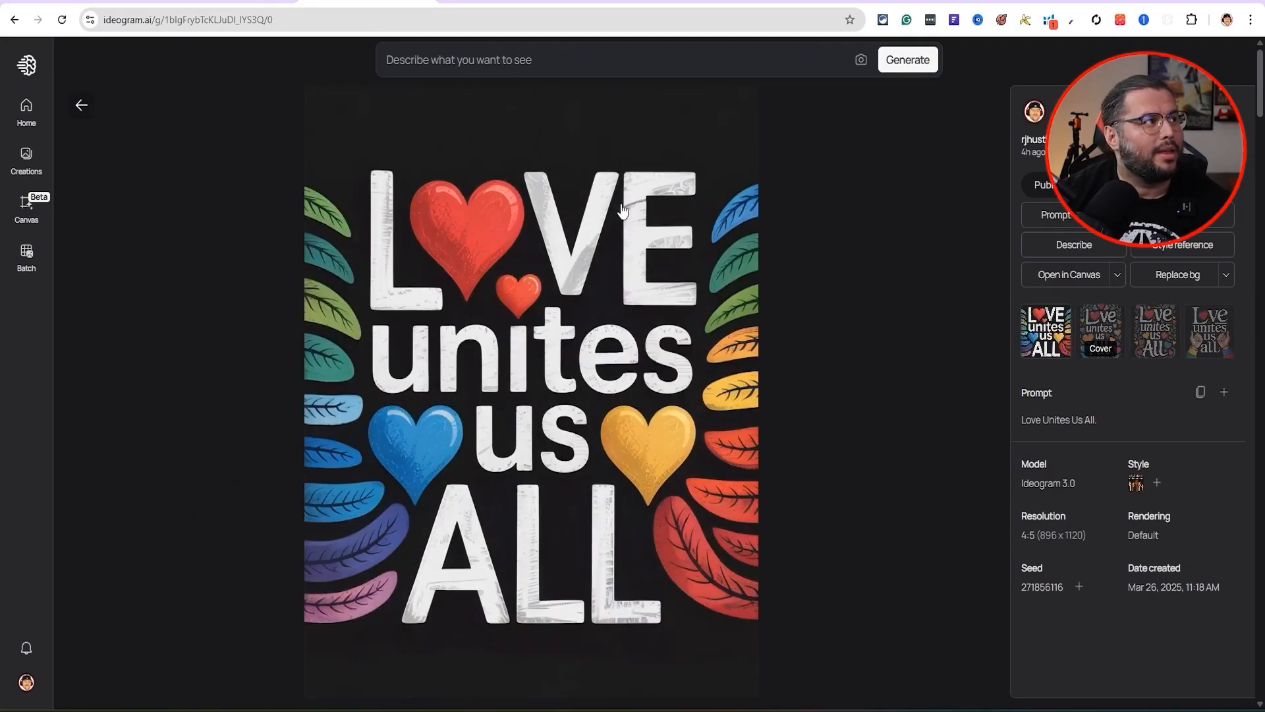
pyautogui.click(1154, 331)
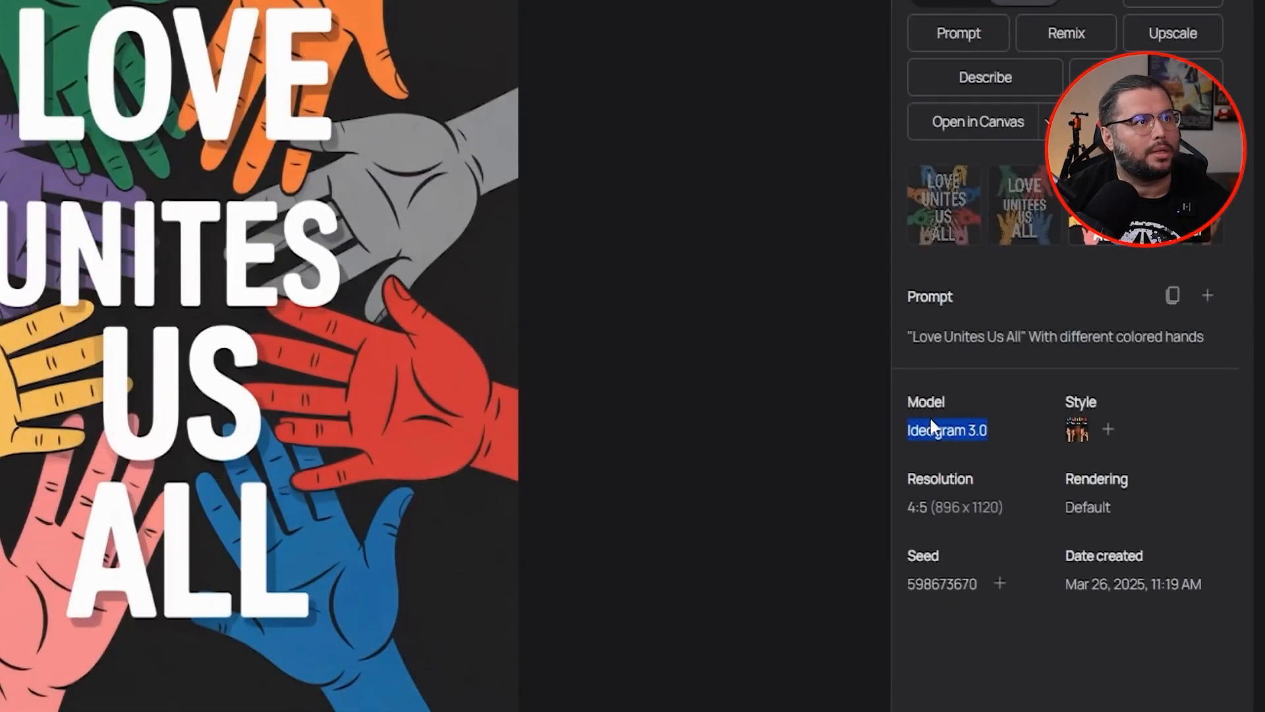
pyautogui.moveTo(972, 437)
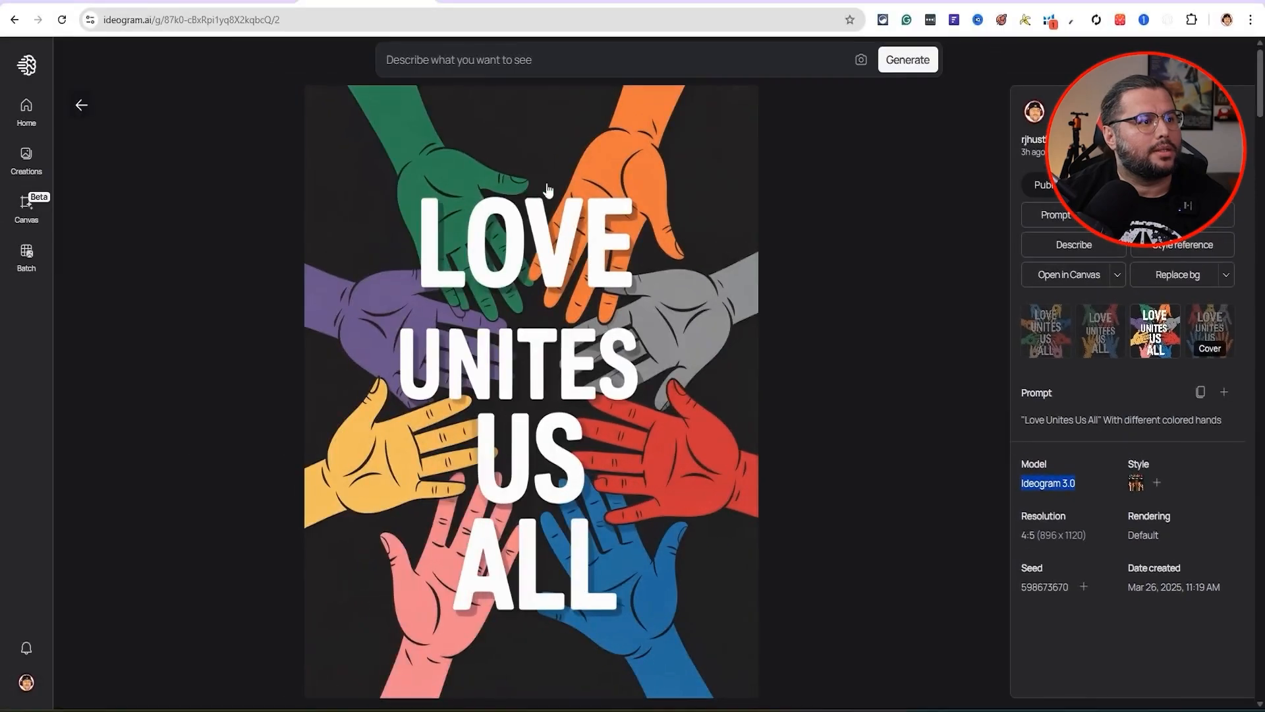
# Open the 2.0 real-hands and heart illustrations and step through to the raised-fists variant.
pyautogui.click(907, 60)
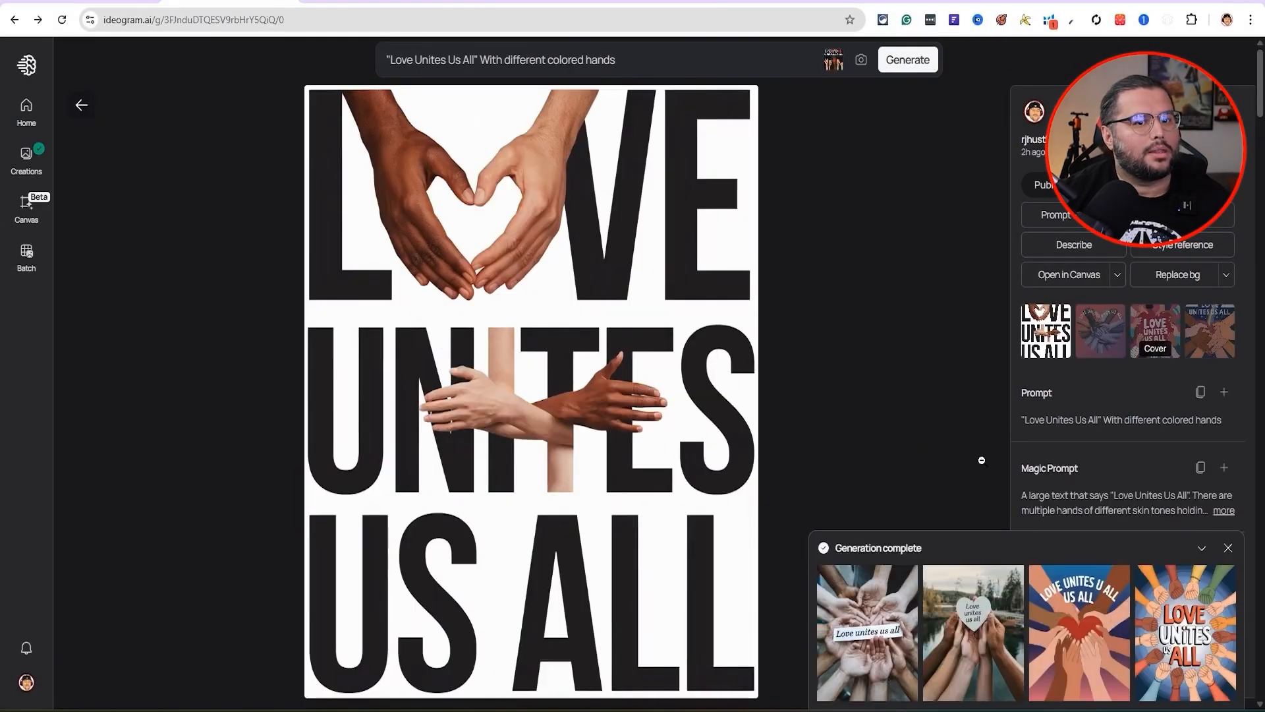
pyautogui.click(1078, 633)
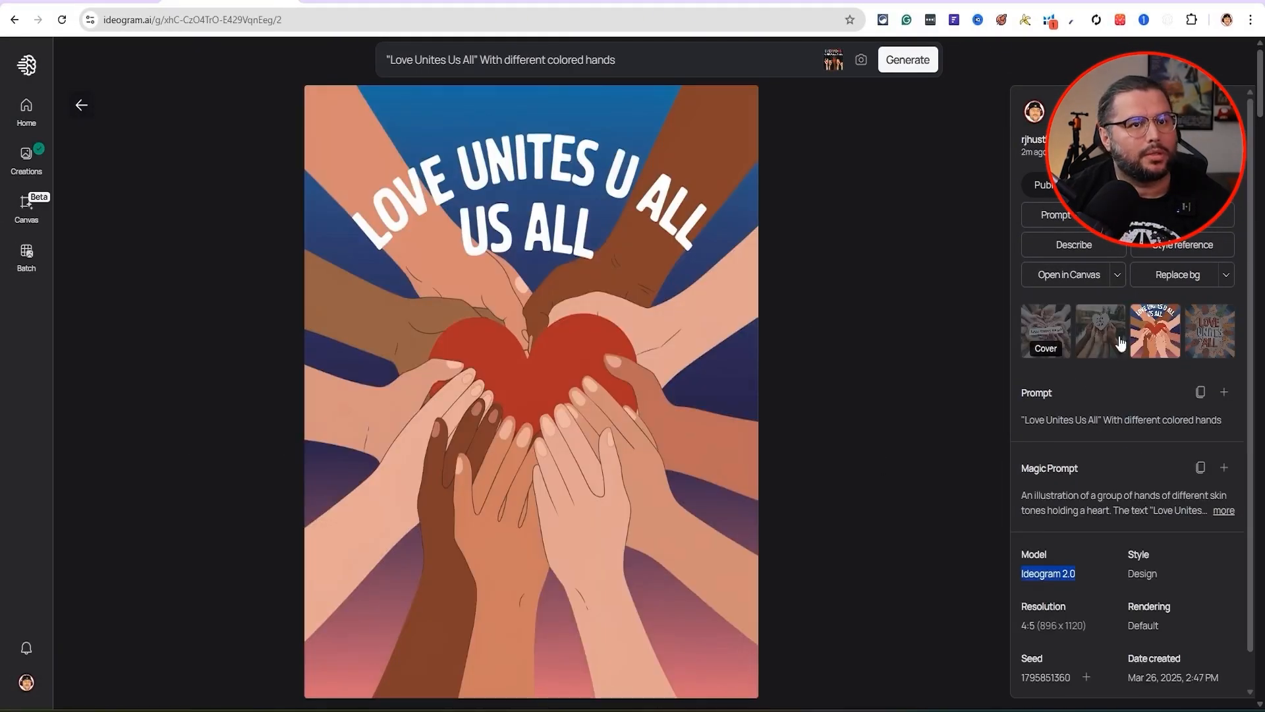
pyautogui.click(1099, 331)
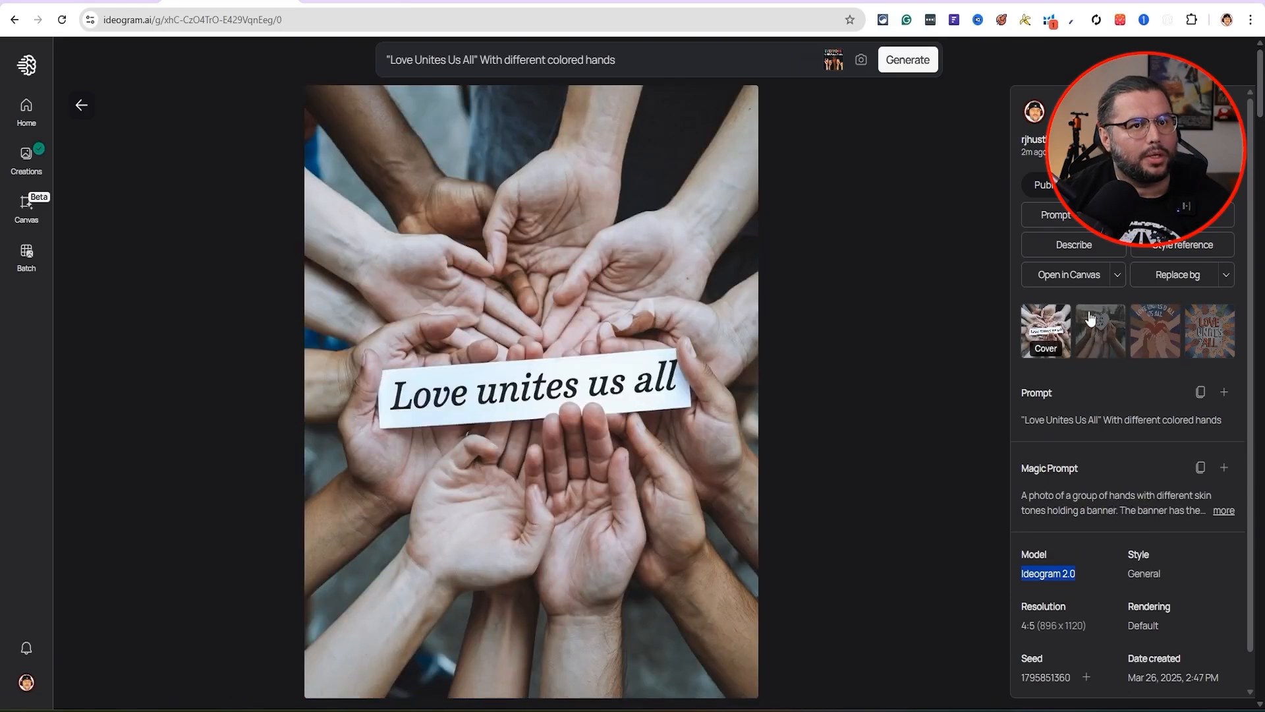
pyautogui.click(1210, 331)
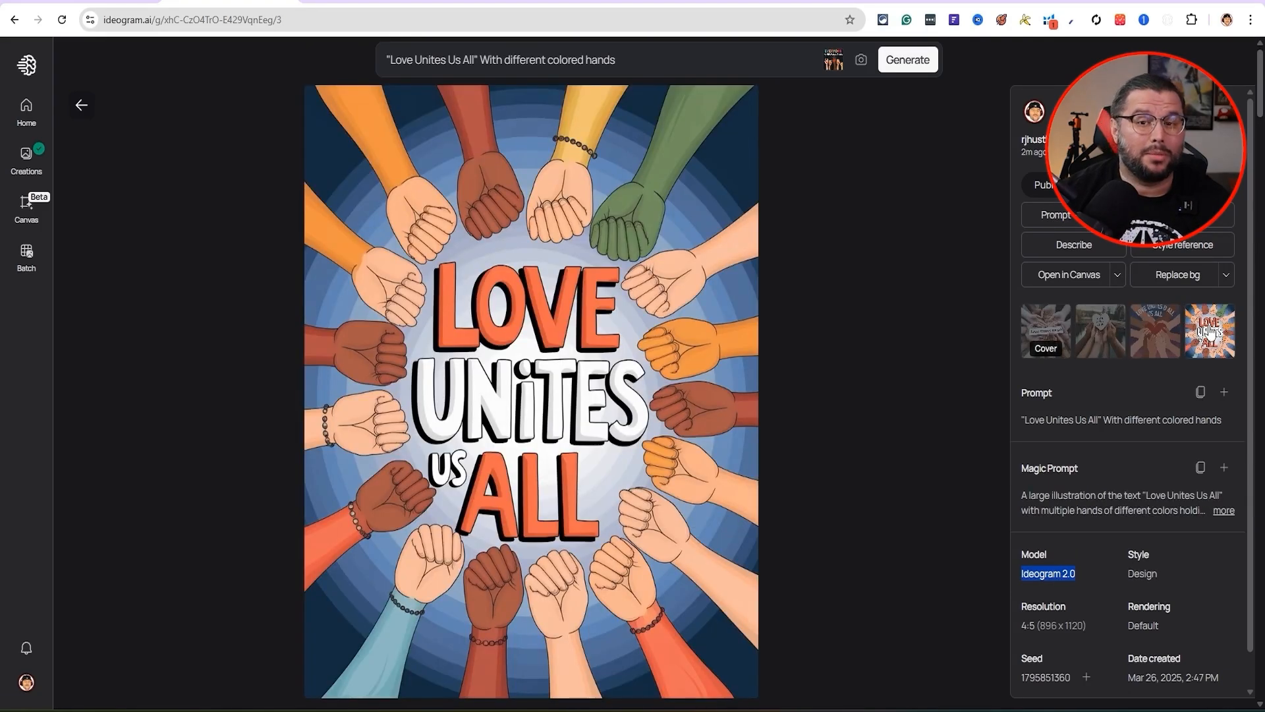
pyautogui.moveTo(483, 421)
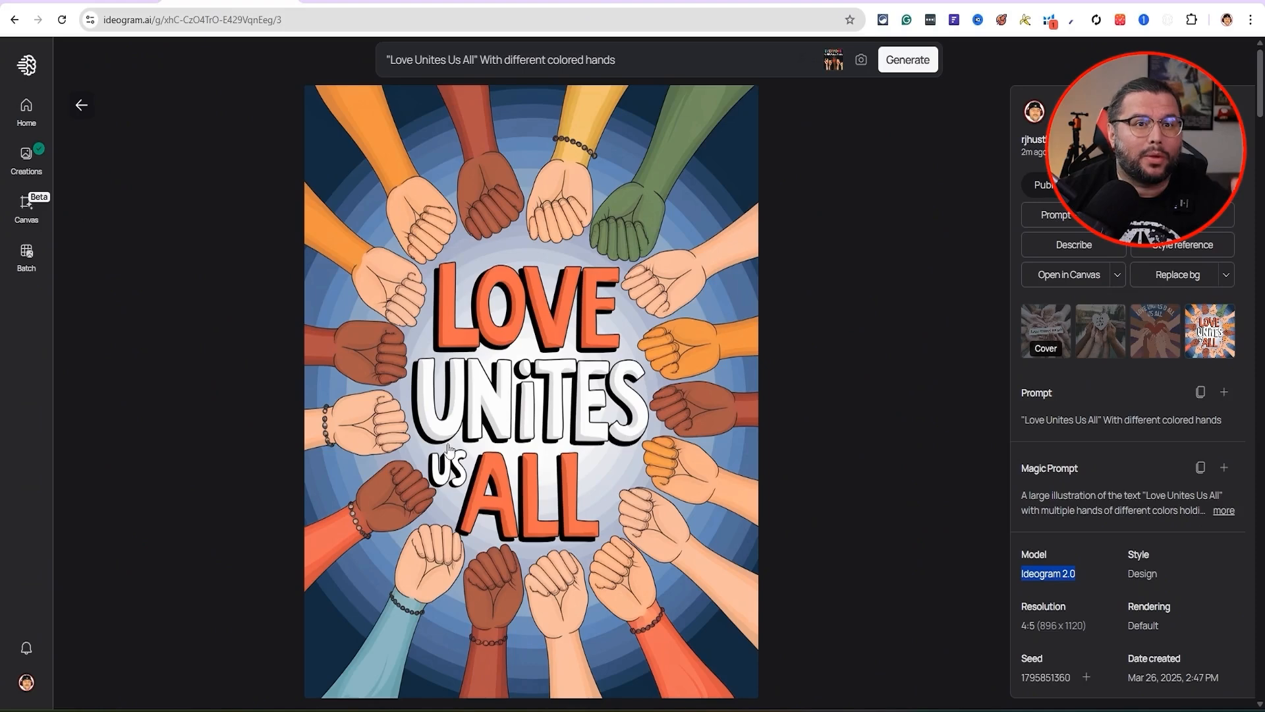
pyautogui.moveTo(544, 211)
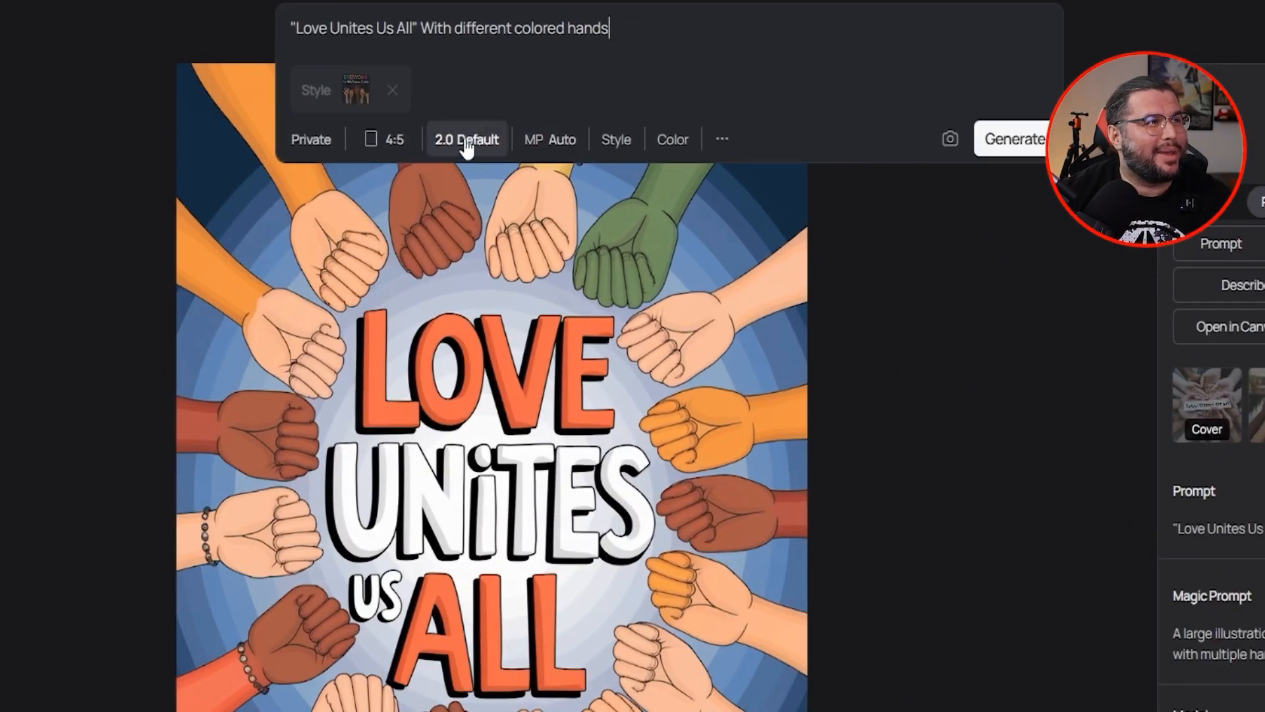
# Show the available generation models (3.0, 2.0, 2a, 1.0) from the 2.0 Default selector.
pyautogui.click(466, 139)
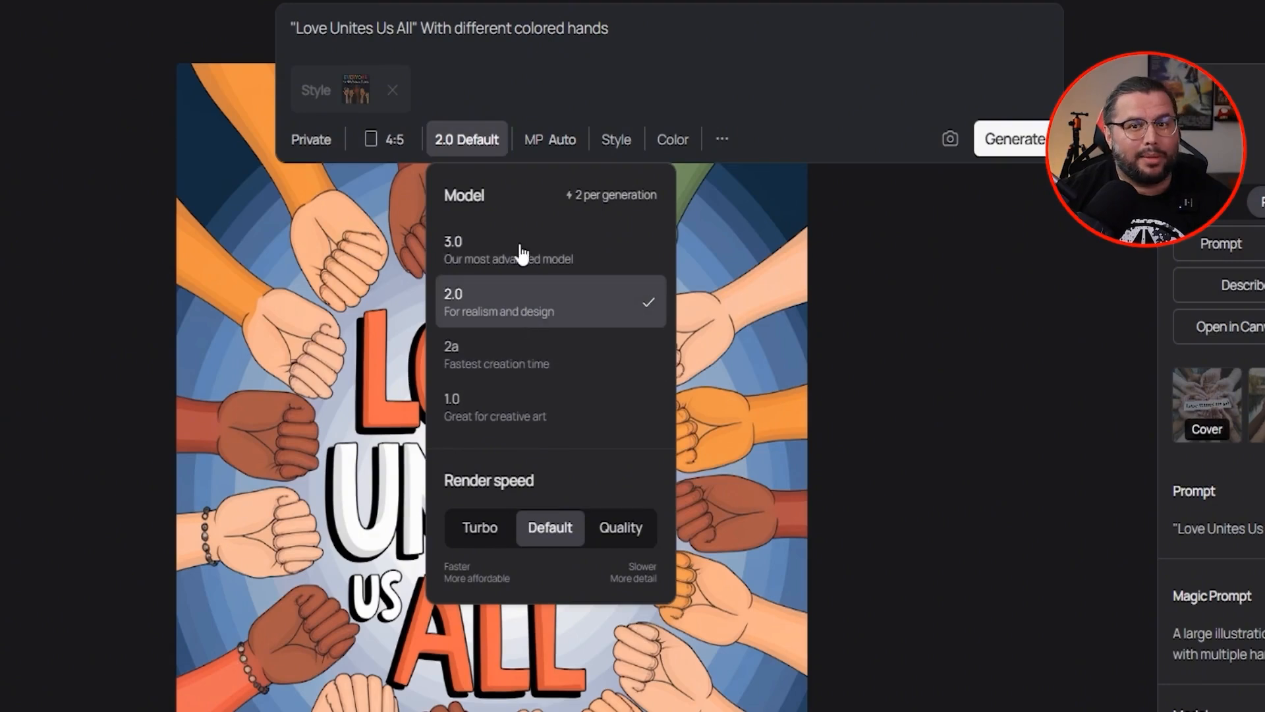
pyautogui.moveTo(508, 250)
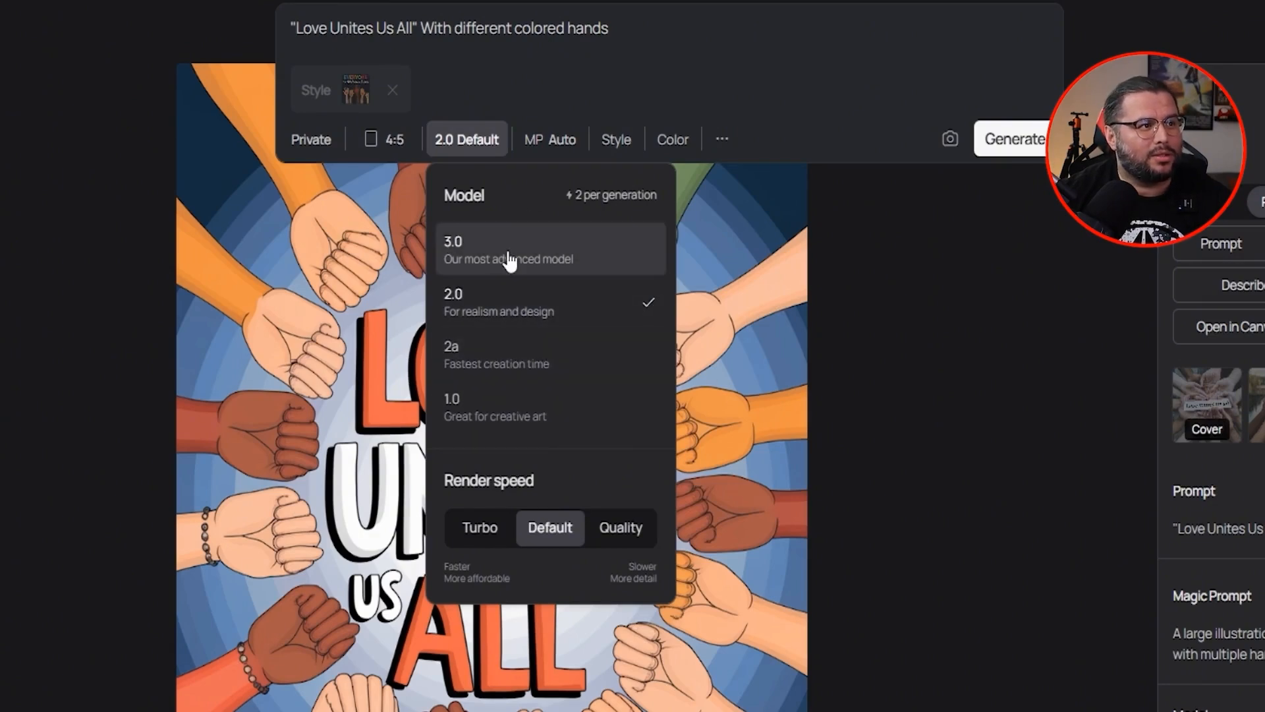
pyautogui.moveTo(538, 353)
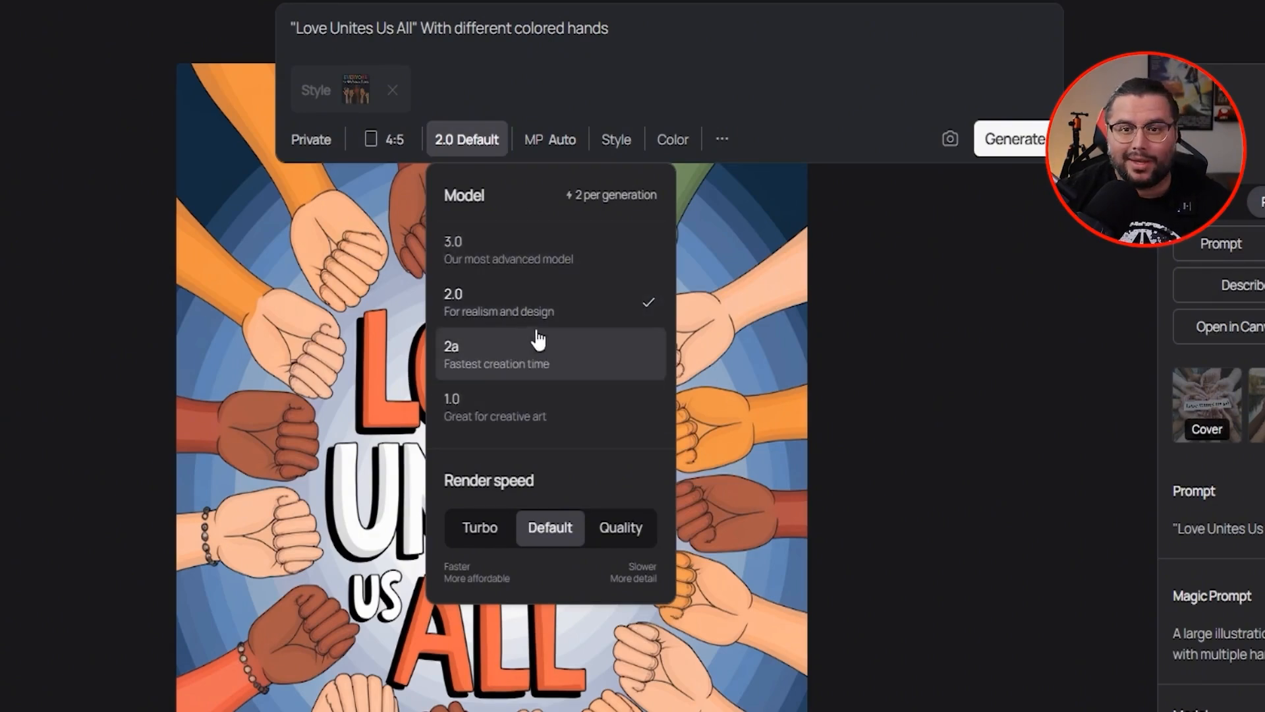
pyautogui.moveTo(496, 310)
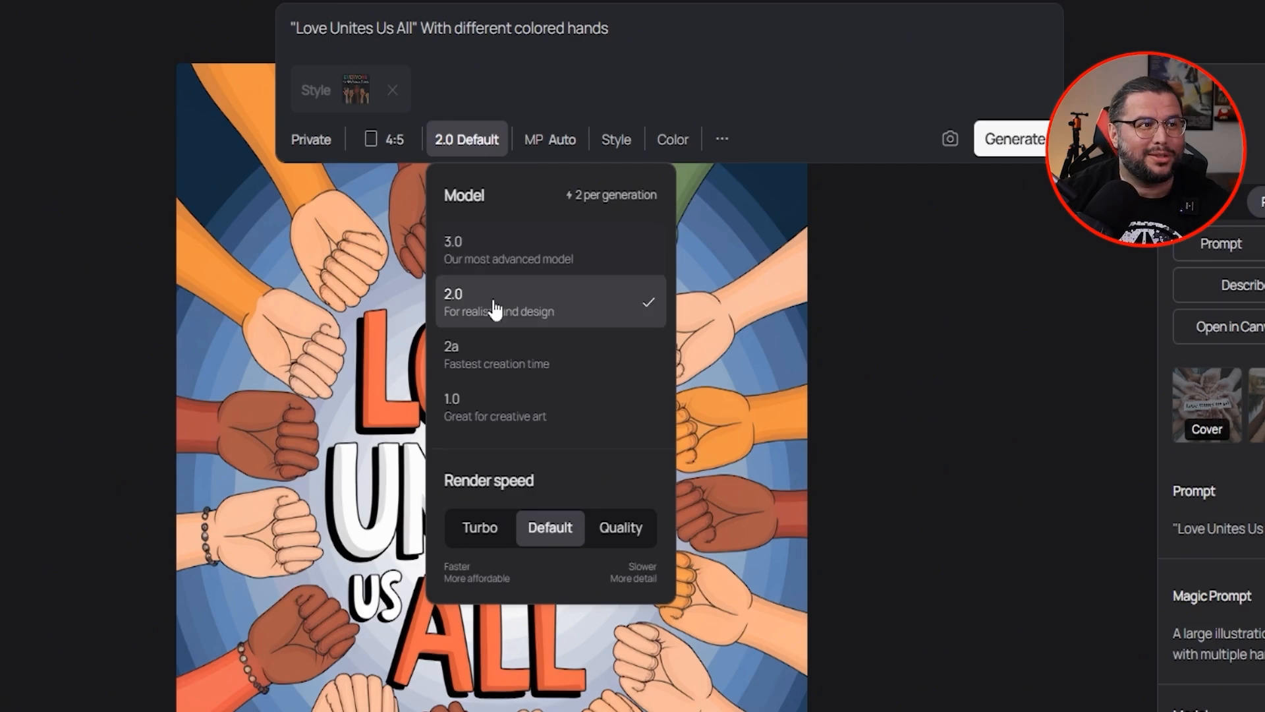
pyautogui.moveTo(381, 76)
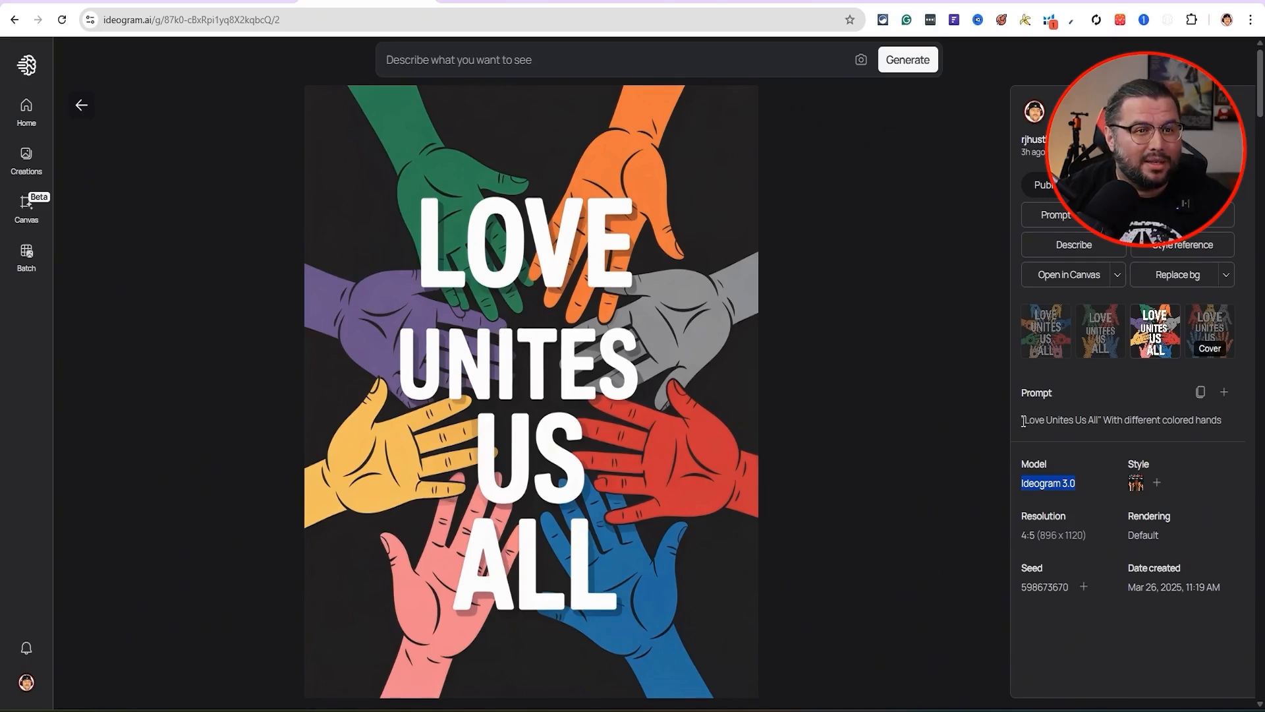
pyautogui.tripleClick(1120, 419)
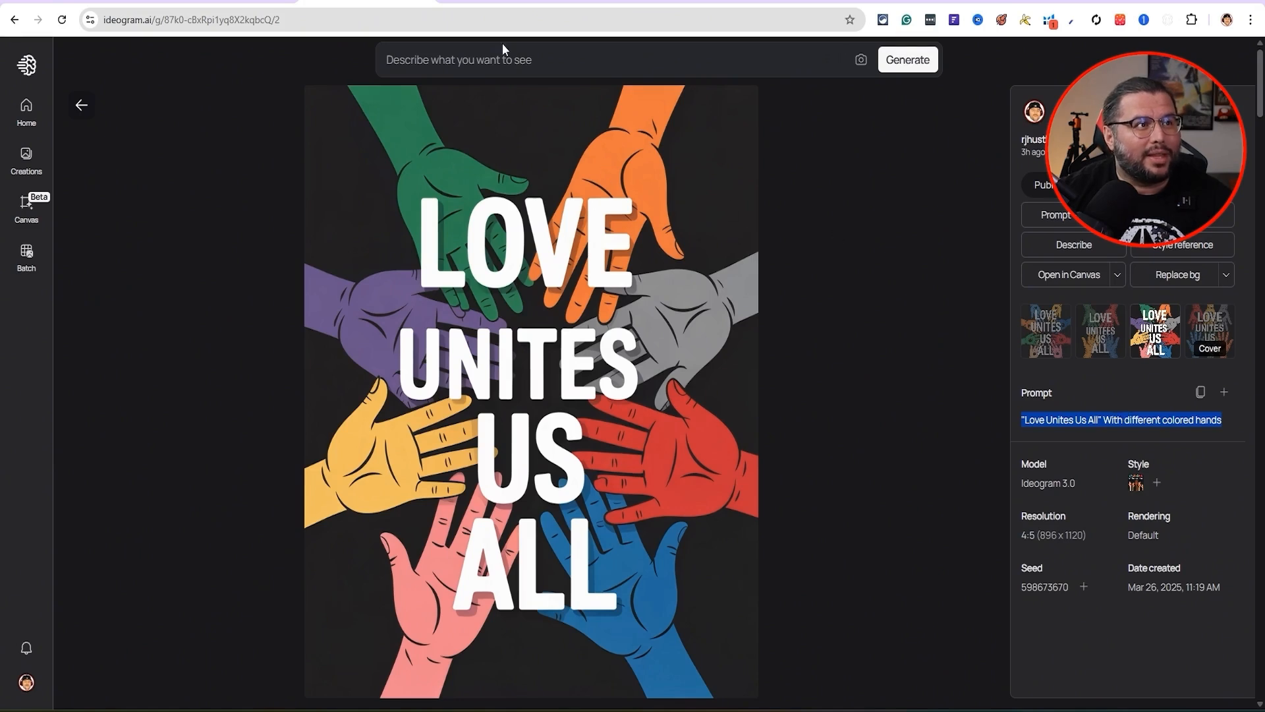
pyautogui.moveTo(591, 465)
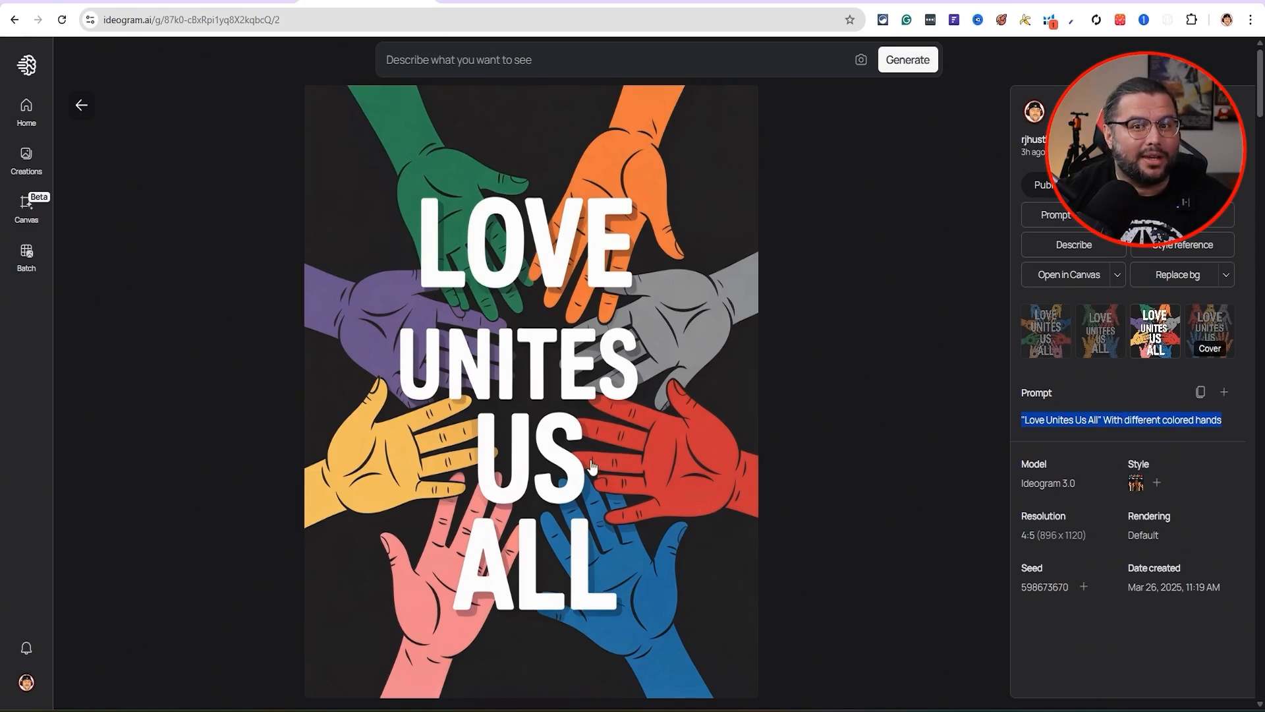
pyautogui.moveTo(651, 387)
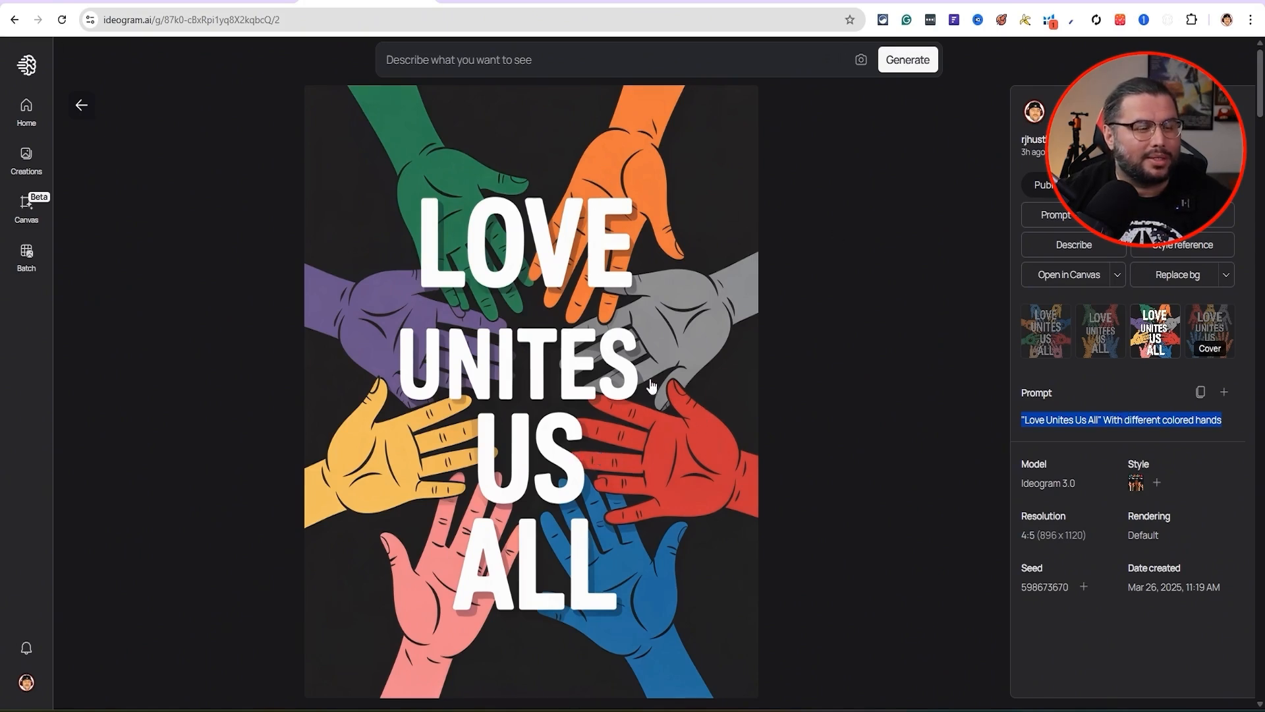
pyautogui.moveTo(585, 372)
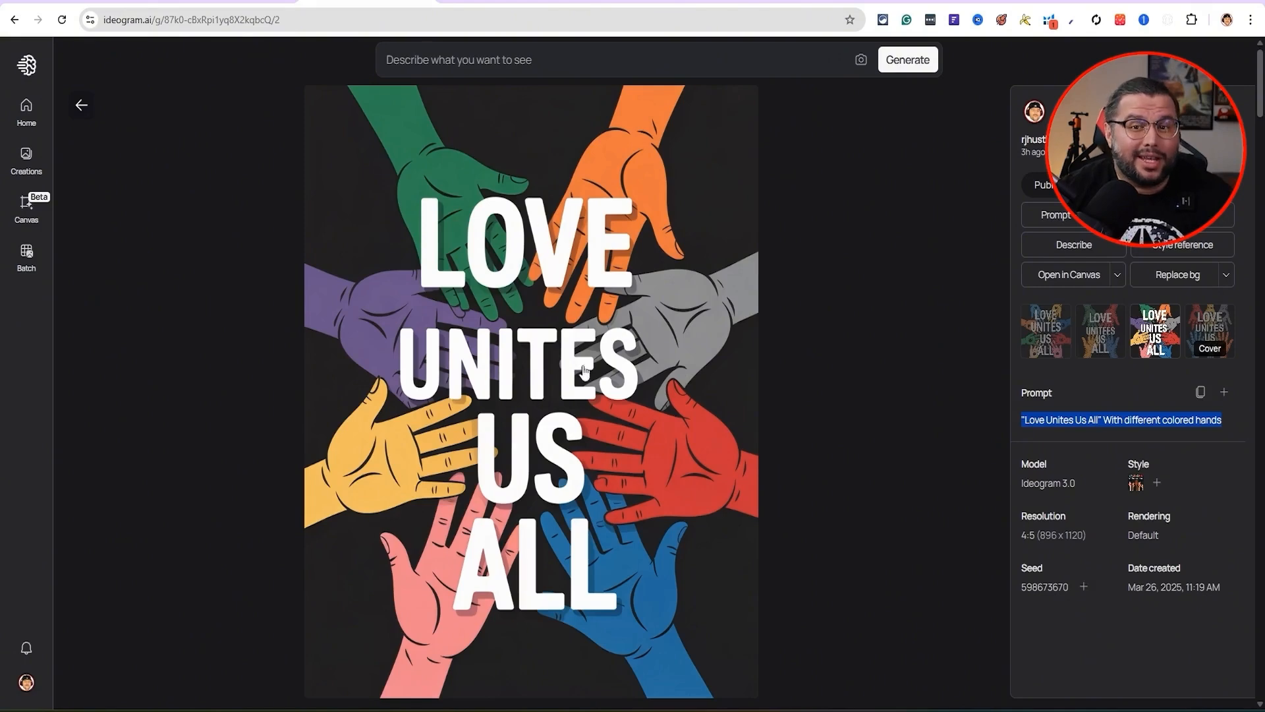